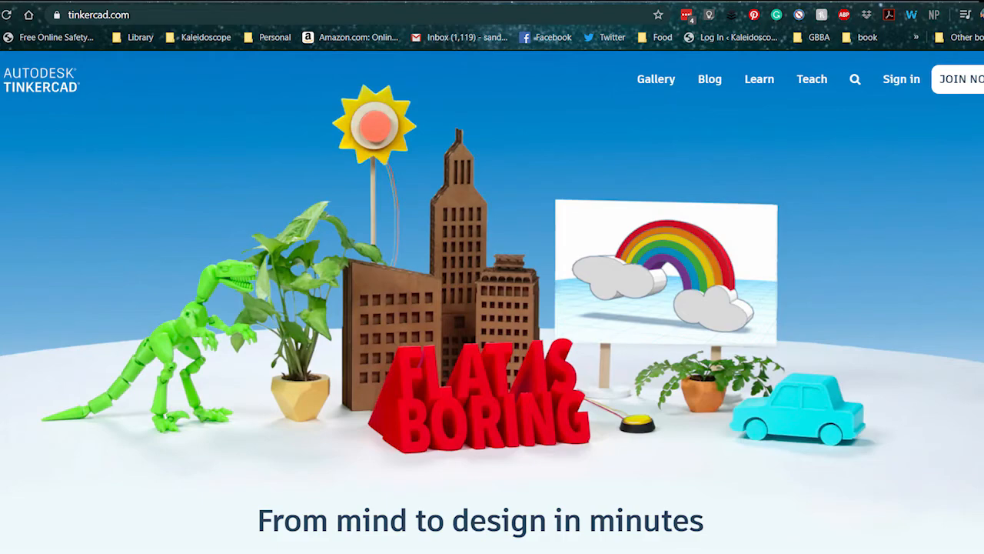
click(901, 78)
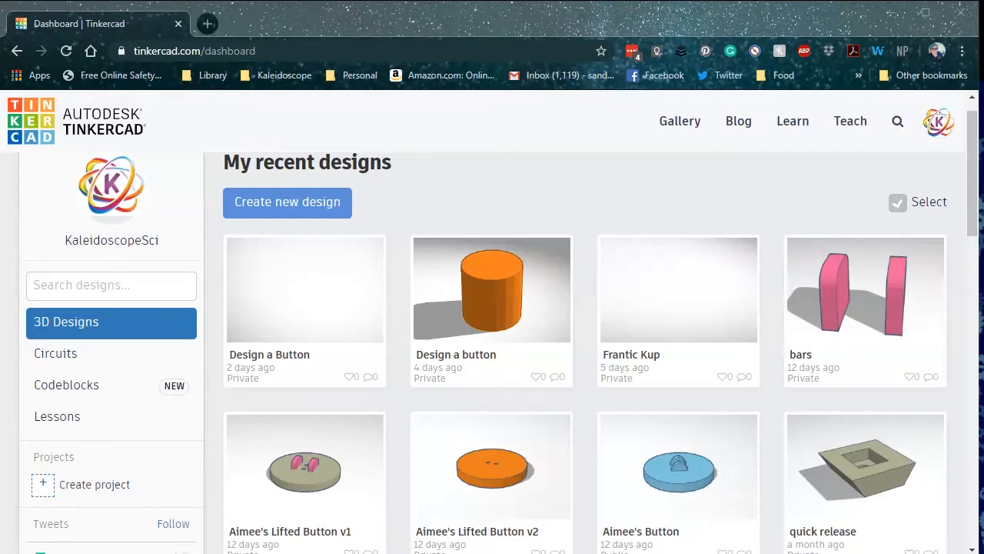
mouse_move(131, 59)
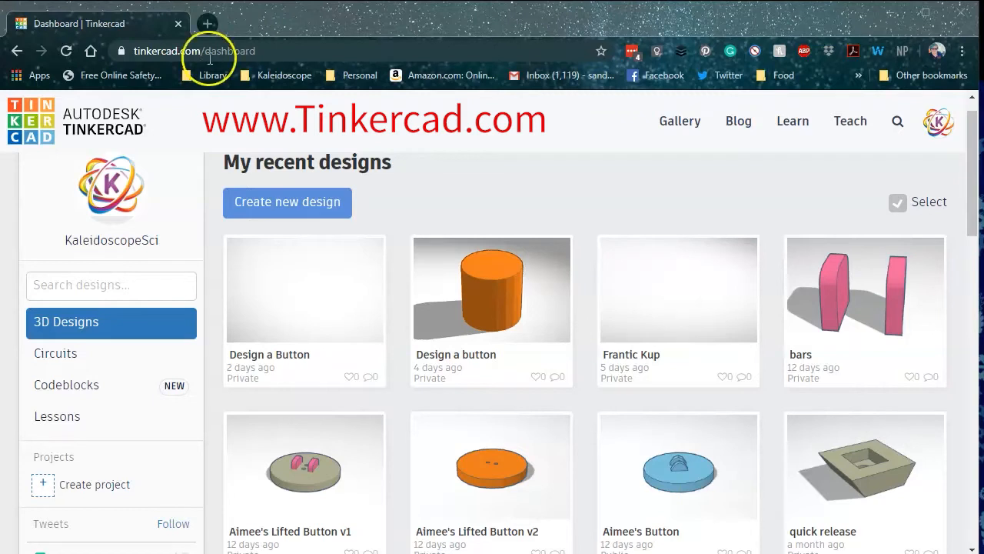
mouse_move(207, 69)
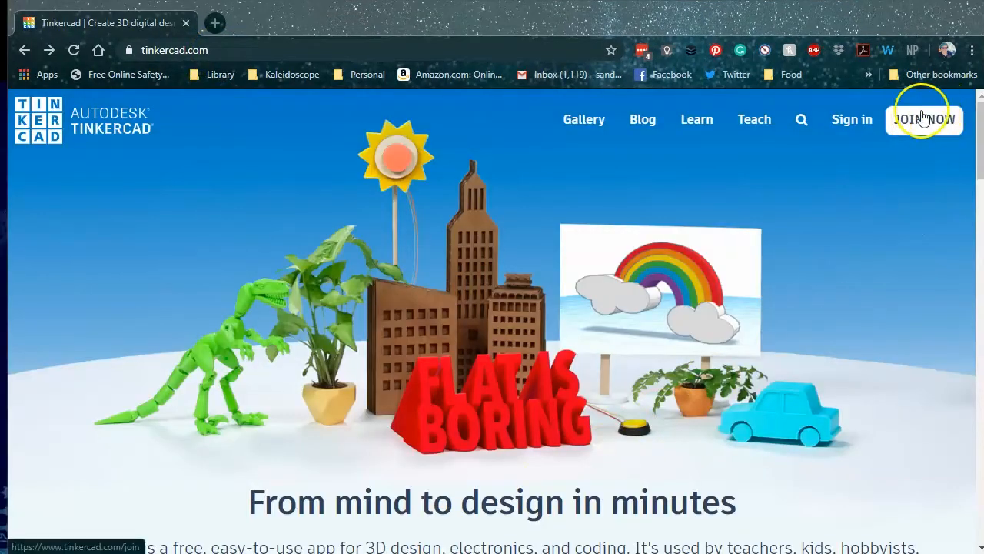
click(922, 120)
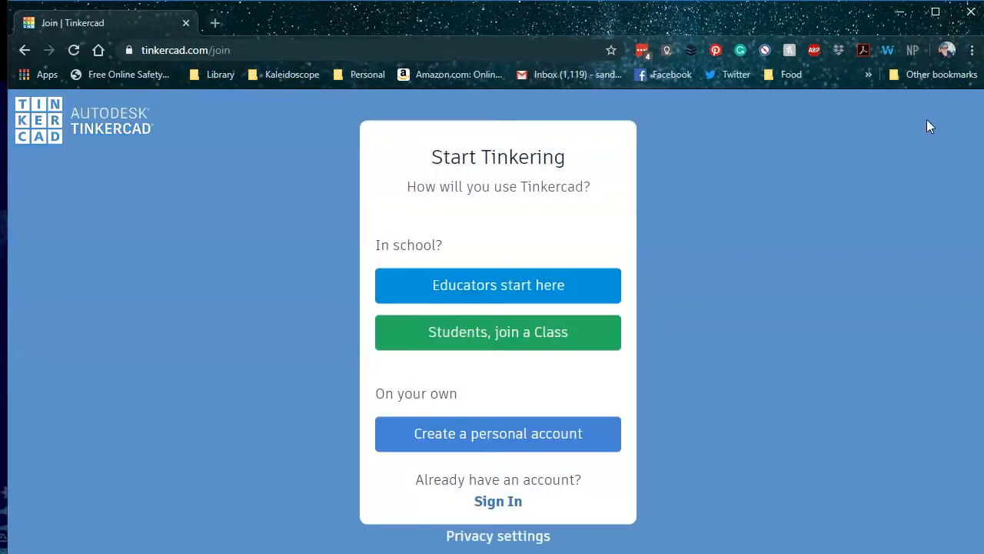
mouse_move(499, 434)
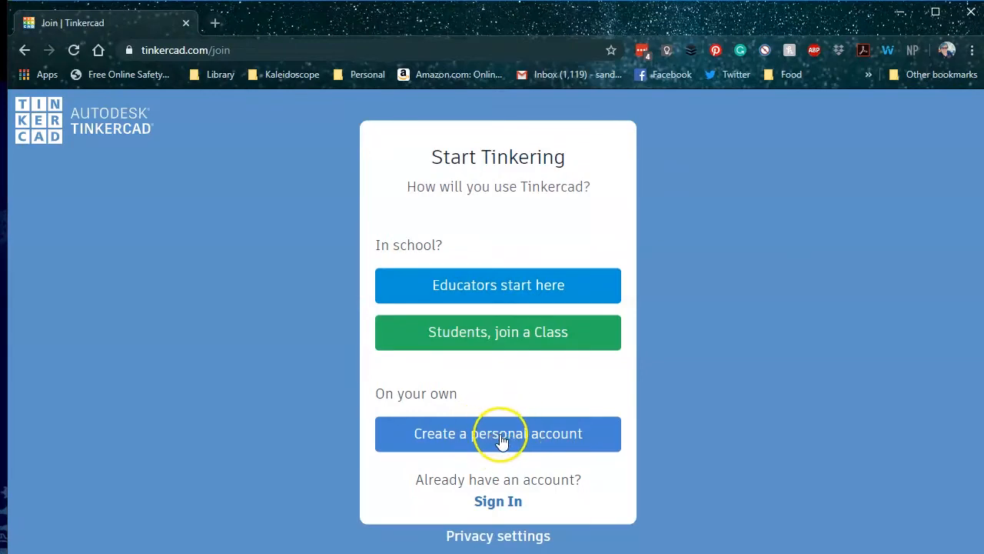
click(498, 433)
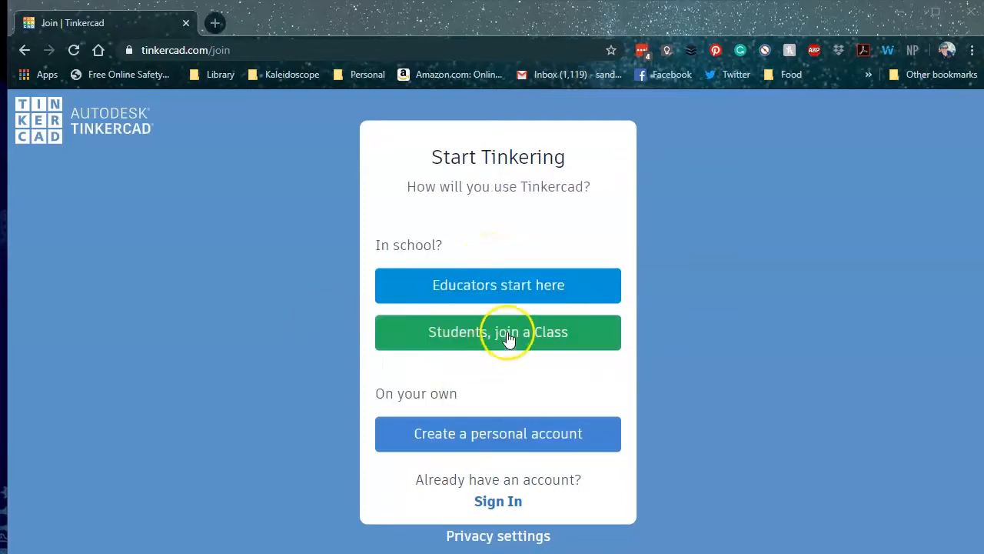
click(498, 332)
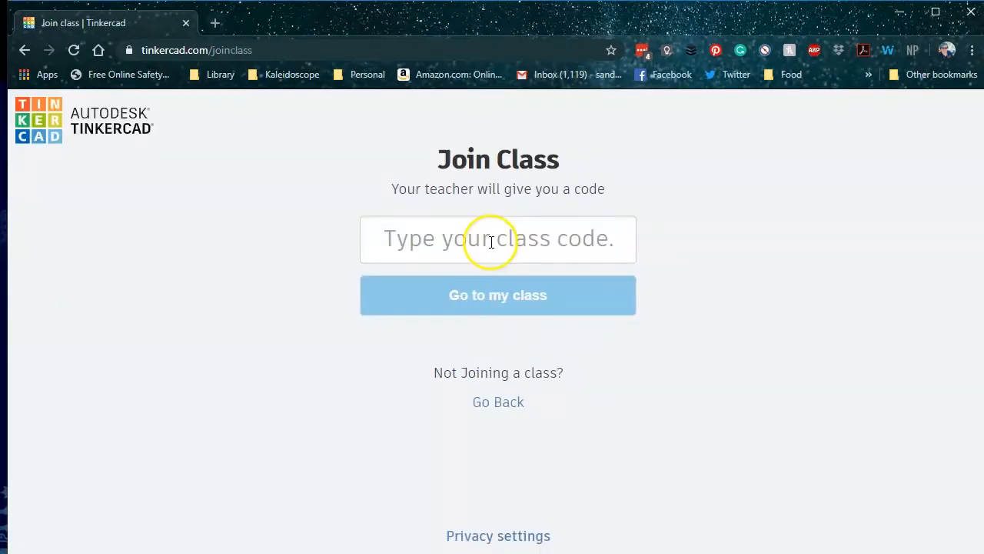
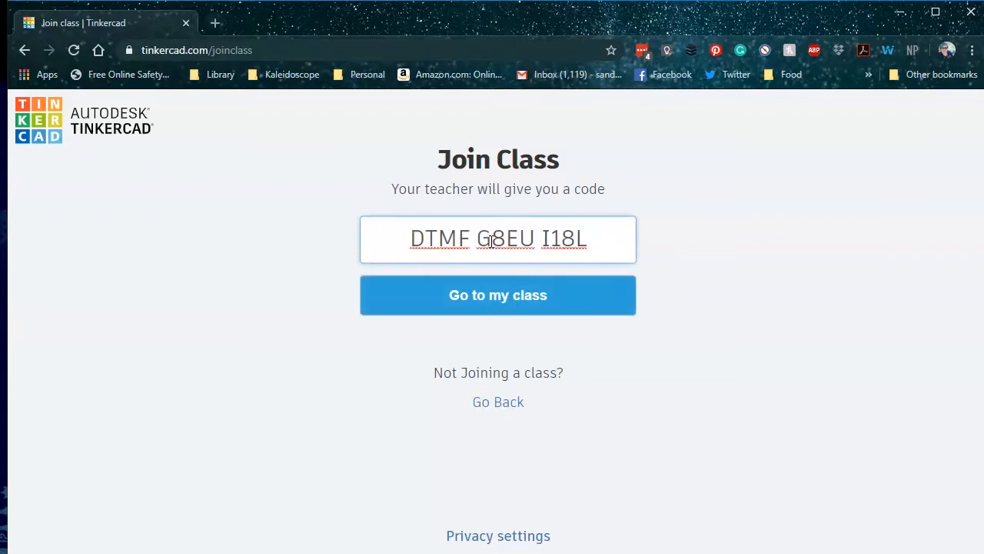
click(498, 296)
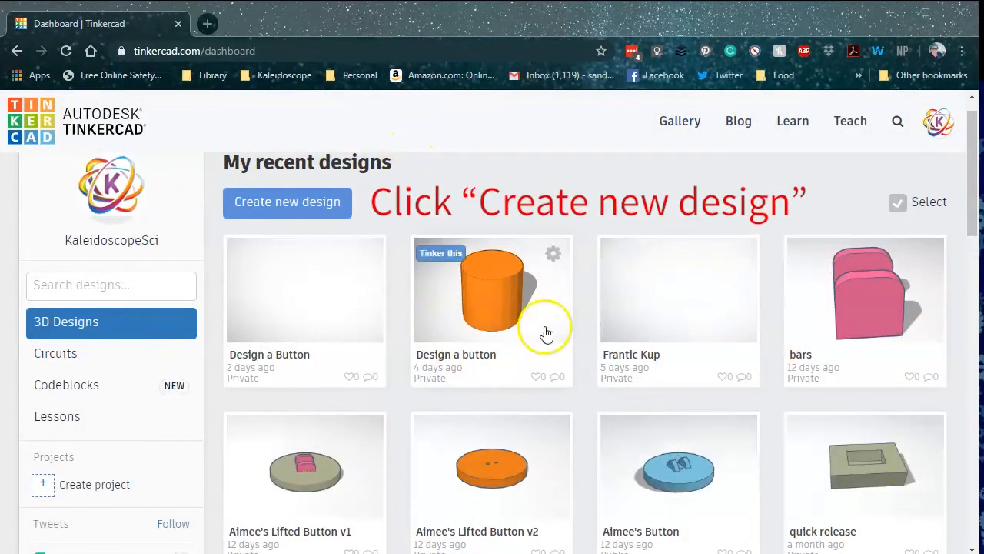
mouse_move(301, 289)
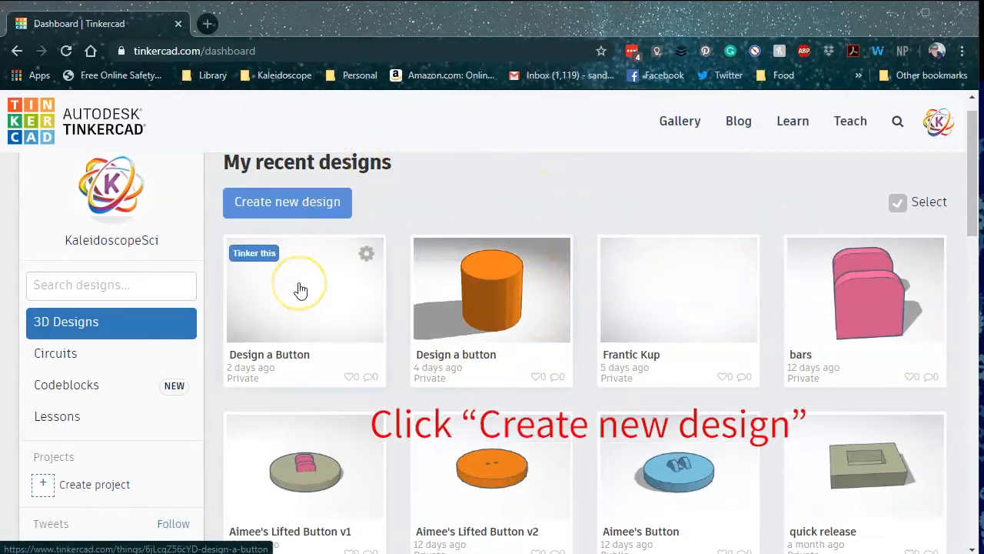
Open the 'Design a Button' project in the 3D editor via Tinker this.
click(300, 291)
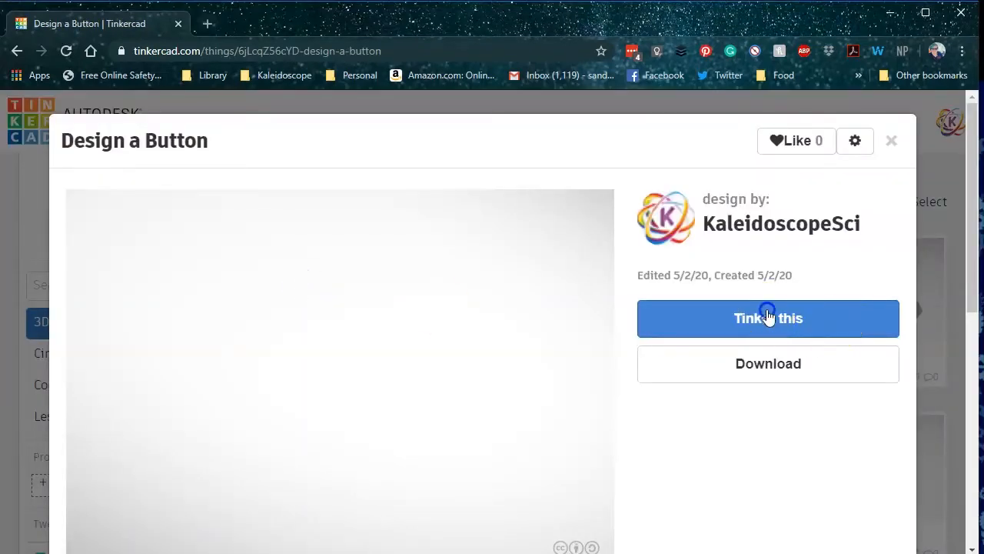
click(768, 317)
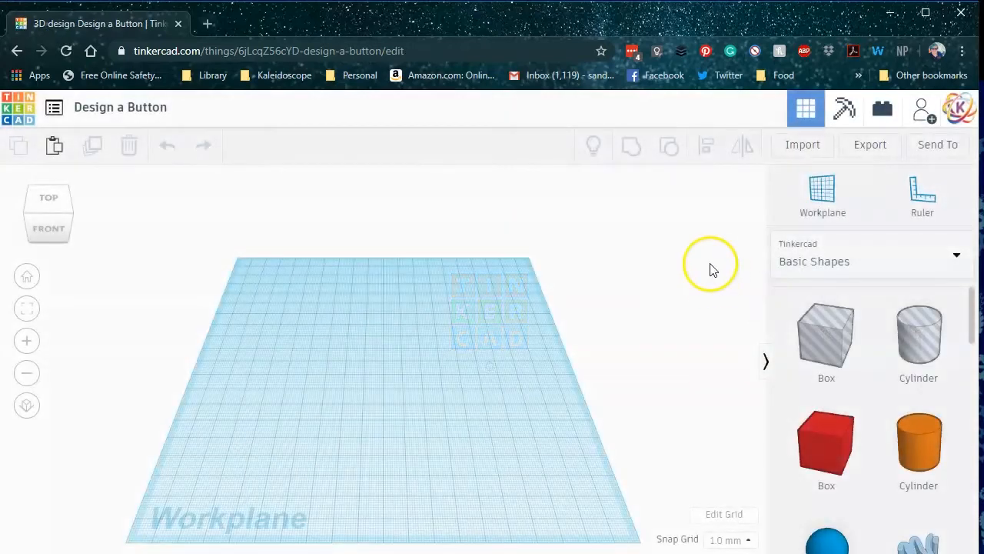
mouse_move(500, 378)
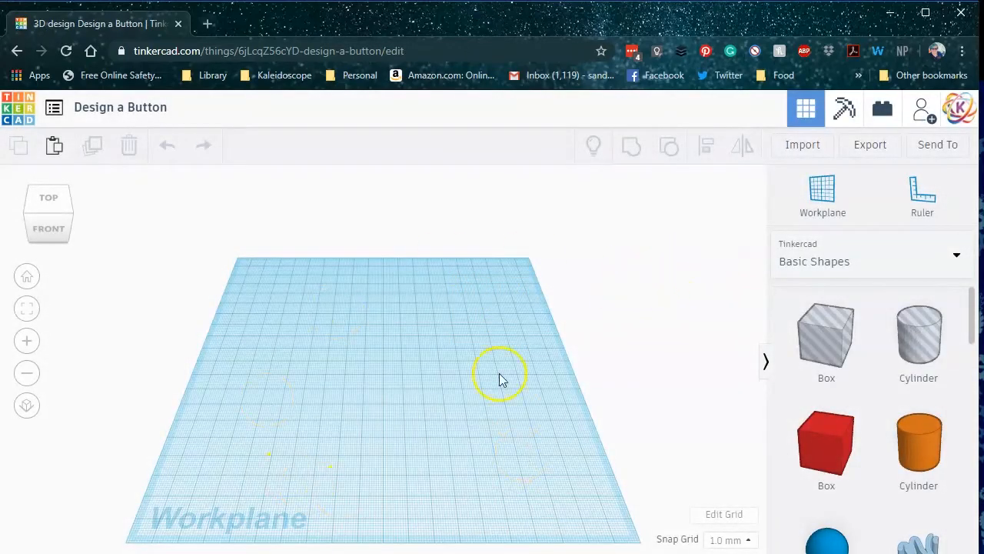
mouse_move(392, 308)
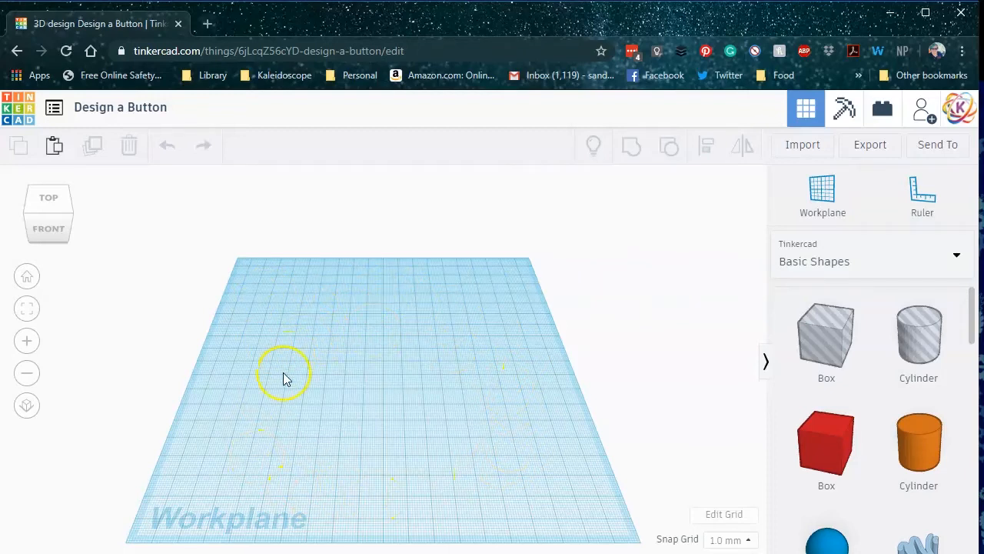
mouse_move(385, 400)
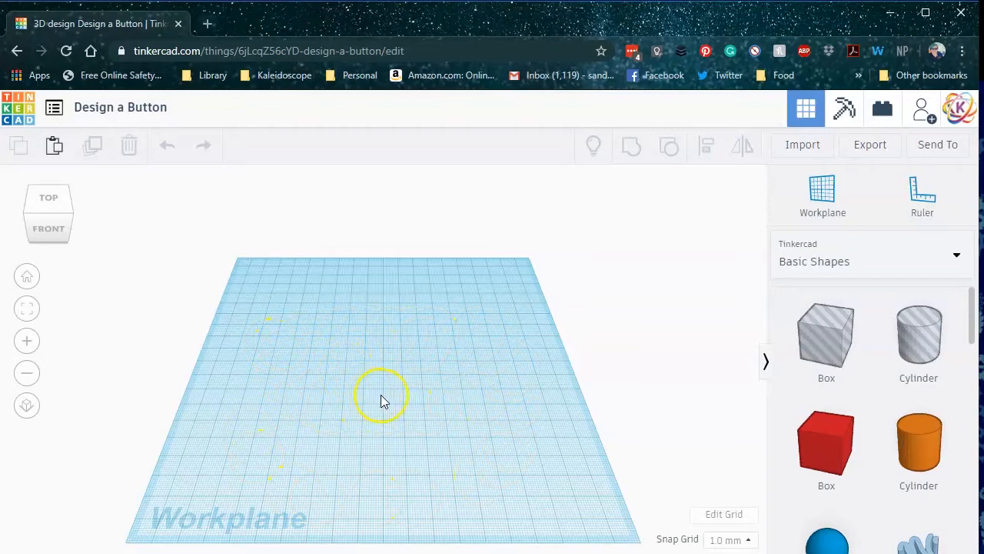
mouse_move(383, 348)
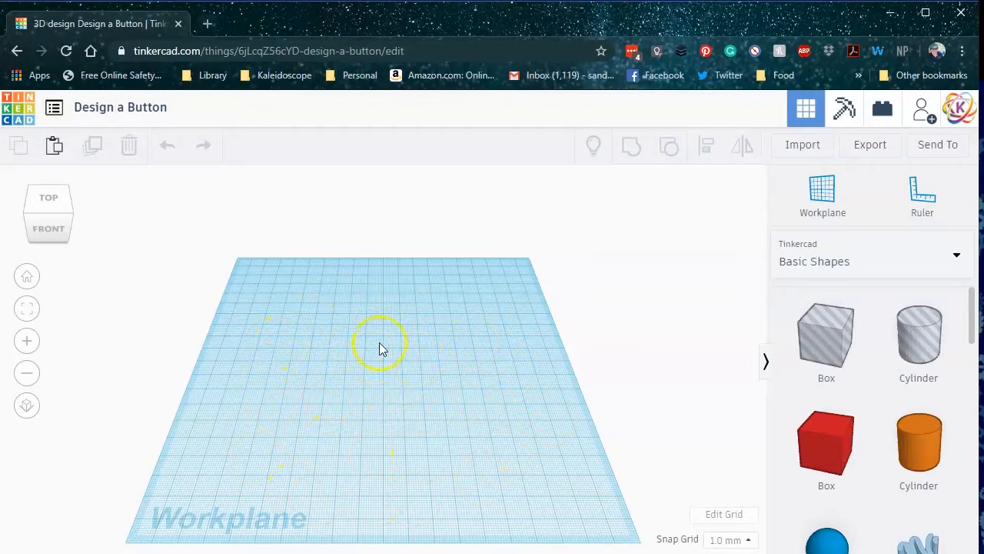
mouse_move(665, 232)
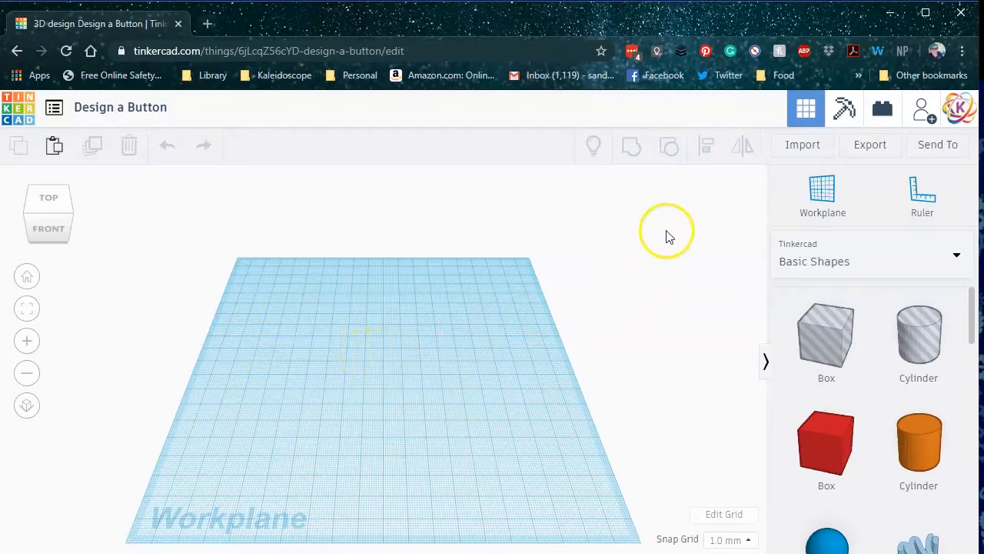
mouse_move(746, 541)
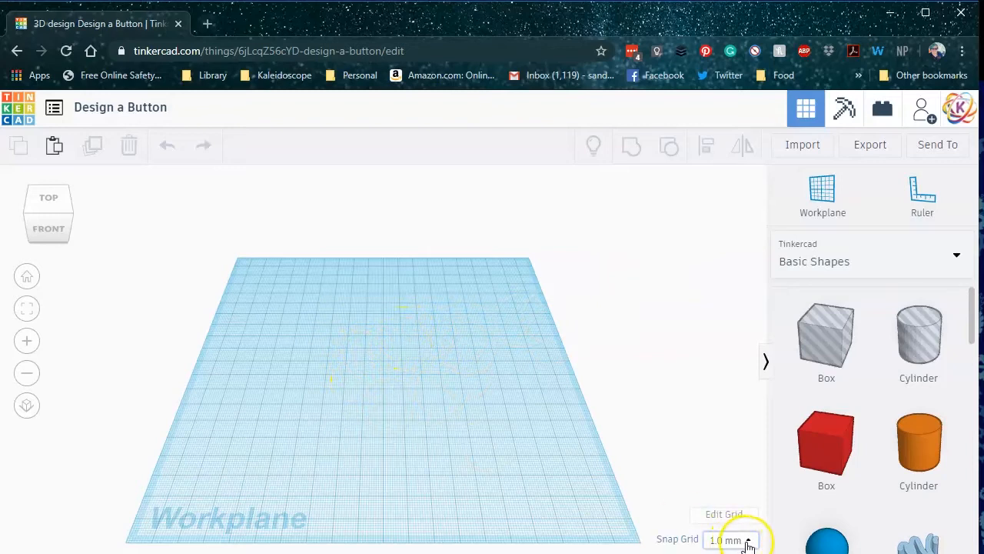
In Edit Grid, try inches then set units back to millimetres at 200 by 200 and update.
click(723, 514)
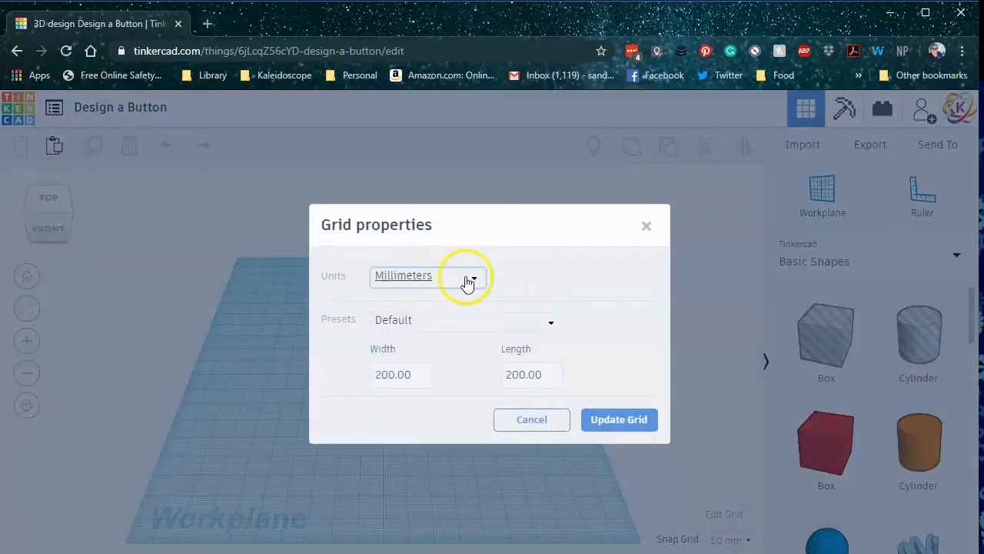
mouse_move(477, 286)
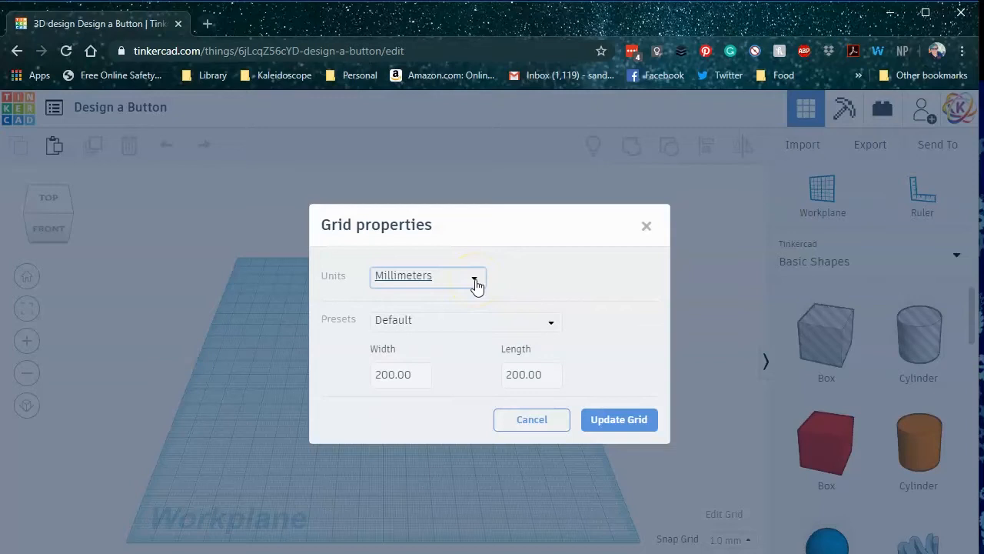
click(474, 277)
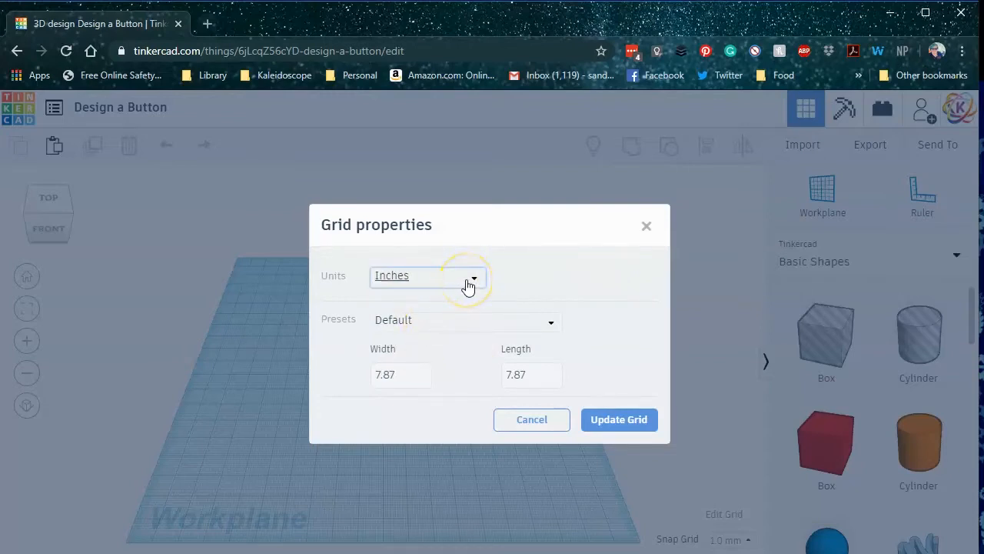
click(428, 276)
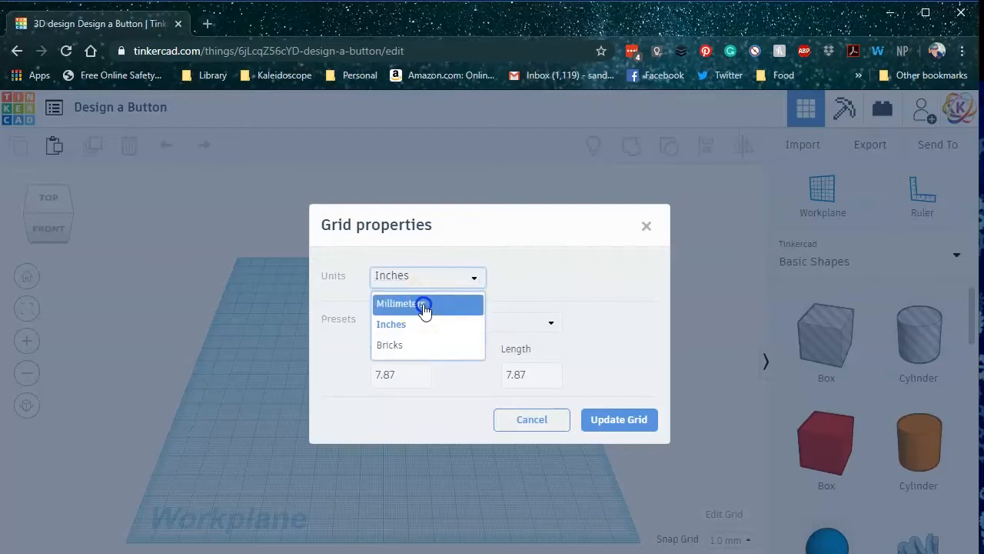
click(396, 303)
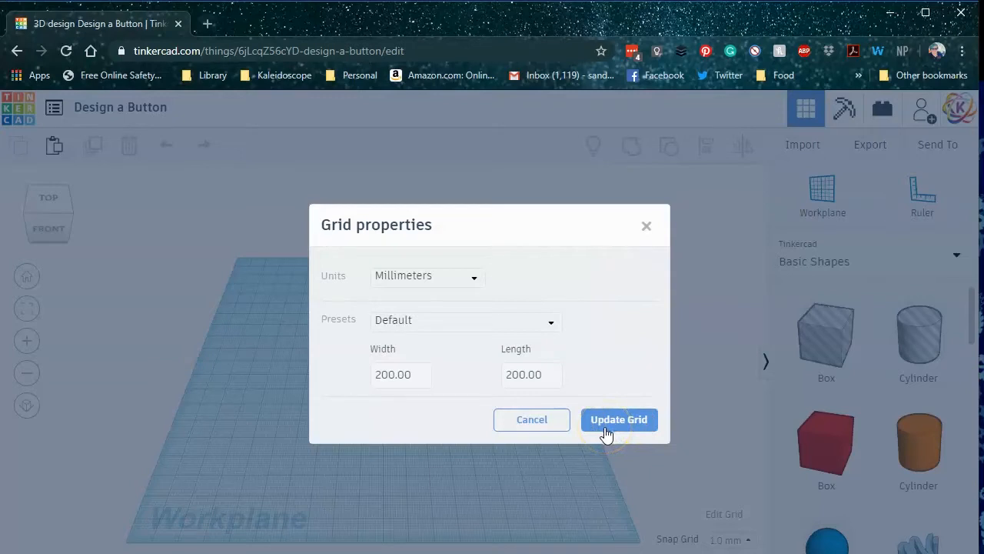
click(619, 419)
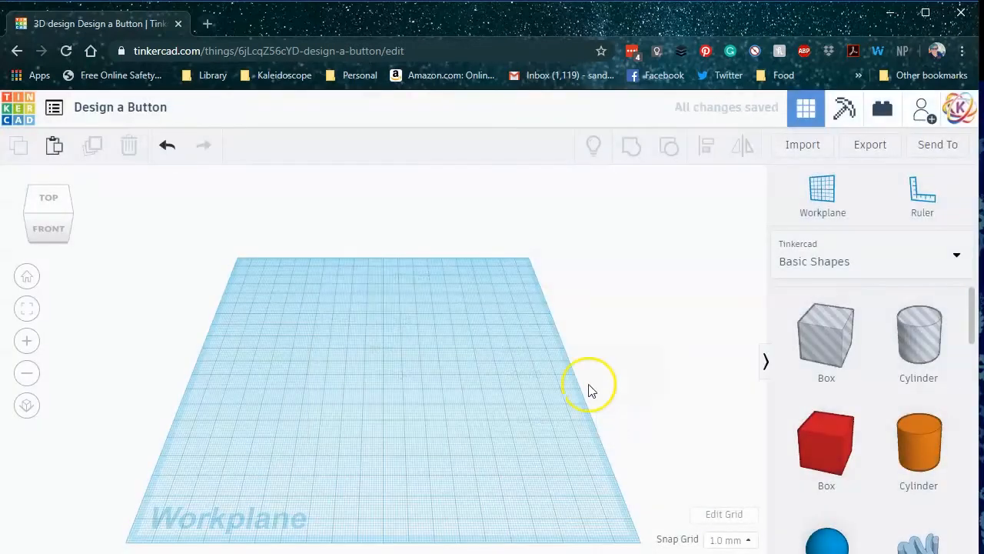
mouse_move(578, 386)
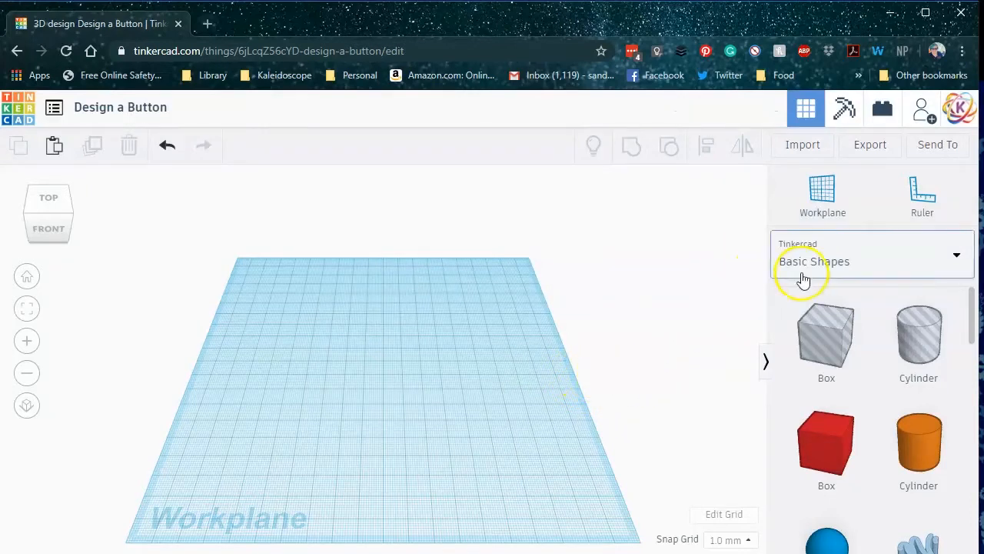
mouse_move(938, 335)
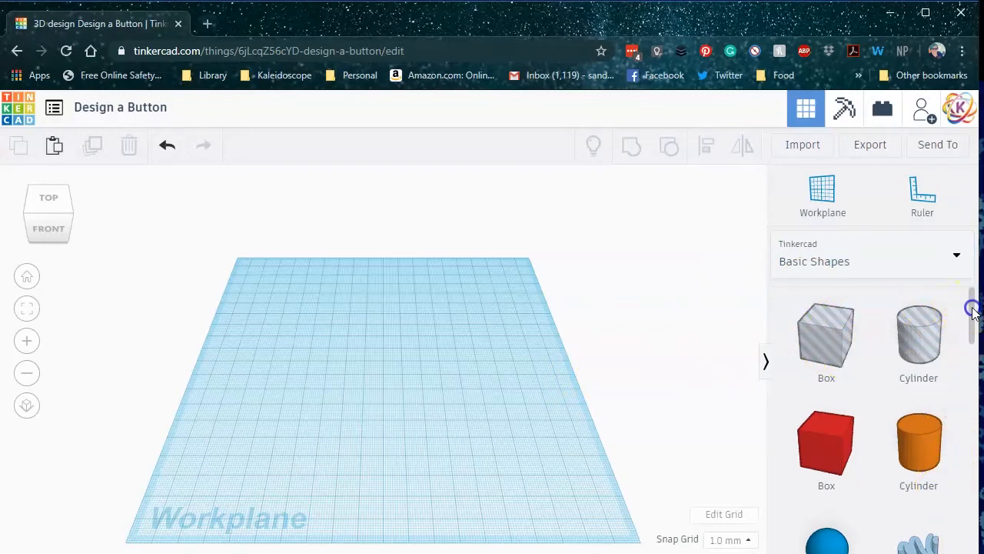
scroll(down, 3)
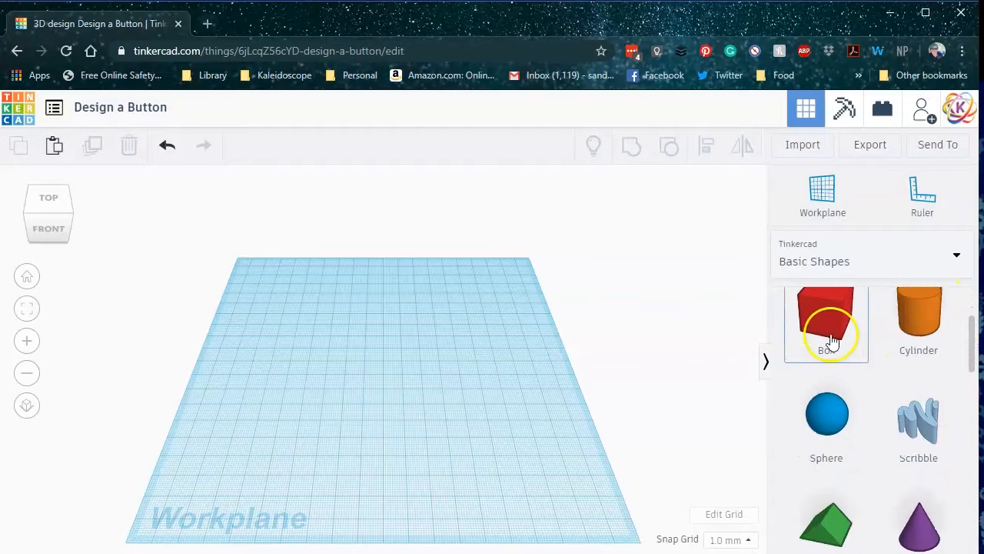
mouse_move(972, 341)
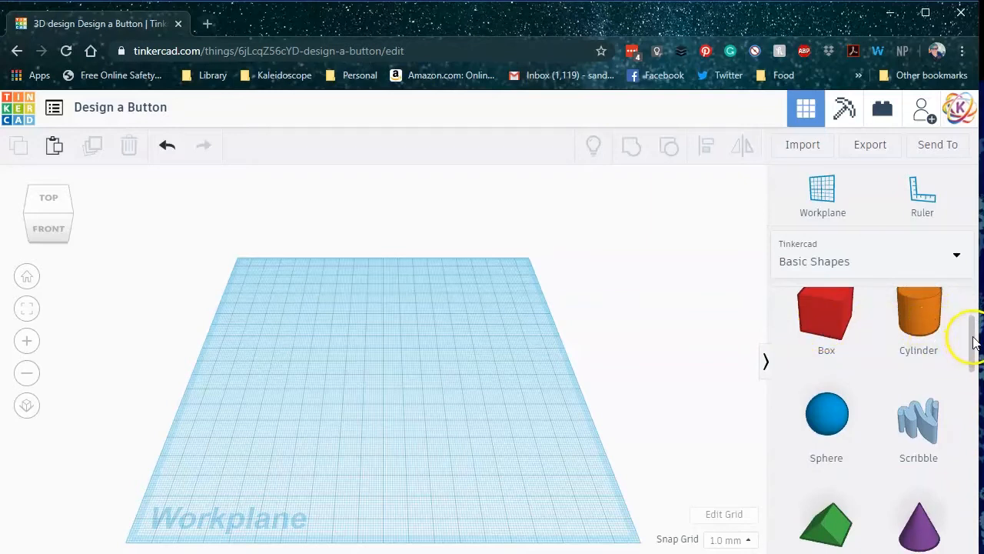
scroll(down, 3)
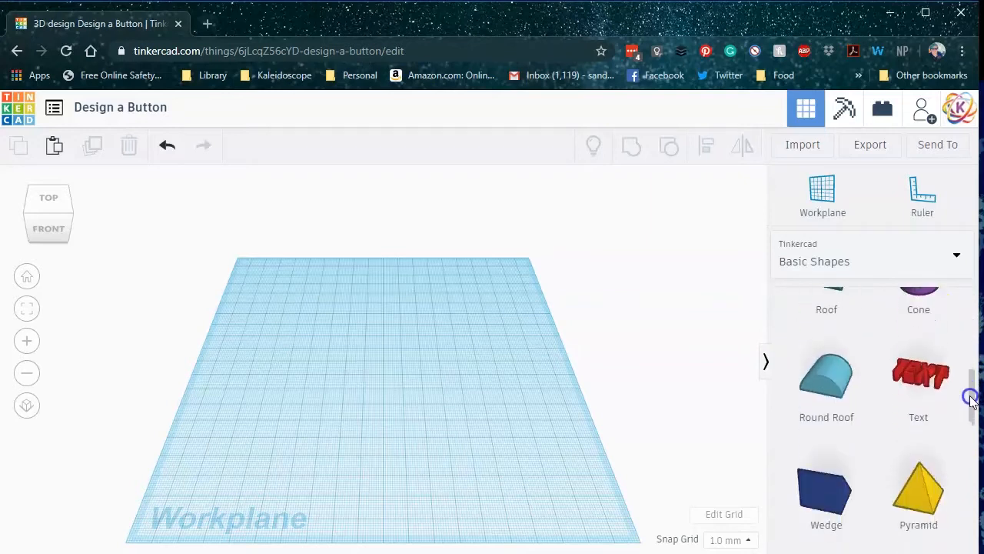
scroll(down, 3)
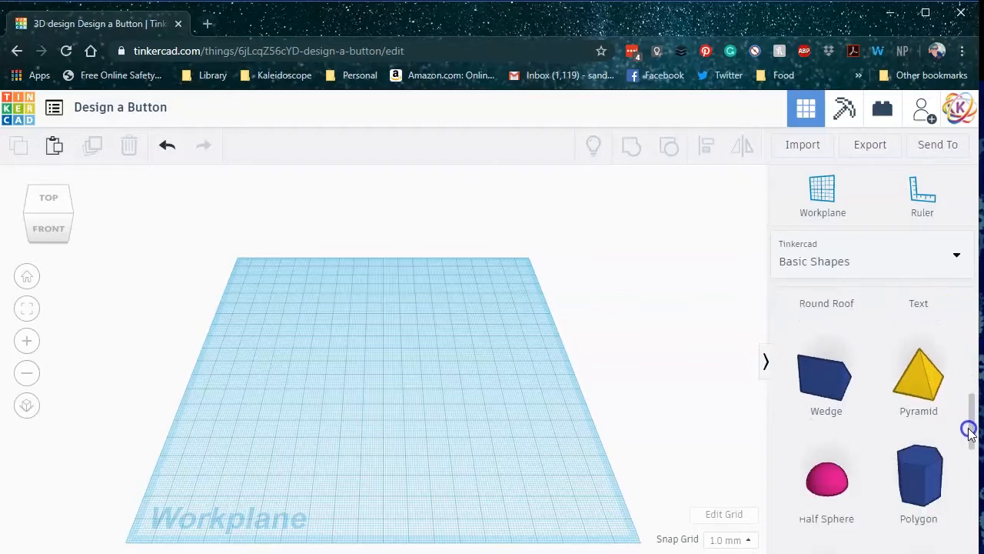
scroll(down, 3)
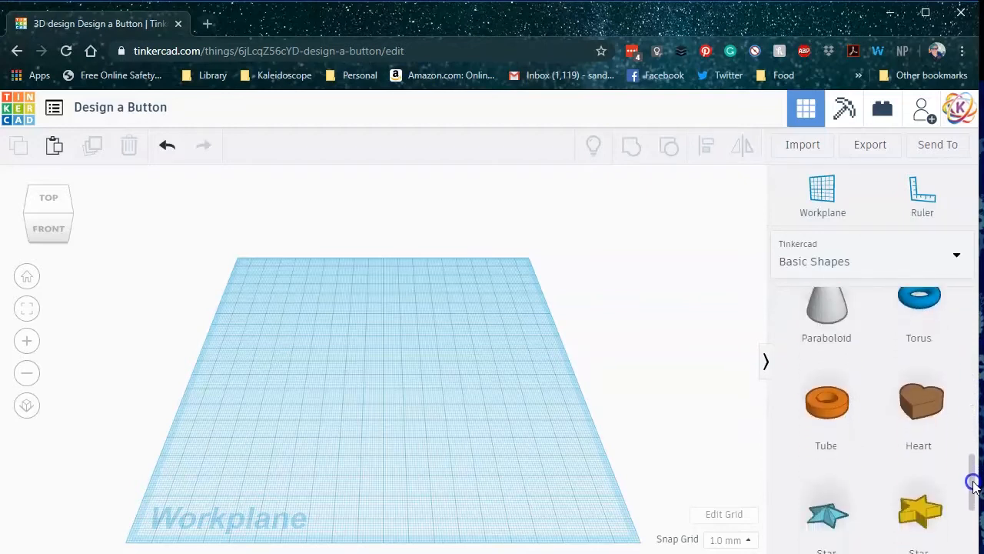
scroll(down, 3)
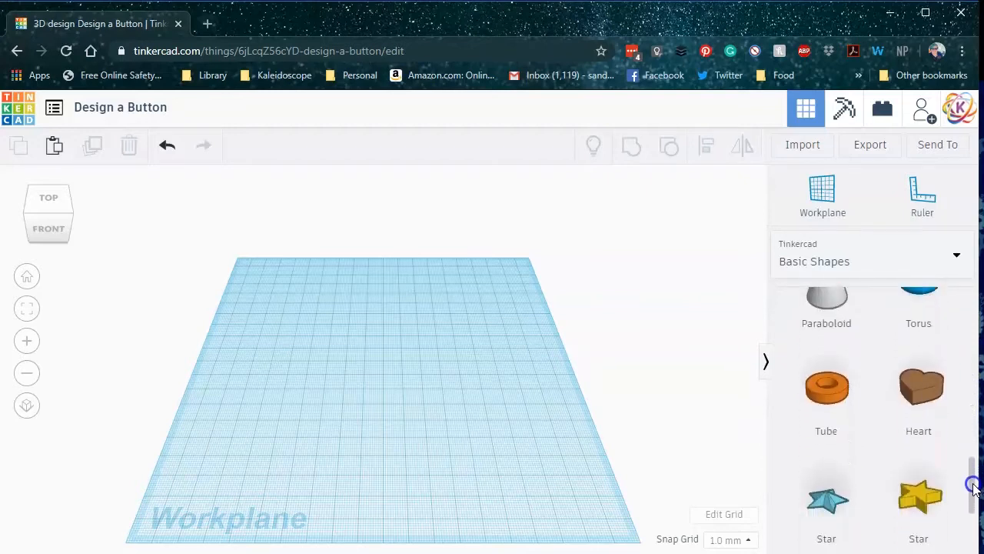
scroll(down, 3)
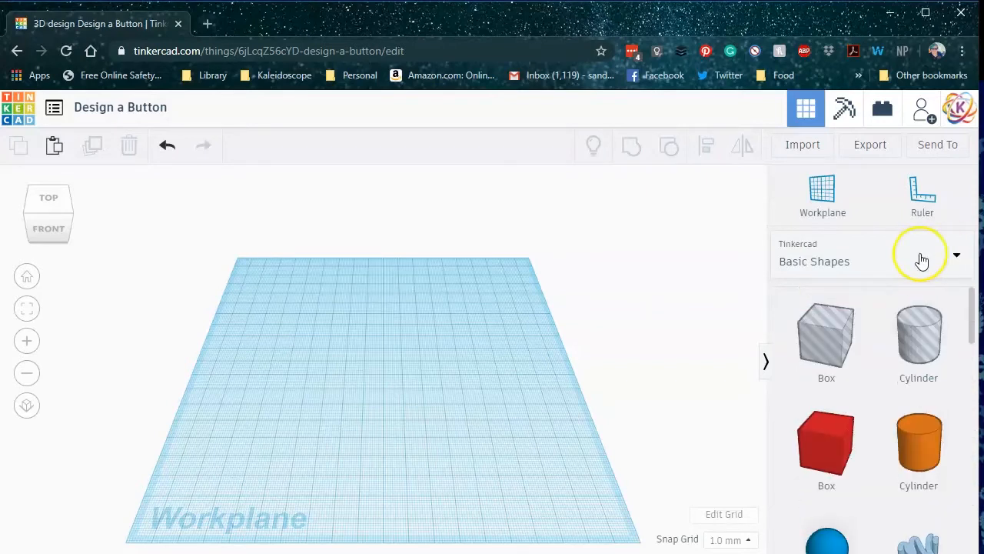
mouse_move(920, 341)
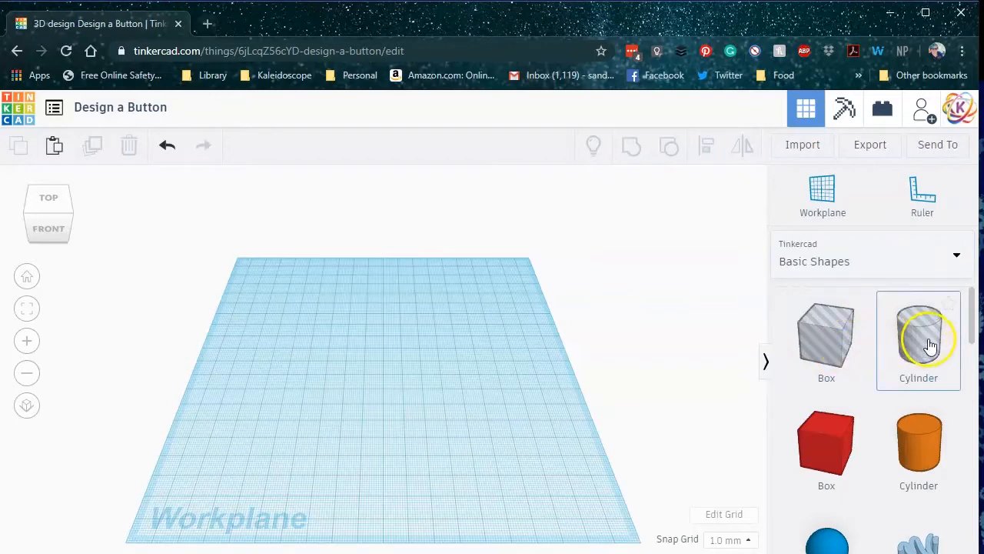
mouse_move(886, 341)
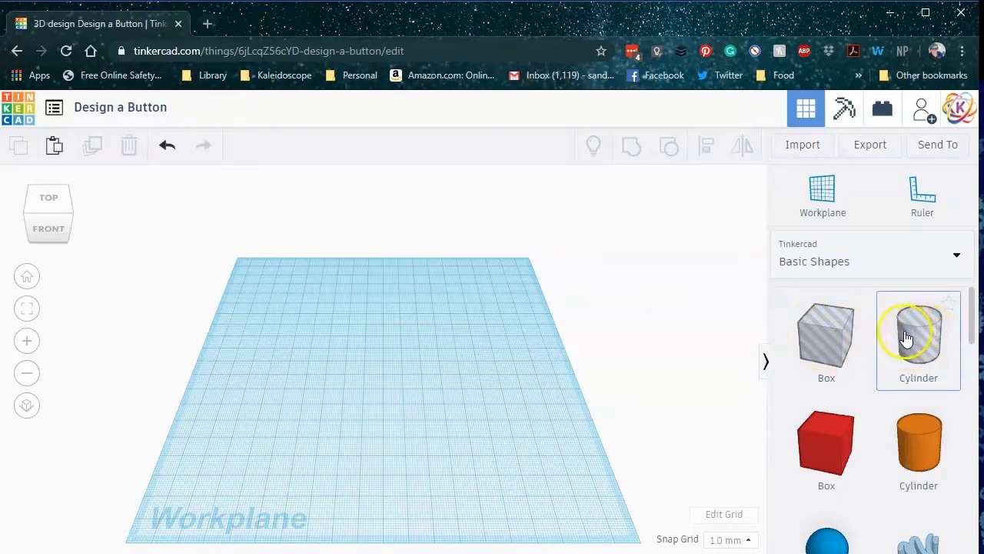
mouse_move(826, 448)
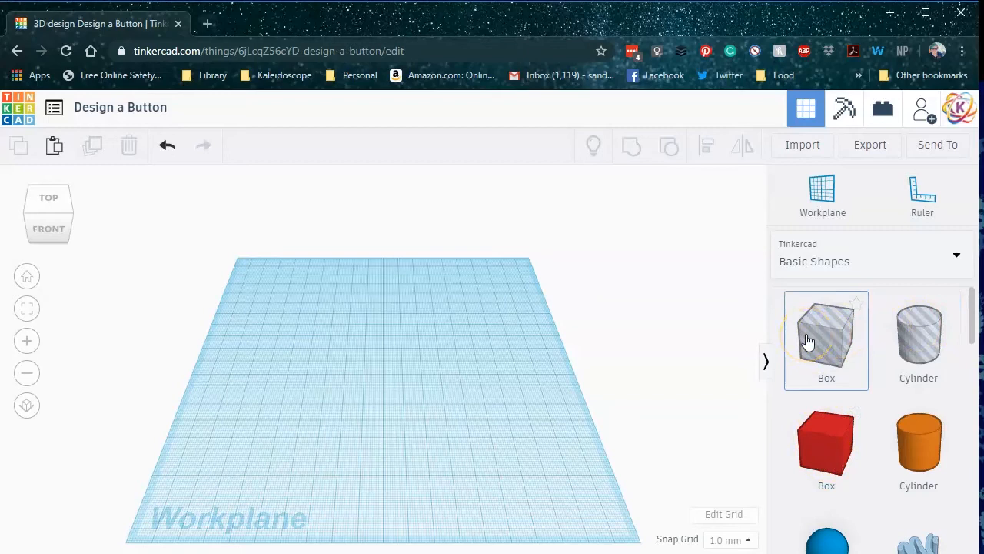
scroll(down, 3)
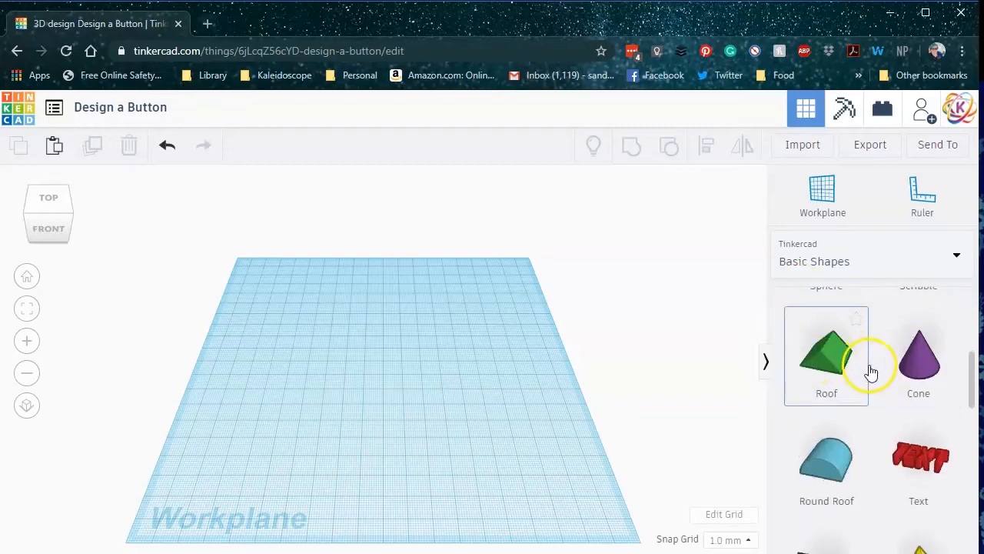
scroll(up, 3)
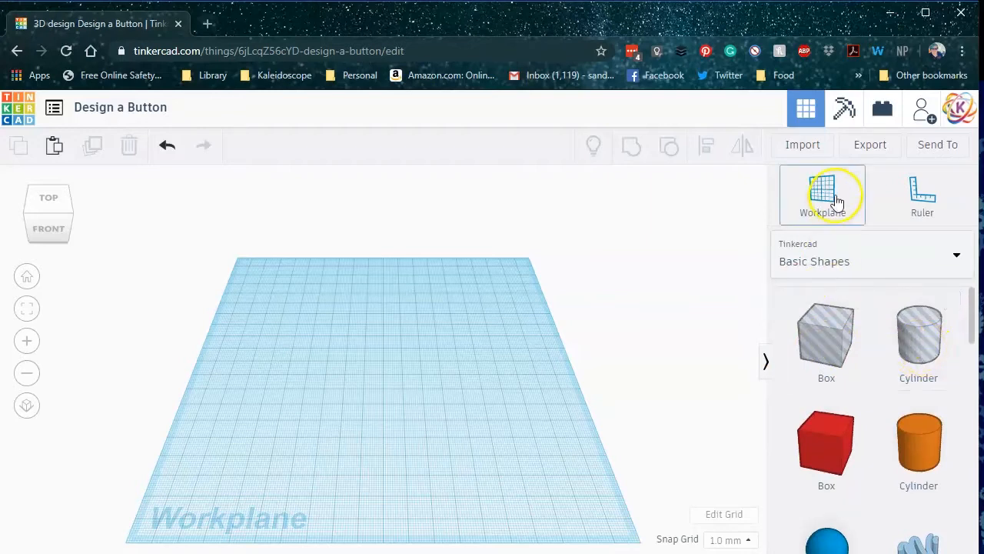
mouse_move(923, 194)
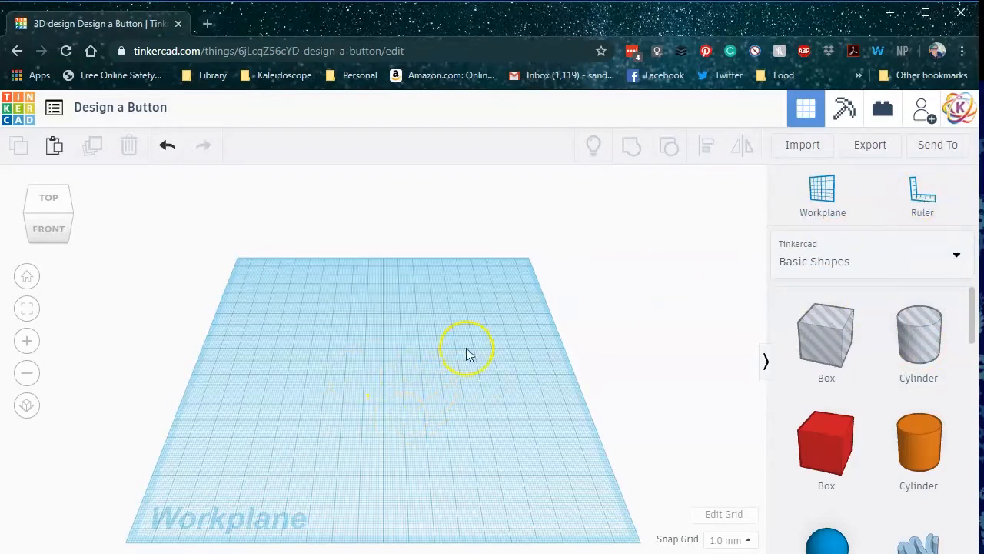
mouse_move(443, 336)
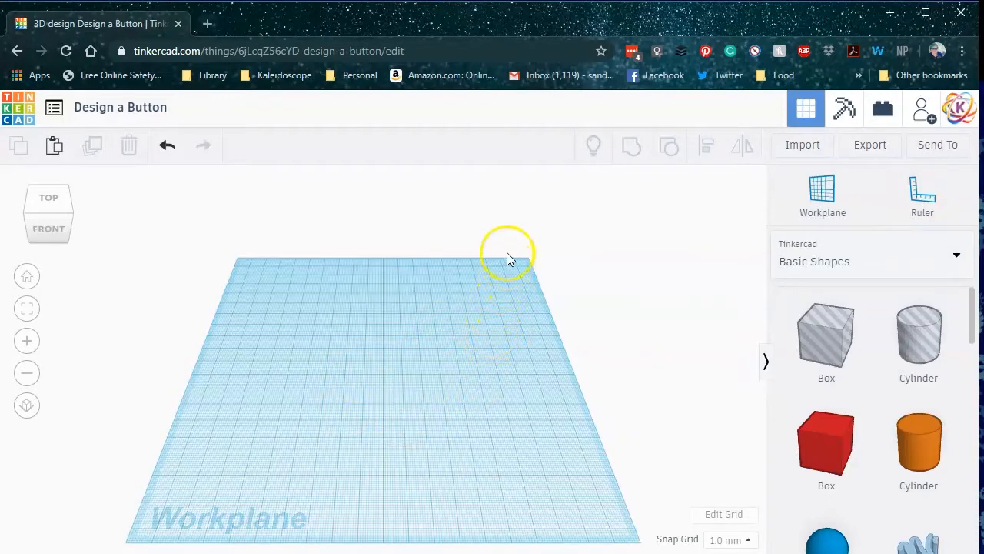
mouse_move(803, 144)
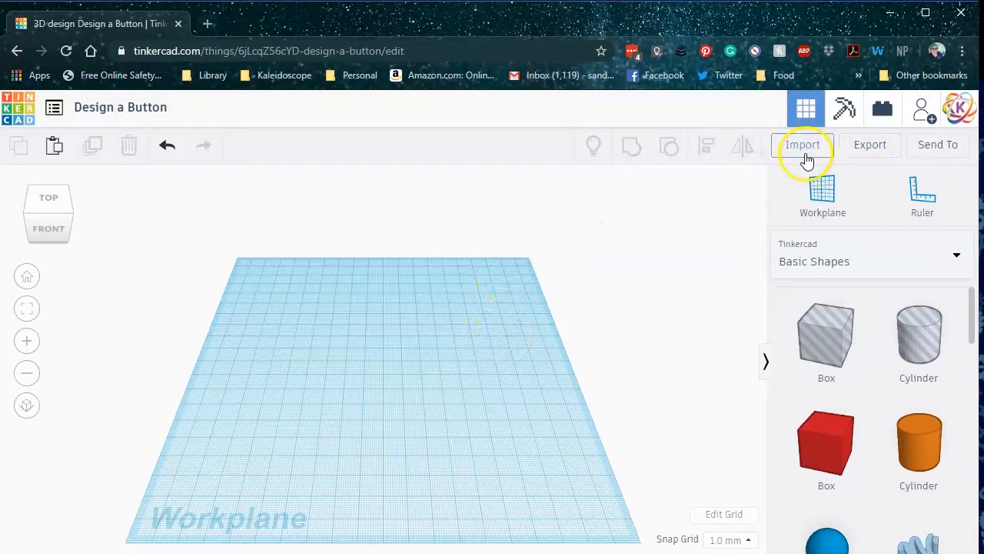
mouse_move(803, 145)
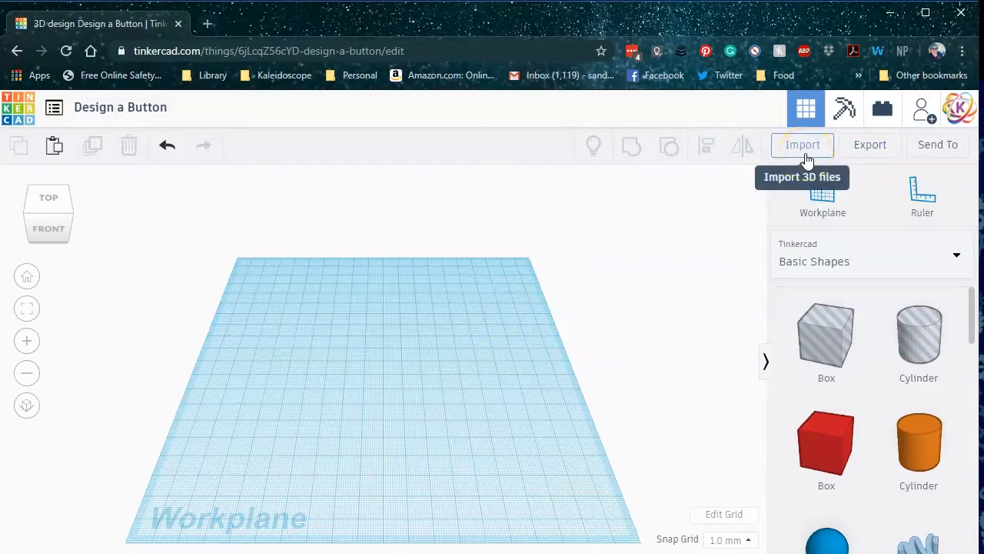
mouse_move(870, 145)
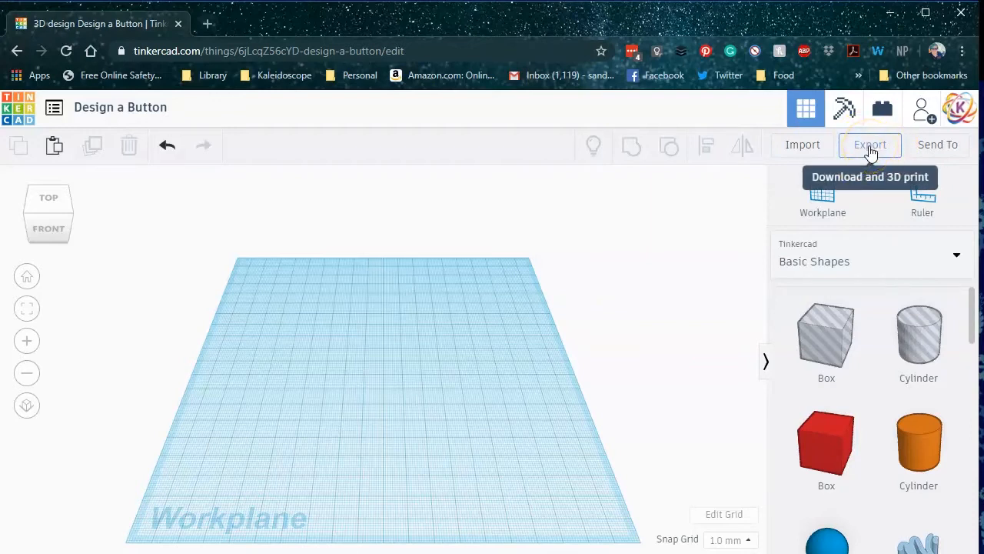
mouse_move(245, 177)
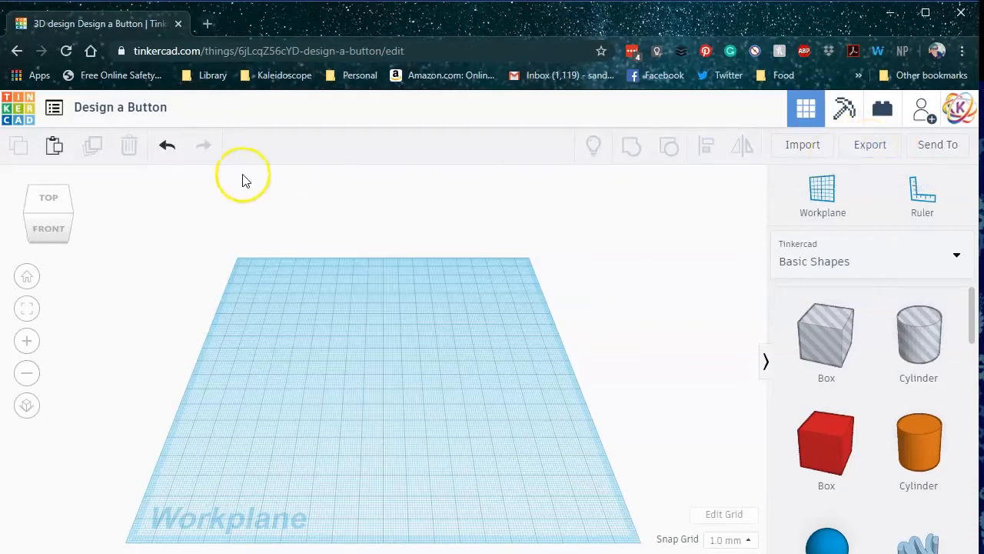
mouse_move(54, 146)
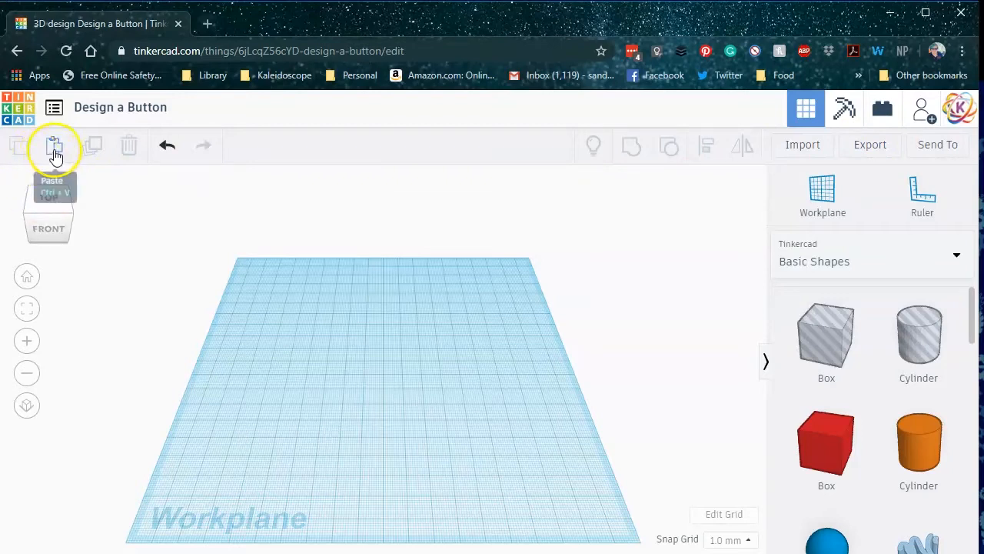
mouse_move(17, 147)
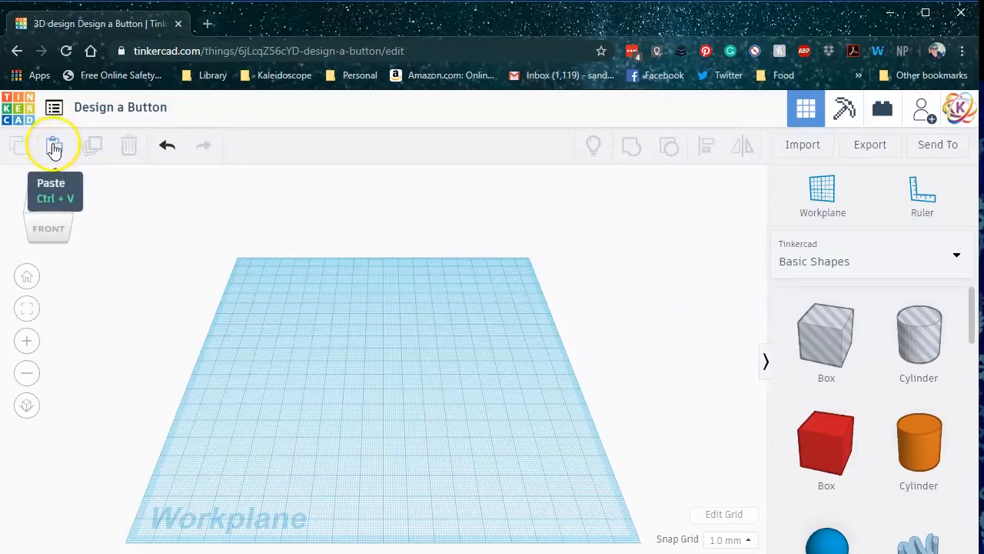
mouse_move(96, 145)
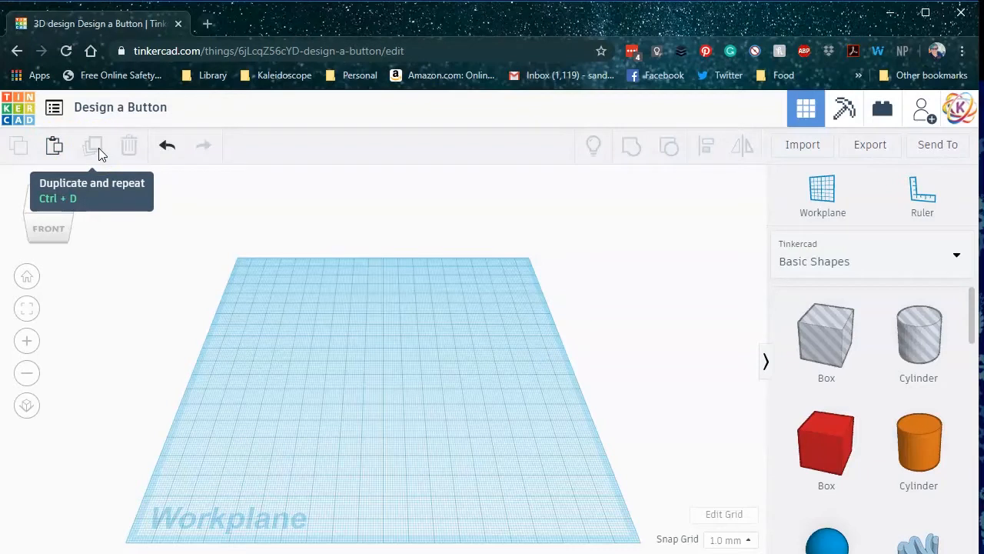
mouse_move(129, 145)
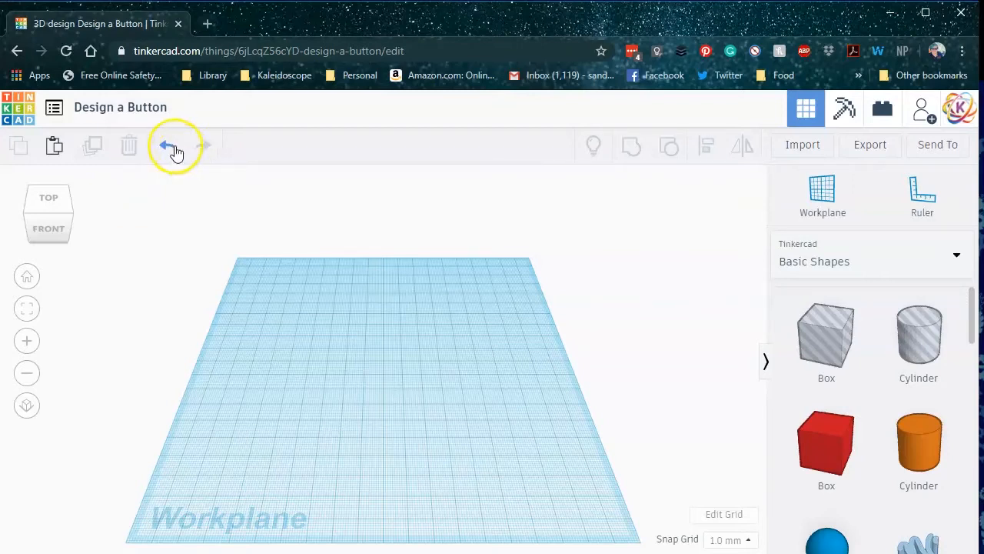
mouse_move(212, 151)
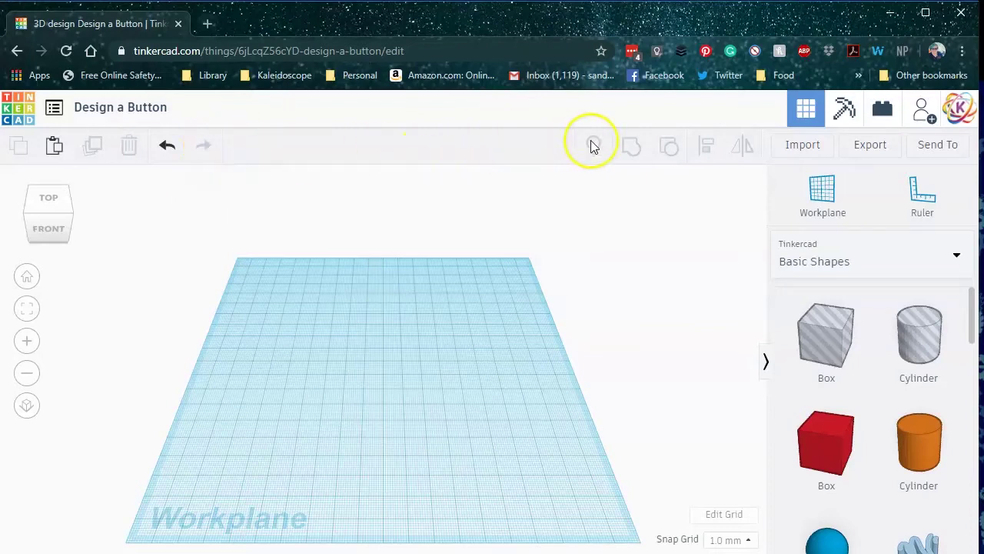
mouse_move(632, 146)
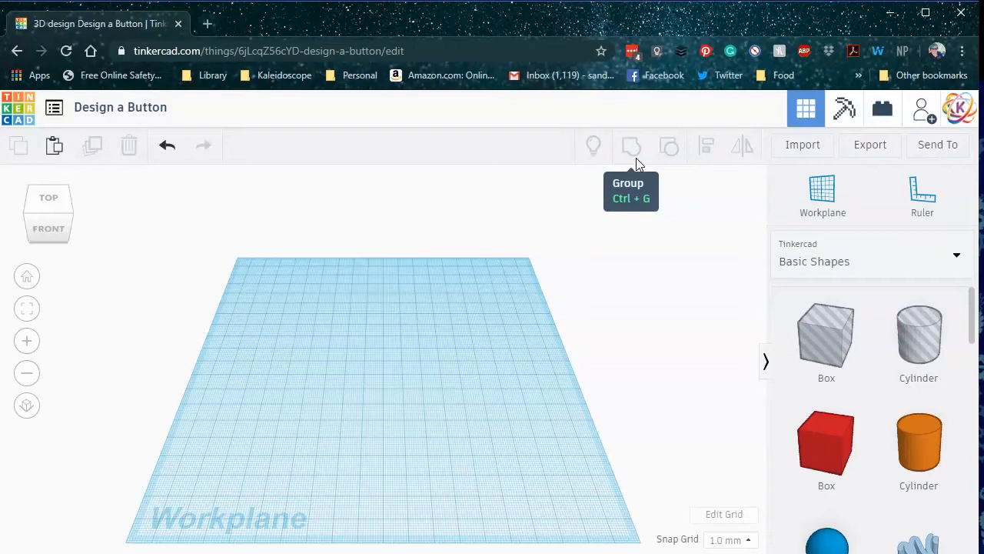
mouse_move(669, 146)
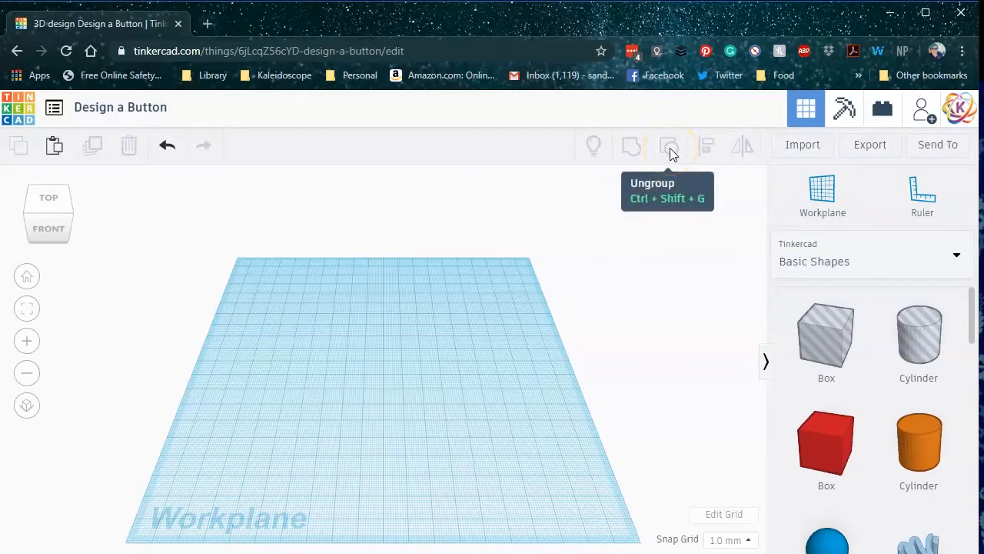
mouse_move(706, 146)
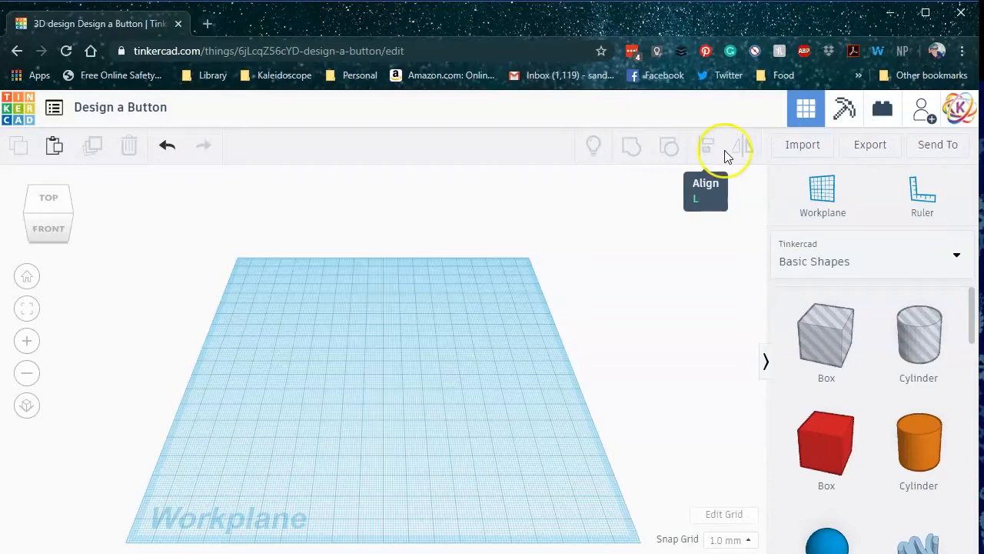
mouse_move(744, 146)
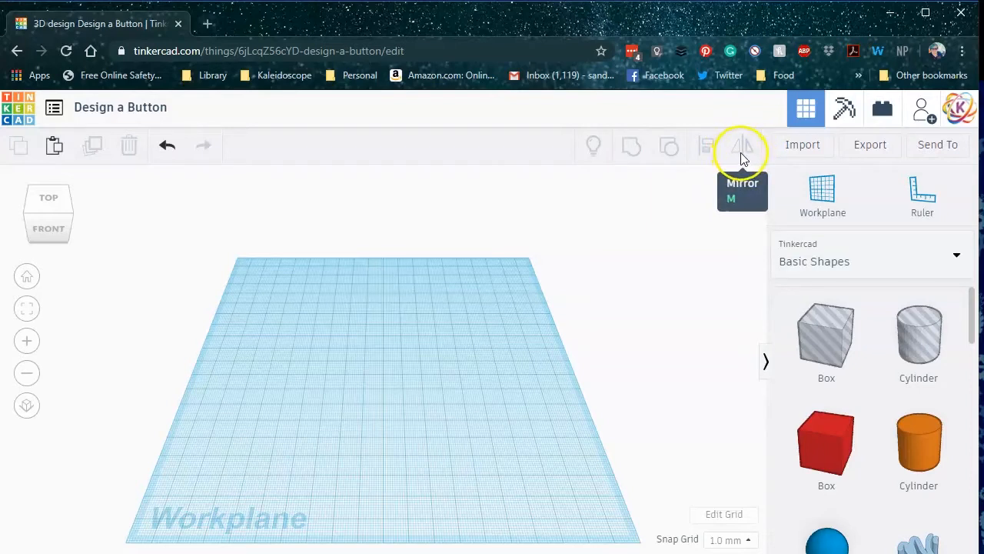
mouse_move(47, 199)
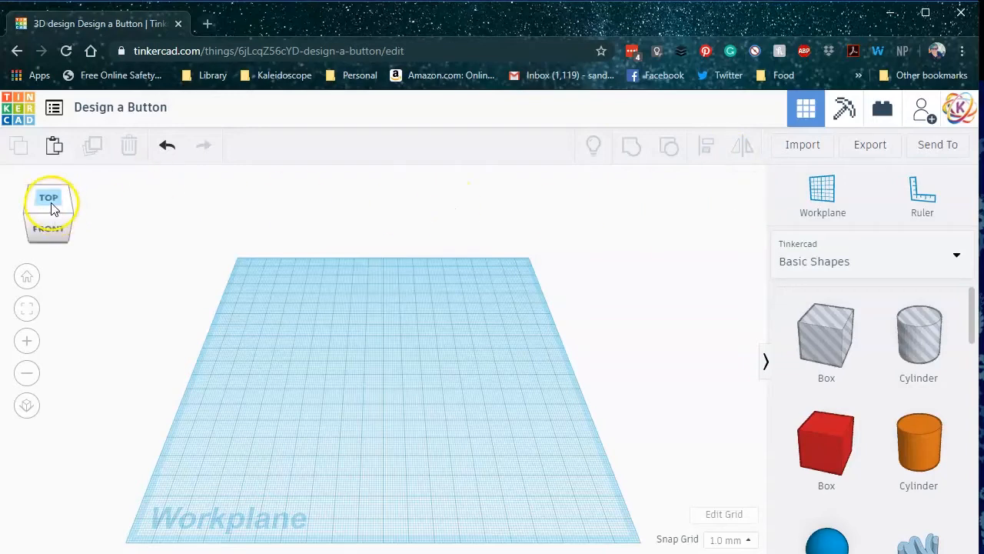
Explore the view cube, home and zoom controls, then switch to flat orthographic view and fit all.
click(49, 197)
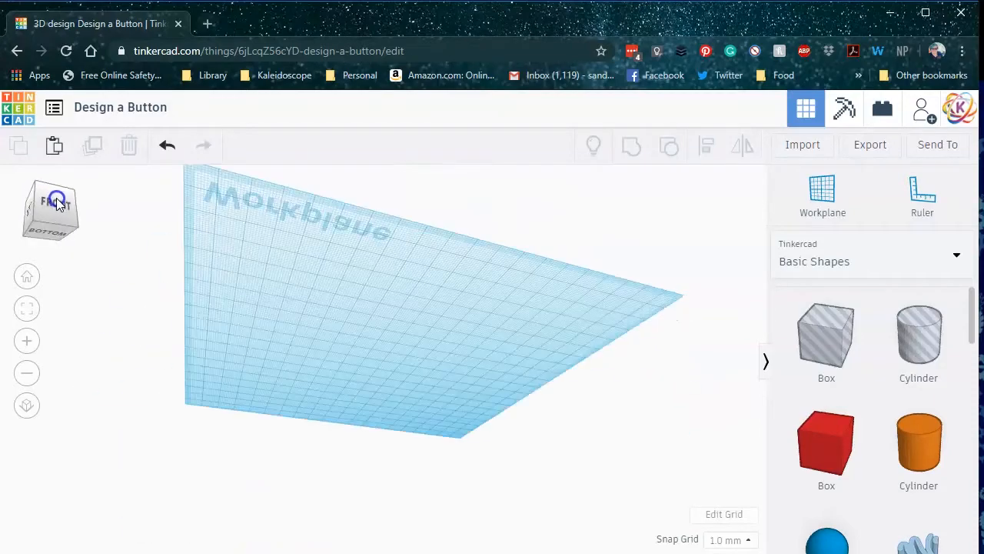
click(53, 208)
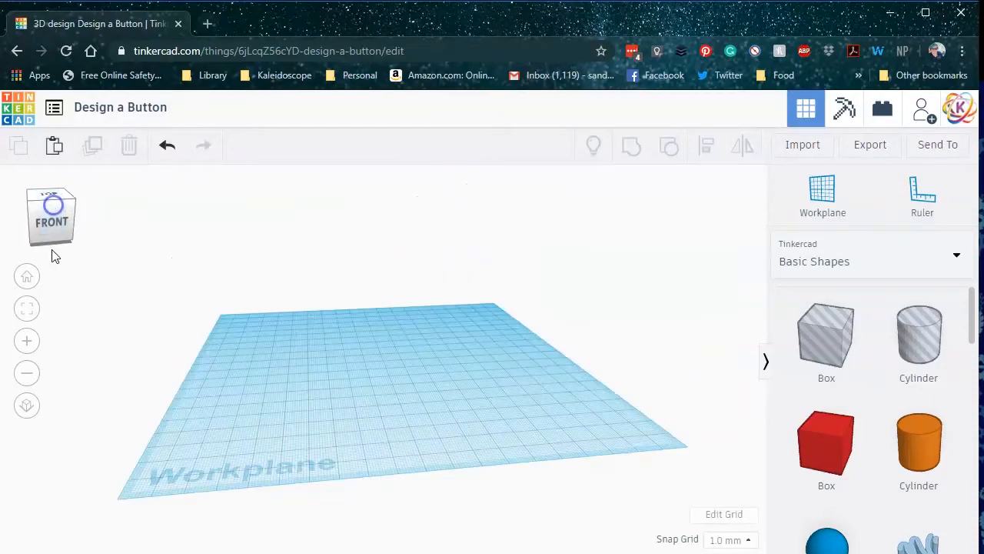
mouse_move(26, 276)
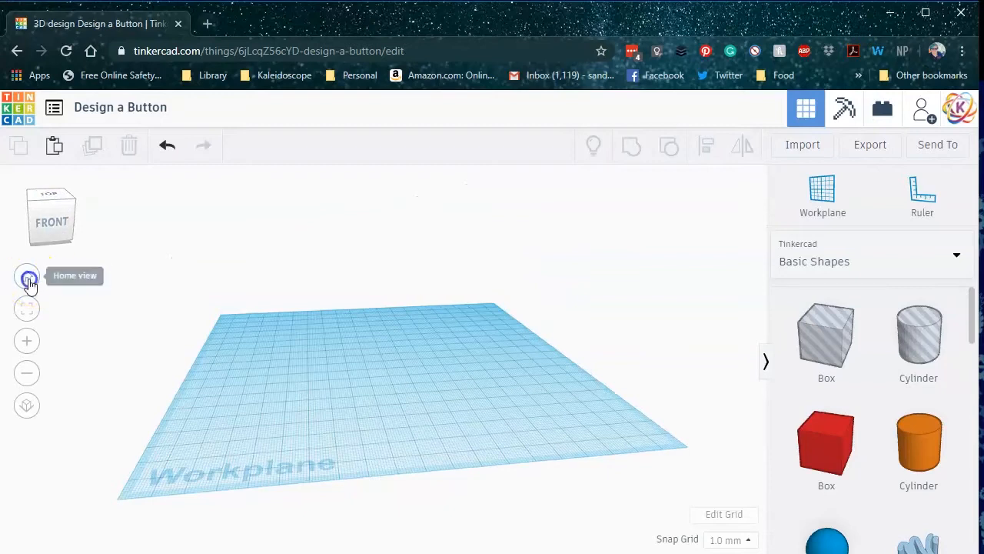
click(28, 275)
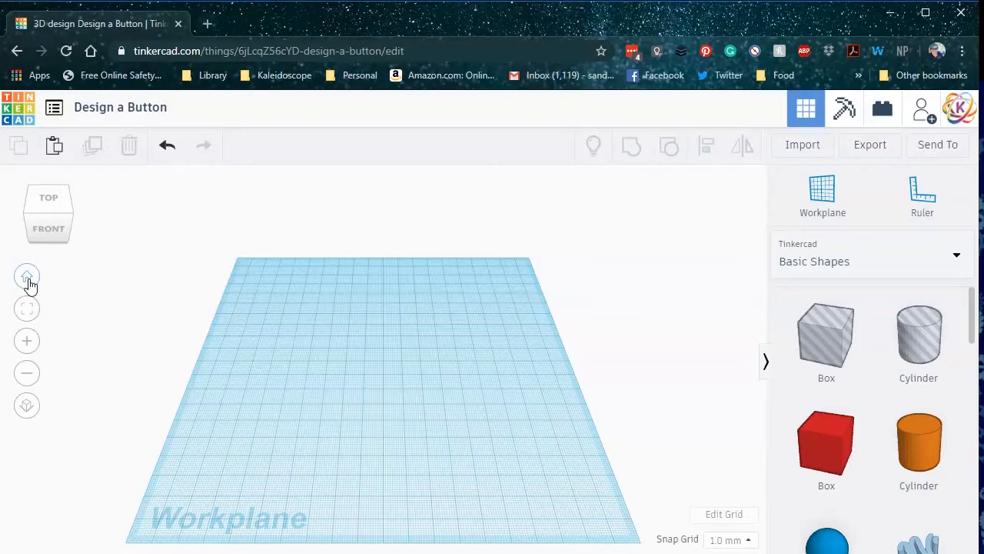
mouse_move(26, 308)
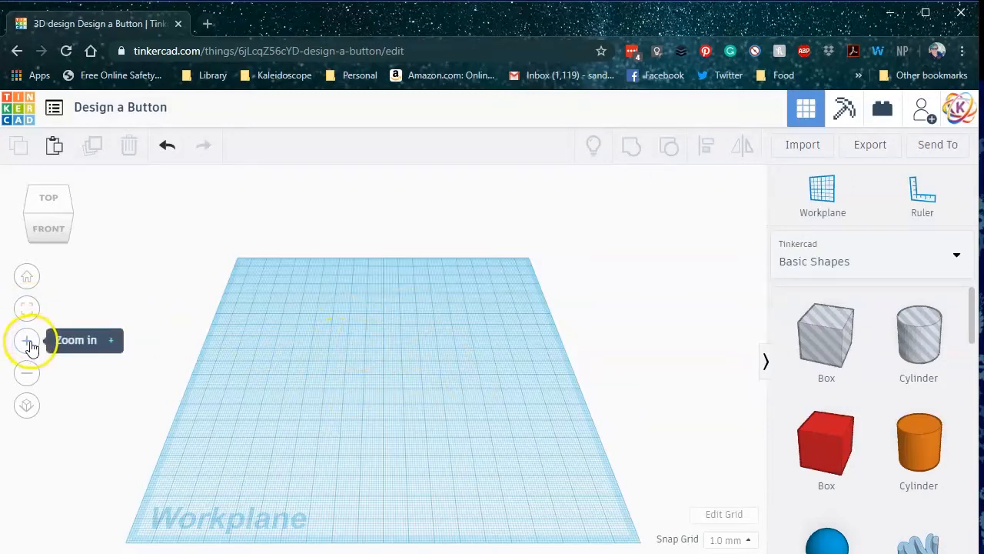
click(26, 340)
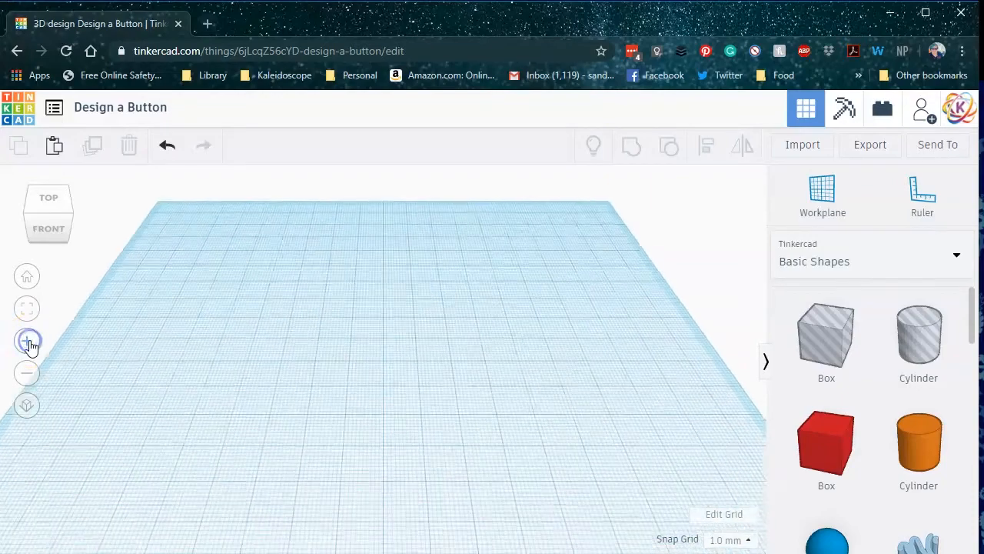
click(26, 374)
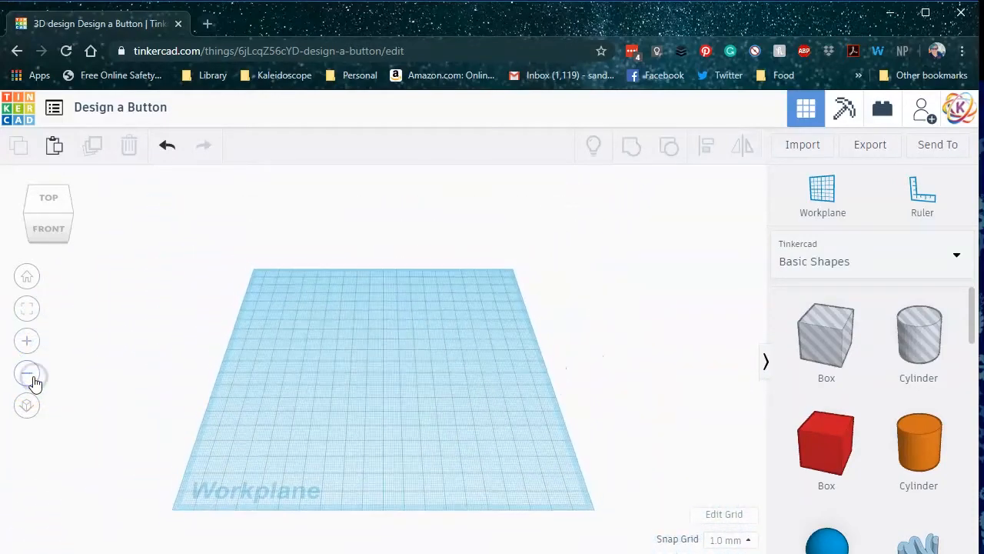
mouse_move(28, 406)
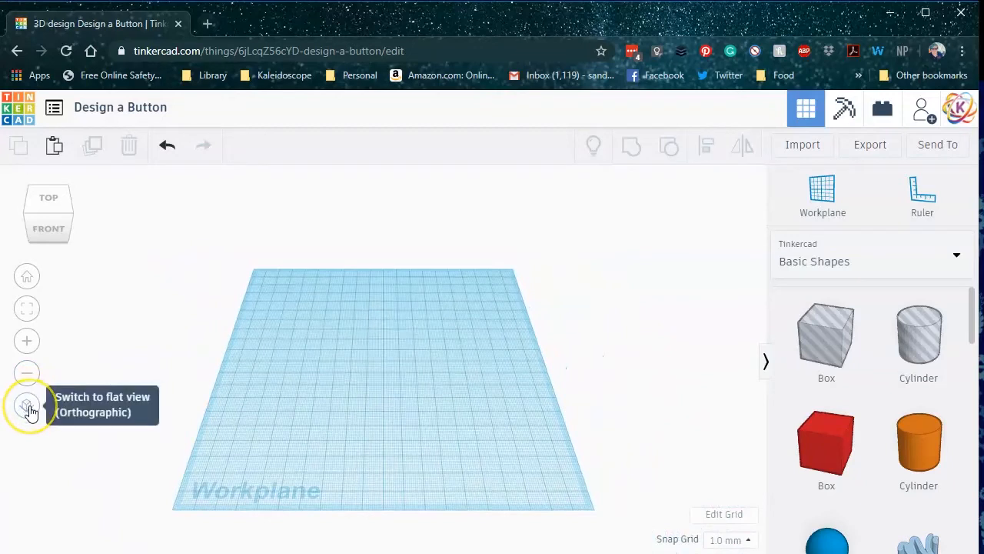
click(26, 403)
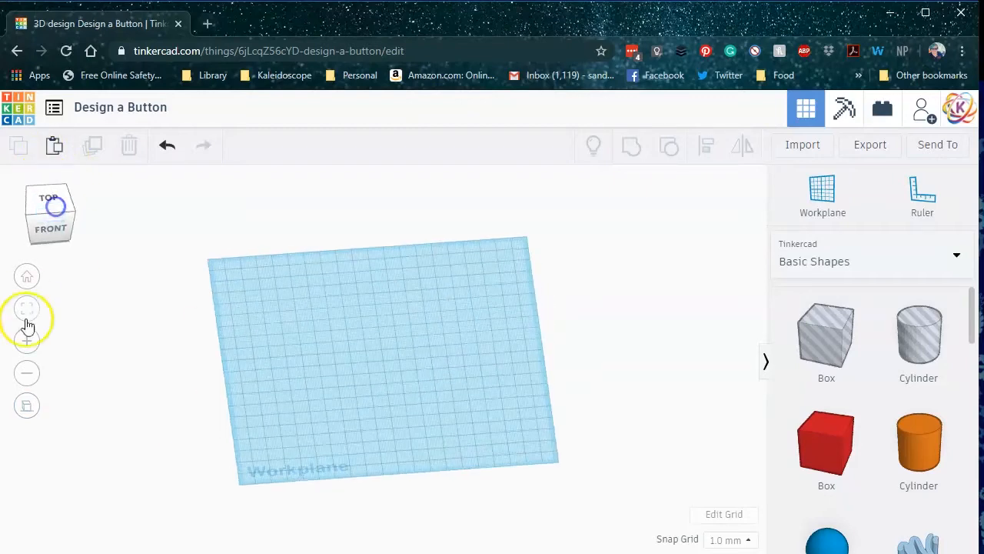
click(26, 276)
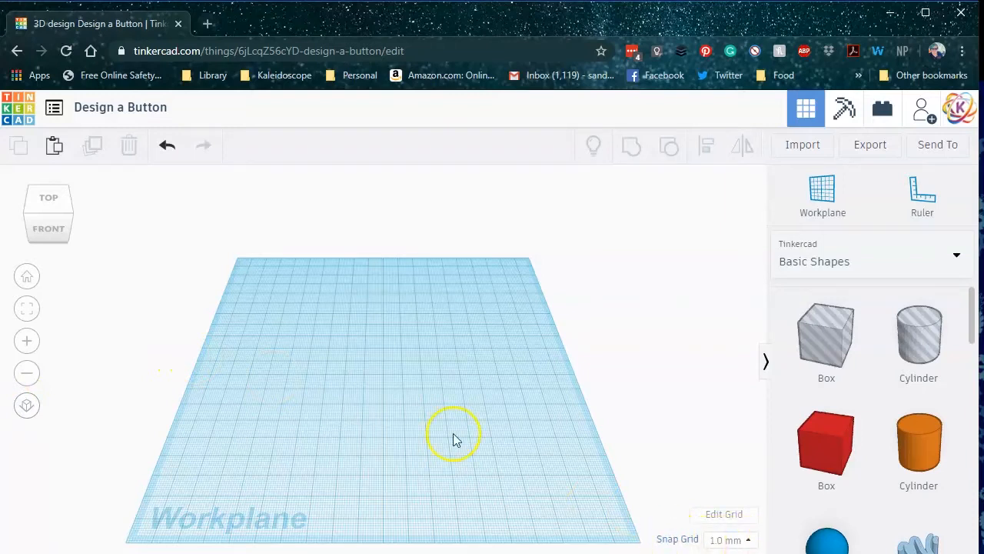
mouse_move(400, 374)
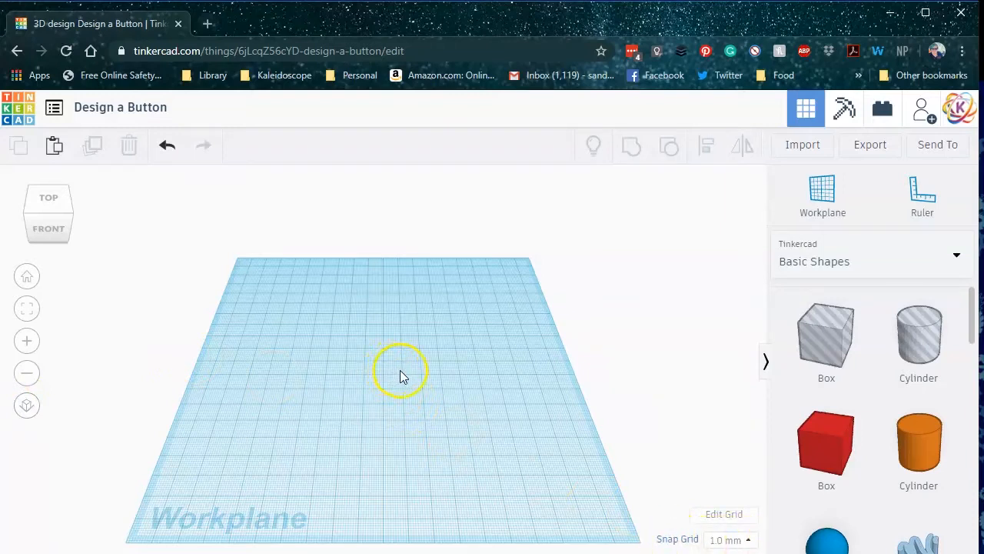
click(26, 341)
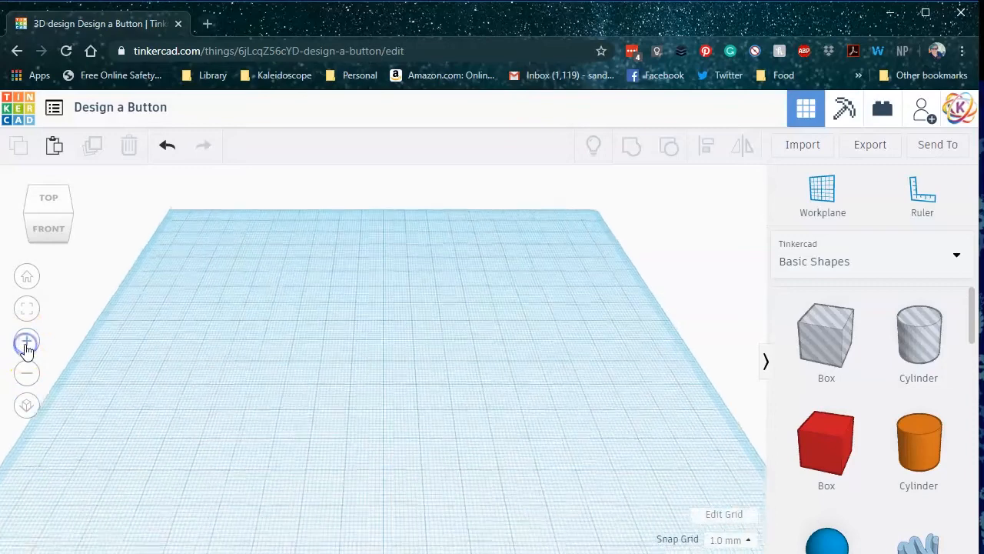
click(26, 342)
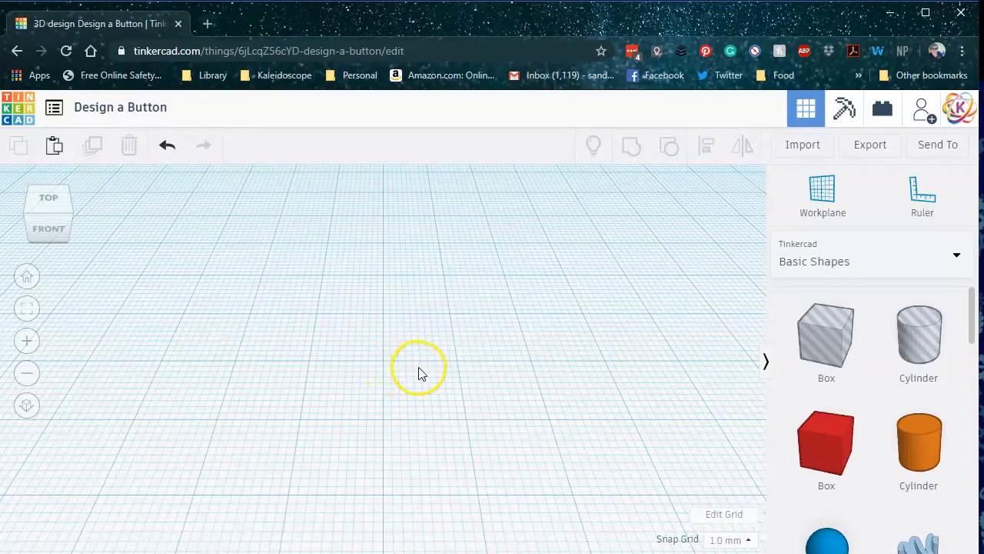
mouse_move(492, 381)
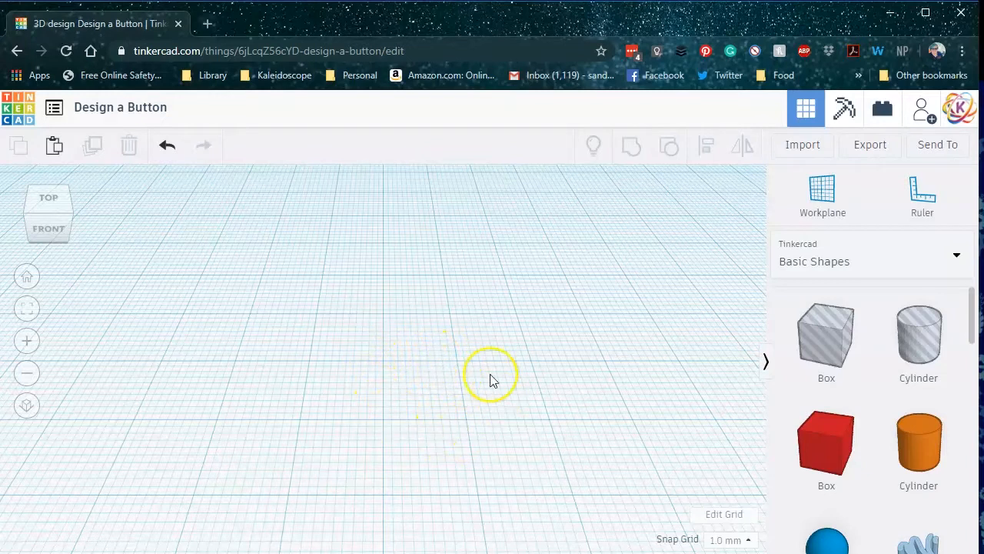
mouse_move(708, 538)
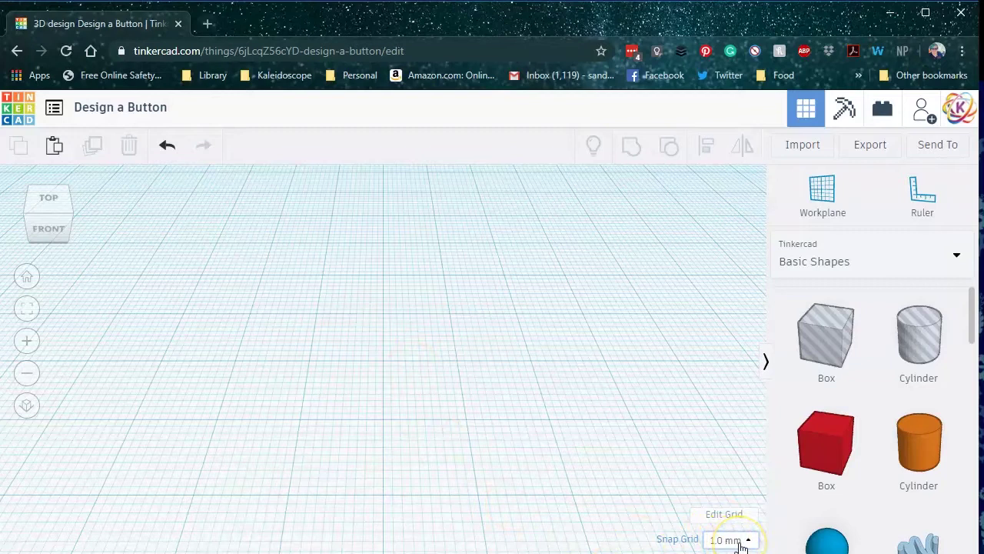
click(729, 538)
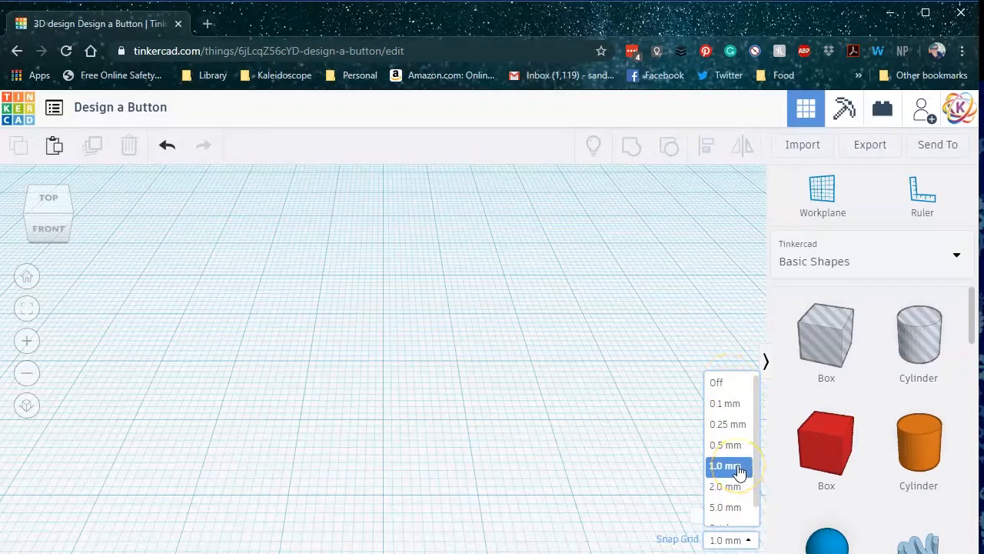
click(725, 465)
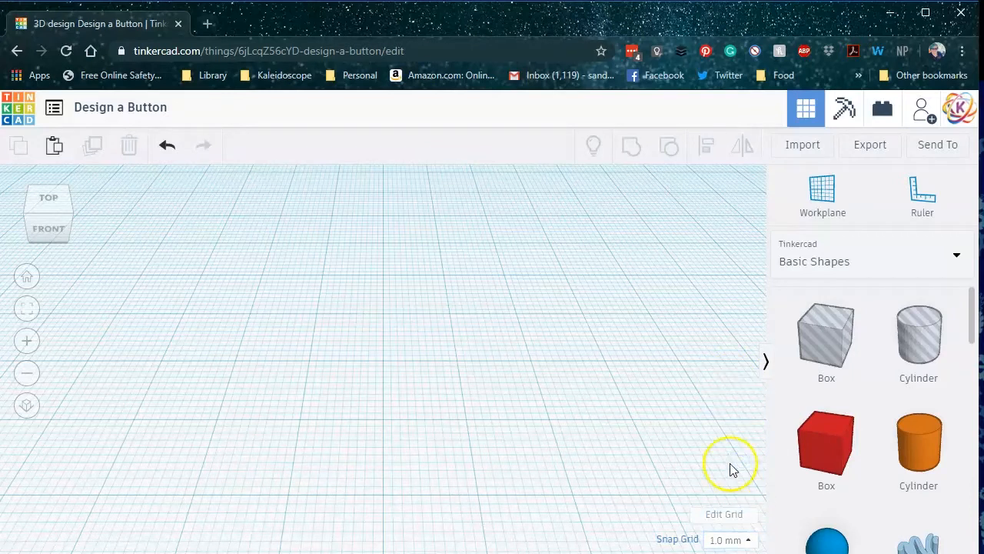
mouse_move(37, 212)
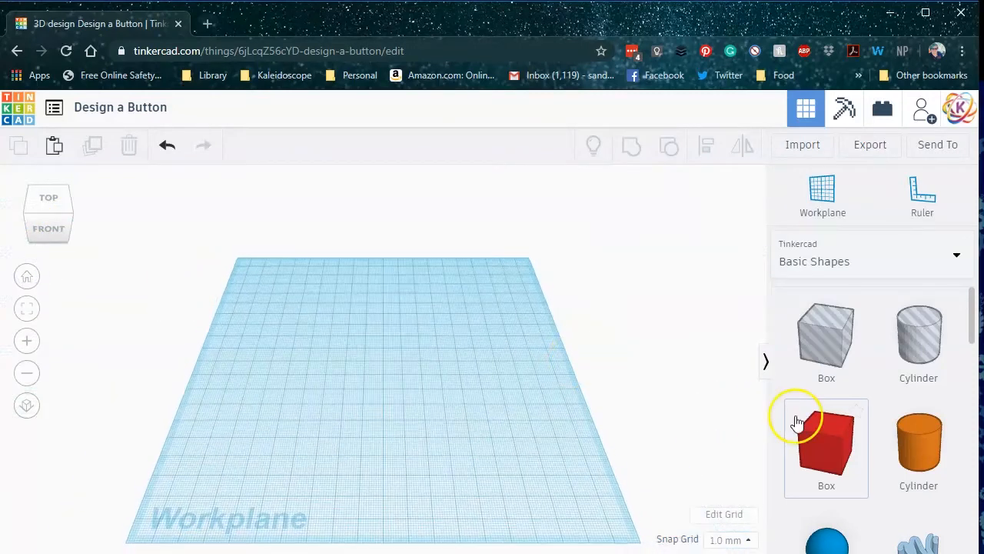
mouse_move(660, 363)
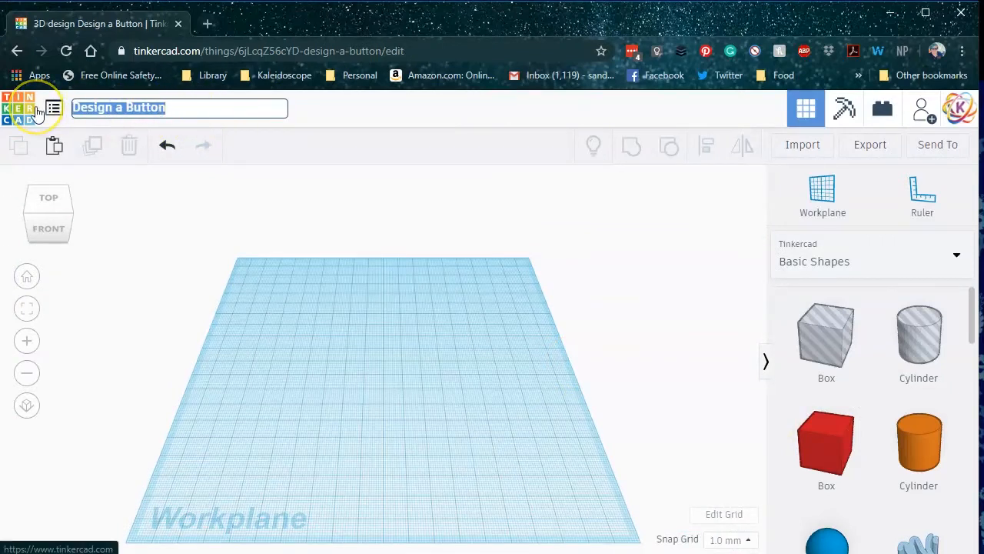
mouse_move(27, 114)
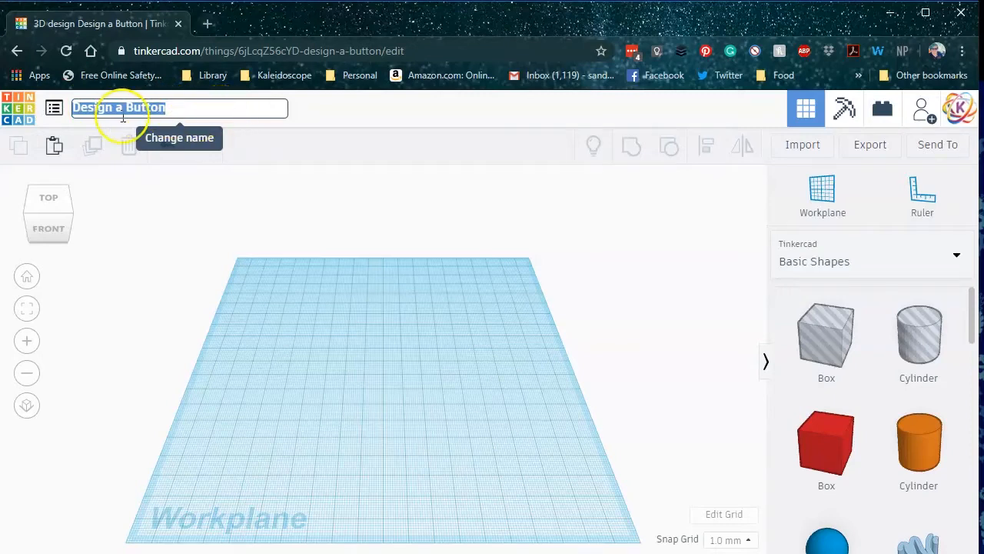
mouse_move(197, 115)
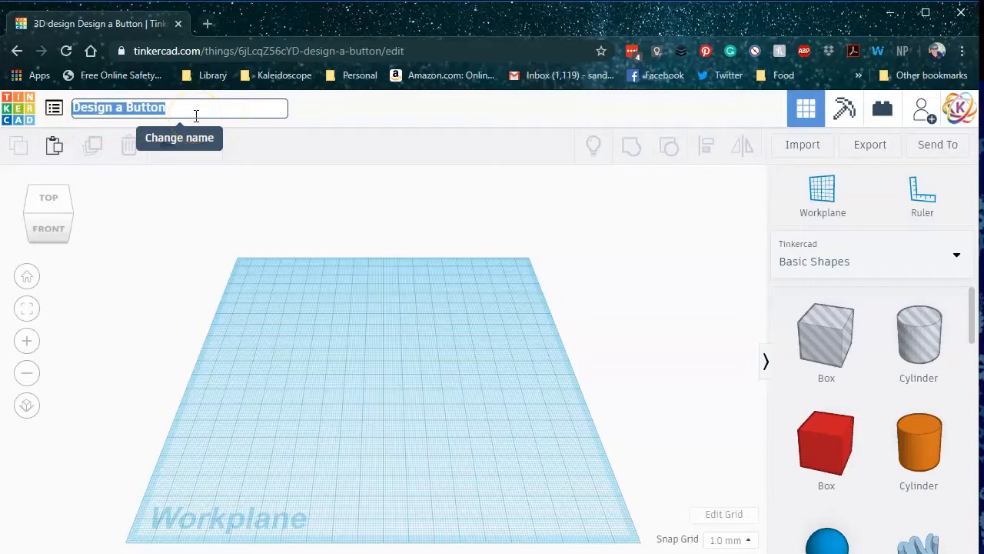
mouse_move(196, 110)
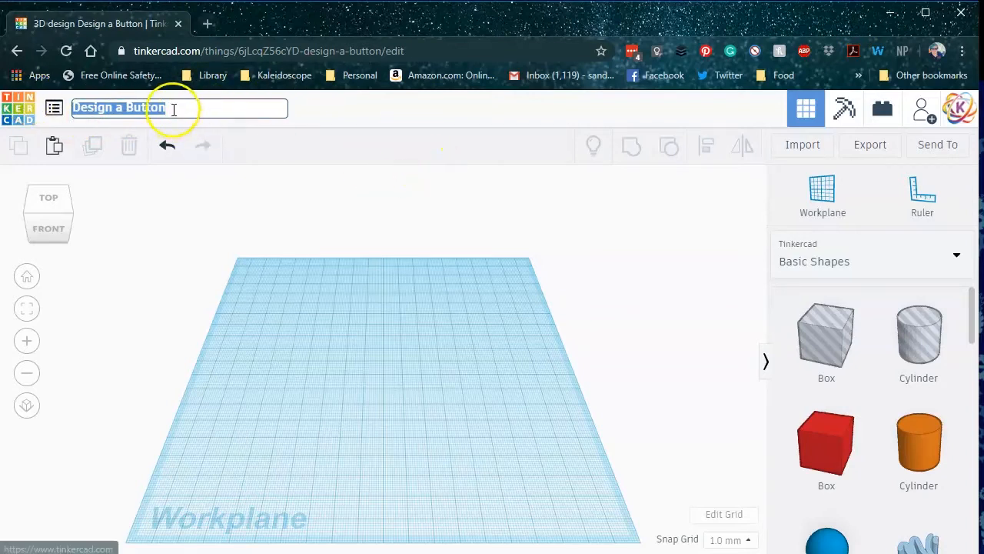
click(173, 221)
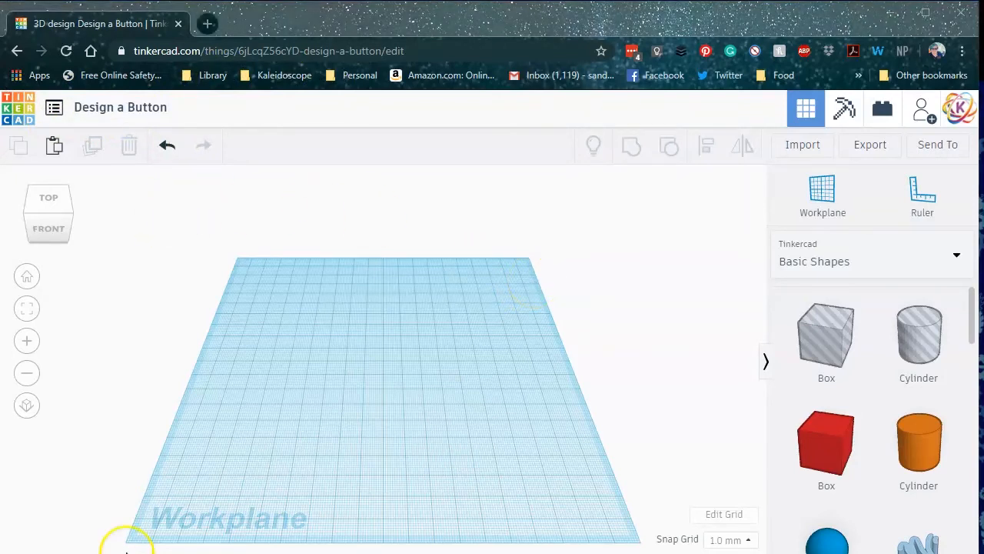
mouse_move(920, 443)
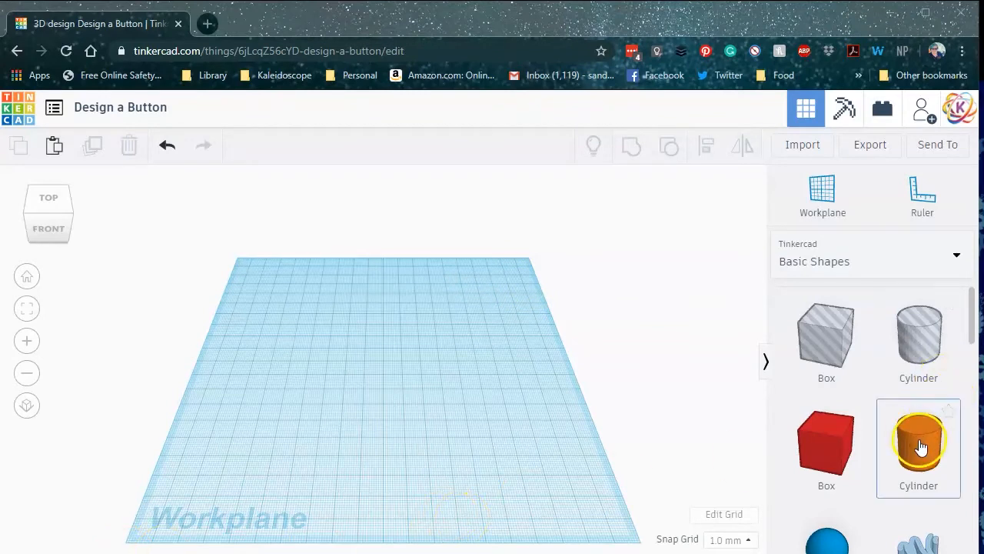
Drop an orange cylinder at the centre of the workplane.
click(918, 440)
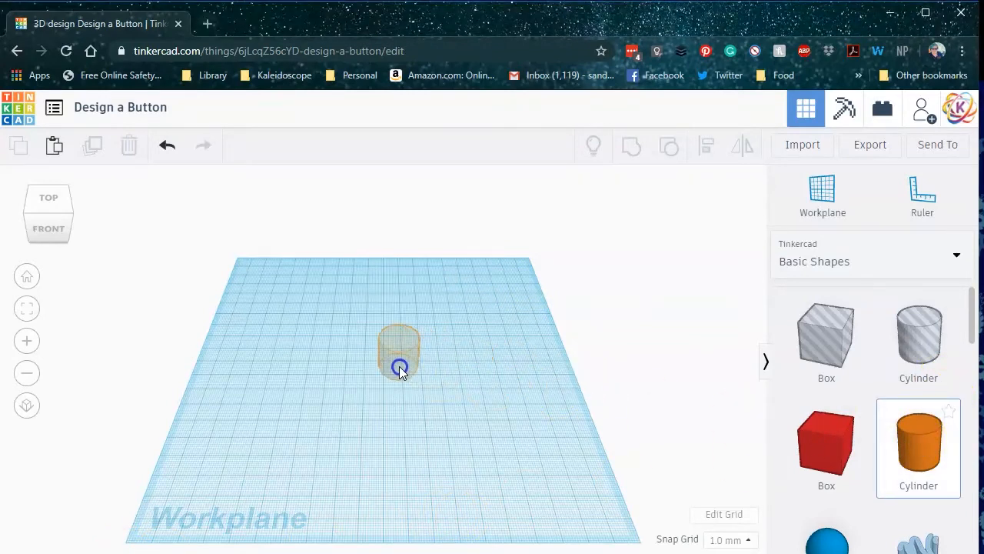
drag(400, 357, 384, 376)
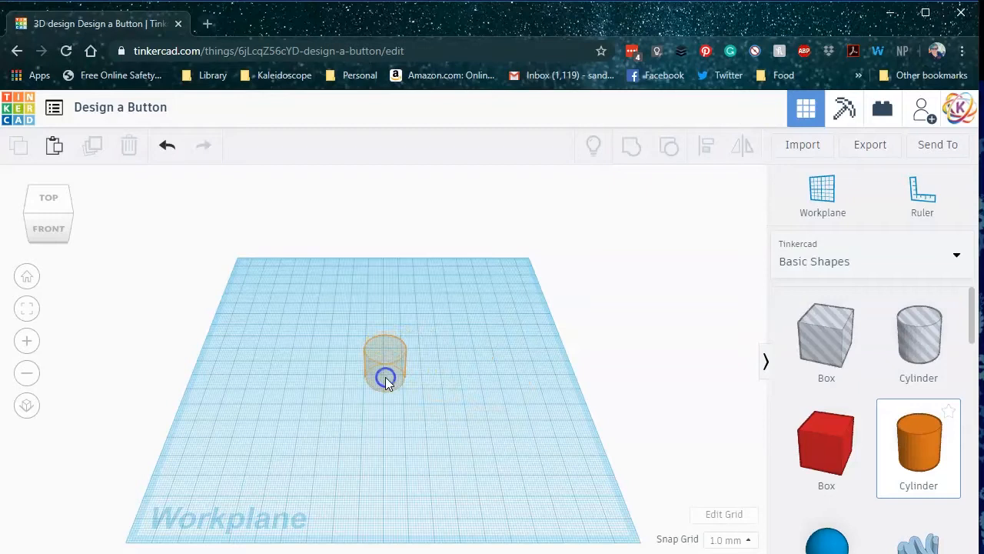
click(385, 361)
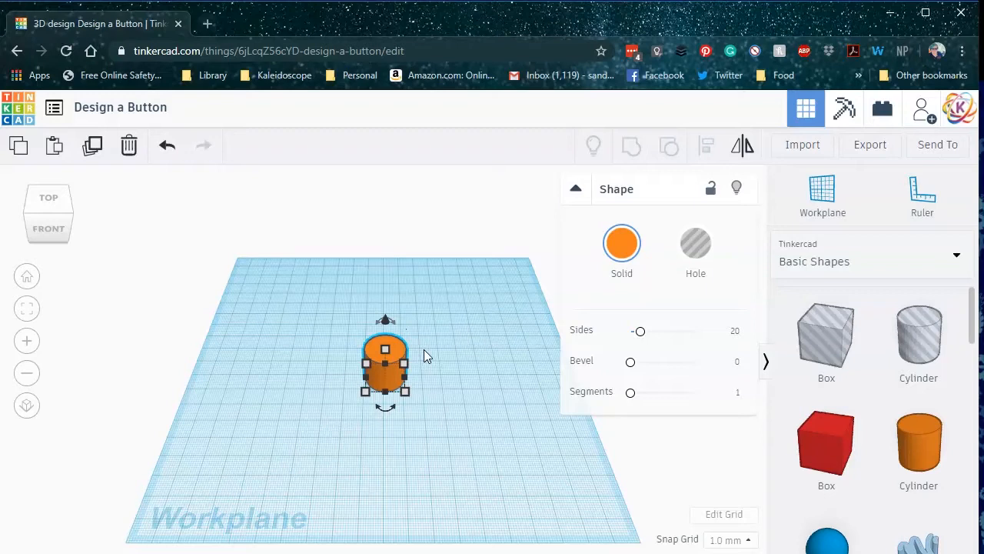
mouse_move(423, 361)
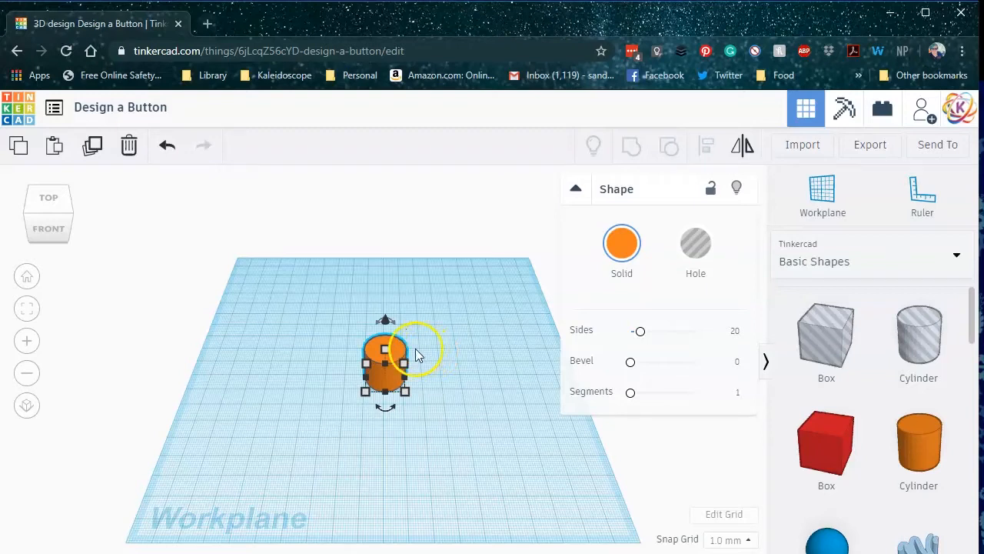
mouse_move(400, 351)
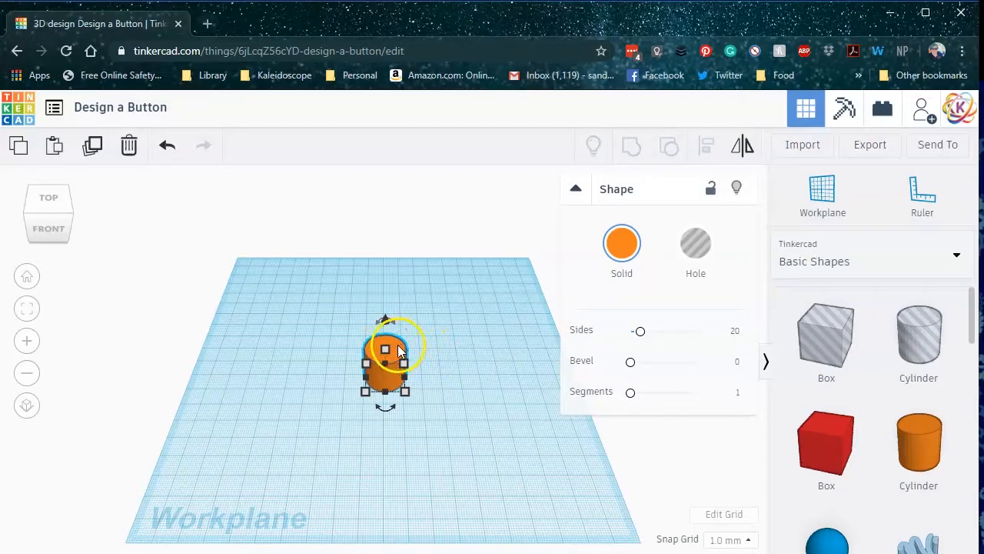
click(26, 341)
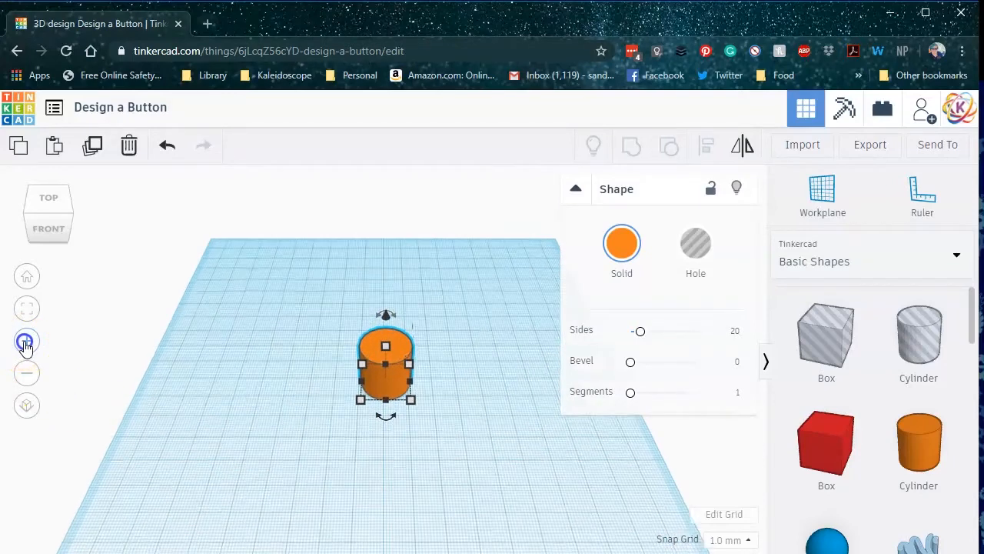
click(26, 341)
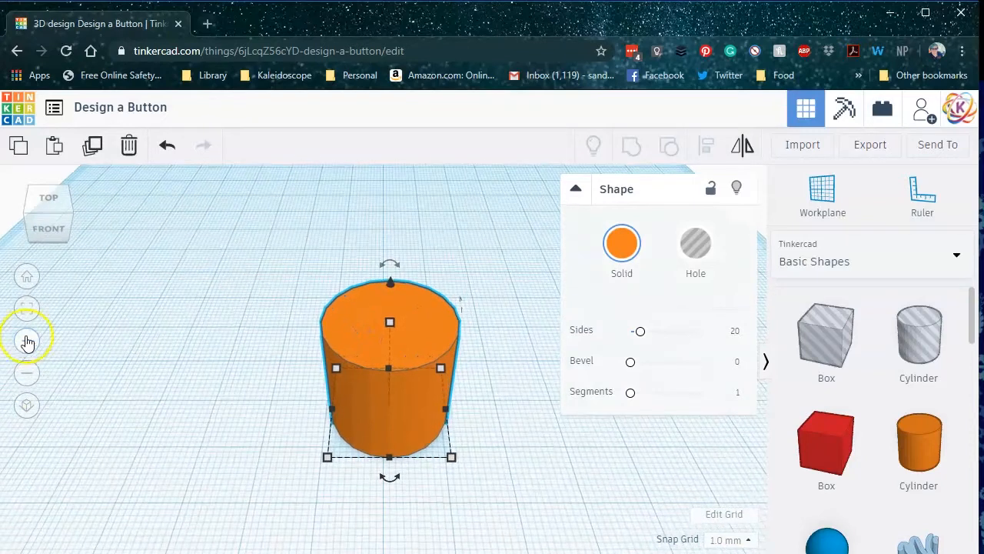
mouse_move(346, 350)
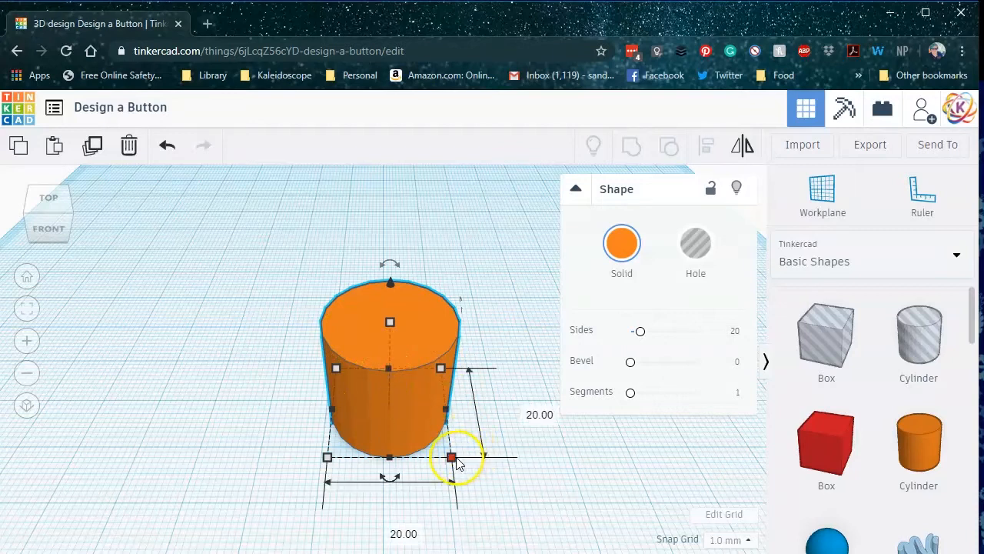
Resize the cylinder's base to 25 by 25 mm using the dimension boxes.
drag(453, 457, 502, 489)
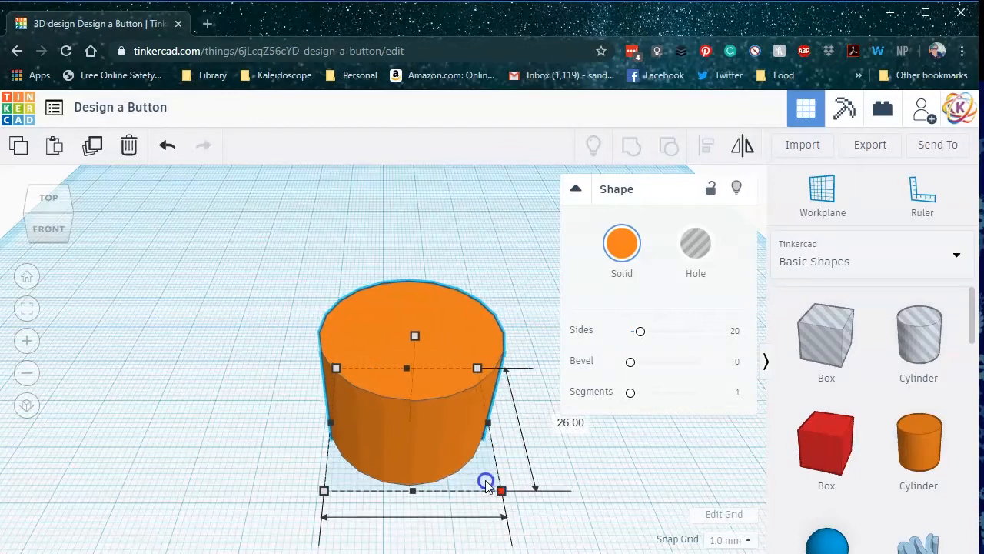
drag(502, 489, 452, 406)
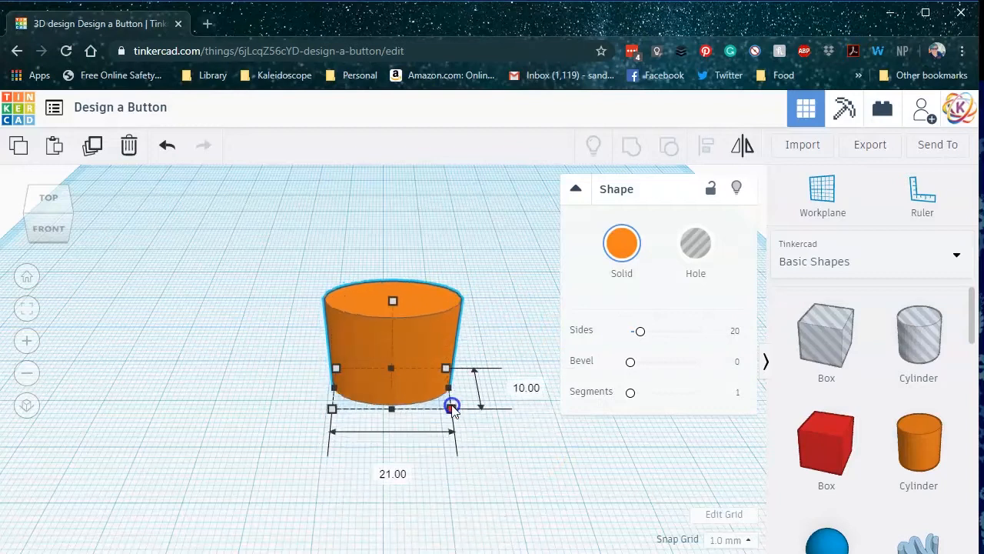
drag(452, 406, 458, 431)
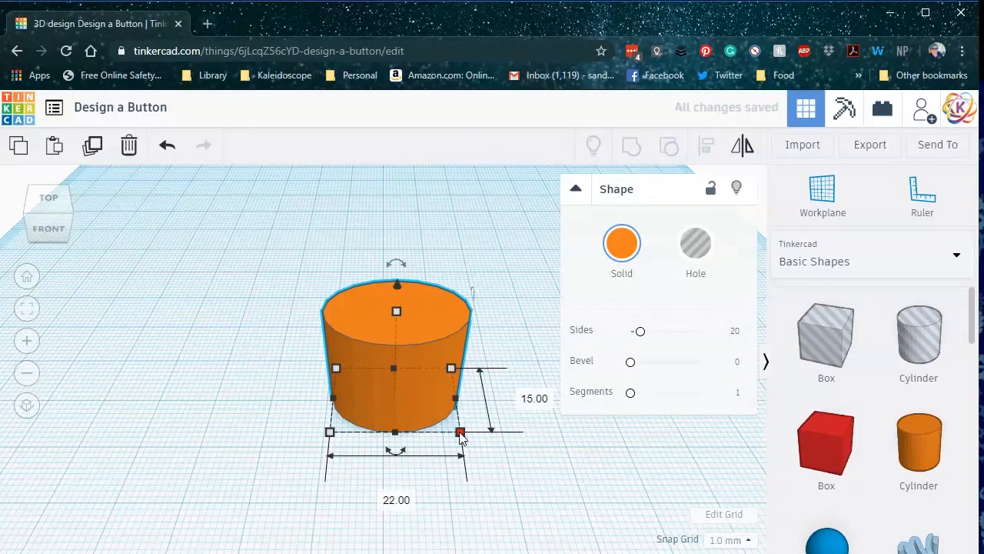
double_click(397, 500)
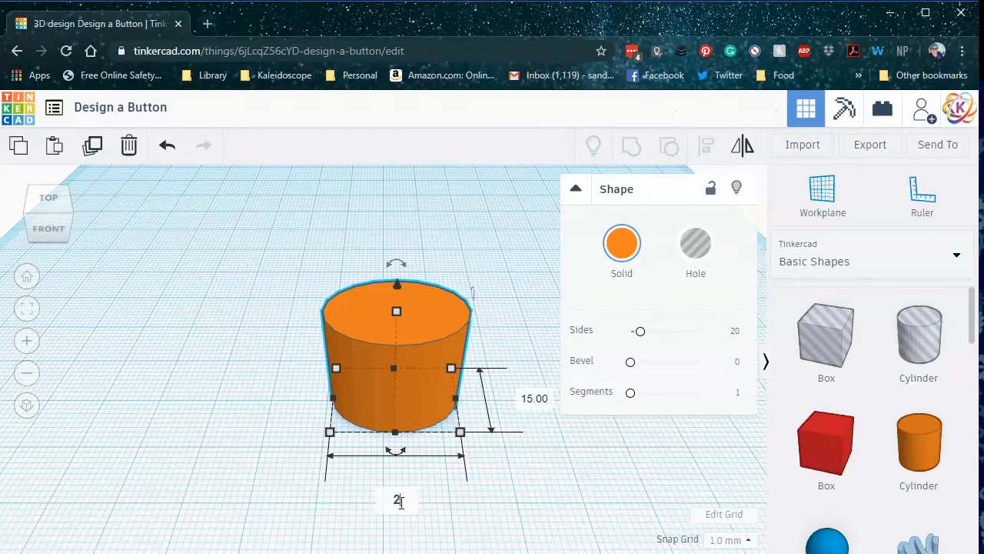
text(25.00)
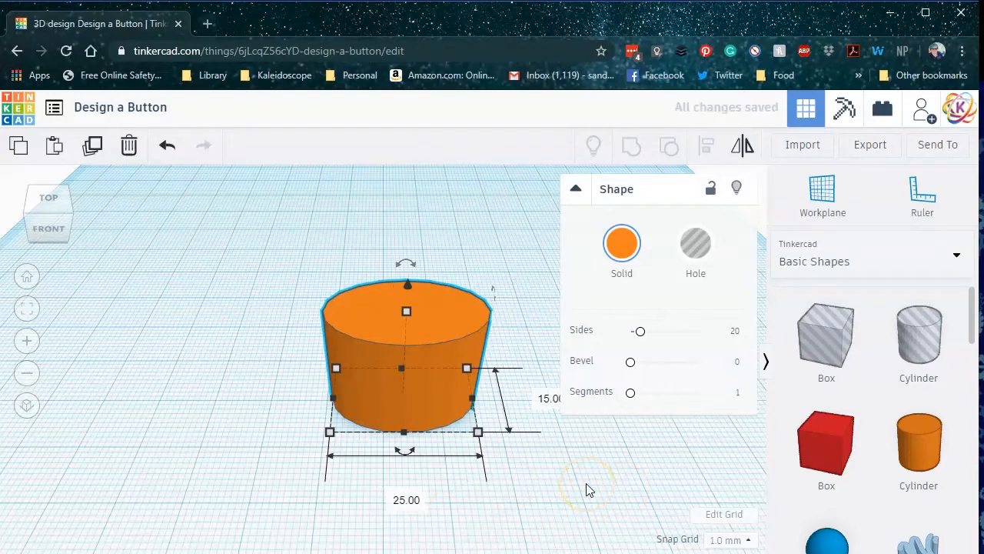
double_click(549, 399)
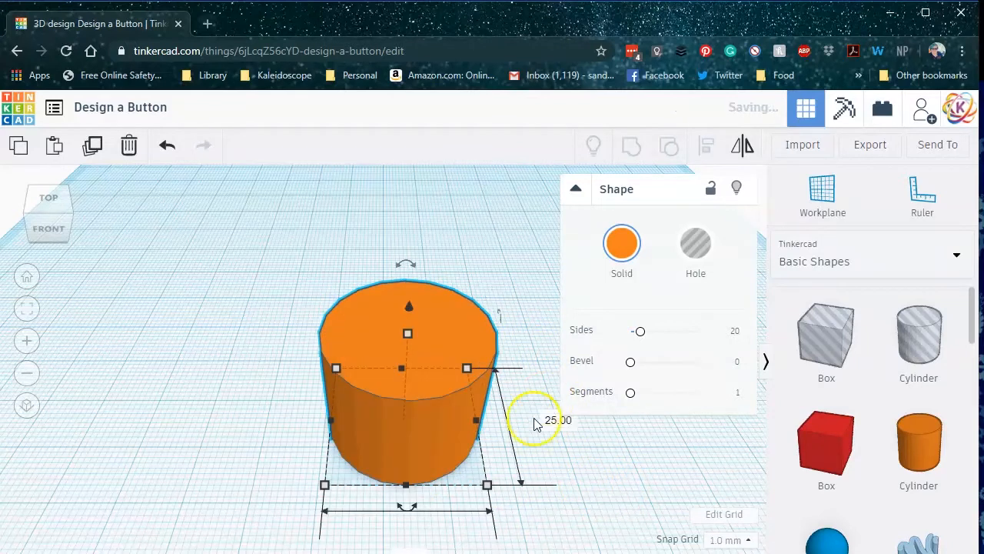
mouse_move(664, 449)
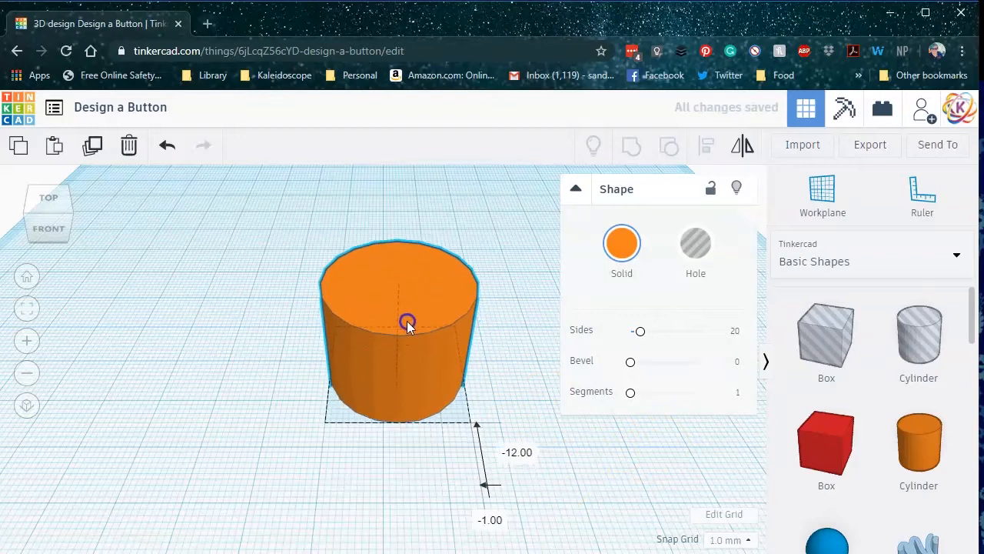
click(408, 323)
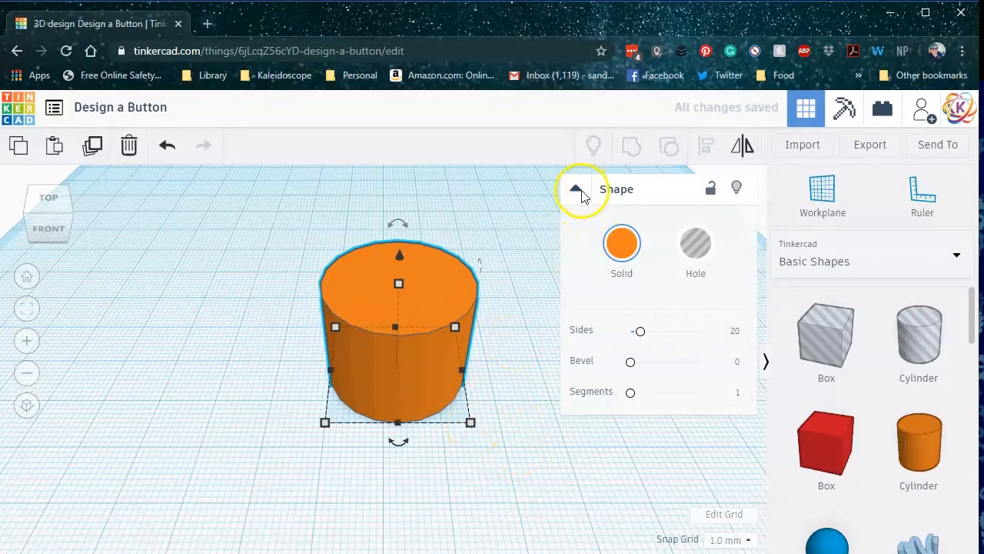
click(576, 189)
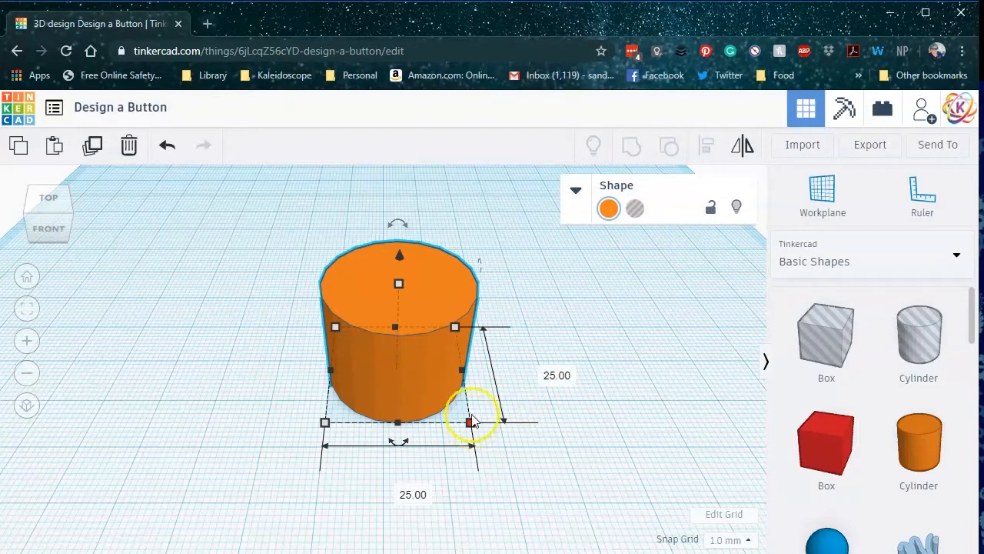
Drag the cylinder's height down to 2 mm, making a thin 25 by 25 disc.
drag(470, 421, 454, 326)
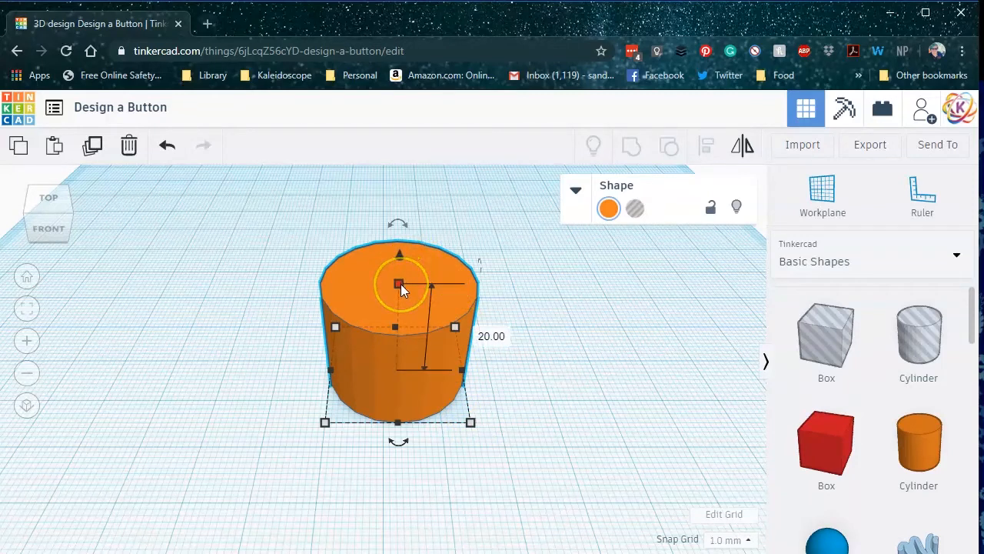
drag(398, 283, 398, 298)
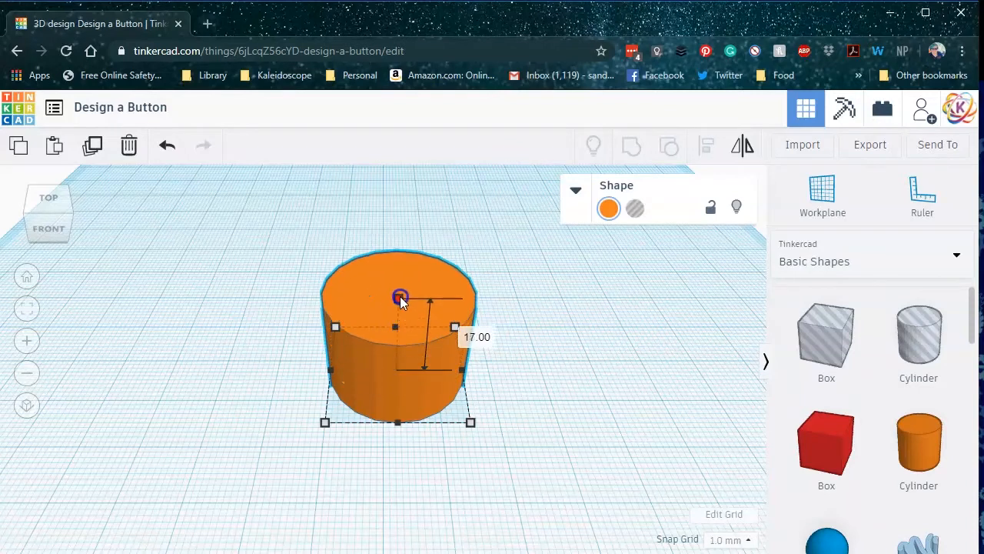
drag(400, 298, 400, 353)
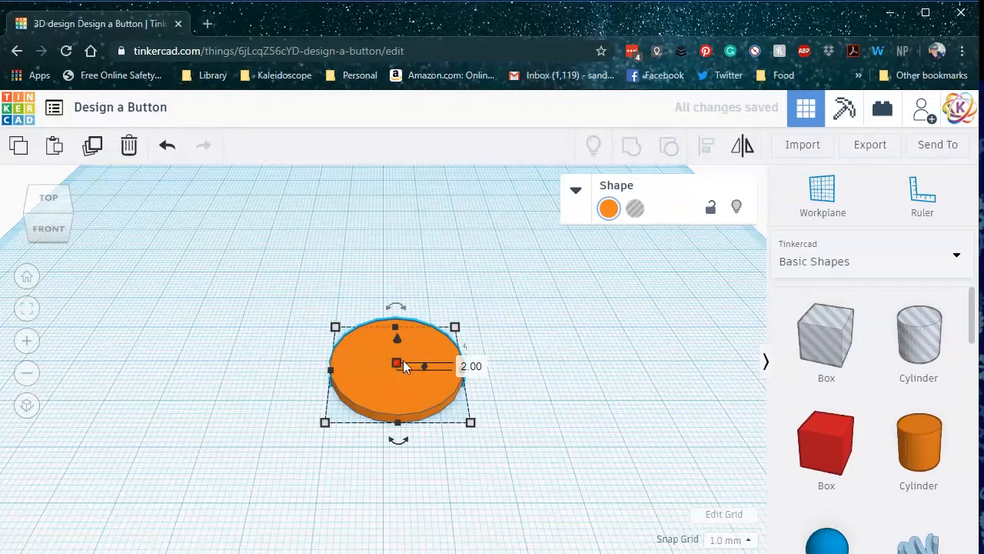
click(397, 363)
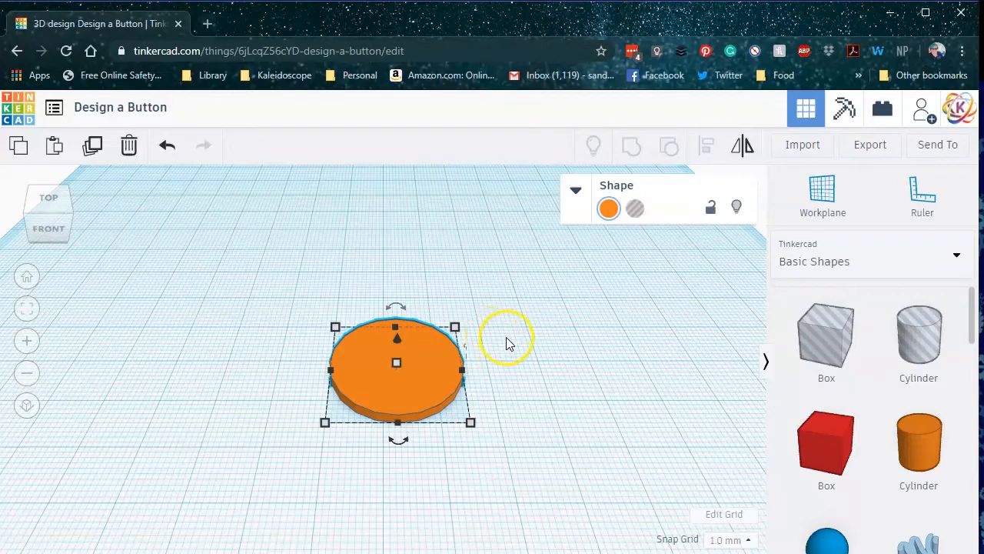
mouse_move(523, 339)
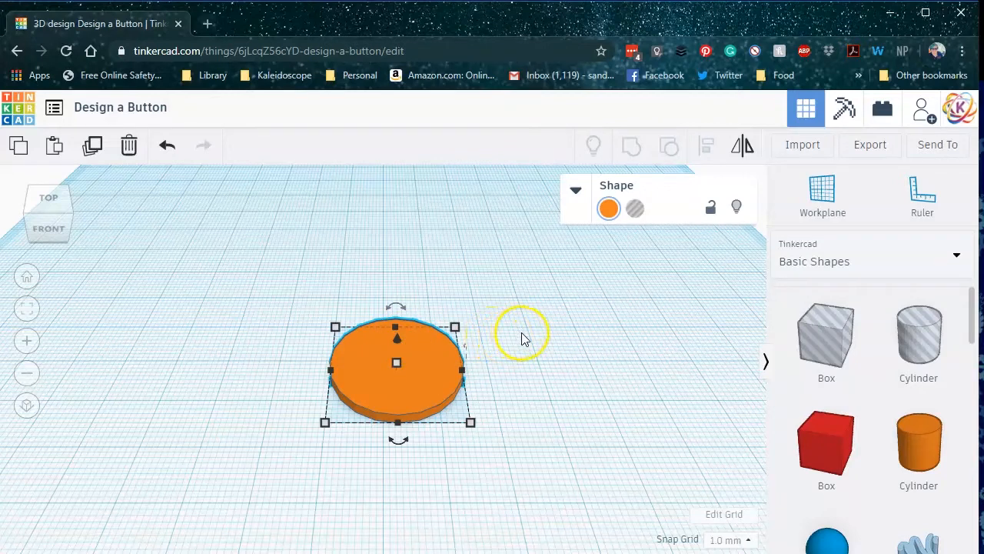
mouse_move(397, 341)
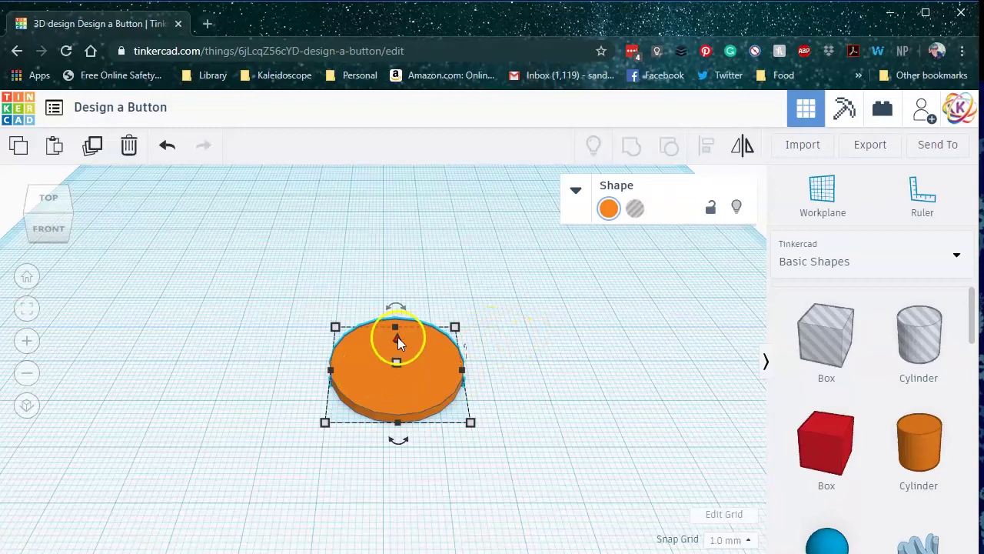
drag(397, 360, 408, 202)
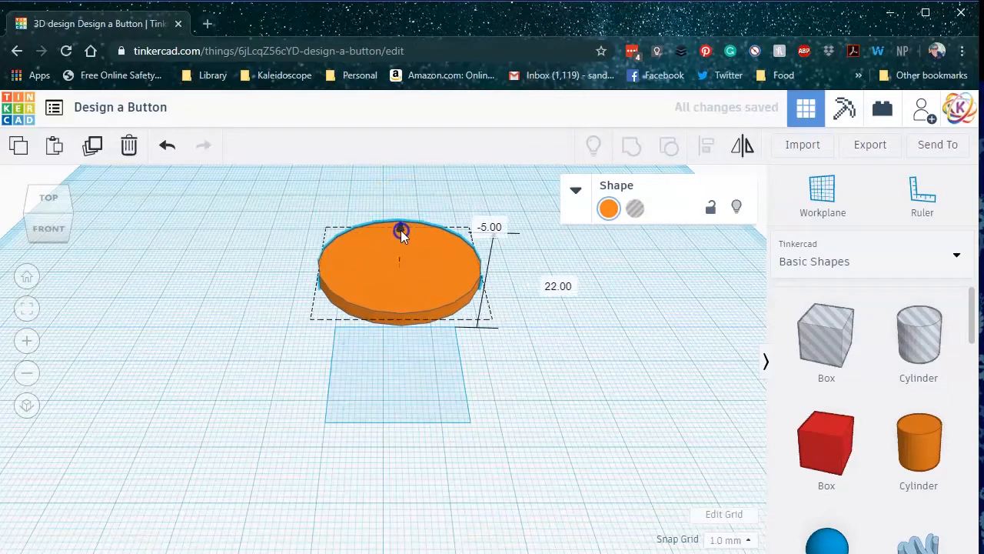
drag(400, 230, 400, 336)
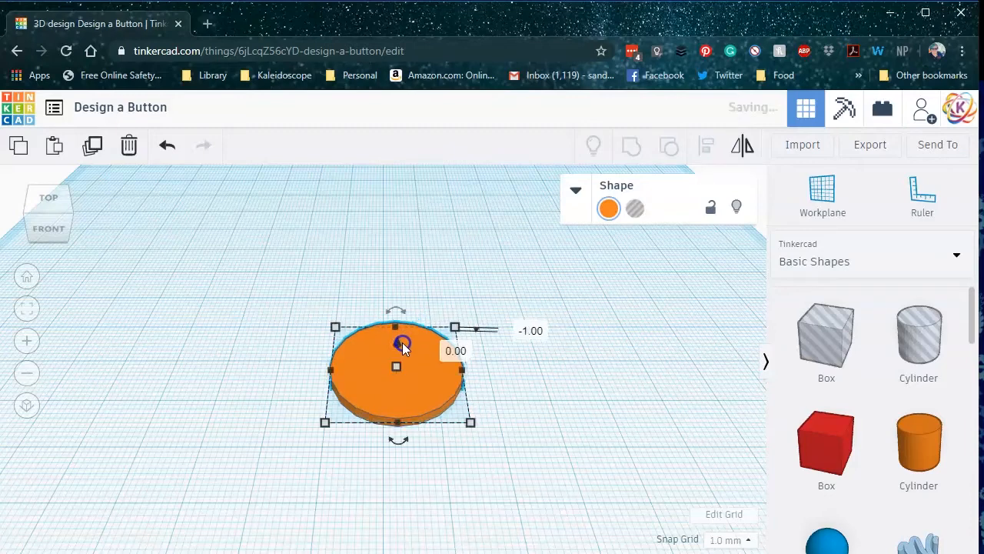
mouse_move(48, 214)
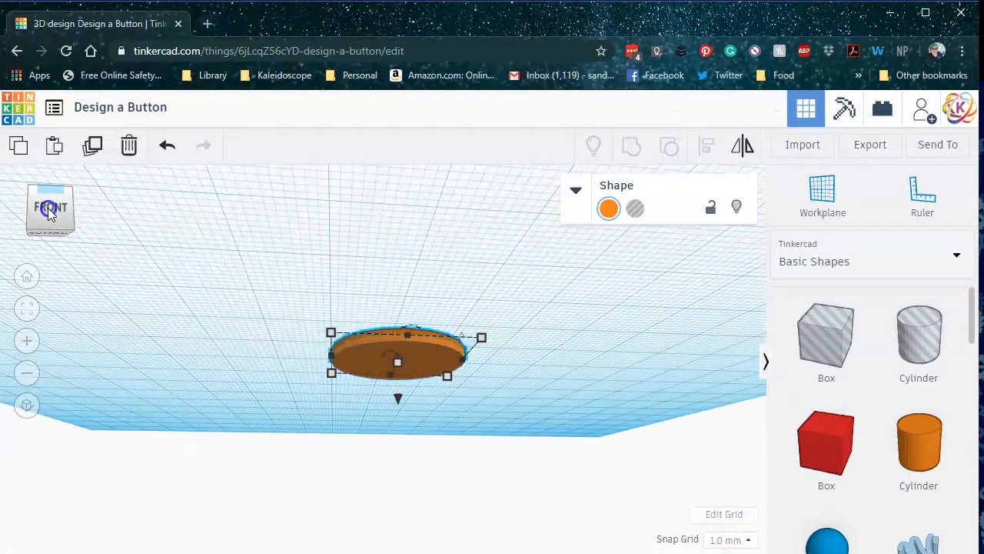
mouse_move(399, 400)
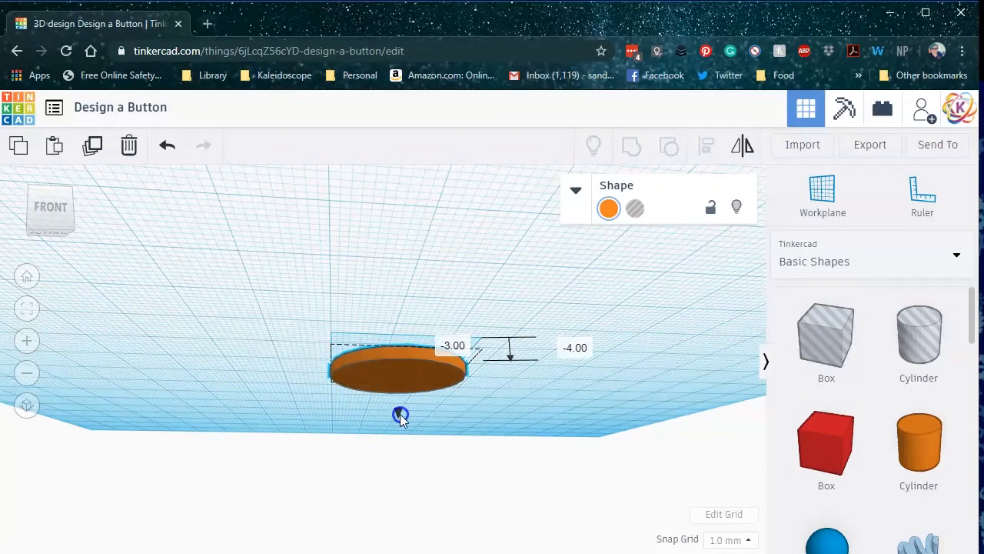
click(575, 347)
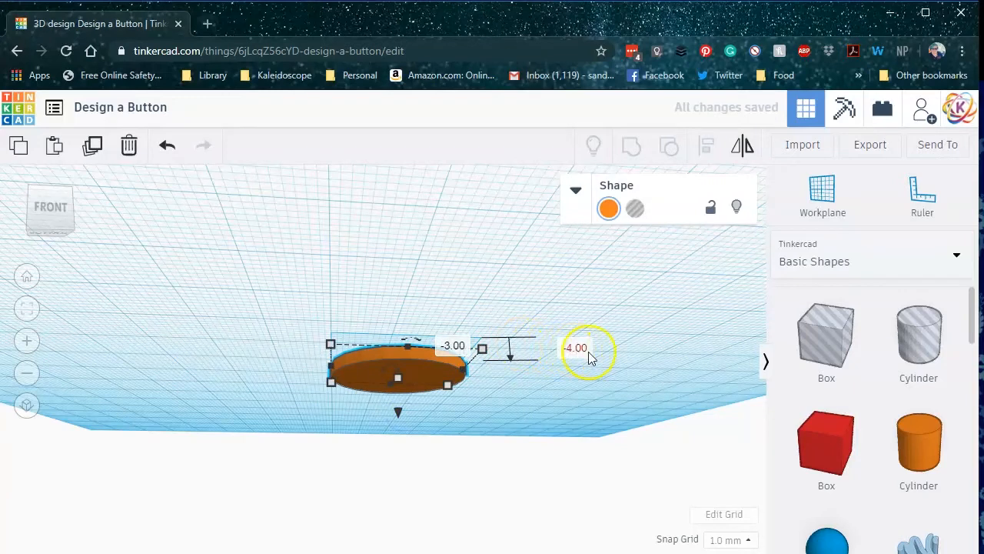
mouse_move(516, 346)
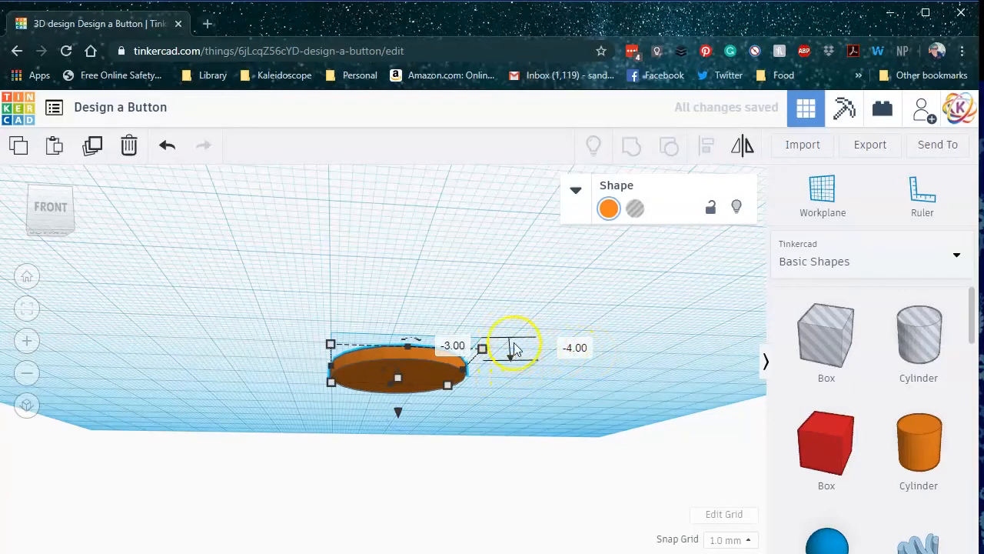
click(576, 348)
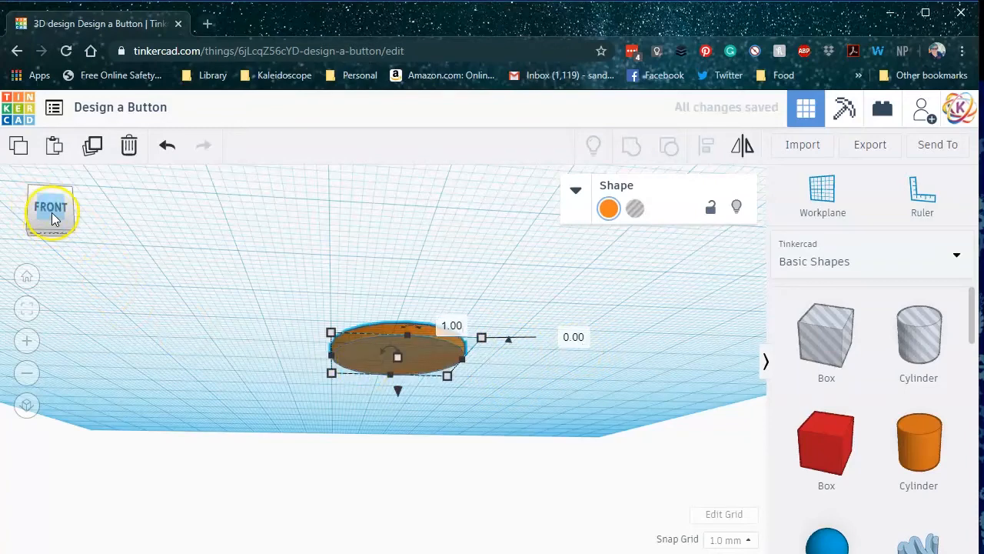
click(49, 207)
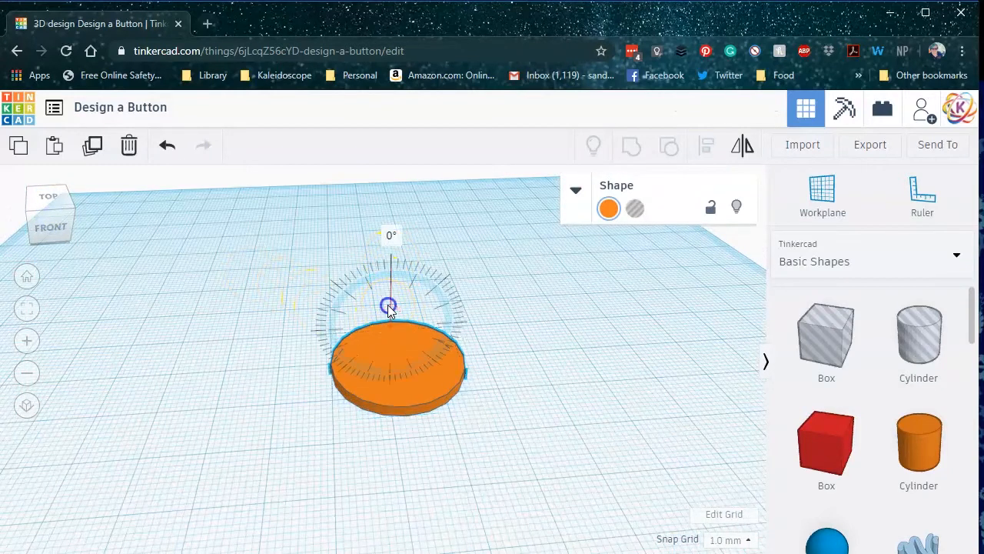
drag(387, 305, 360, 305)
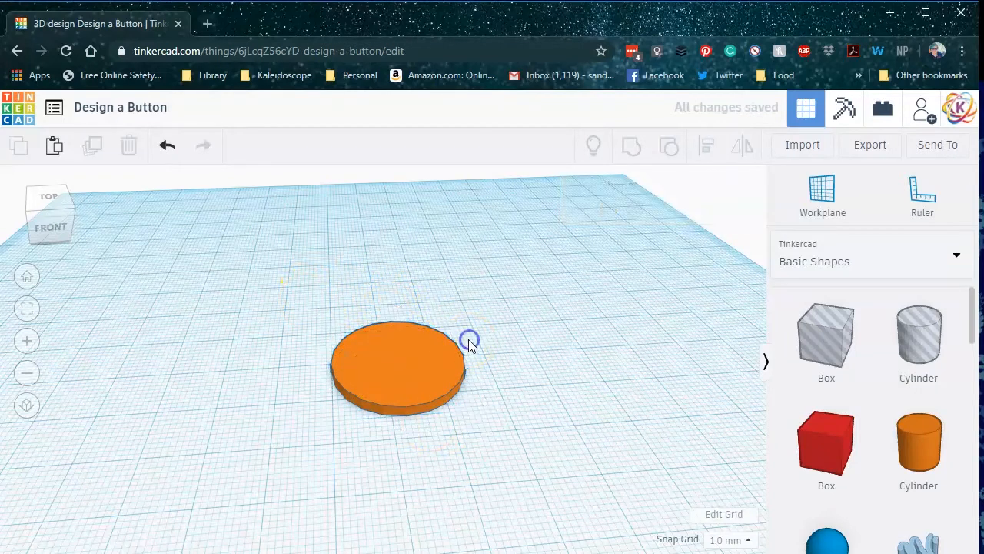
click(397, 366)
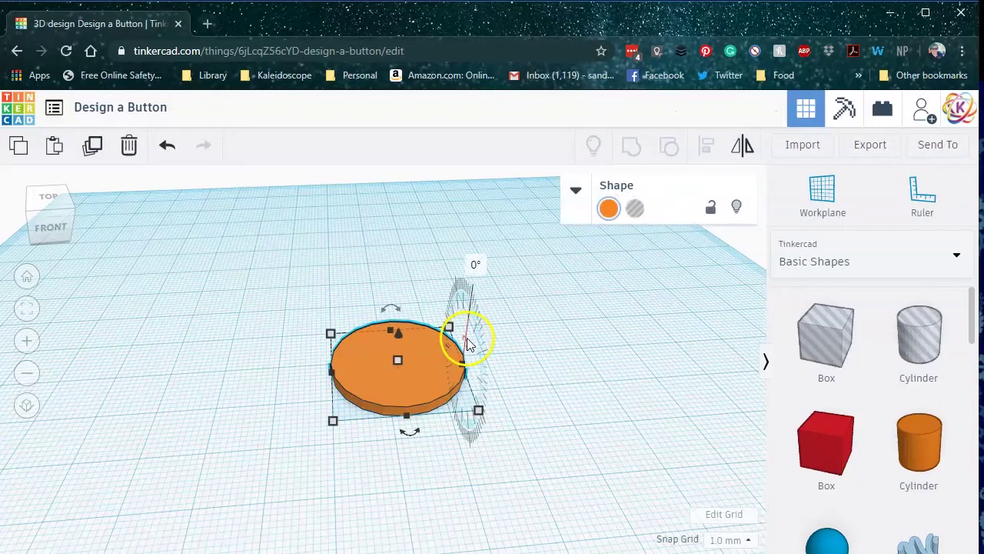
drag(469, 338, 461, 308)
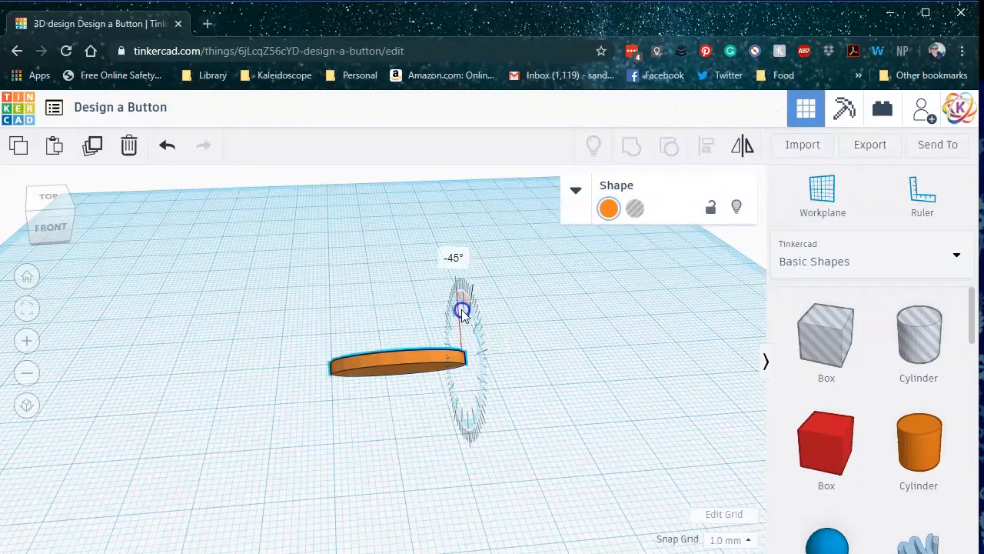
drag(461, 307, 465, 253)
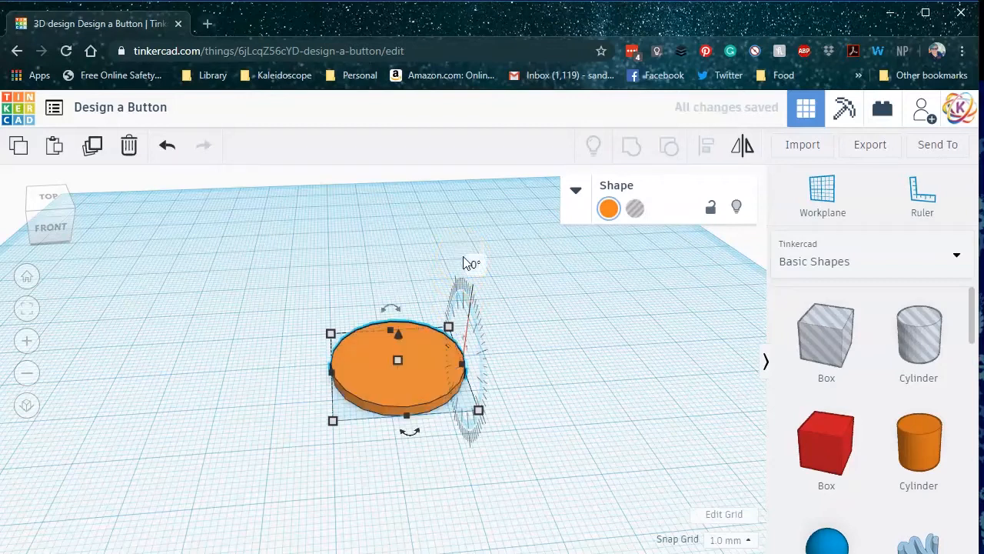
click(536, 418)
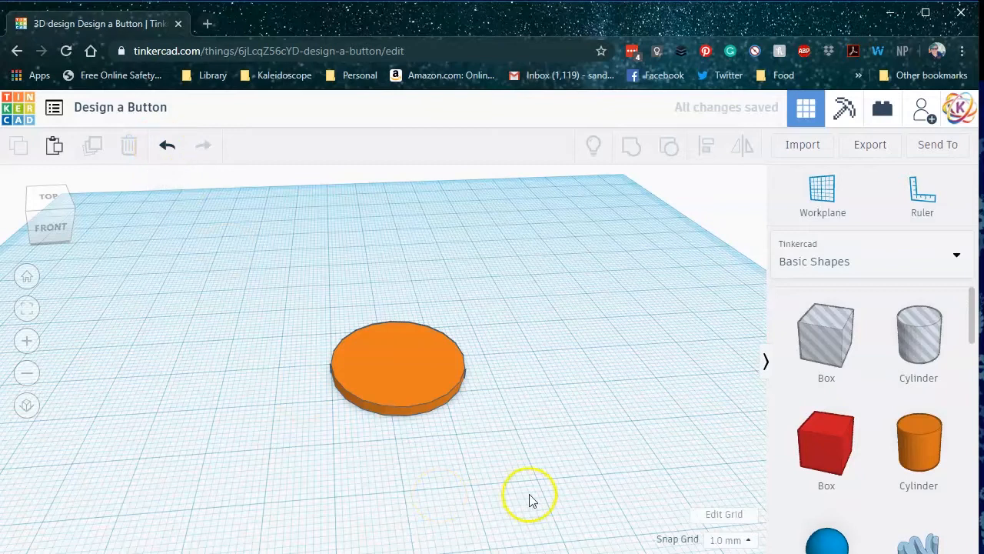
click(397, 367)
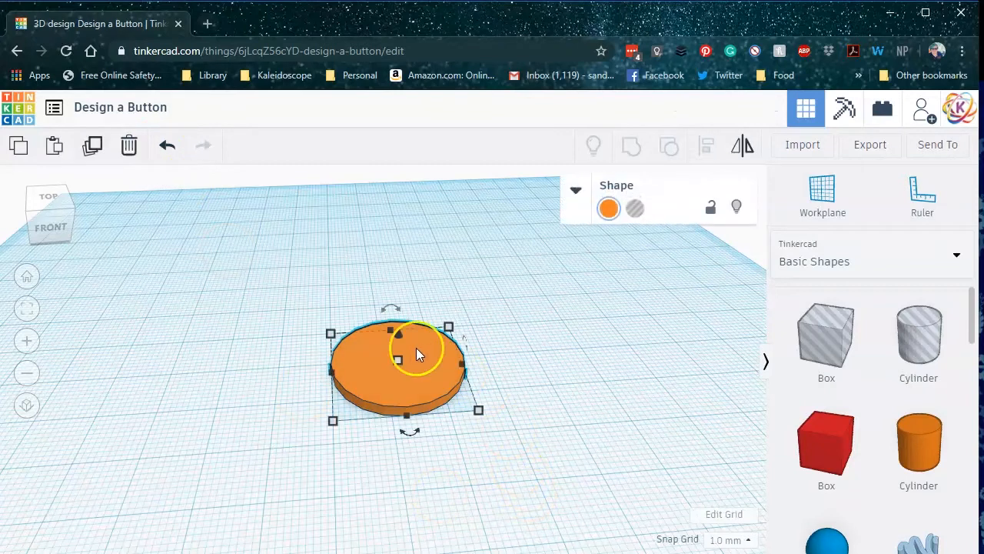
mouse_move(105, 284)
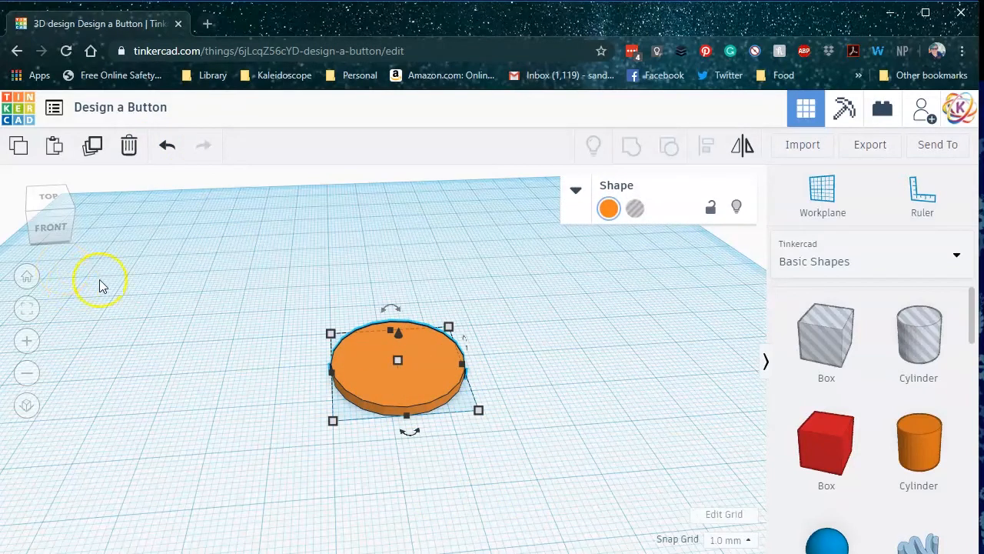
click(26, 277)
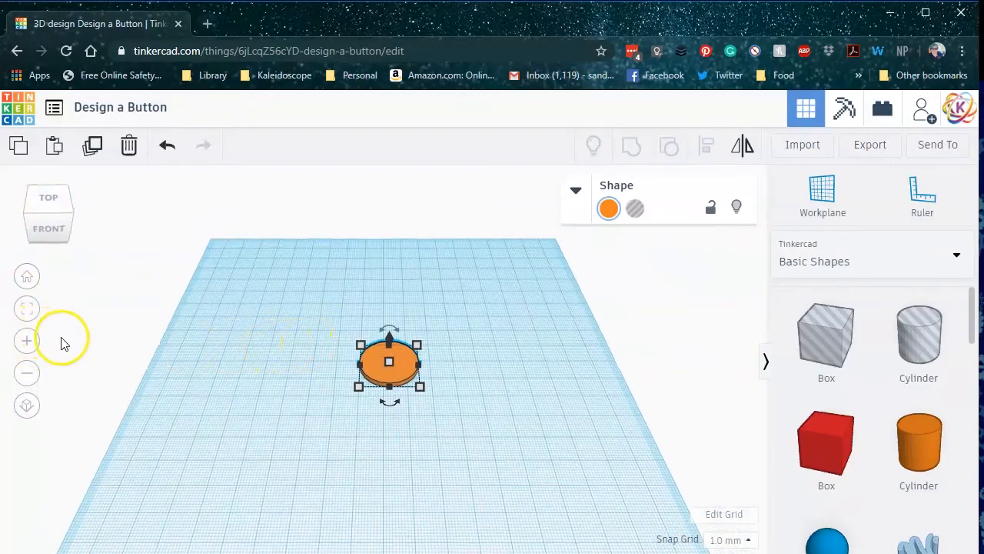
click(26, 341)
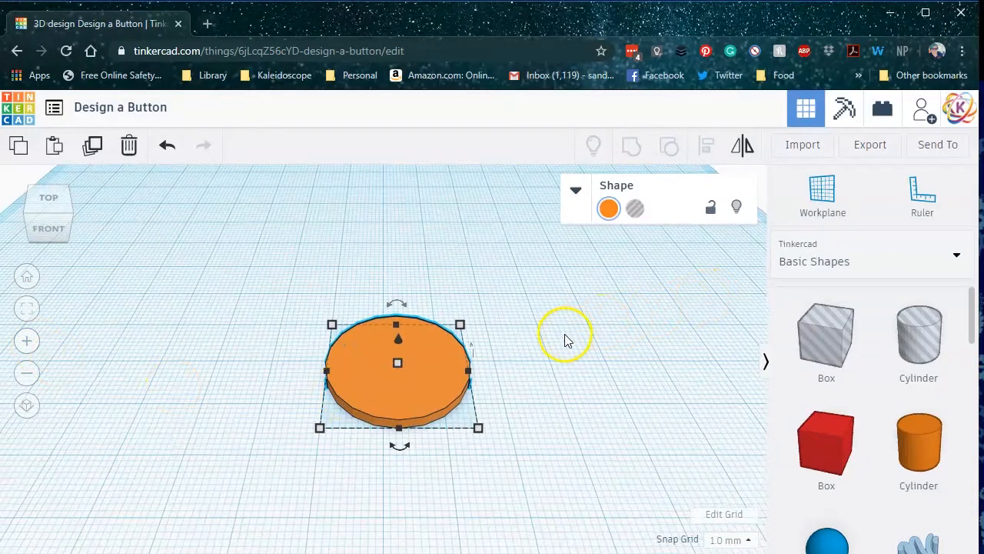
mouse_move(563, 331)
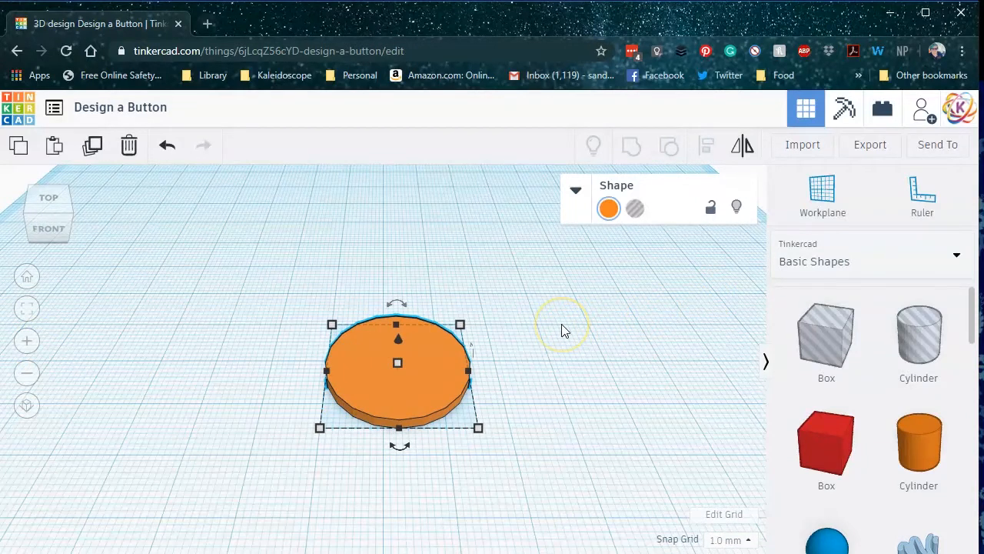
mouse_move(523, 357)
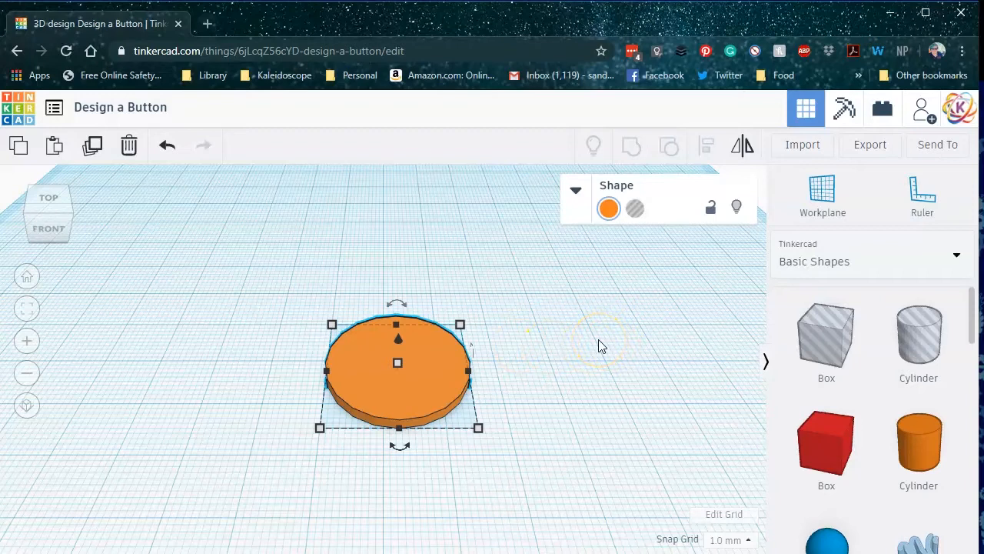
mouse_move(710, 354)
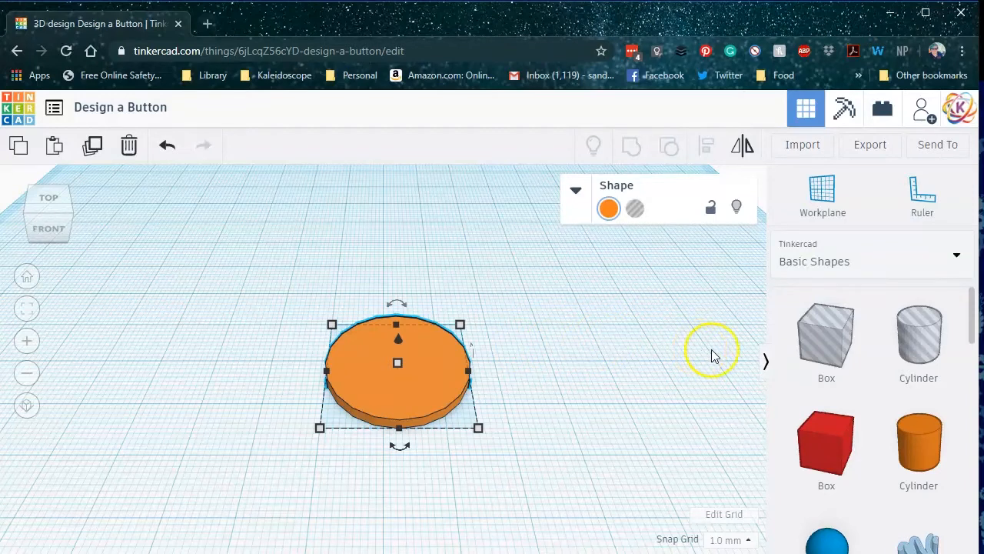
mouse_move(926, 340)
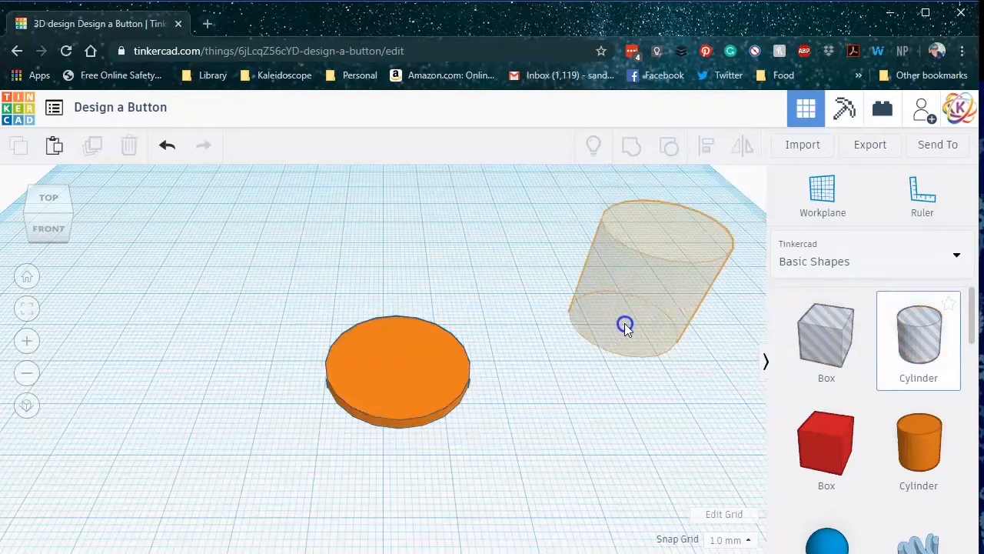
Add a slim hole cylinder onto the disc and duplicate it for a second hole.
click(624, 323)
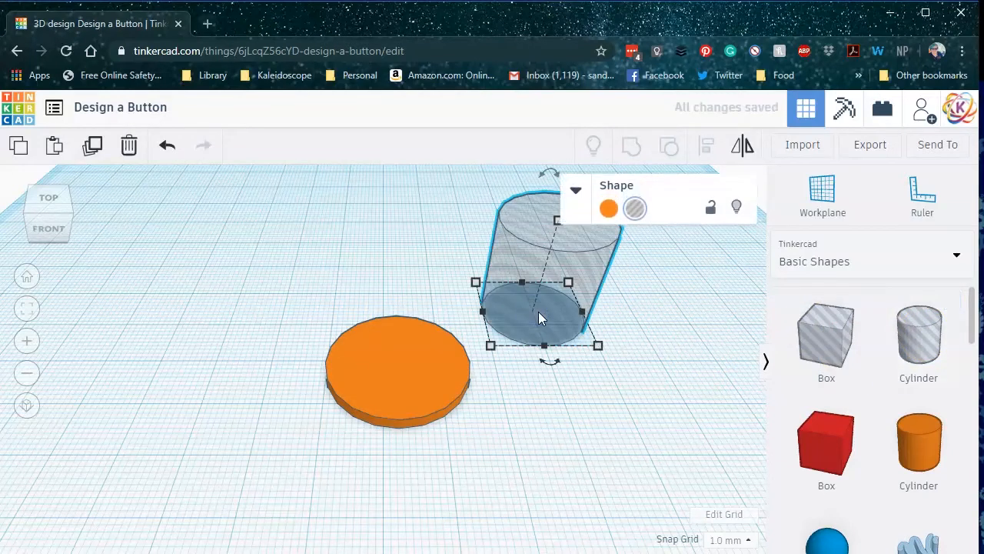
mouse_move(598, 344)
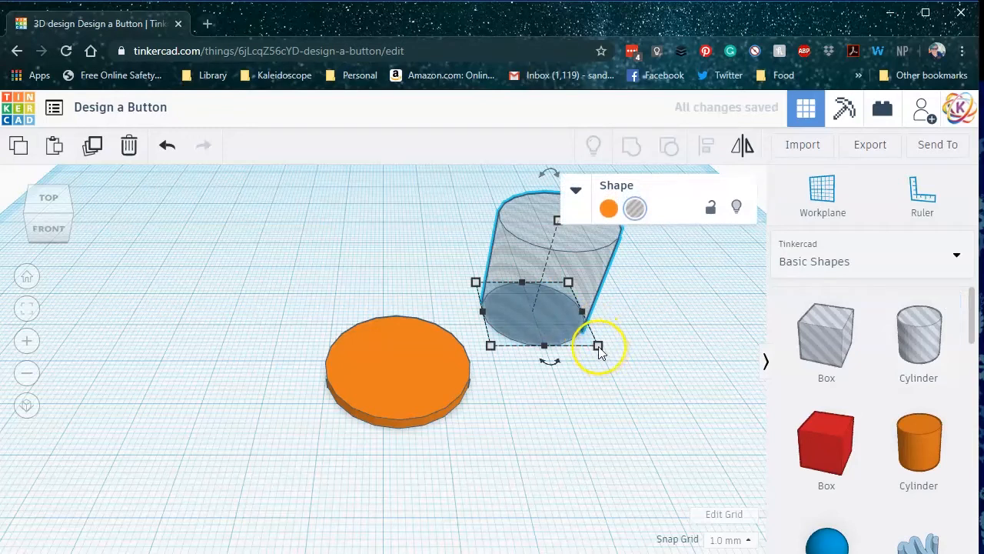
drag(598, 345, 529, 304)
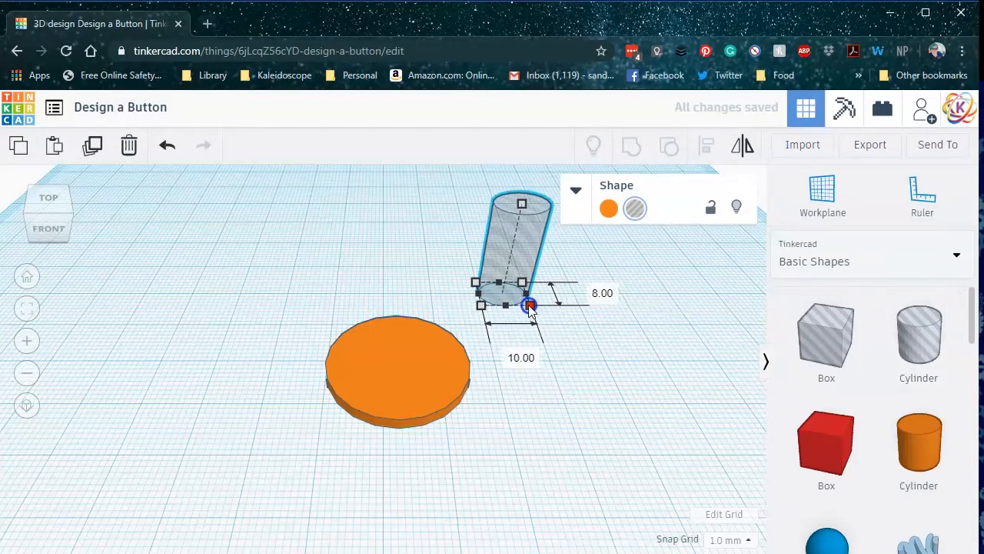
drag(529, 305, 509, 299)
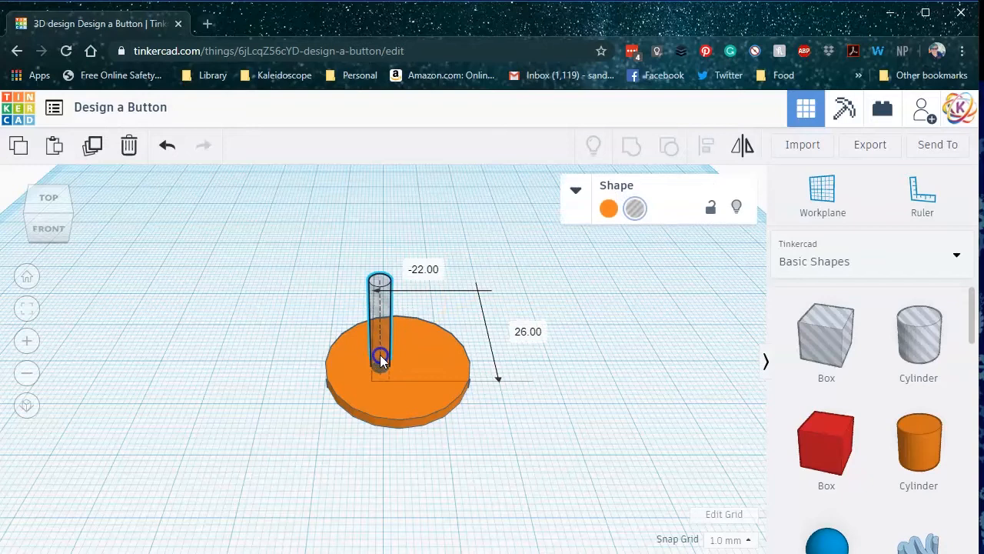
click(381, 357)
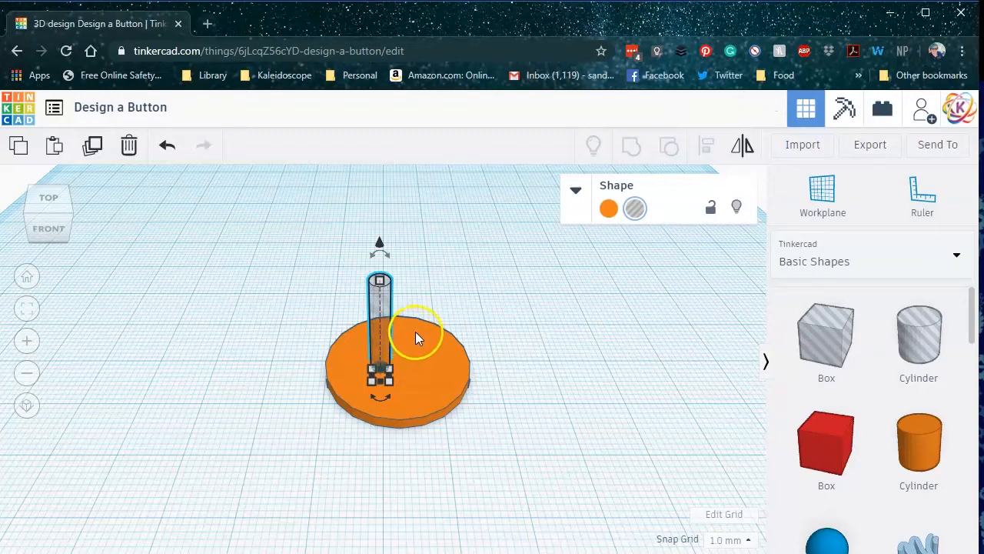
mouse_move(433, 342)
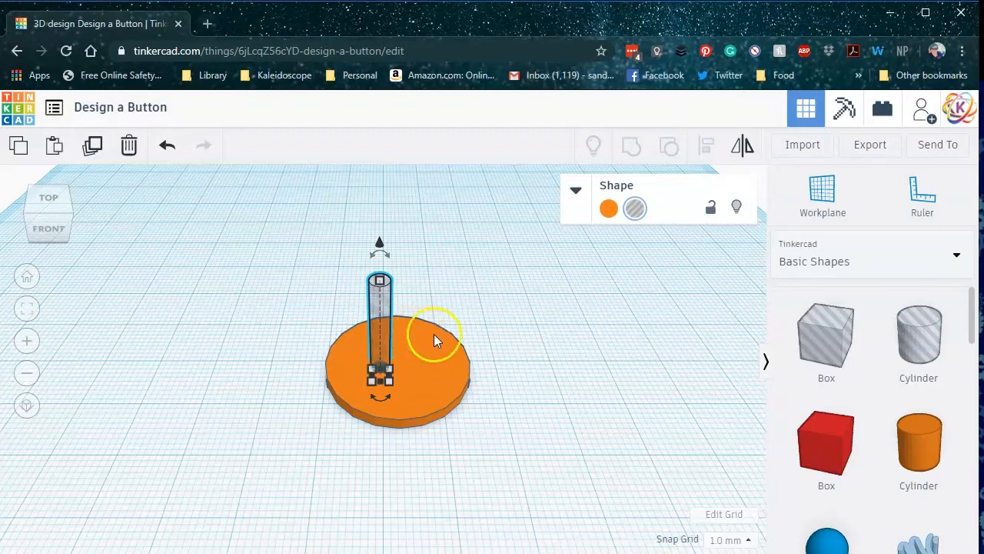
mouse_move(421, 331)
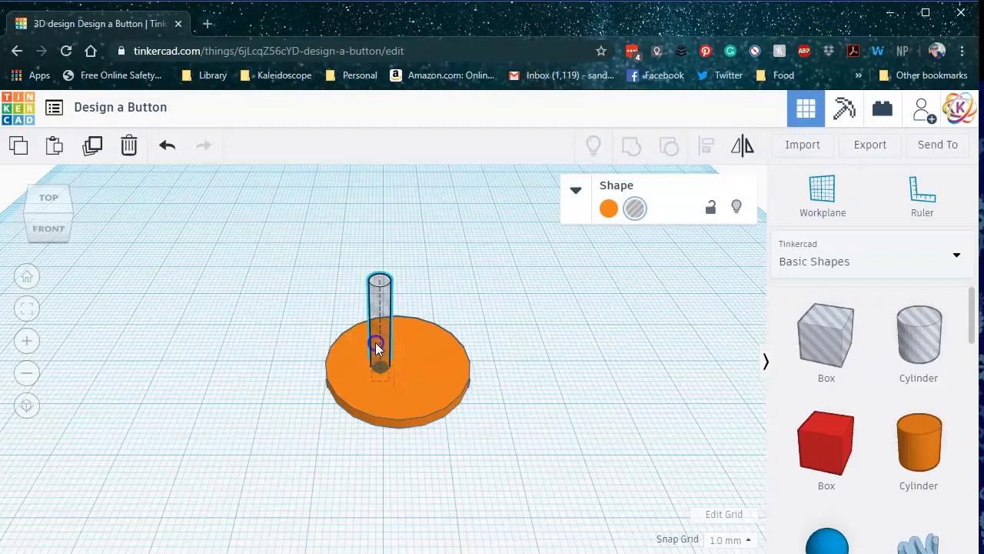
click(379, 347)
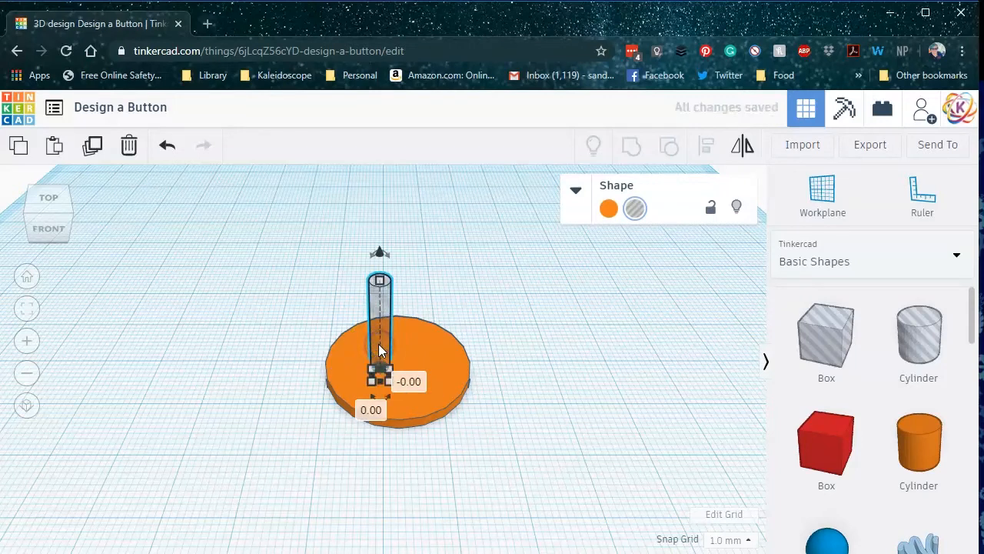
click(93, 145)
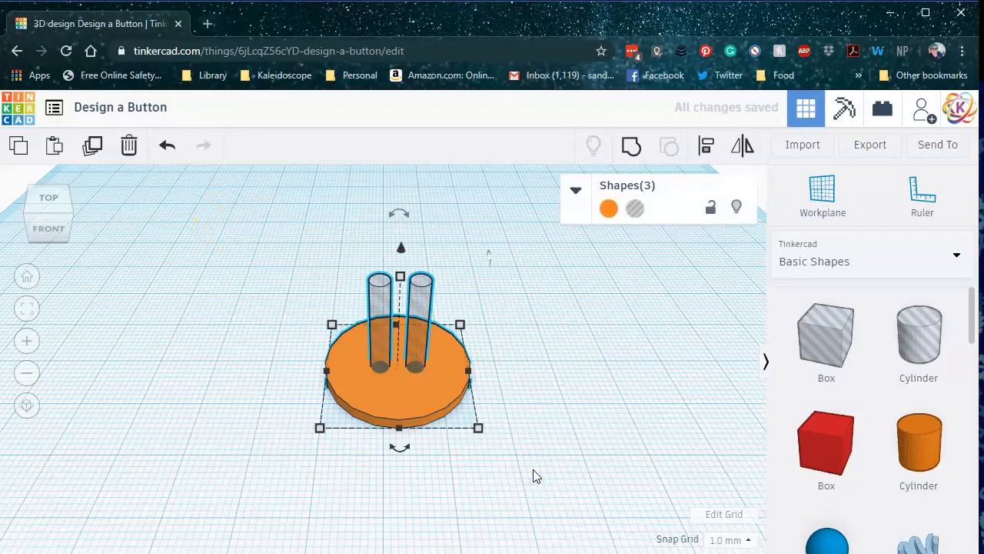
Align the disc and both hole cylinders on their centres, then view the button from above.
click(706, 145)
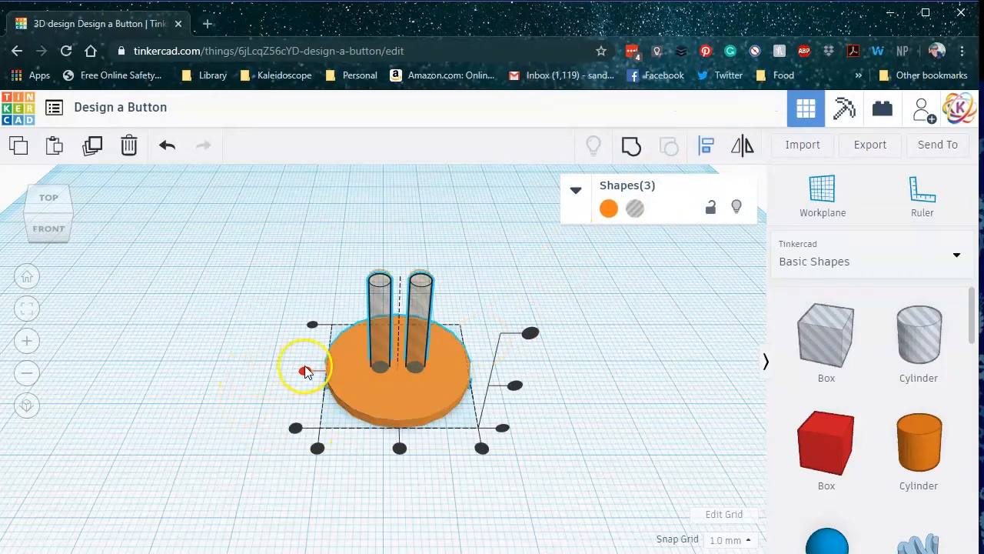
mouse_move(306, 376)
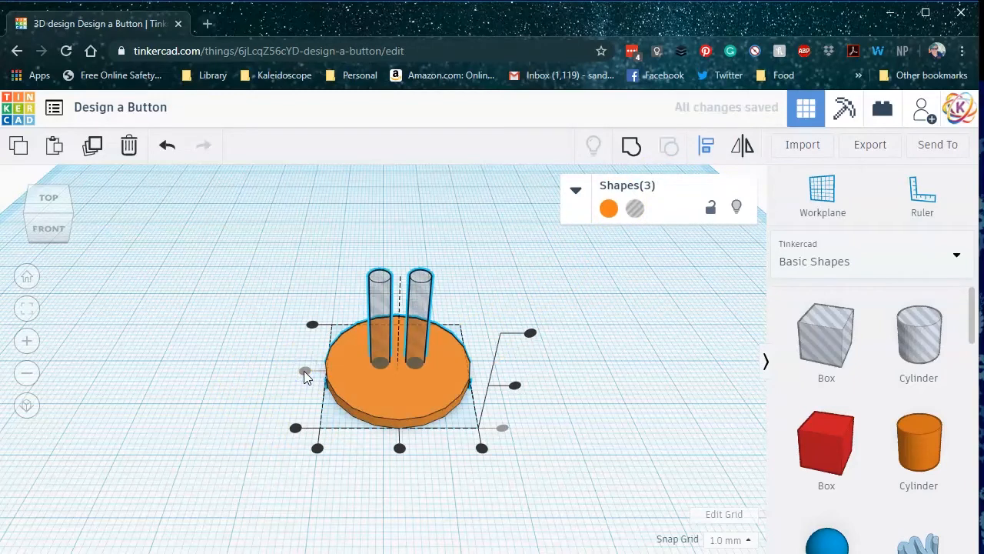
mouse_move(484, 368)
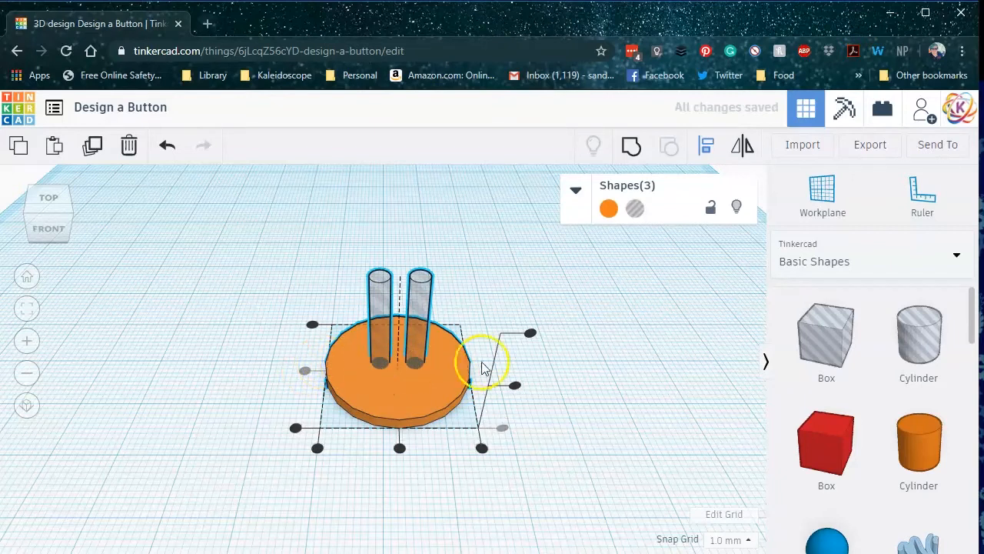
mouse_move(345, 361)
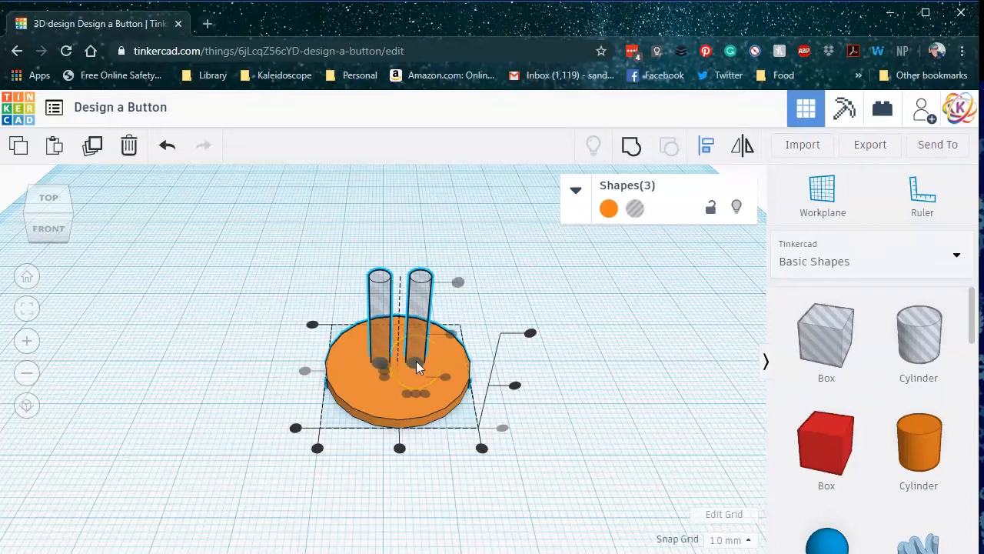
click(48, 199)
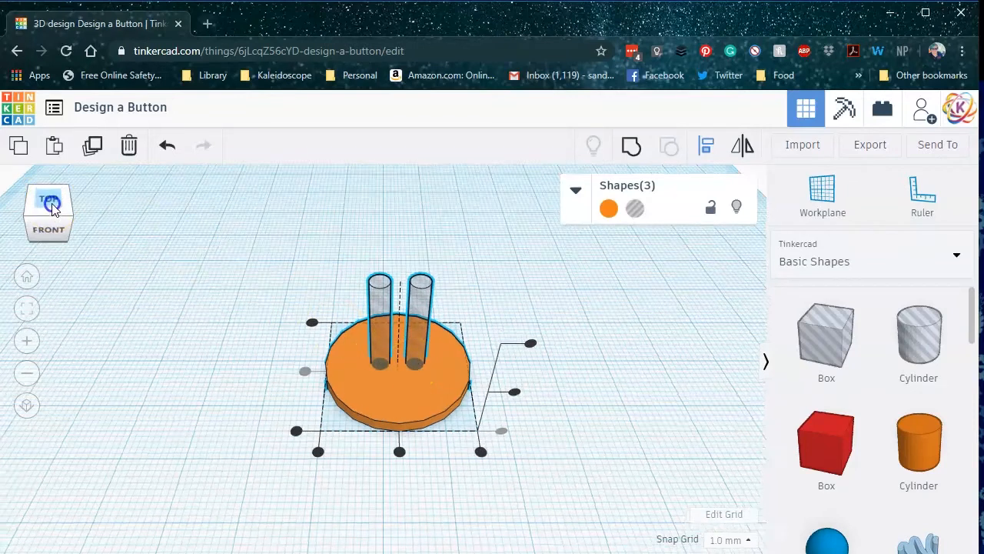
click(48, 199)
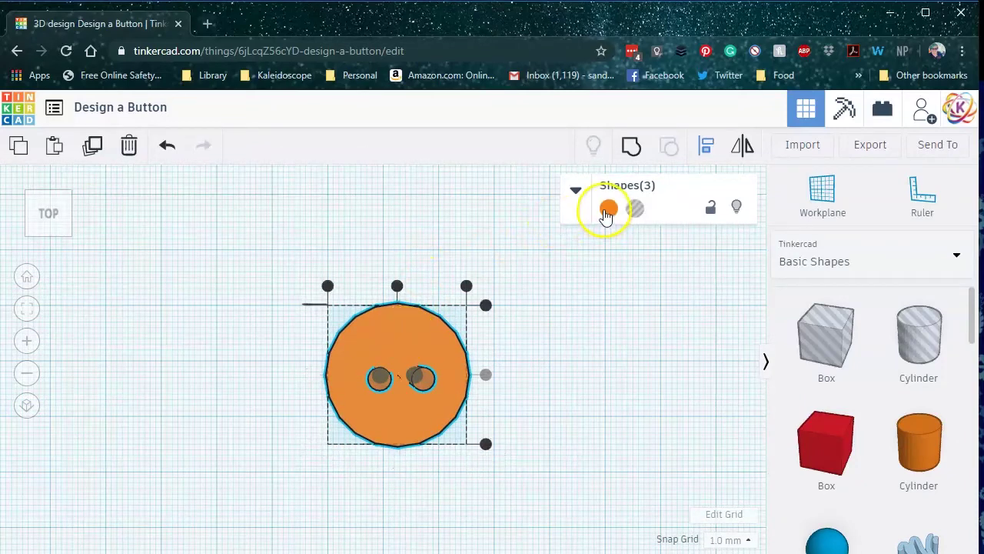
Tick Transparent for the shapes and inspect the holes through the disc from underneath.
click(609, 208)
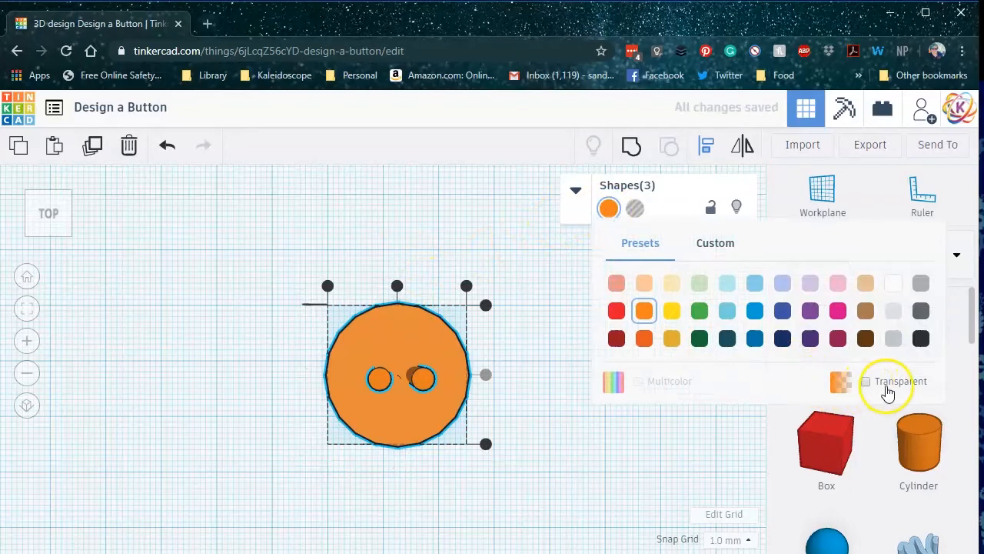
click(866, 381)
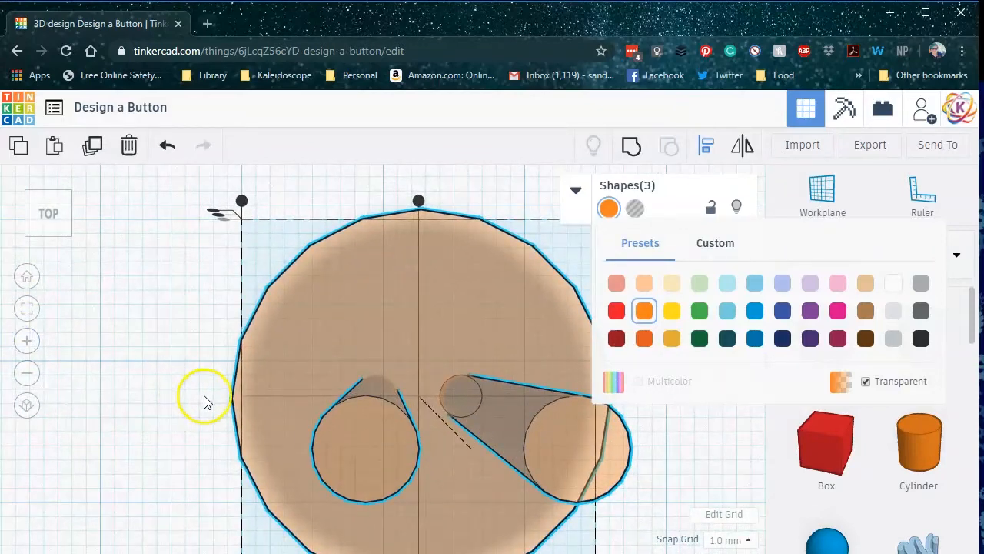
mouse_move(154, 384)
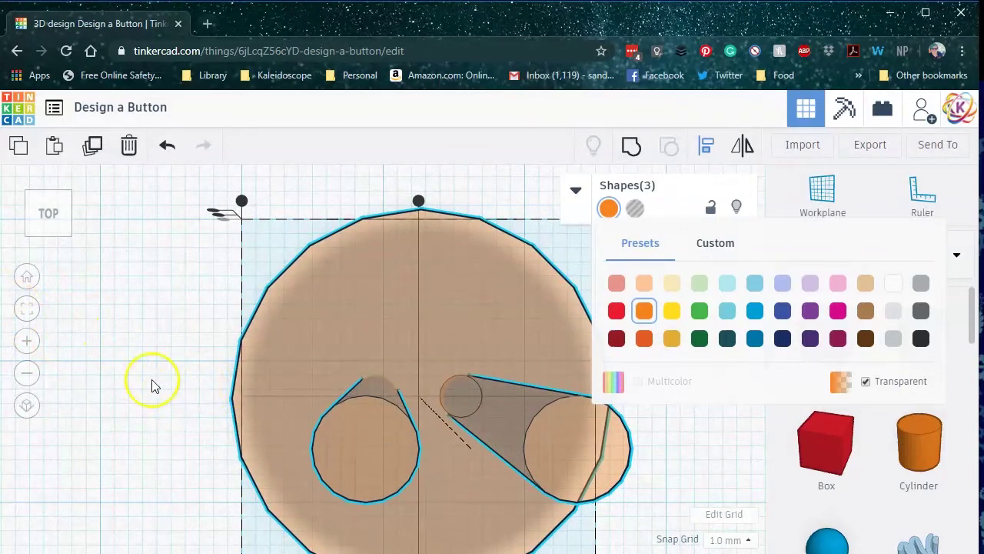
click(43, 221)
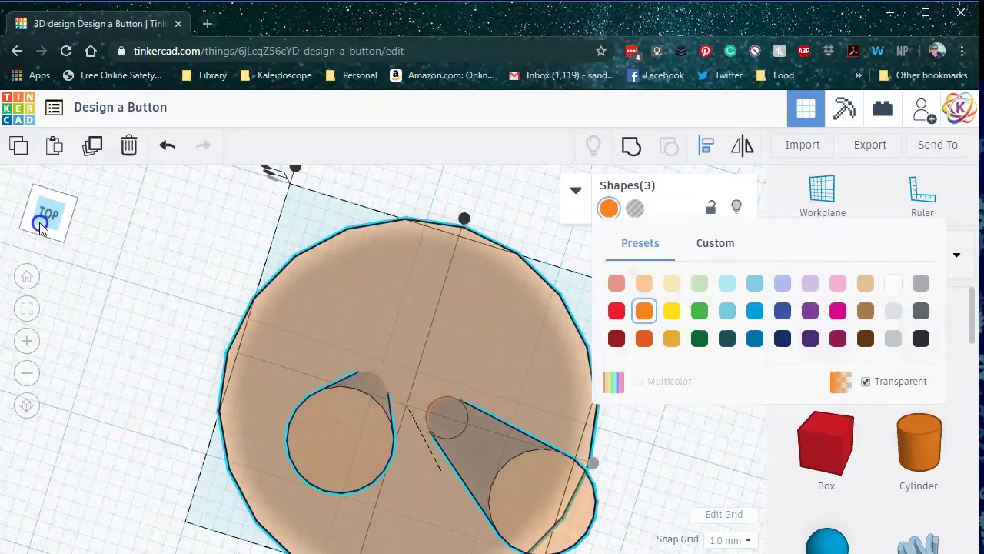
click(48, 214)
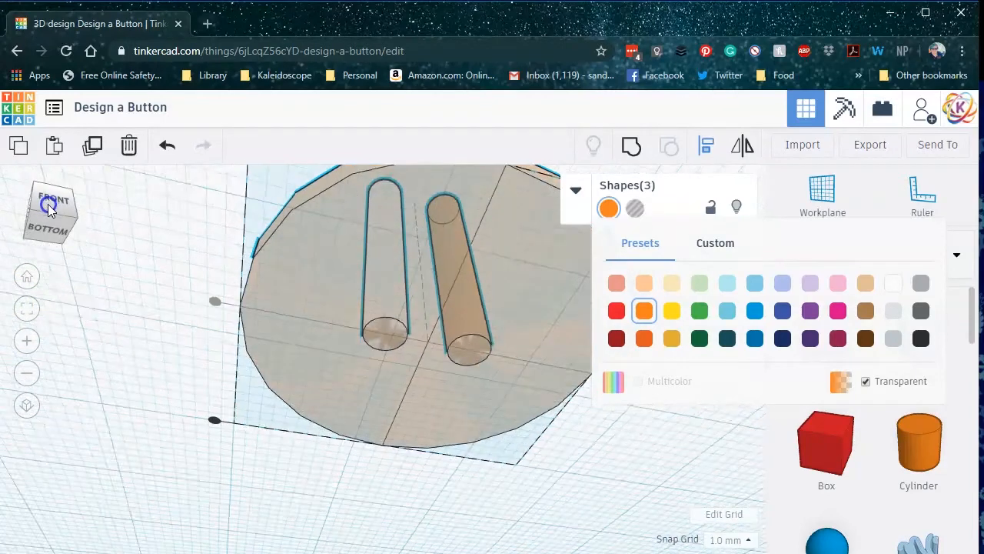
click(52, 198)
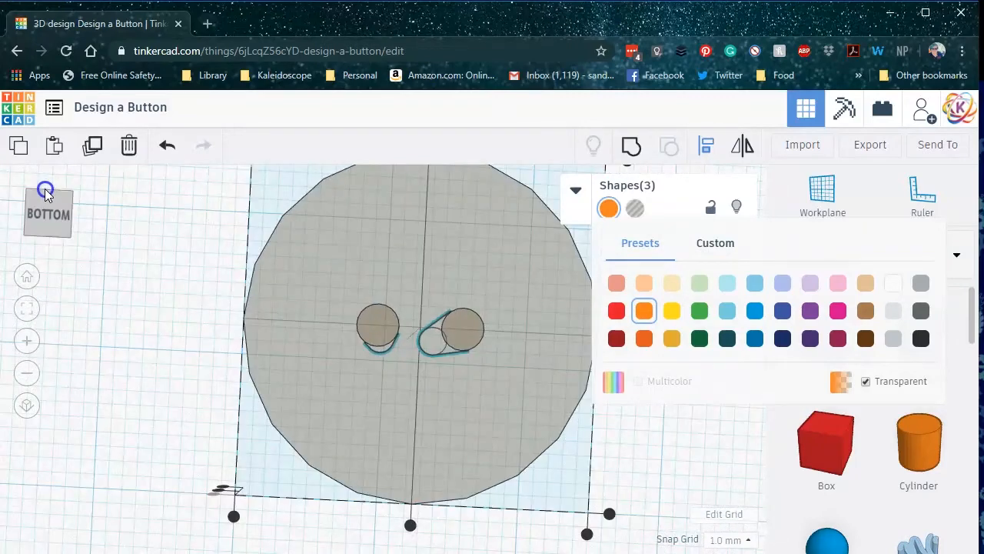
click(44, 191)
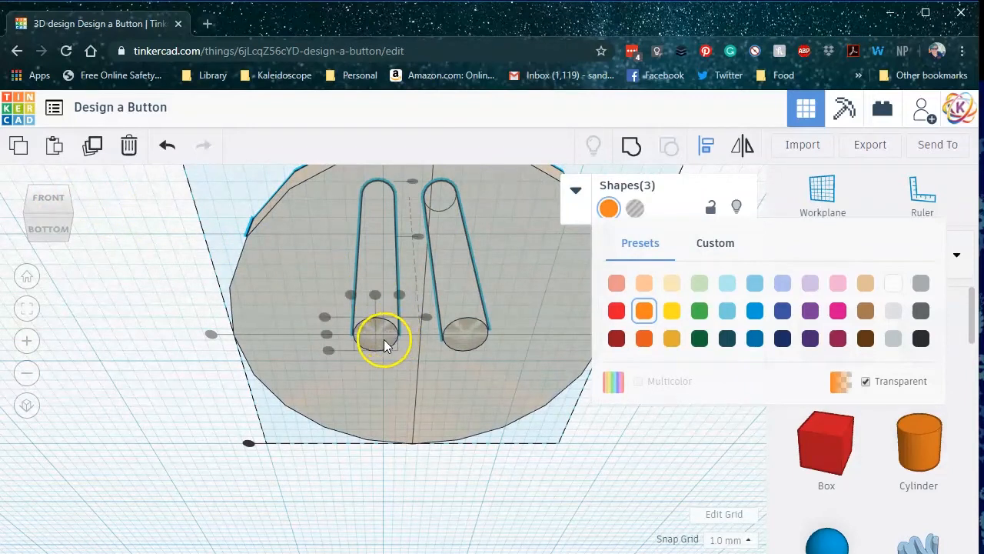
drag(385, 341, 474, 342)
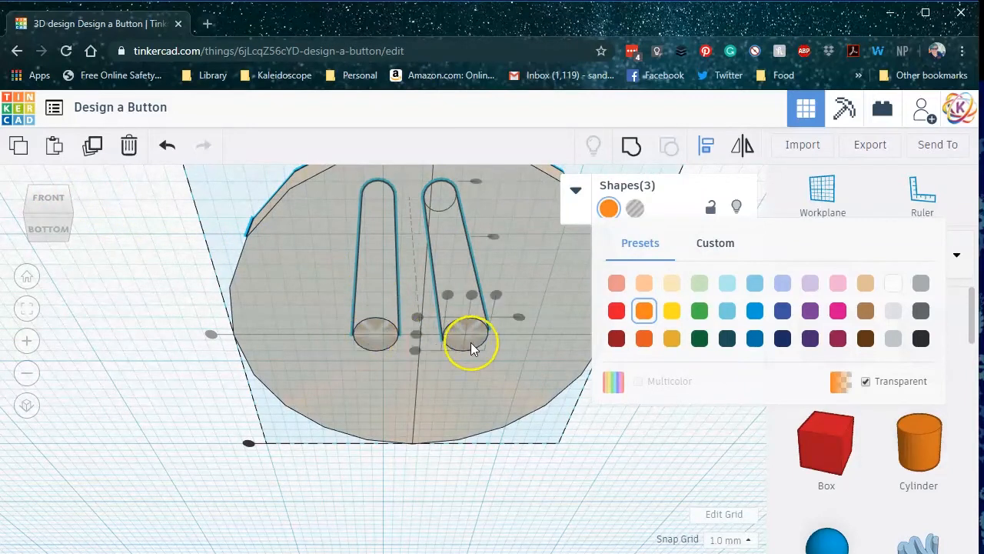
click(49, 224)
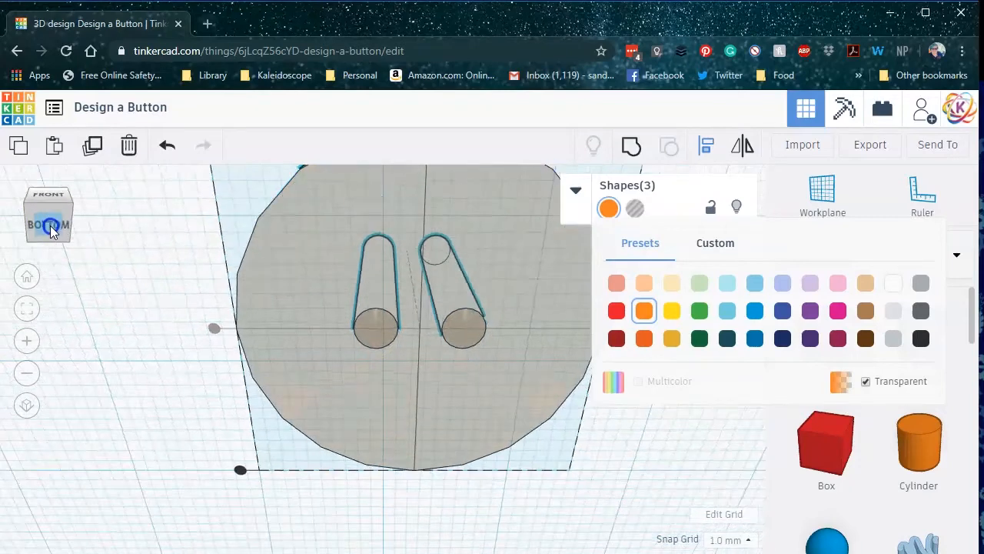
click(49, 224)
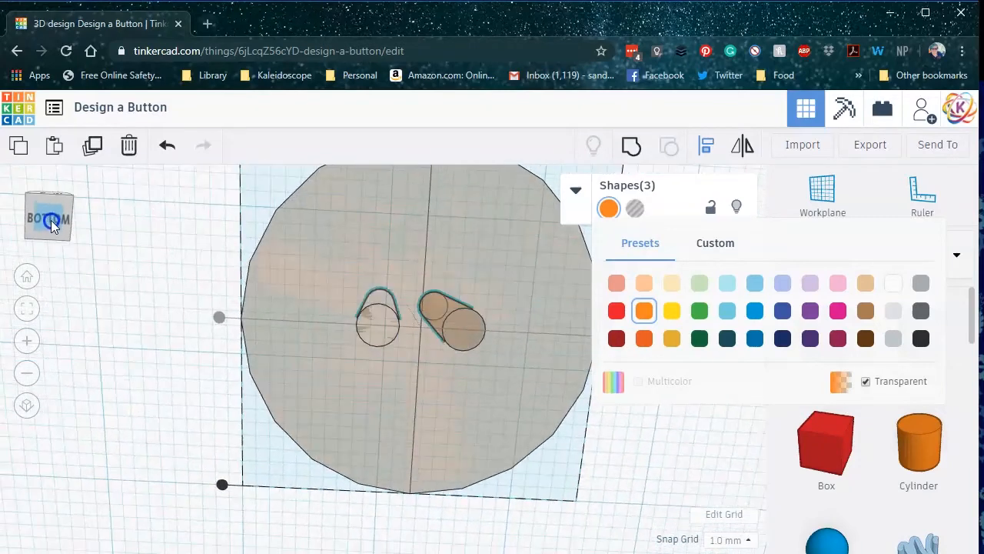
click(49, 218)
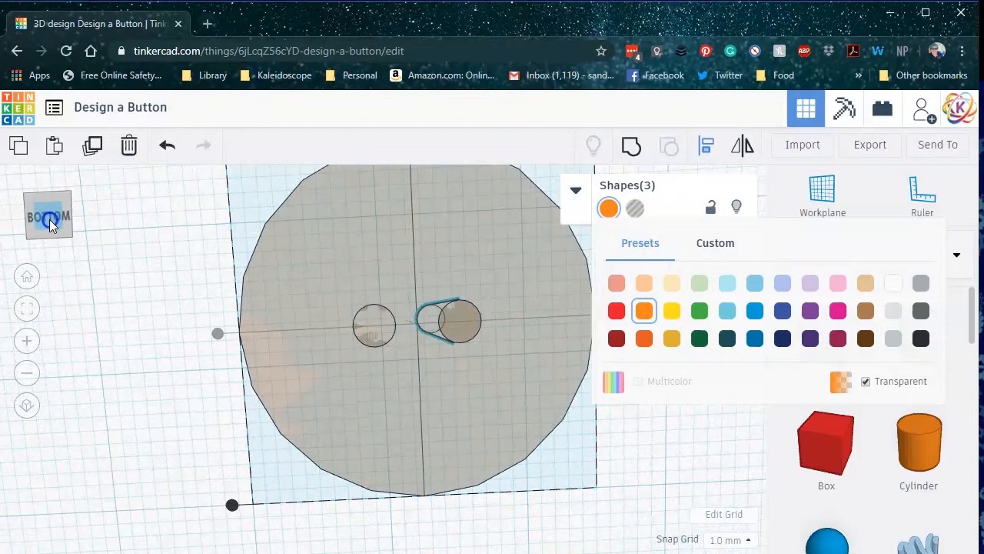
click(49, 215)
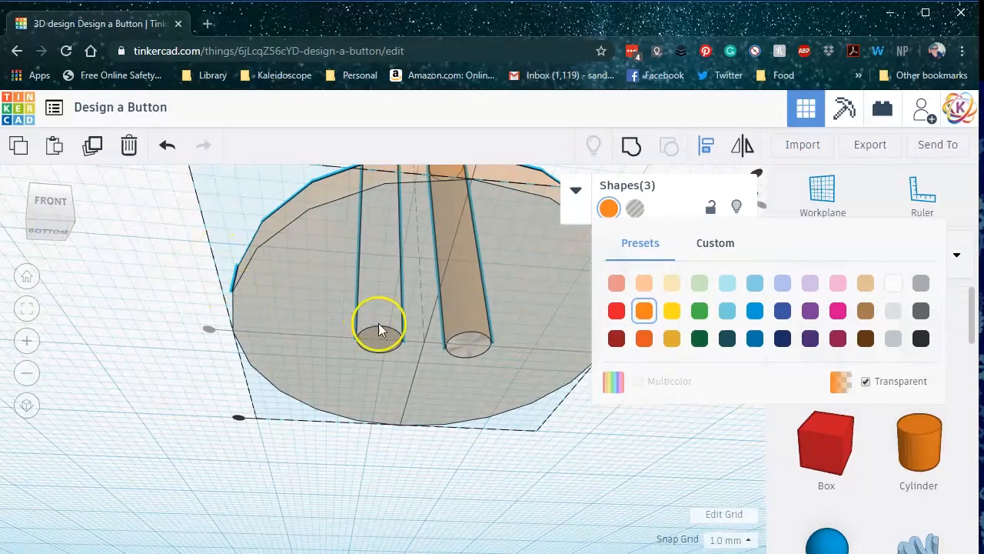
mouse_move(439, 354)
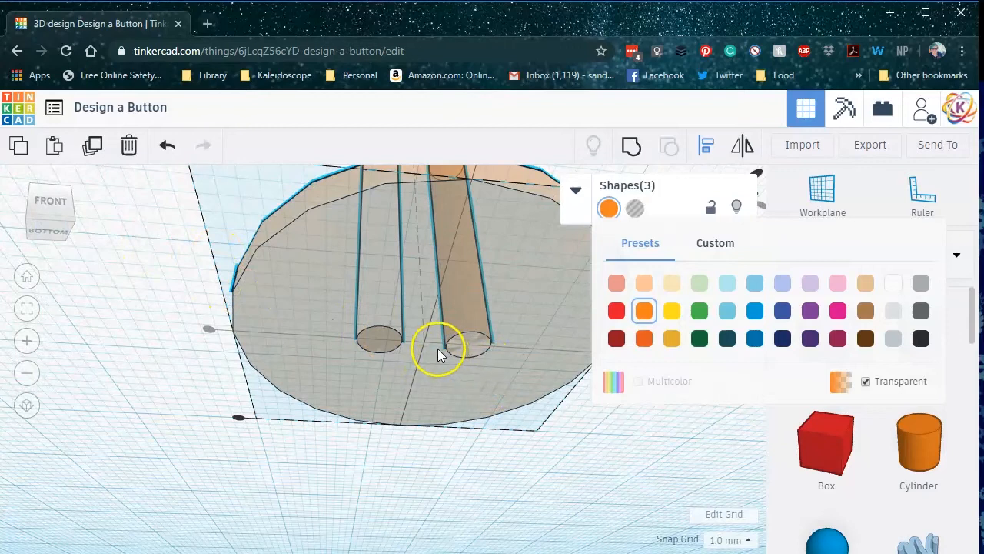
mouse_move(490, 393)
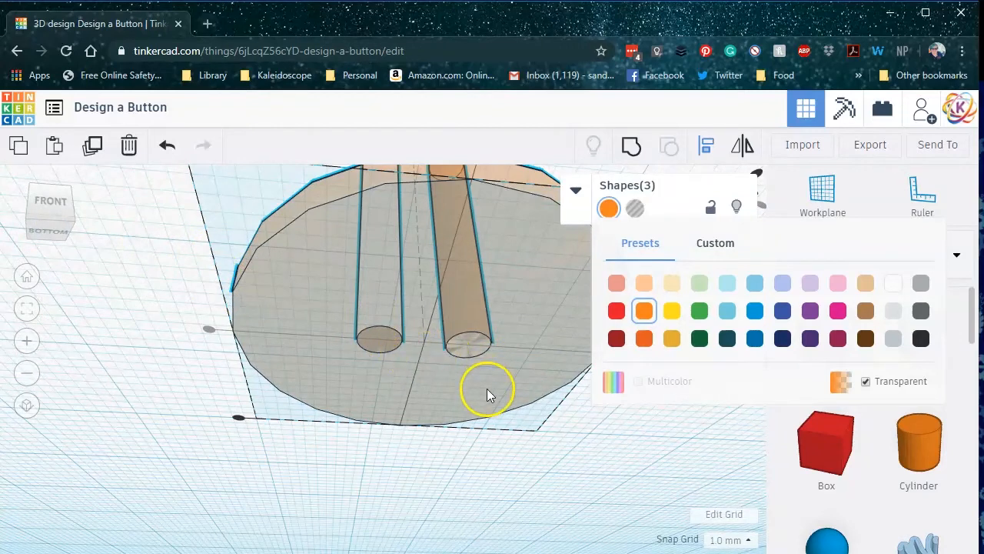
mouse_move(492, 388)
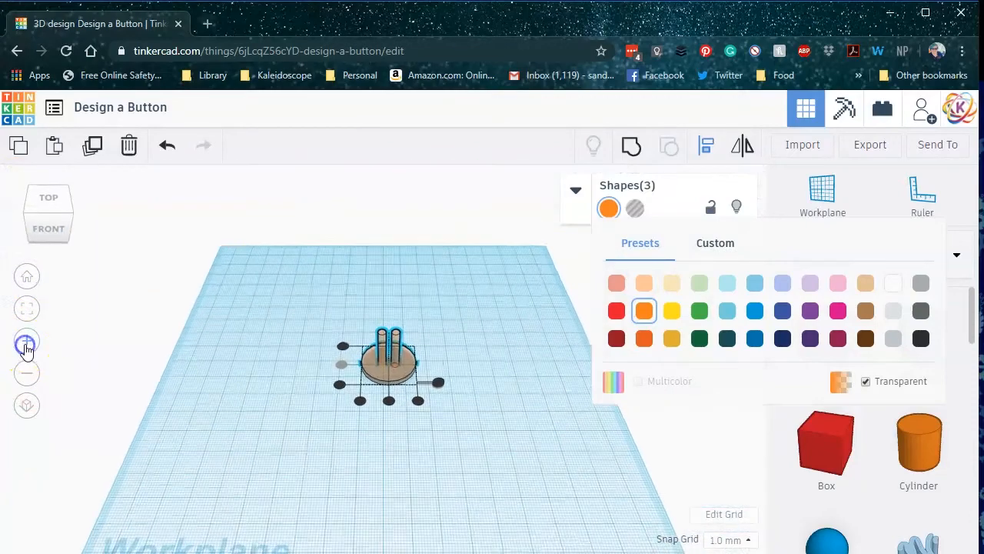
Untick Transparent so the disc is solid orange and set both cylinders back to Hole.
click(26, 342)
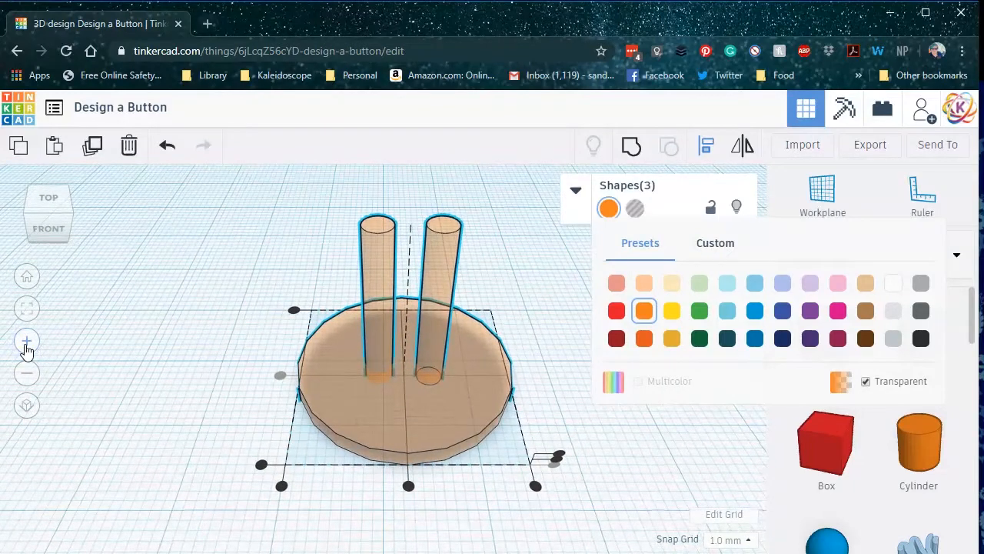
mouse_move(96, 354)
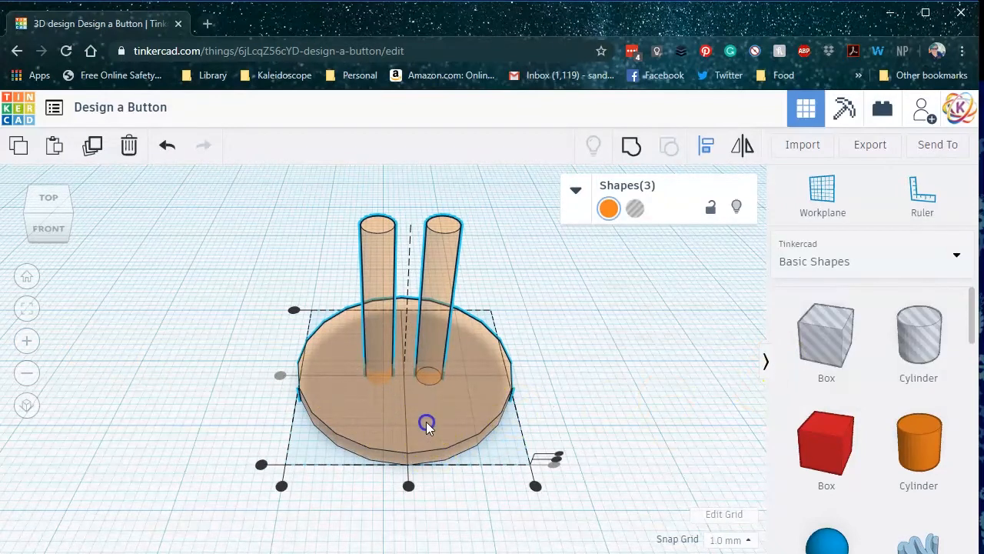
click(609, 210)
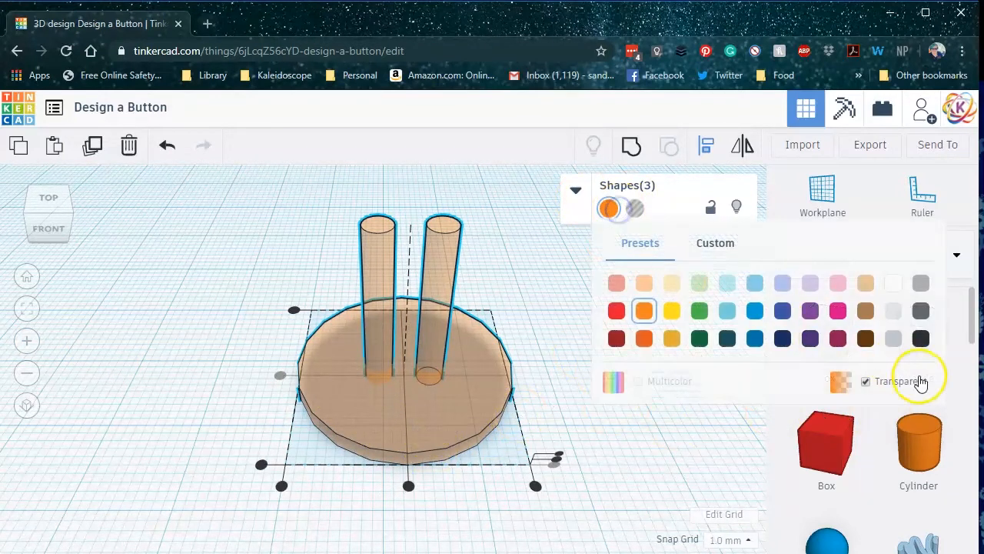
click(866, 381)
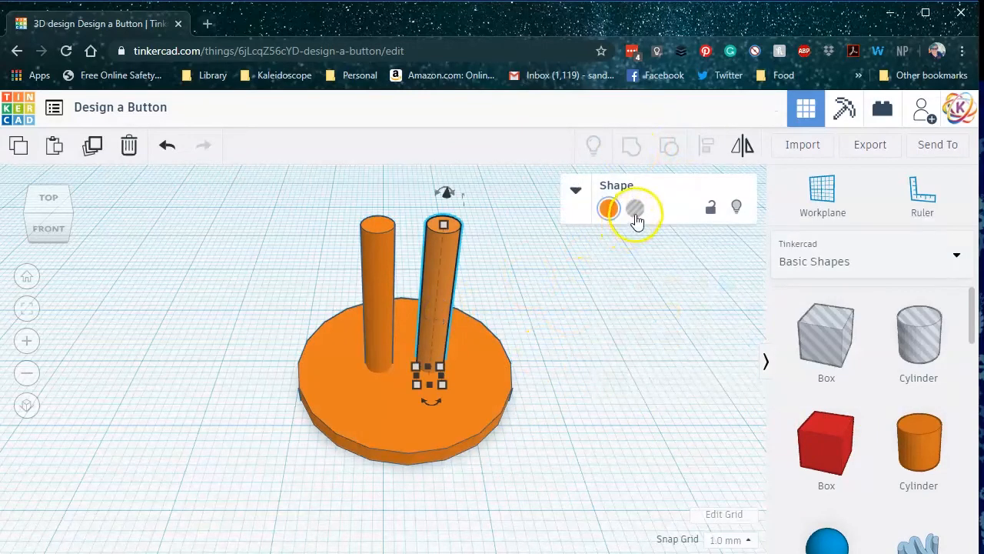
click(634, 209)
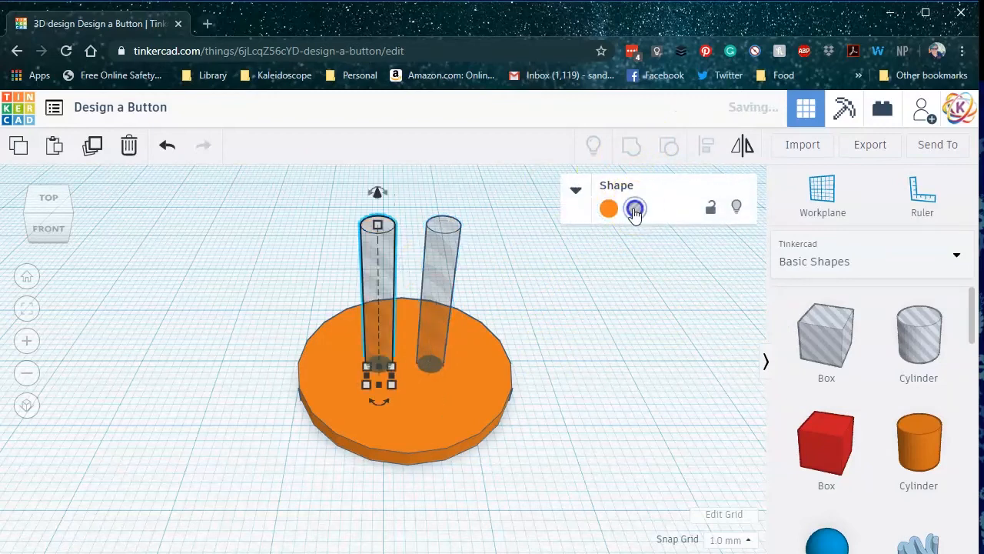
click(560, 309)
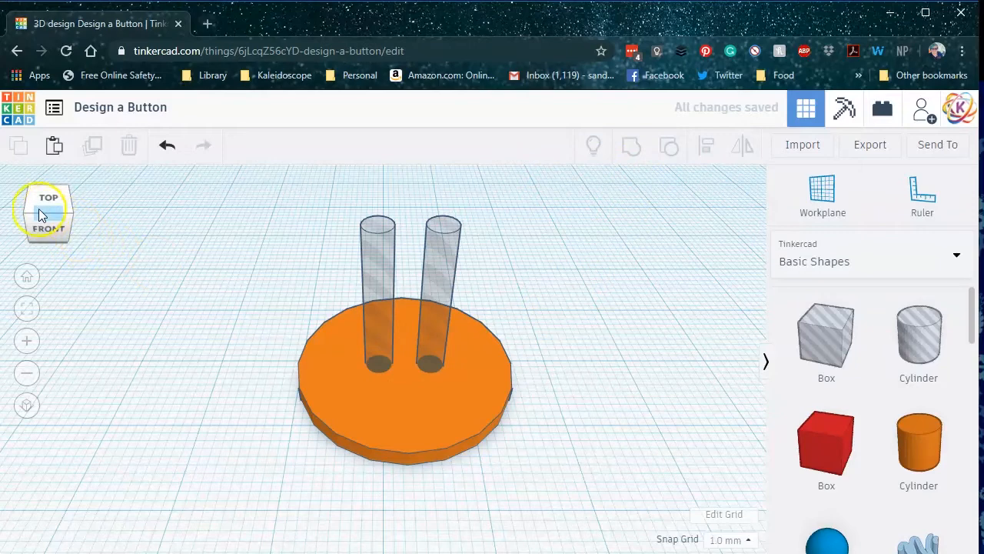
Duplicate the pair of hole cylinders and place the copy above the originals on the button.
click(48, 197)
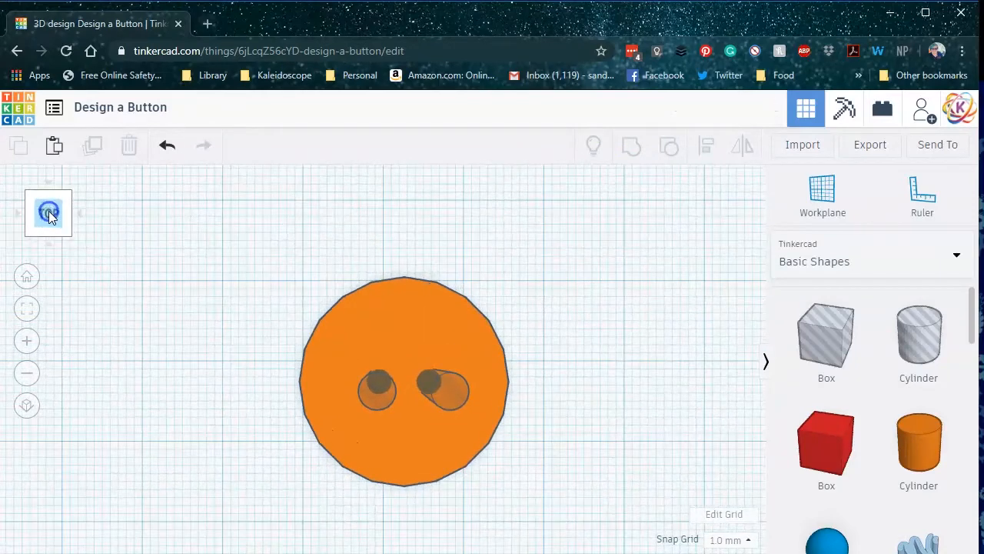
click(49, 212)
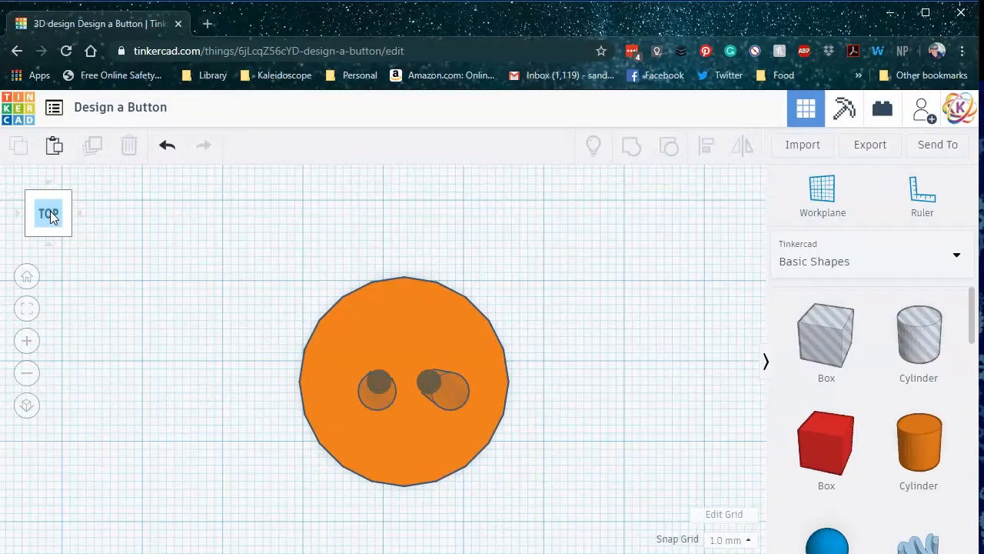
mouse_move(264, 363)
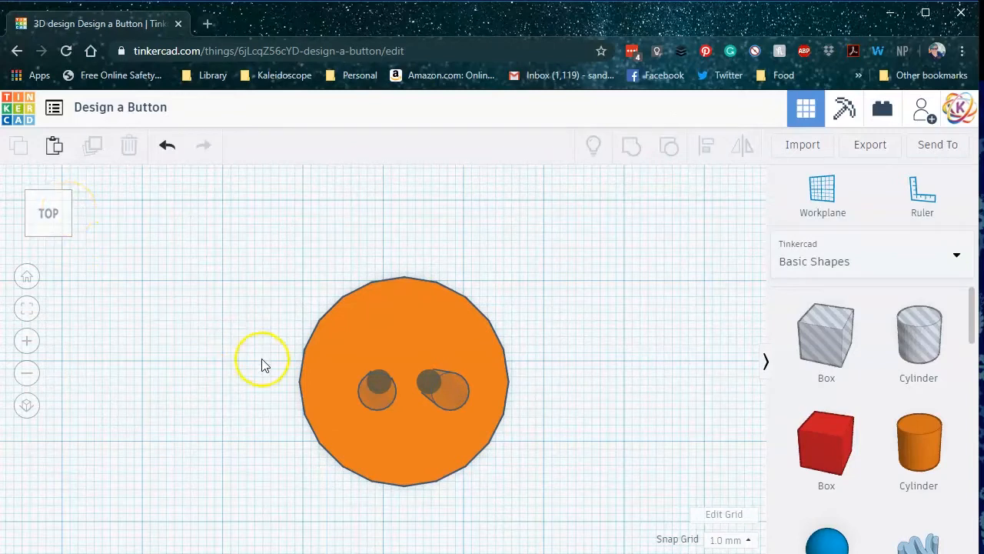
click(377, 388)
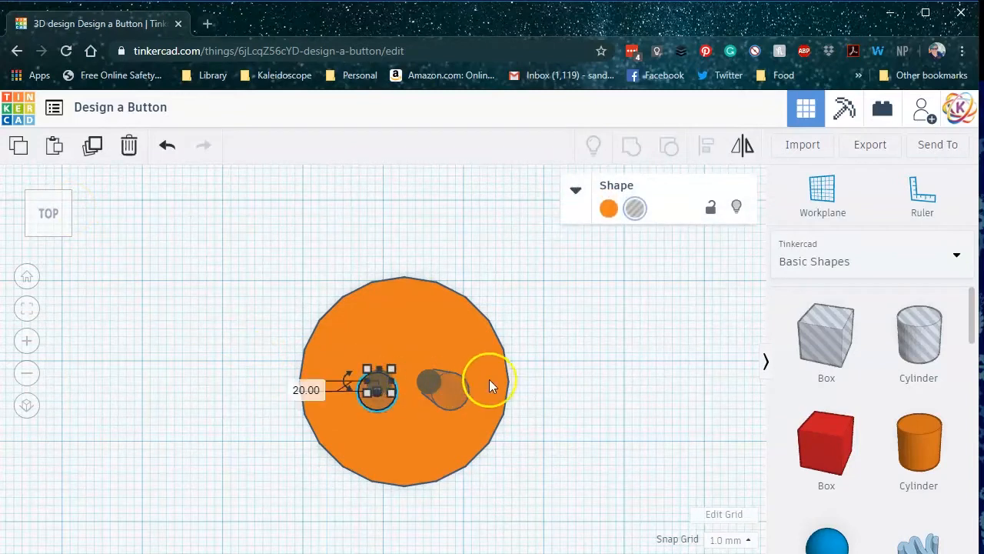
click(443, 384)
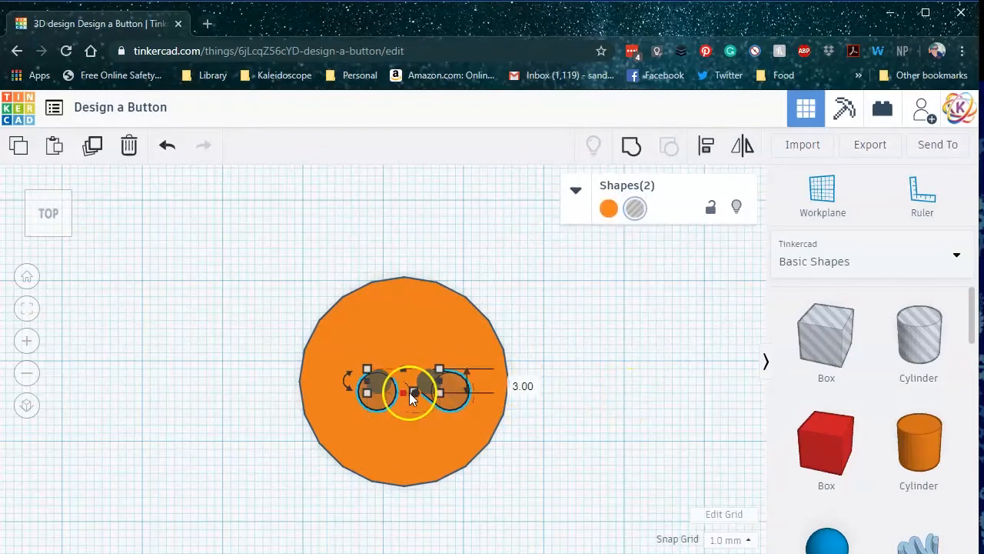
mouse_move(351, 289)
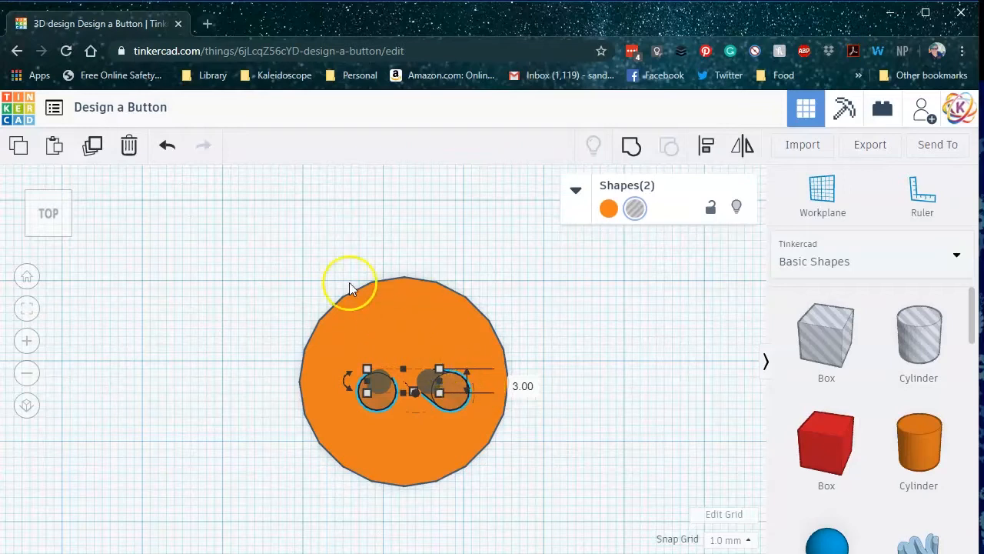
mouse_move(19, 146)
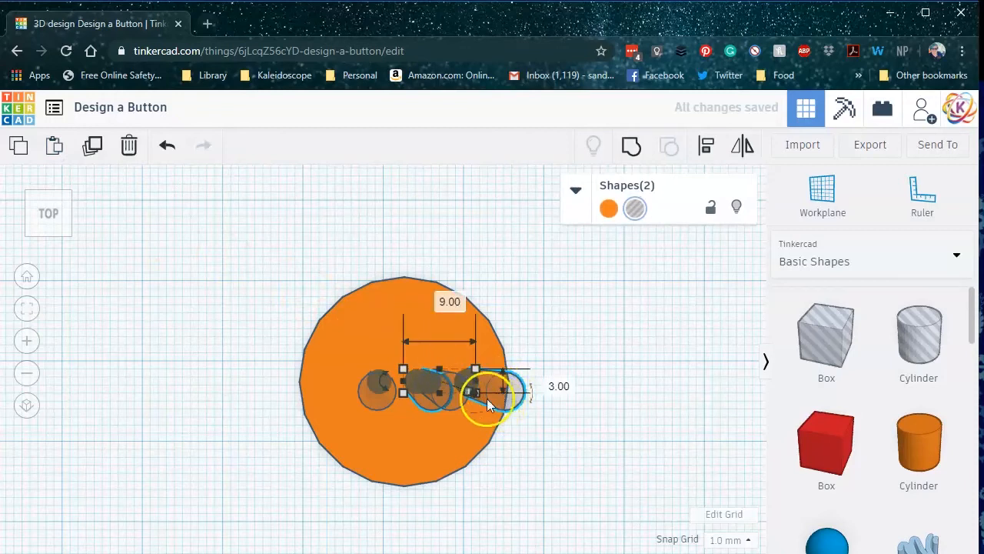
drag(492, 392, 459, 374)
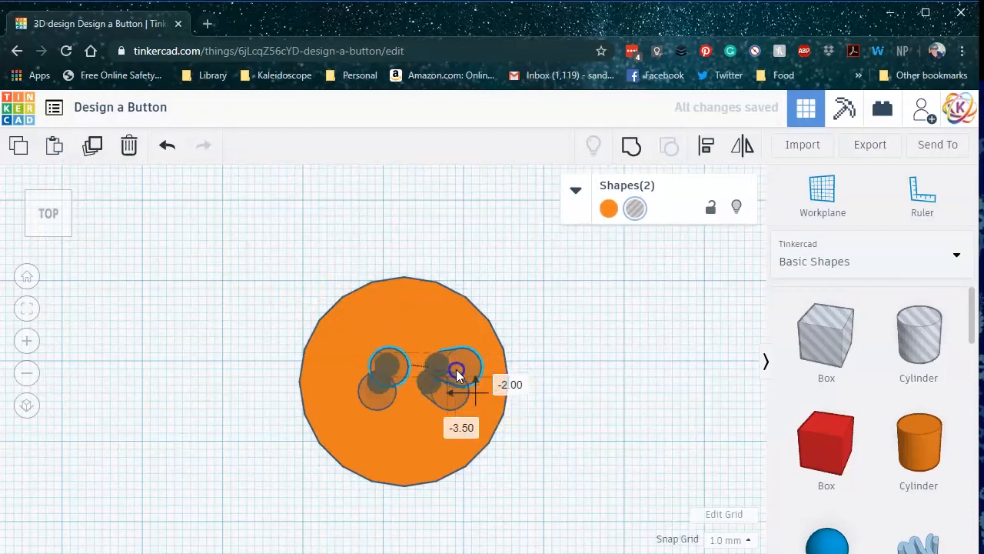
drag(458, 373, 439, 357)
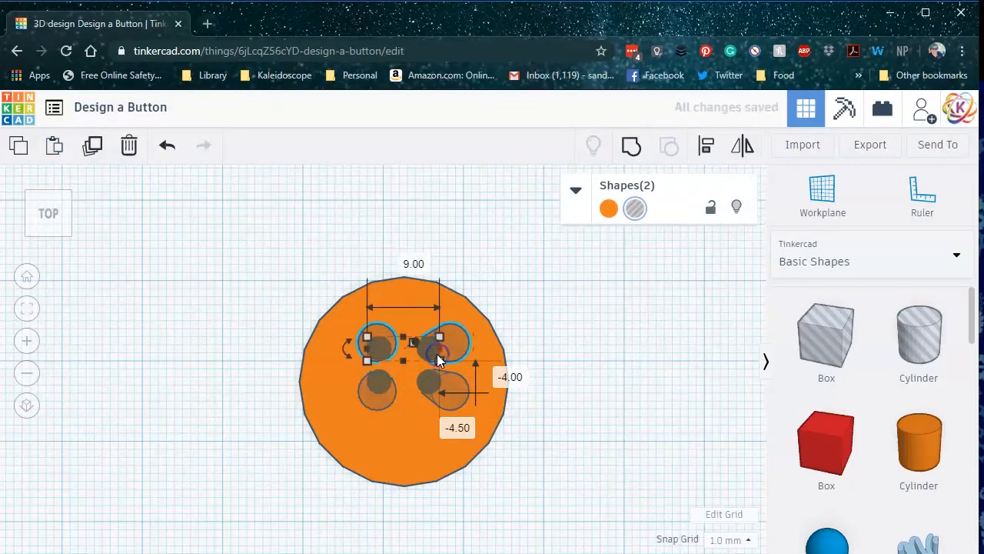
From the bottom view, nudge the lower hole pair down into position so the four holes are spaced evenly.
click(49, 212)
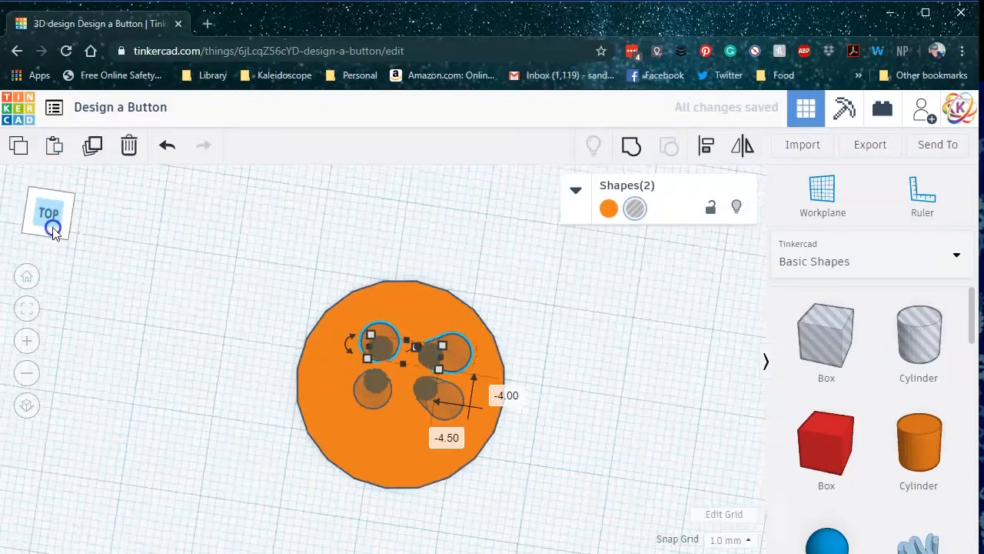
click(55, 231)
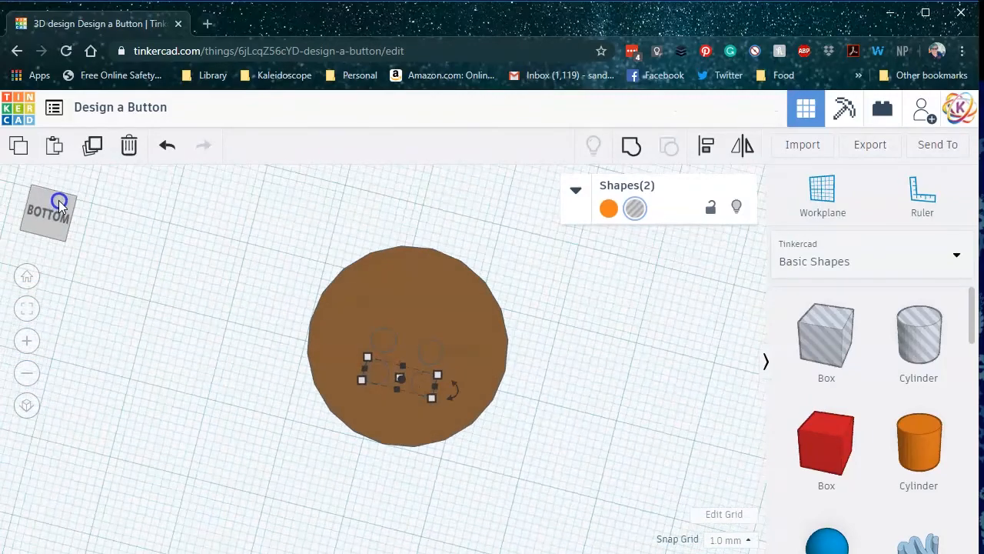
click(26, 341)
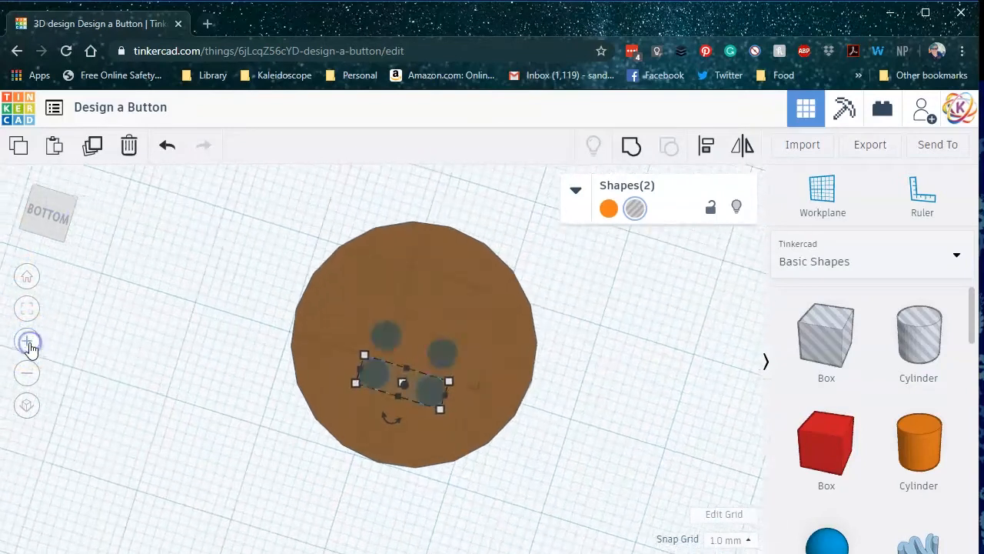
click(28, 342)
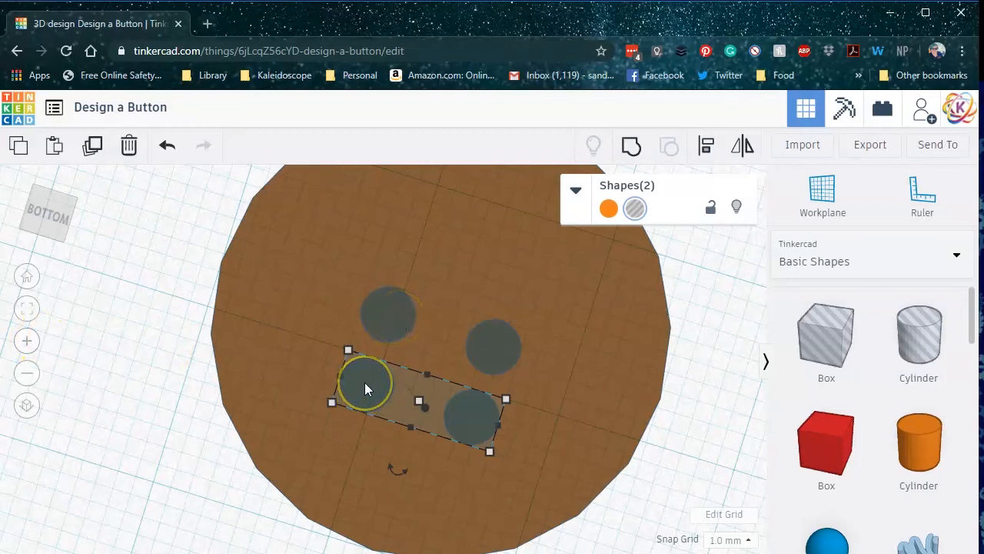
drag(368, 386, 361, 394)
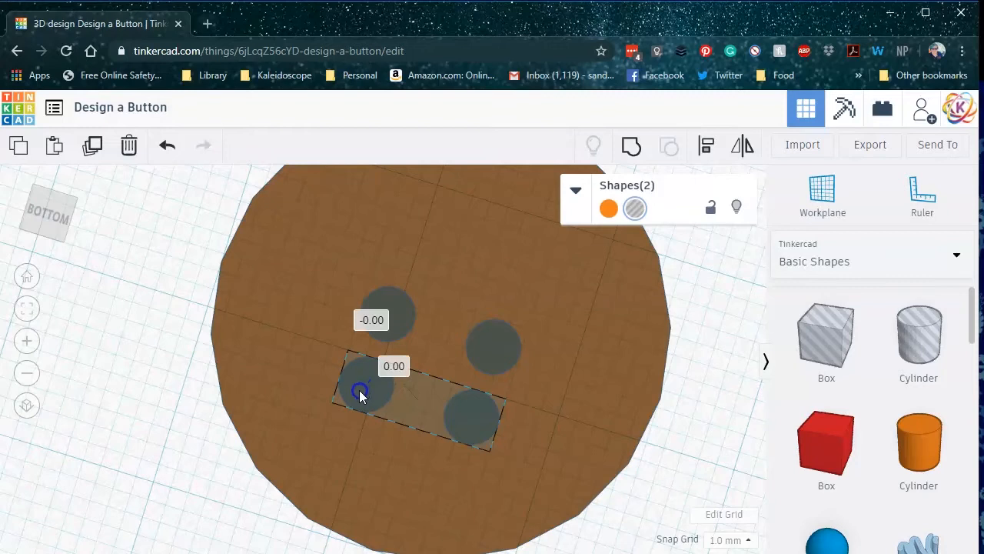
drag(361, 392, 357, 407)
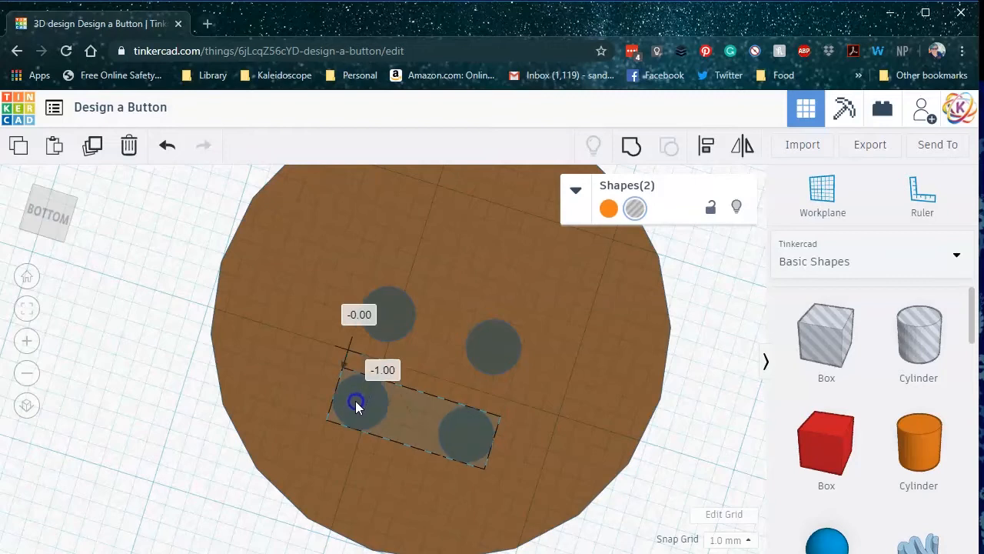
drag(356, 403, 351, 416)
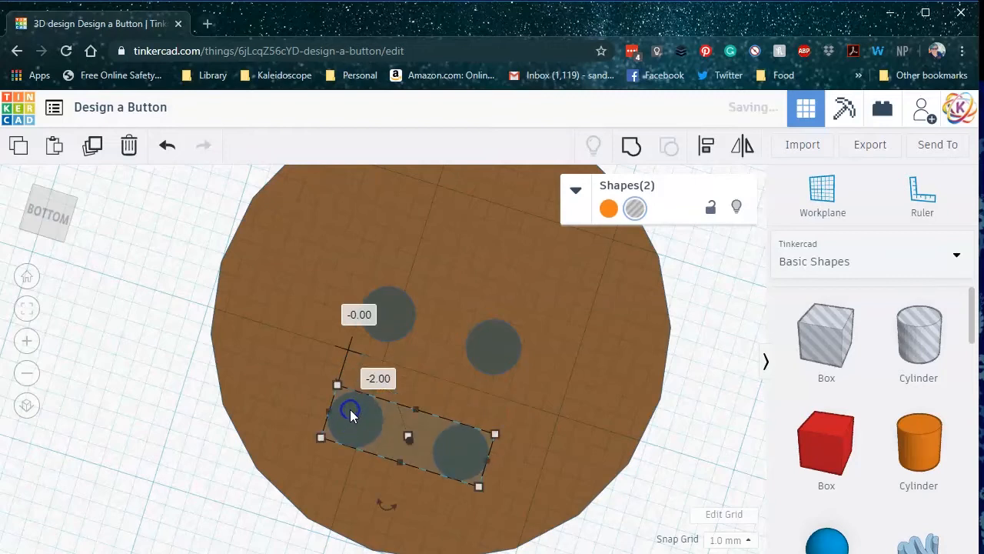
mouse_move(696, 397)
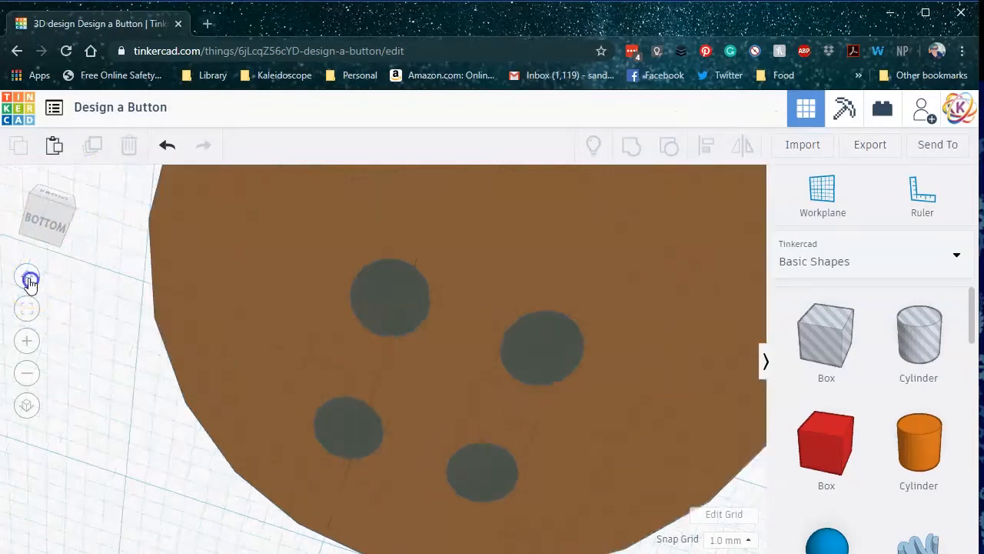
click(26, 277)
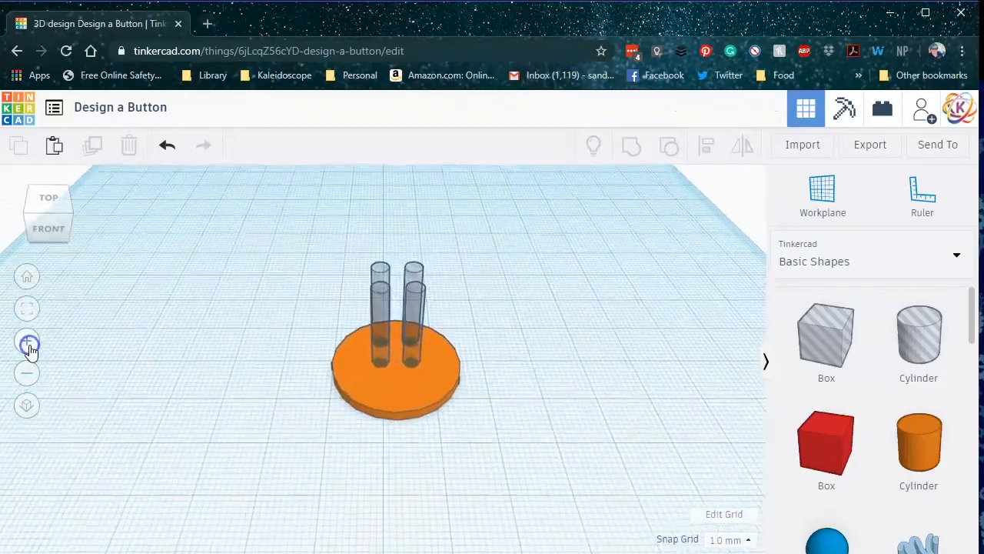
click(28, 342)
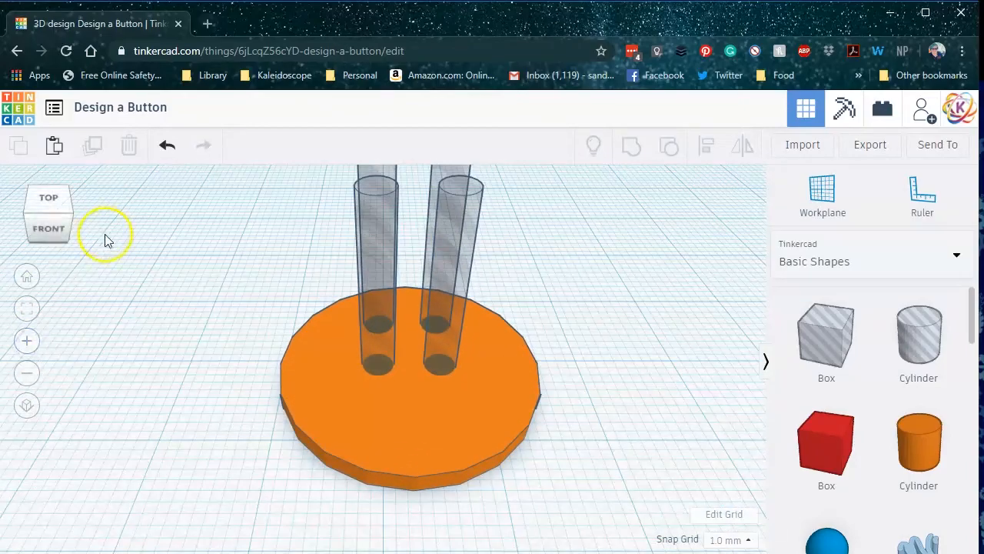
click(48, 197)
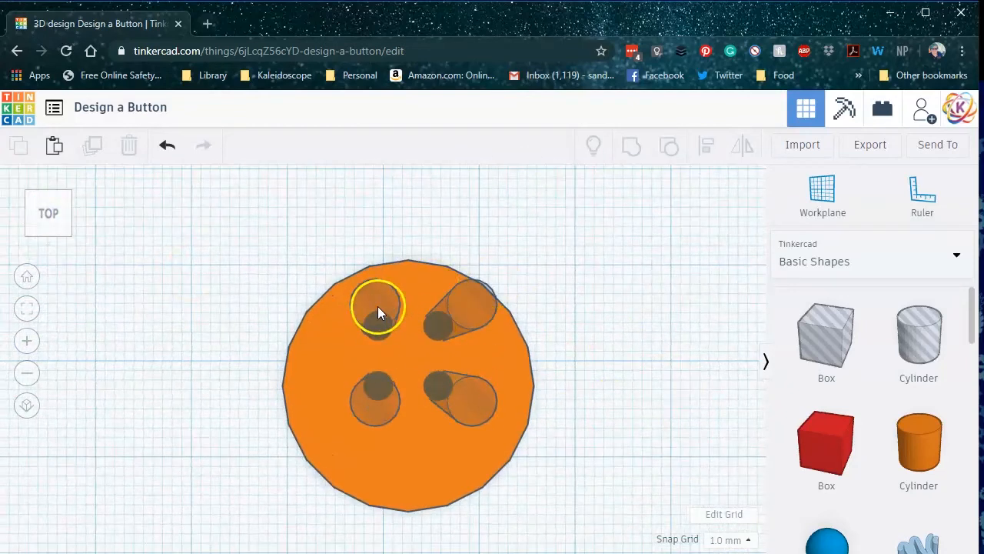
Group the hole cylinders into a single shape on the orange button.
click(377, 307)
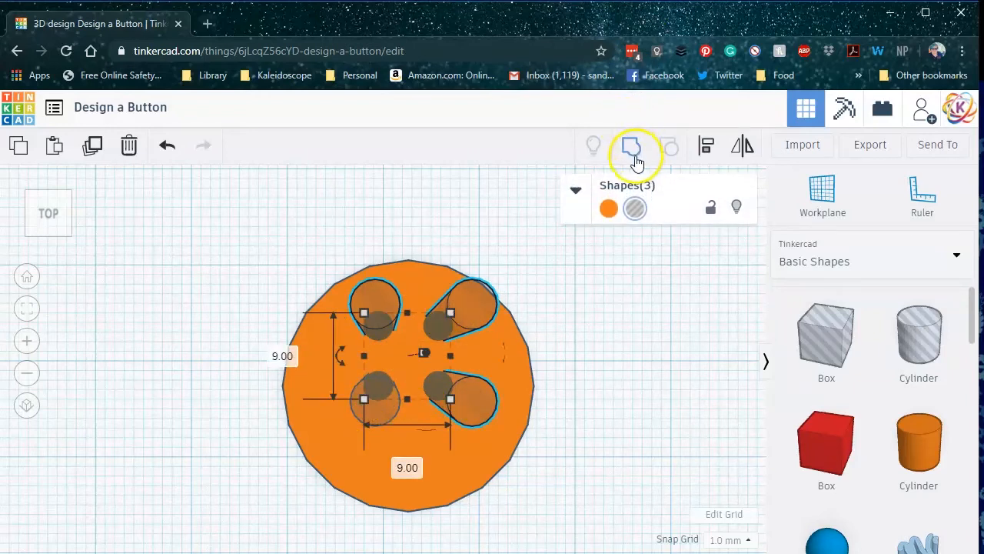
click(632, 146)
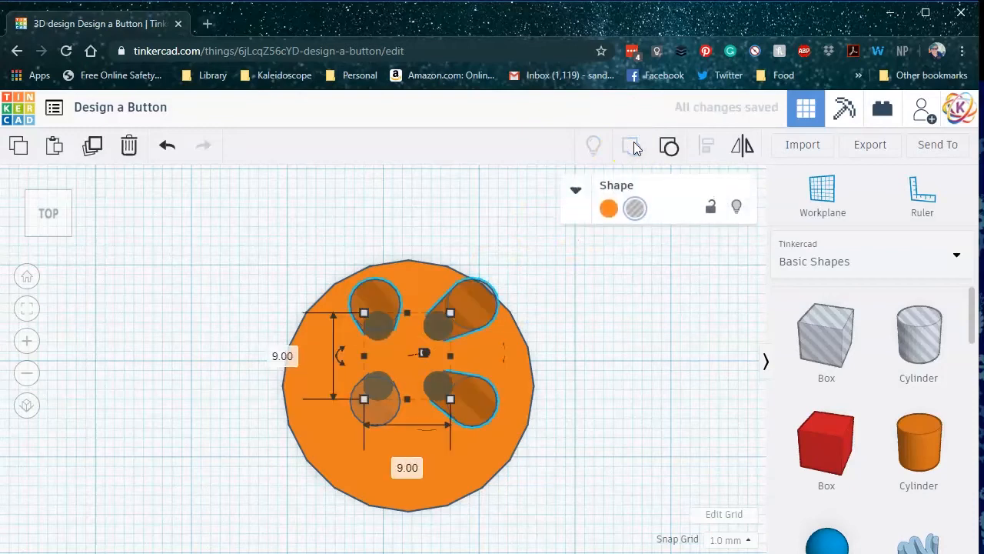
click(377, 407)
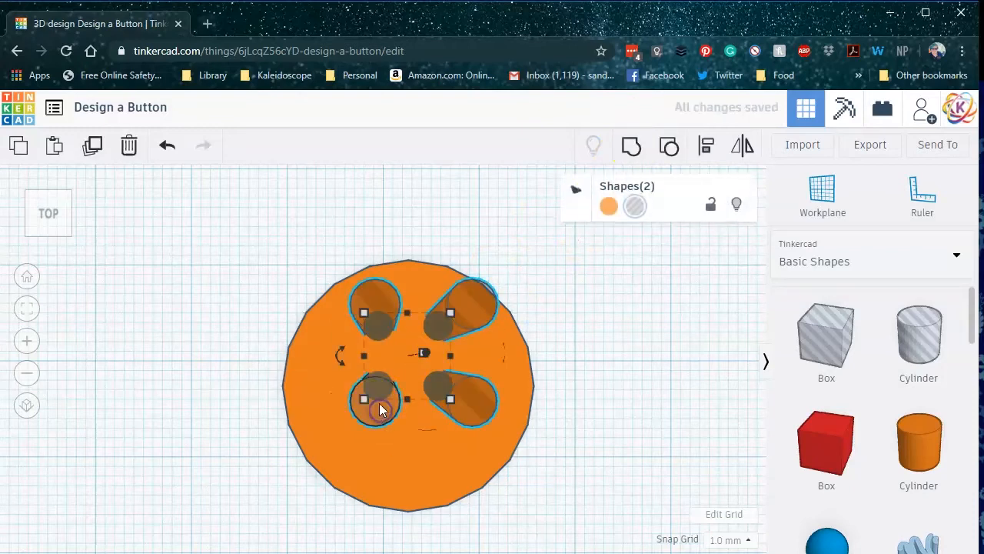
mouse_move(599, 172)
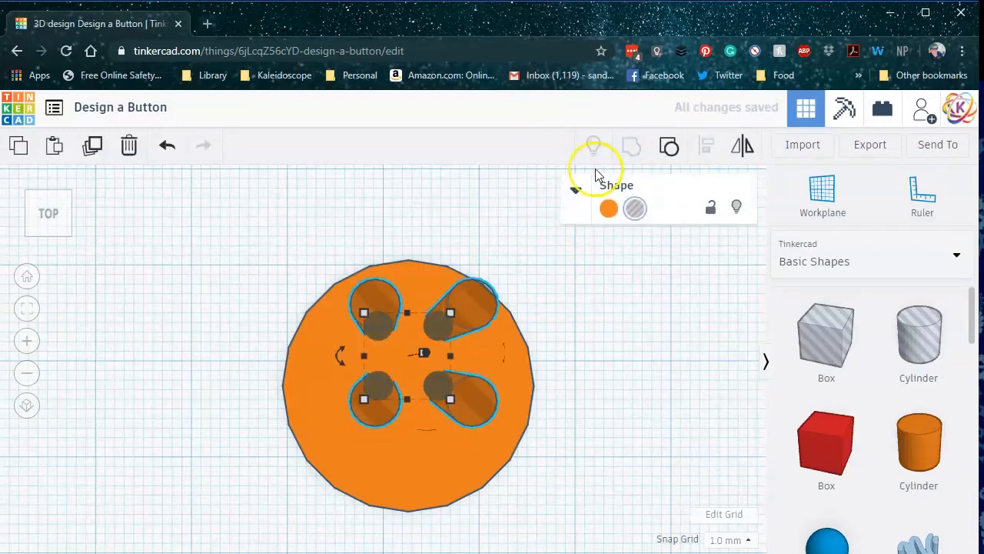
mouse_move(246, 223)
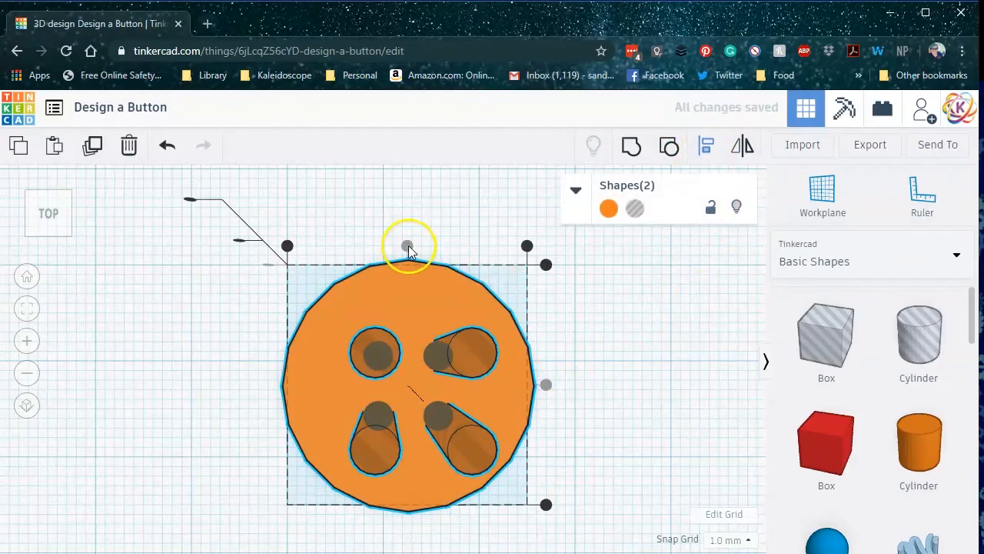
mouse_move(548, 385)
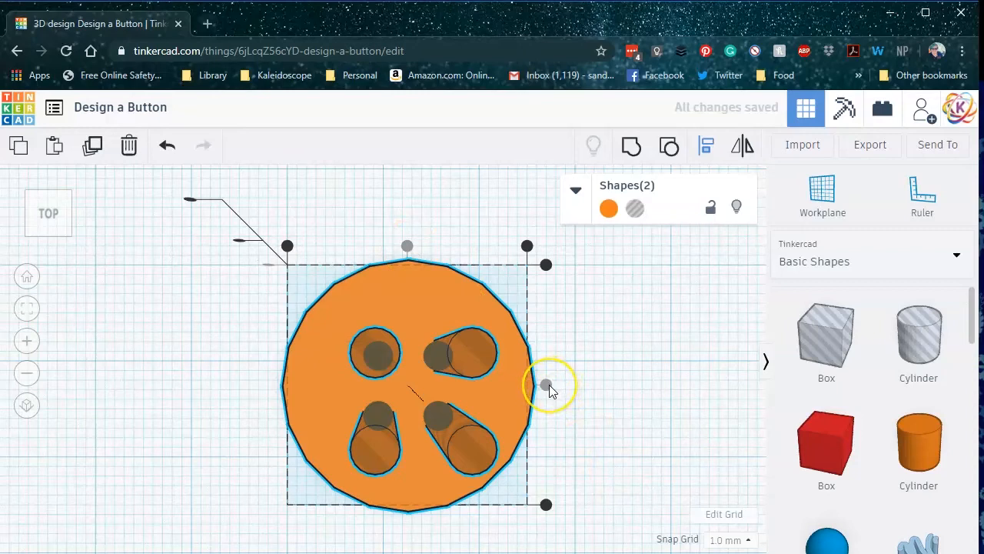
mouse_move(649, 377)
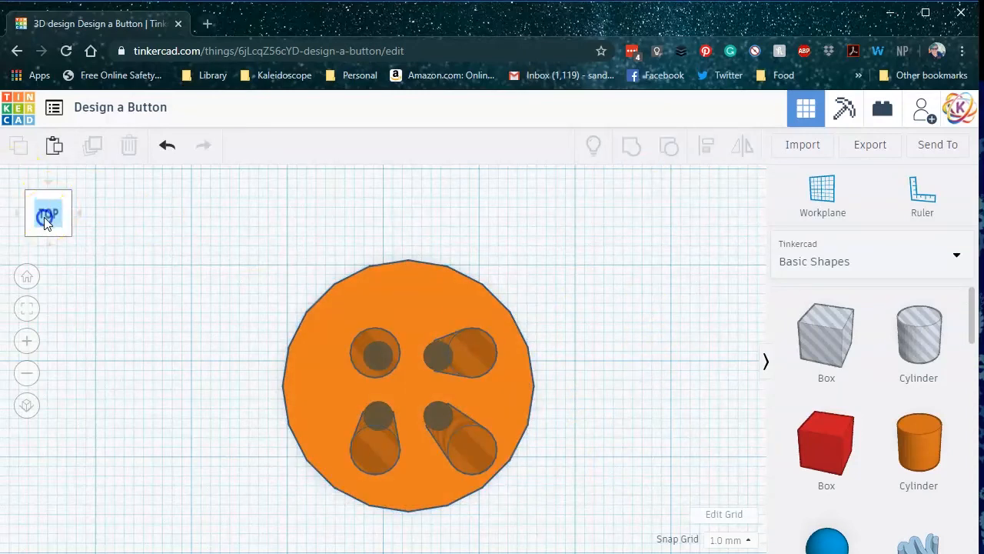
Group the disc with the hole cylinders so four holes are cut through the orange button.
click(47, 214)
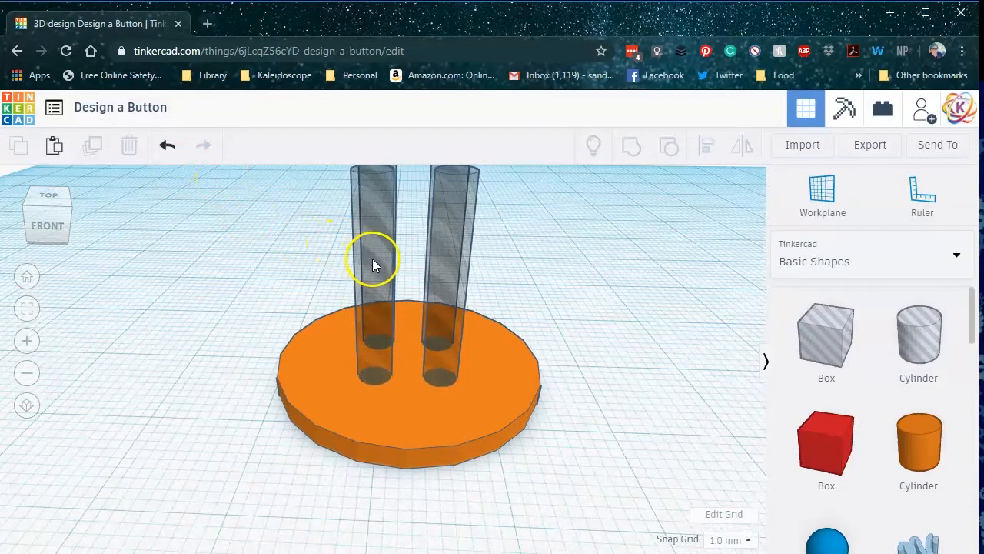
click(56, 234)
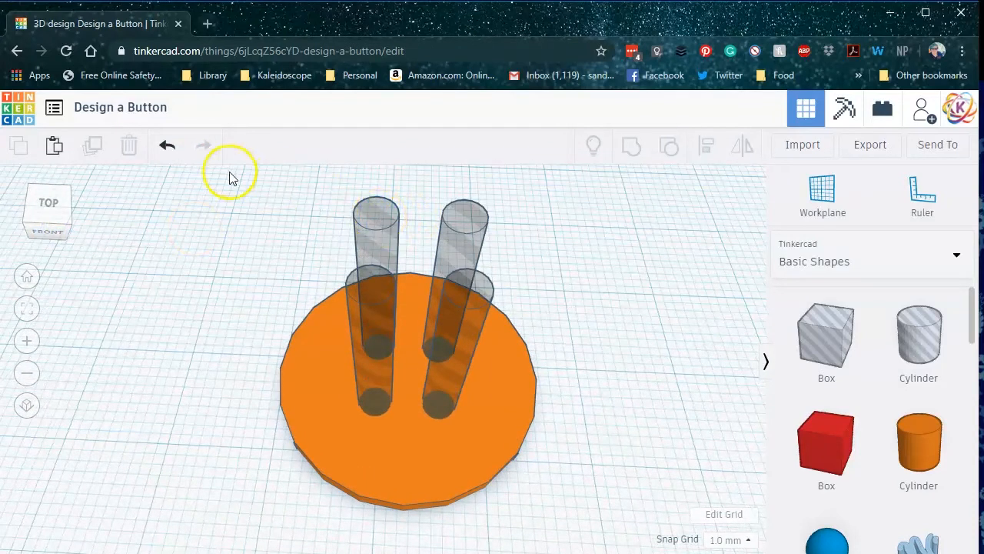
drag(239, 187, 584, 535)
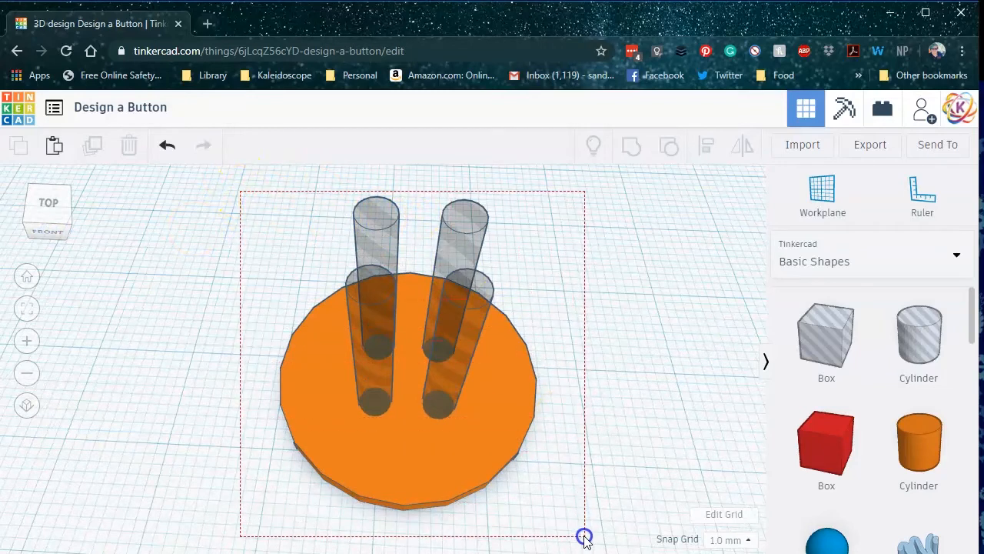
click(631, 145)
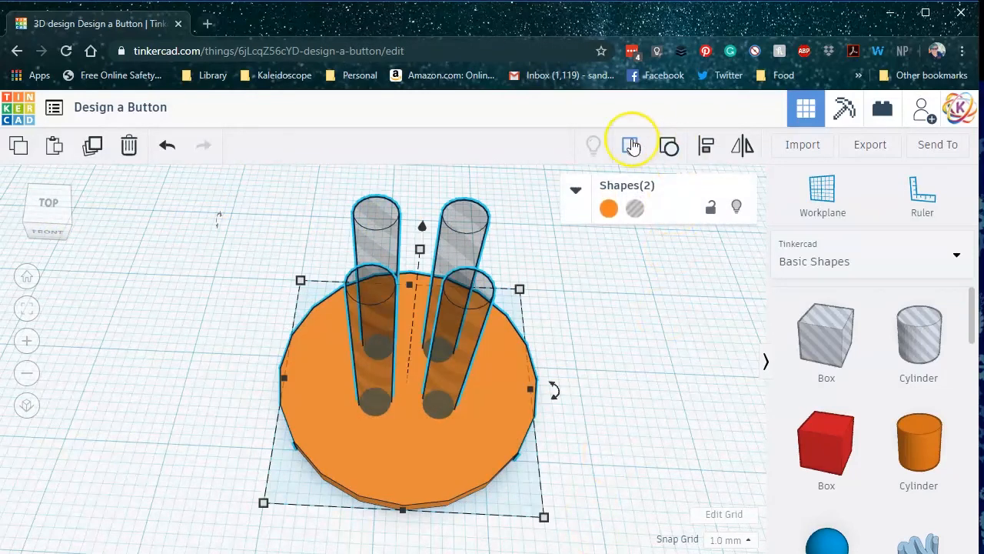
mouse_move(631, 145)
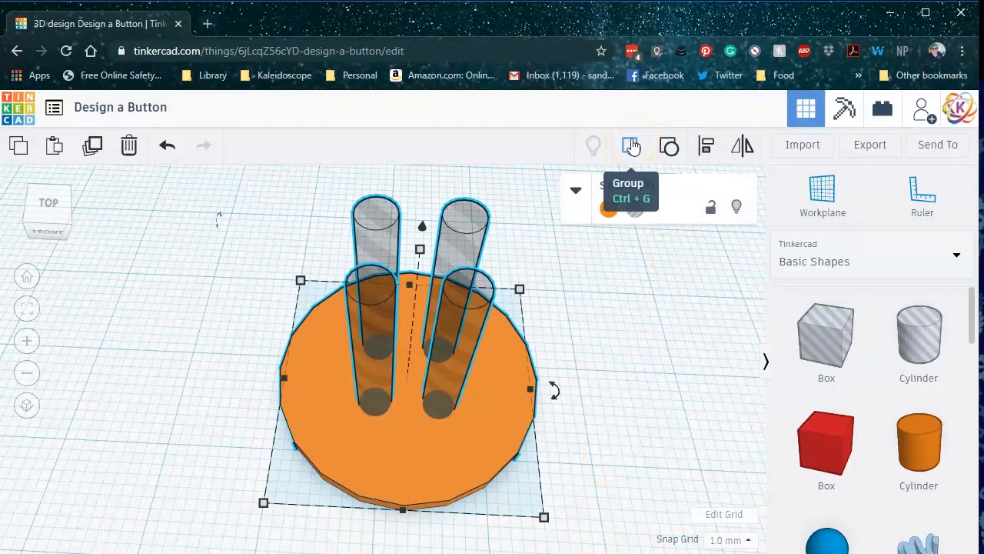
click(631, 145)
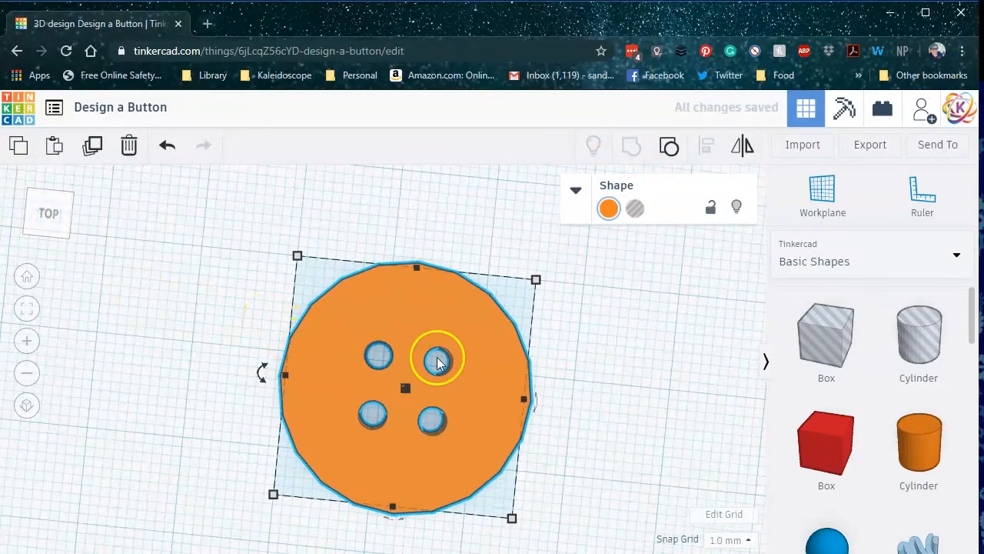
mouse_move(660, 377)
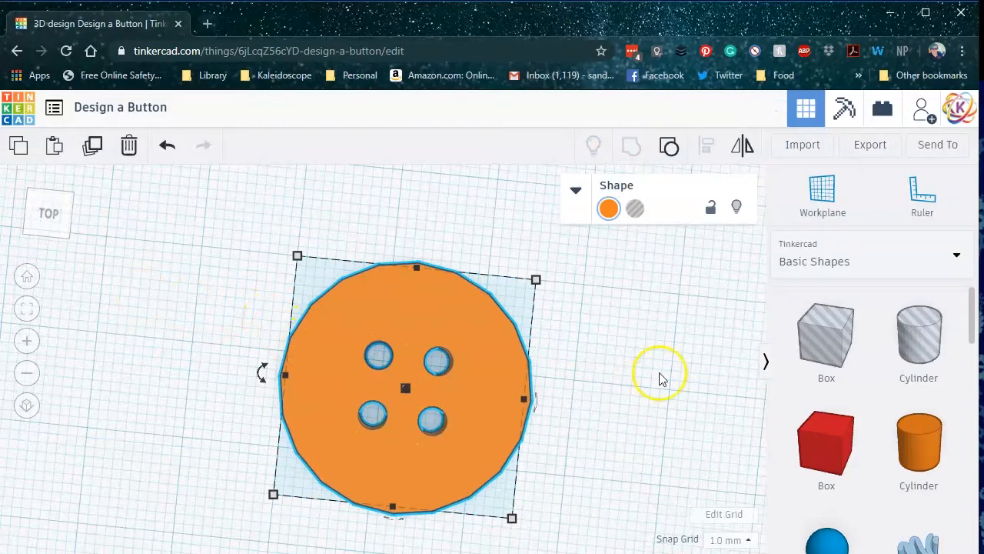
click(660, 366)
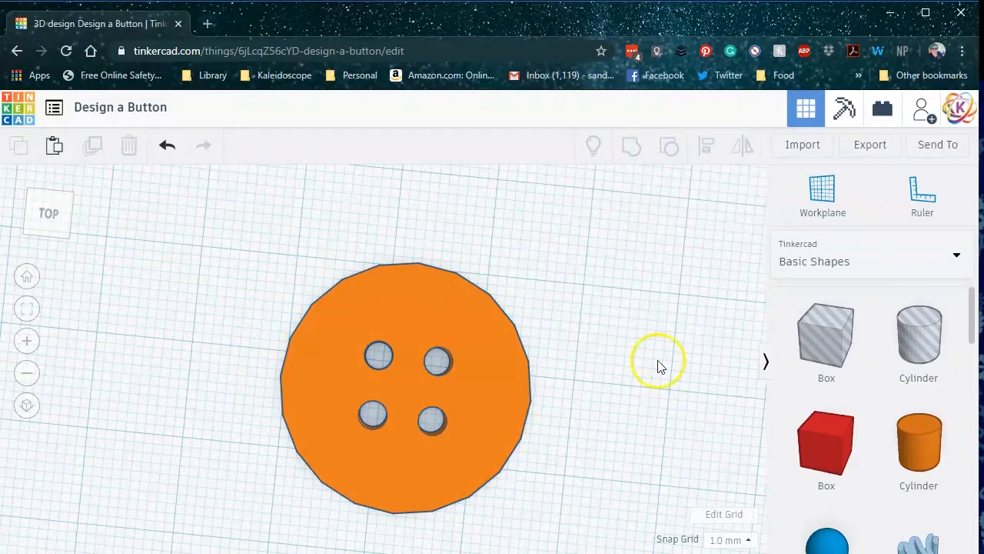
mouse_move(331, 351)
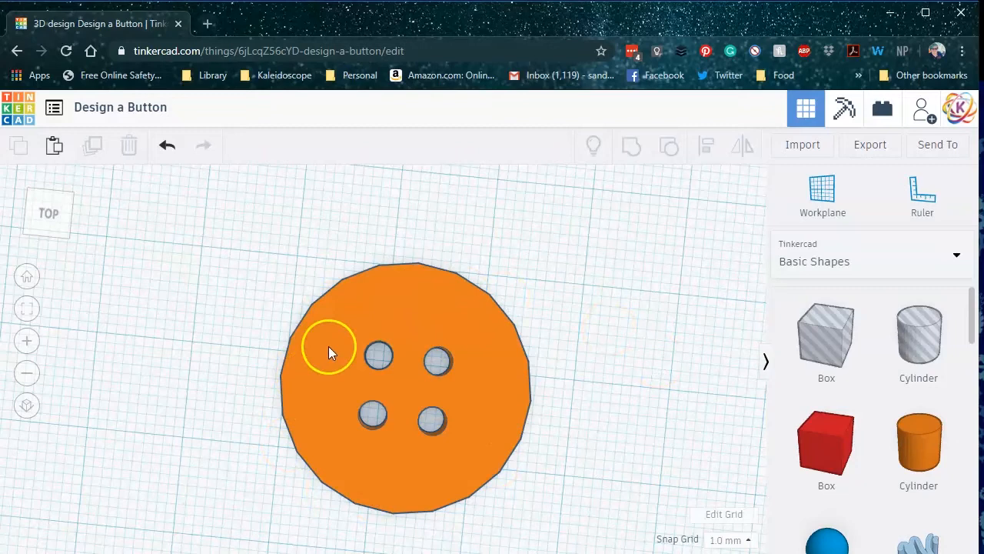
Export the four-hole button design as an .STL file for 3D printing.
click(871, 144)
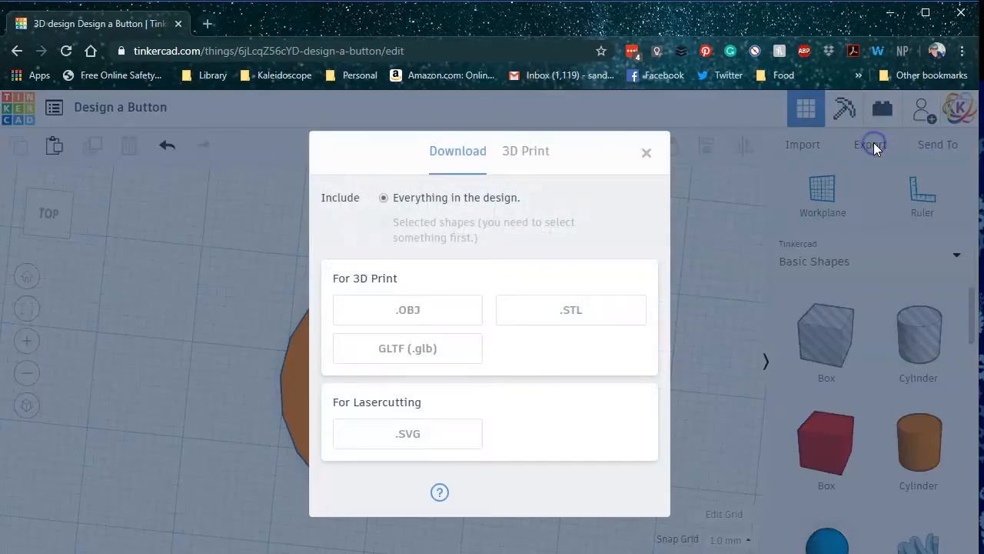
mouse_move(450, 318)
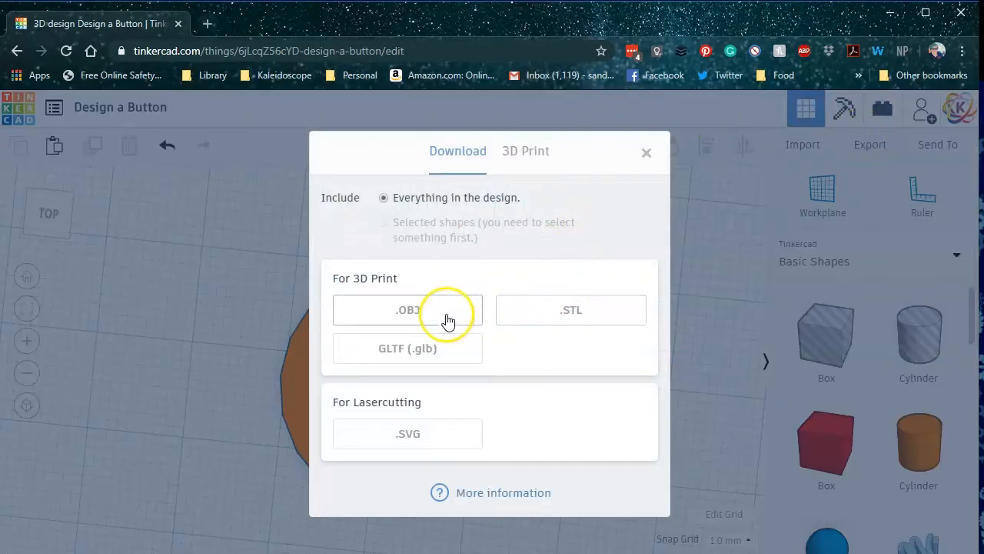
mouse_move(462, 310)
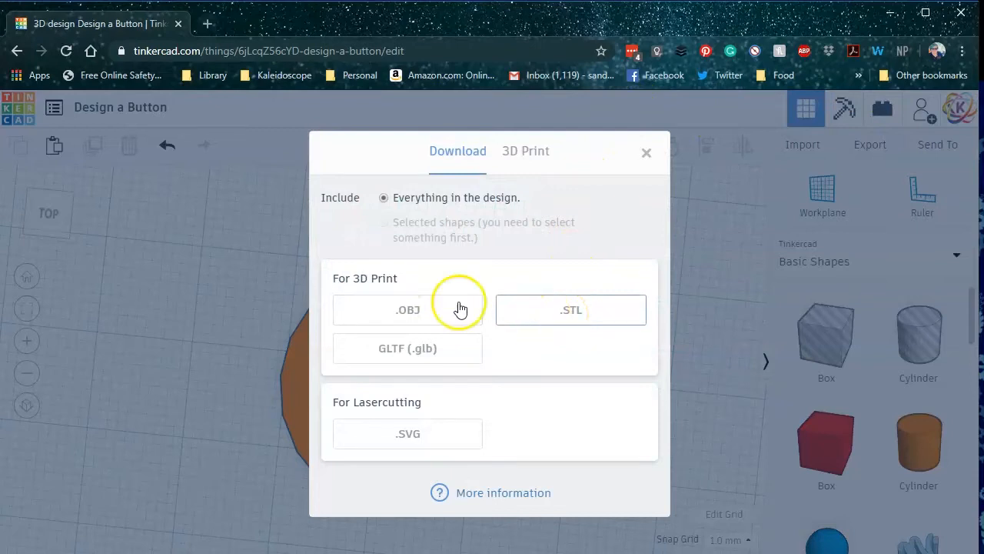
mouse_move(600, 315)
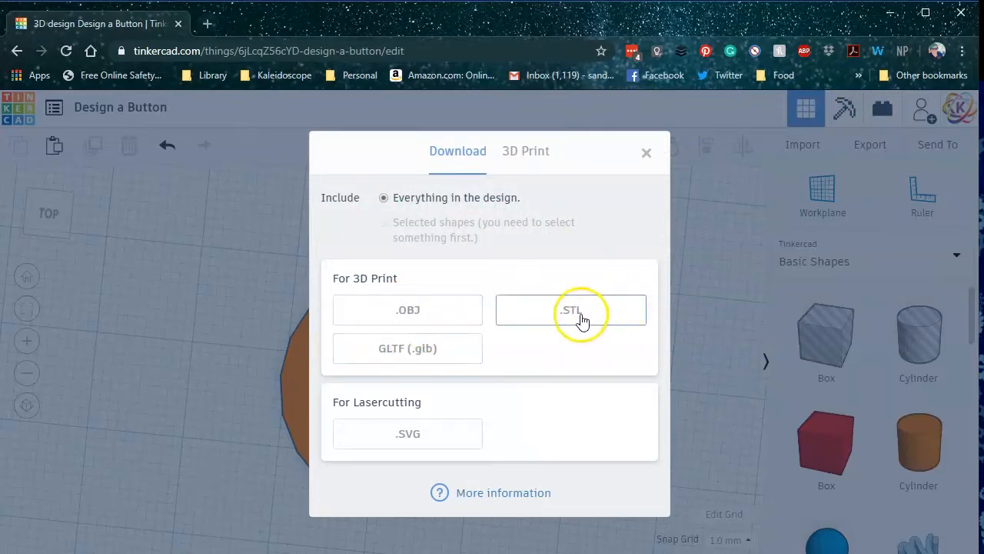
mouse_move(582, 316)
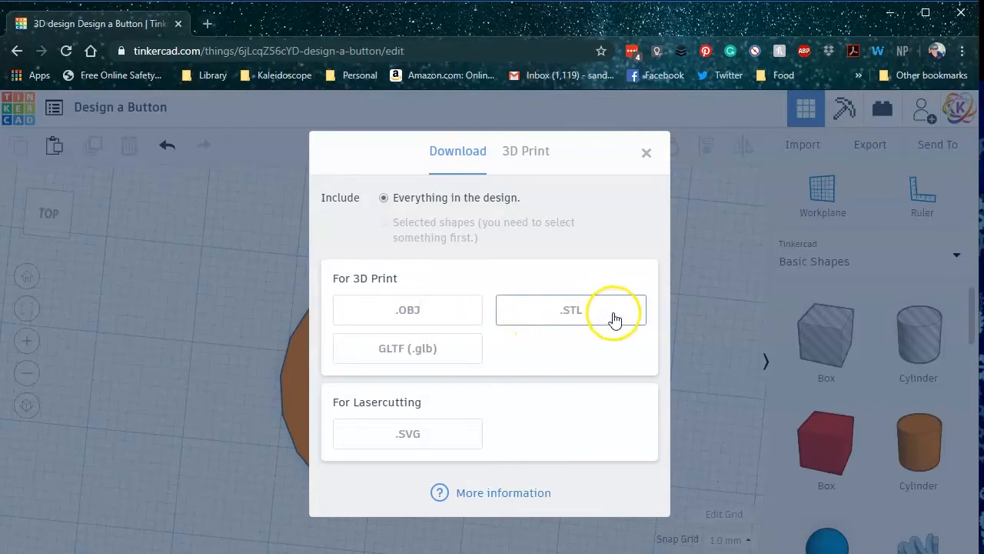
mouse_move(562, 311)
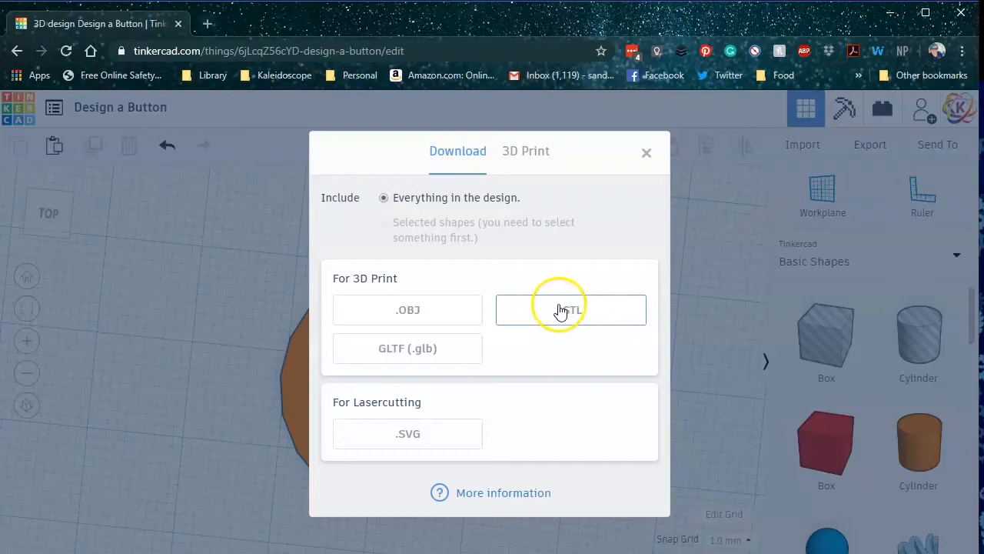
mouse_move(599, 317)
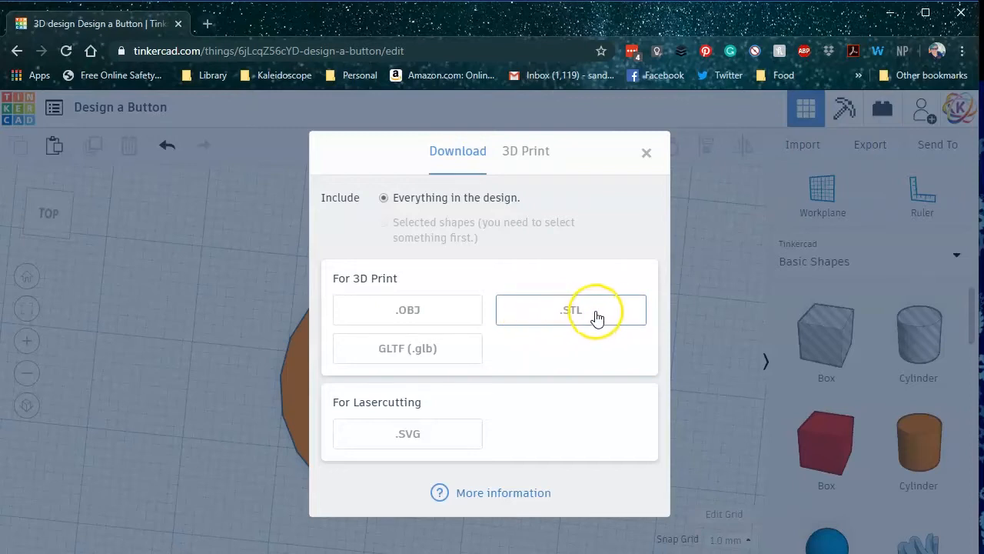
click(572, 310)
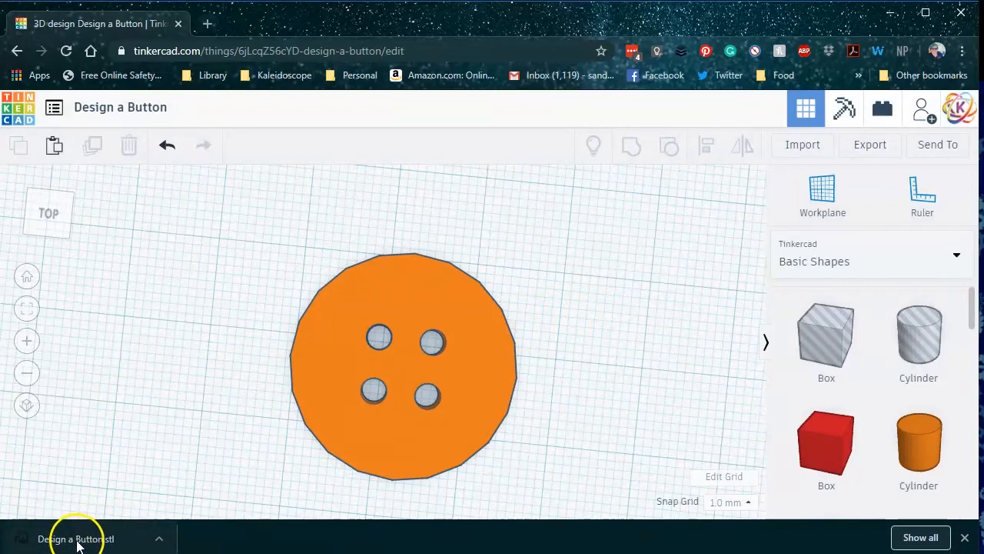
mouse_move(141, 544)
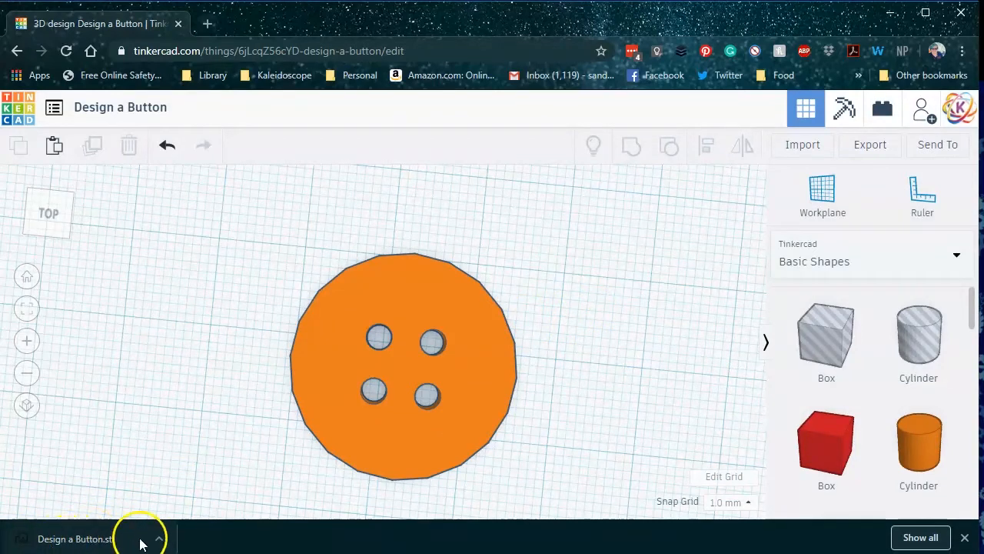
mouse_move(356, 539)
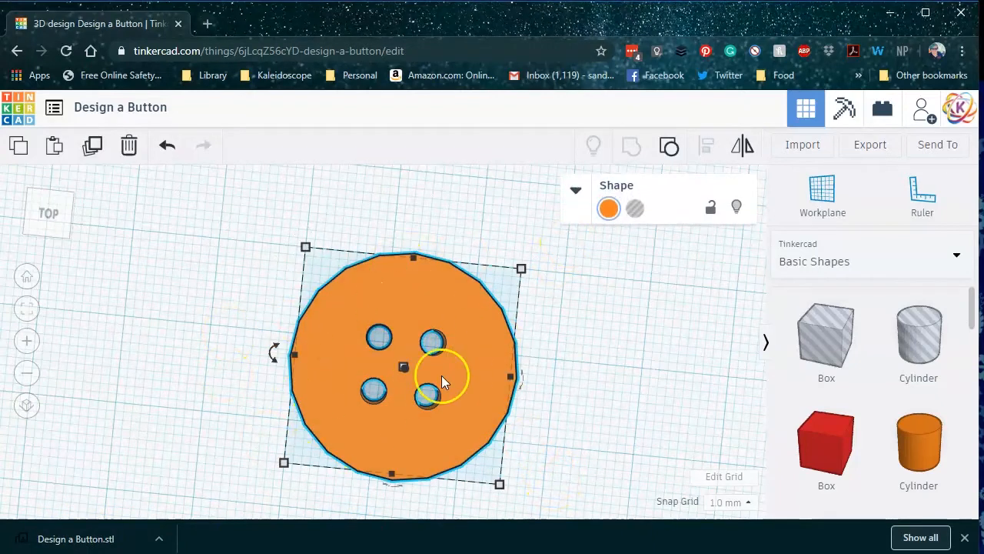
mouse_move(577, 289)
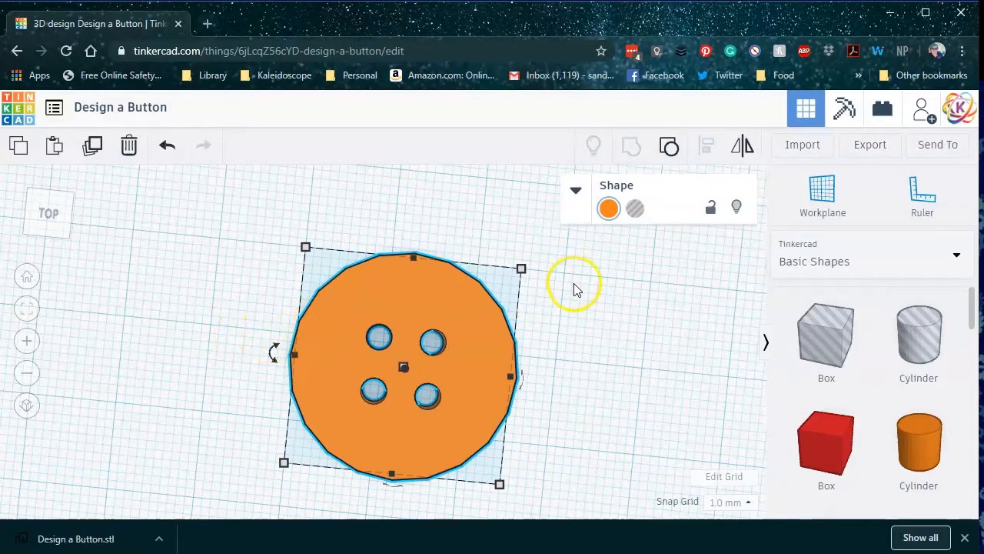
mouse_move(550, 280)
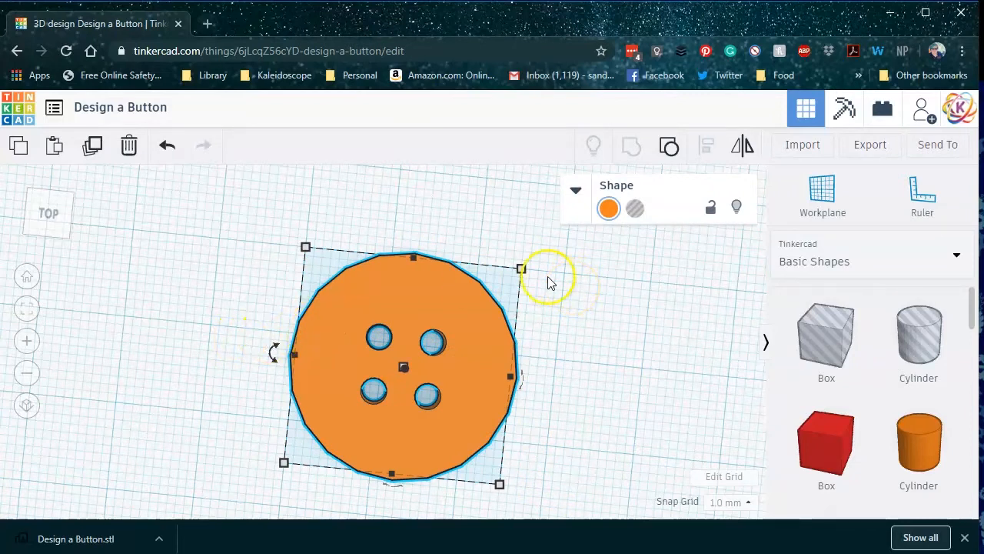
mouse_move(541, 258)
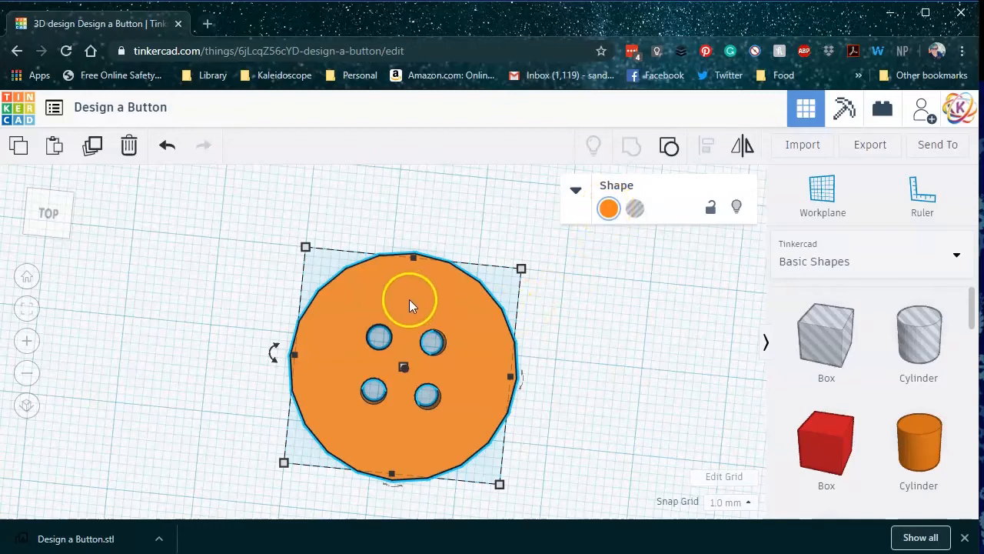
mouse_move(443, 307)
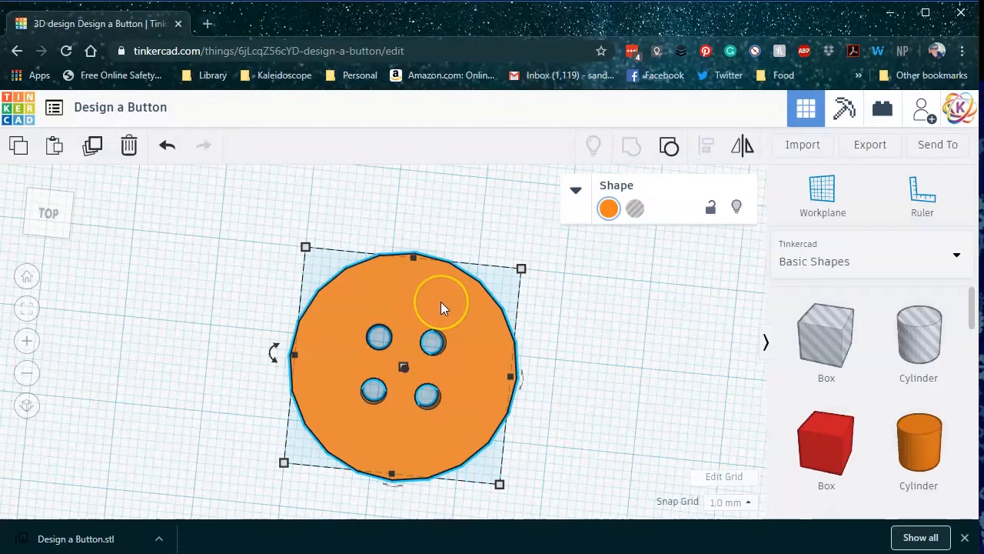
mouse_move(443, 308)
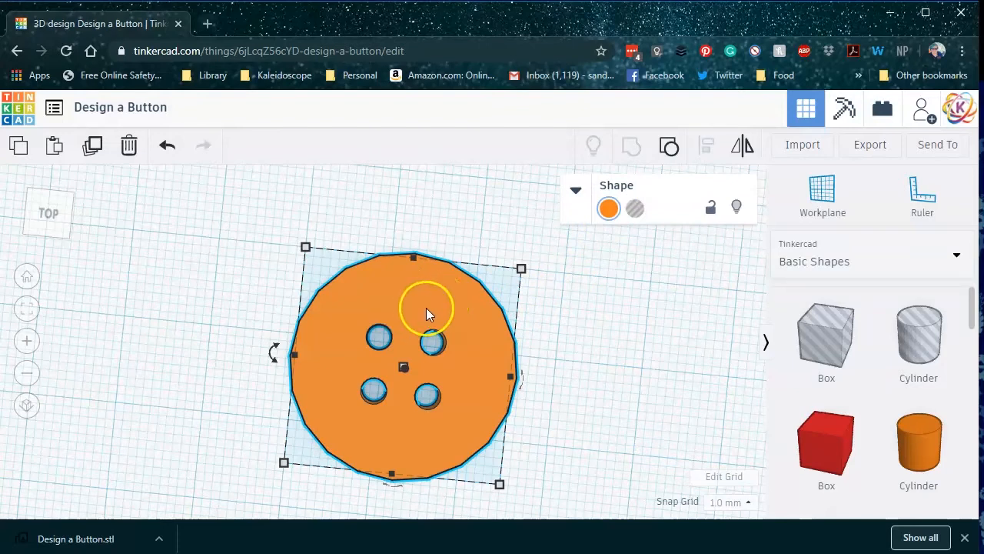
Tilt to a front angled view of the deselected button and scroll the Basic Shapes panel.
click(40, 219)
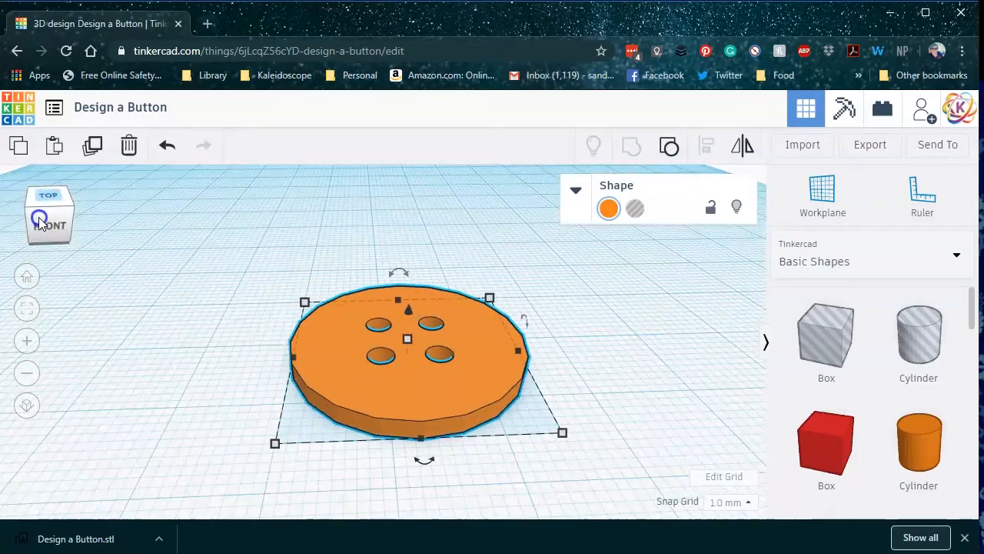
mouse_move(345, 307)
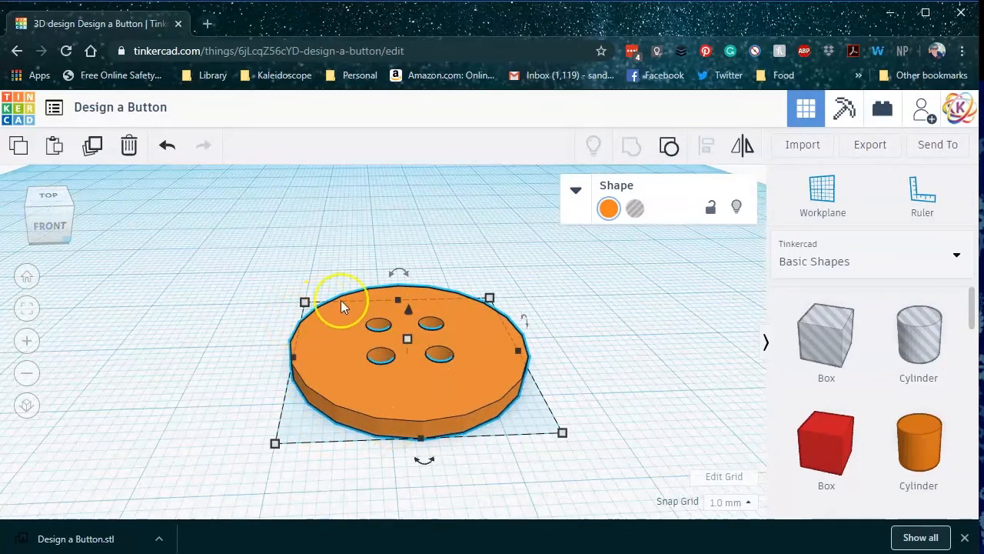
mouse_move(623, 394)
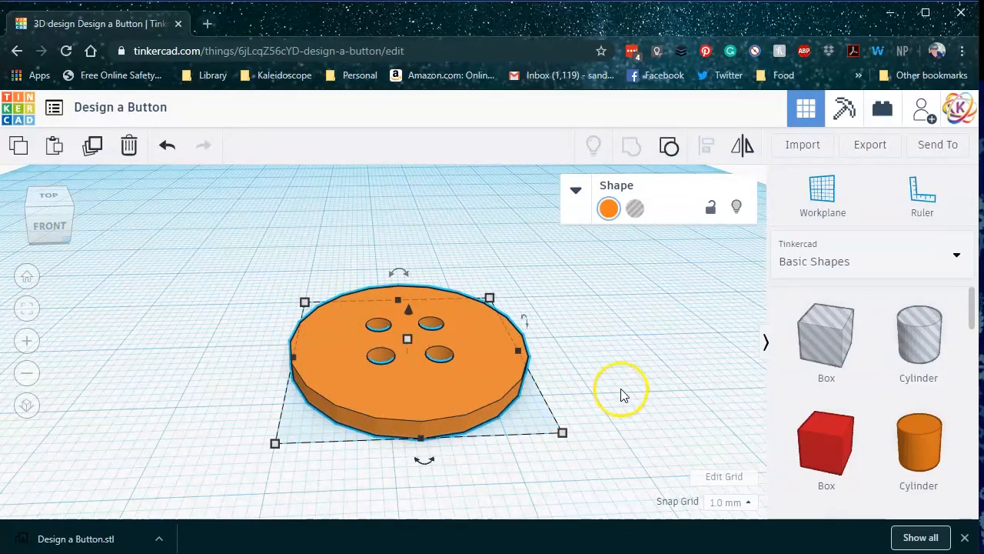
click(623, 392)
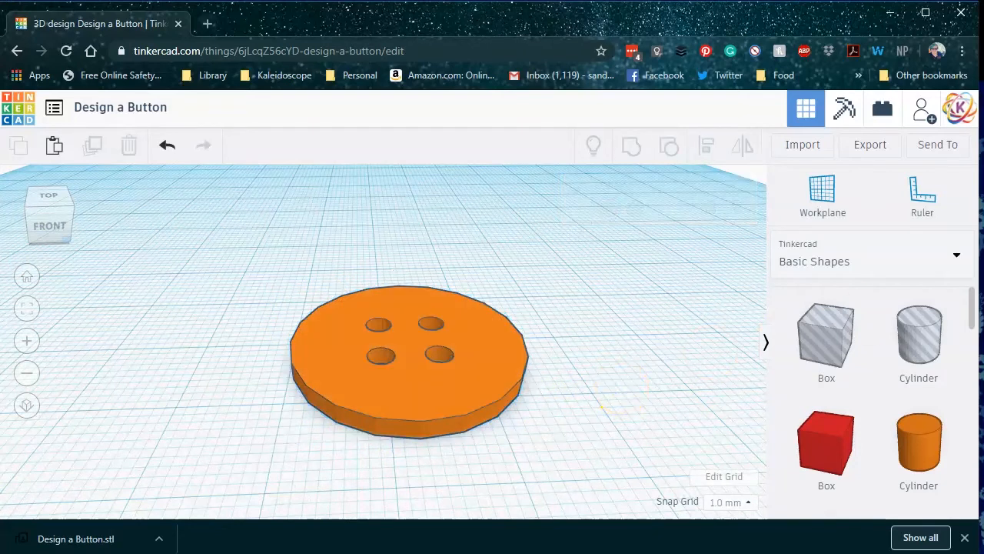
scroll(down, 3)
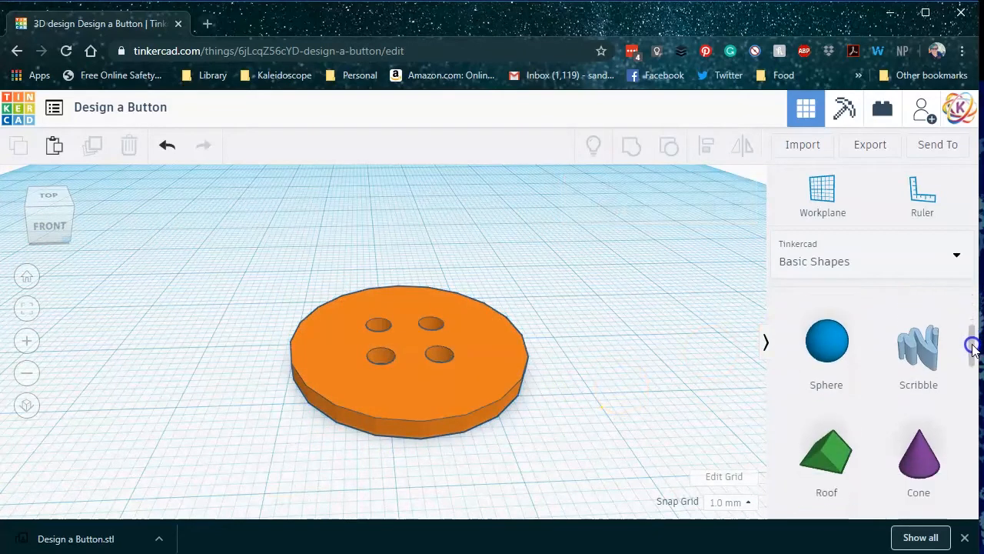
Place a blue torus on the workplane behind the orange button and fit the view onto it.
scroll(down, 3)
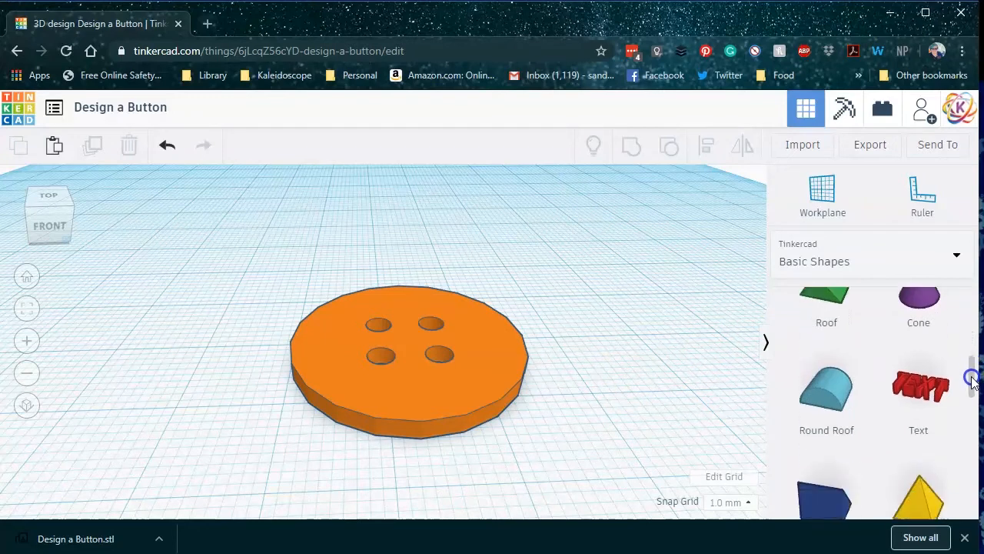
scroll(down, 3)
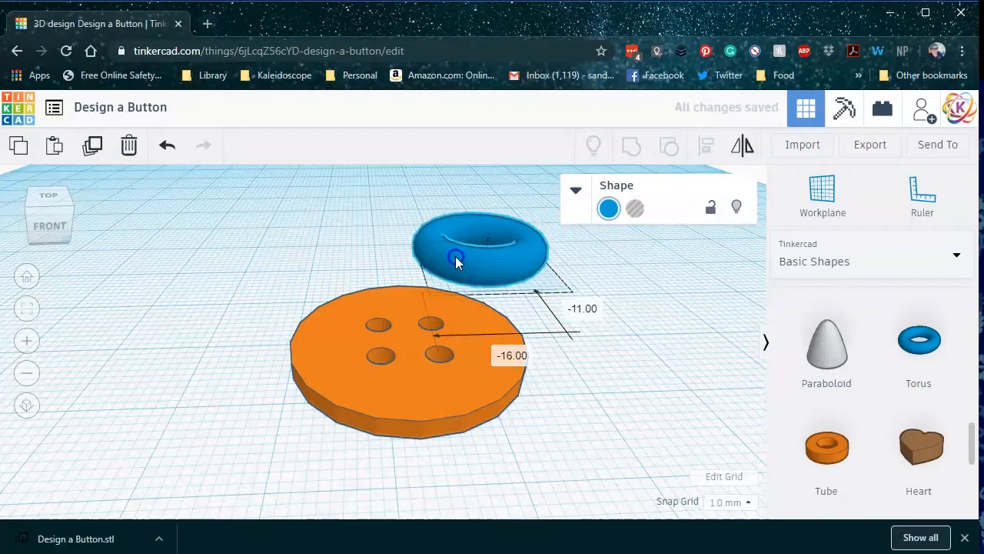
drag(476, 249, 387, 223)
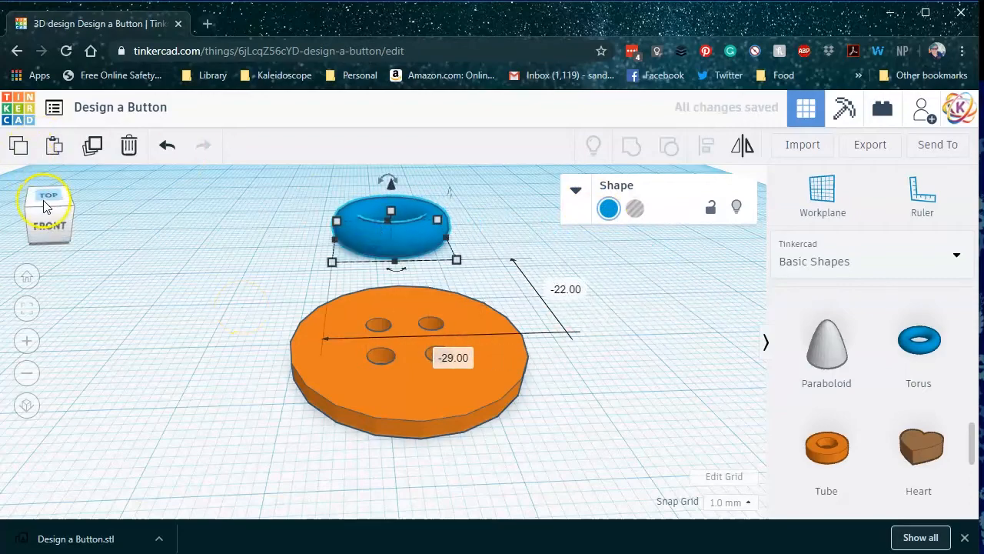
click(43, 213)
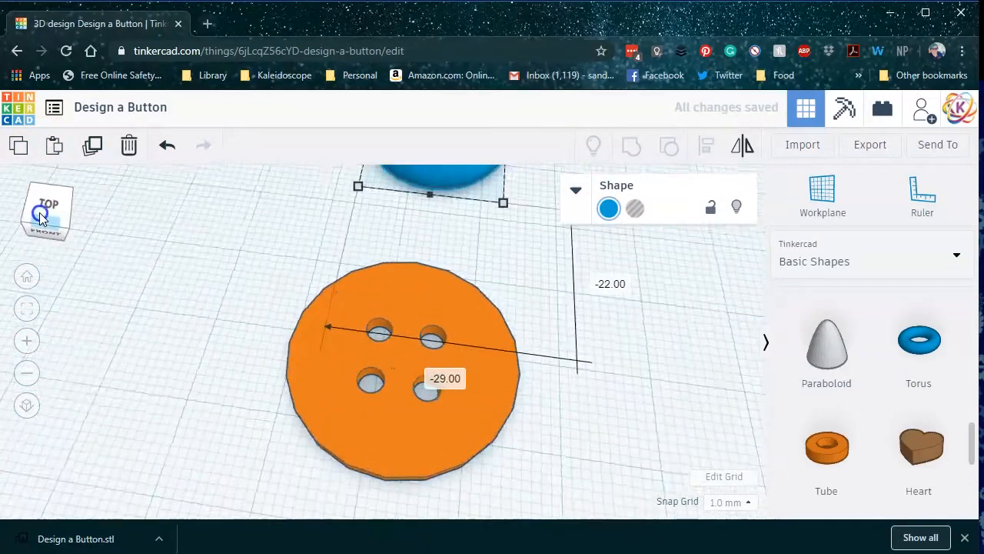
click(29, 314)
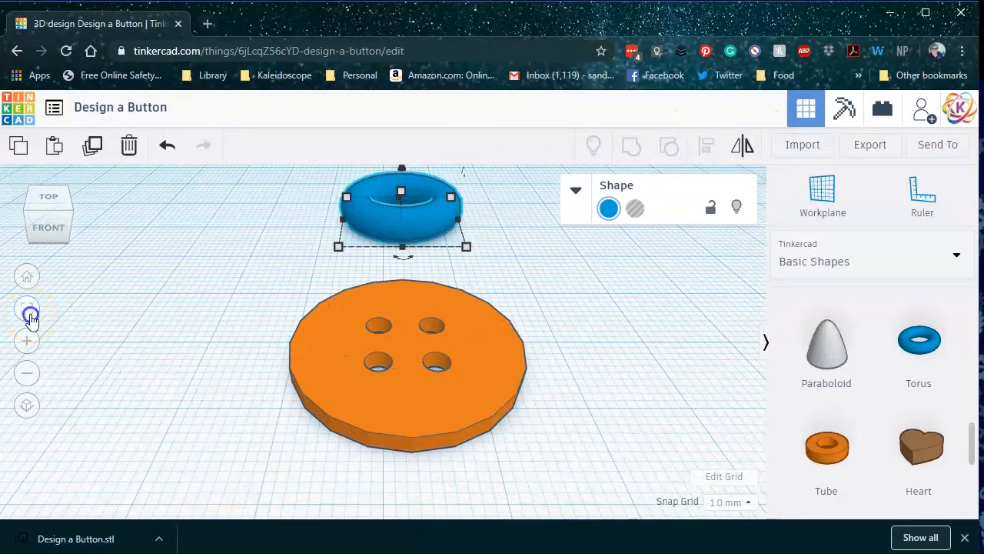
click(26, 311)
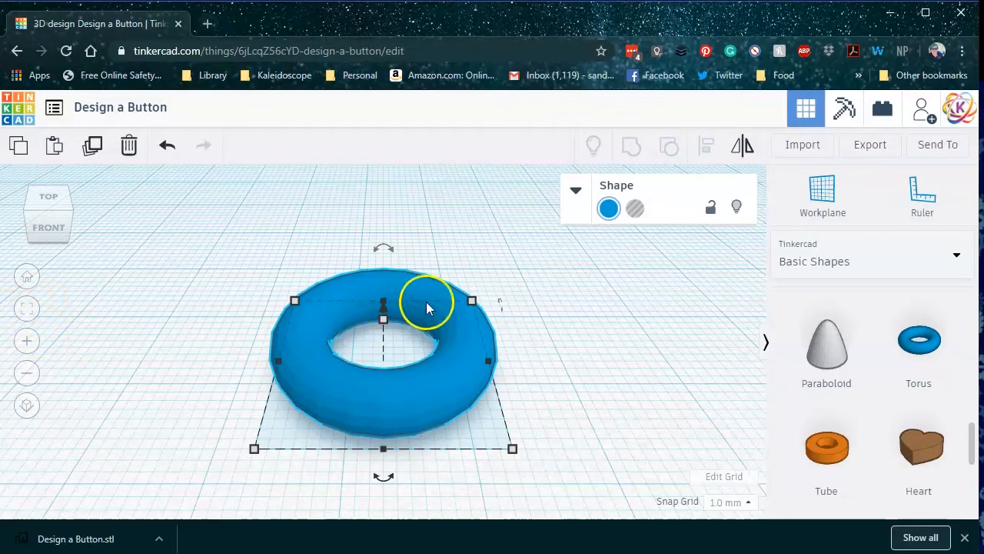
mouse_move(434, 318)
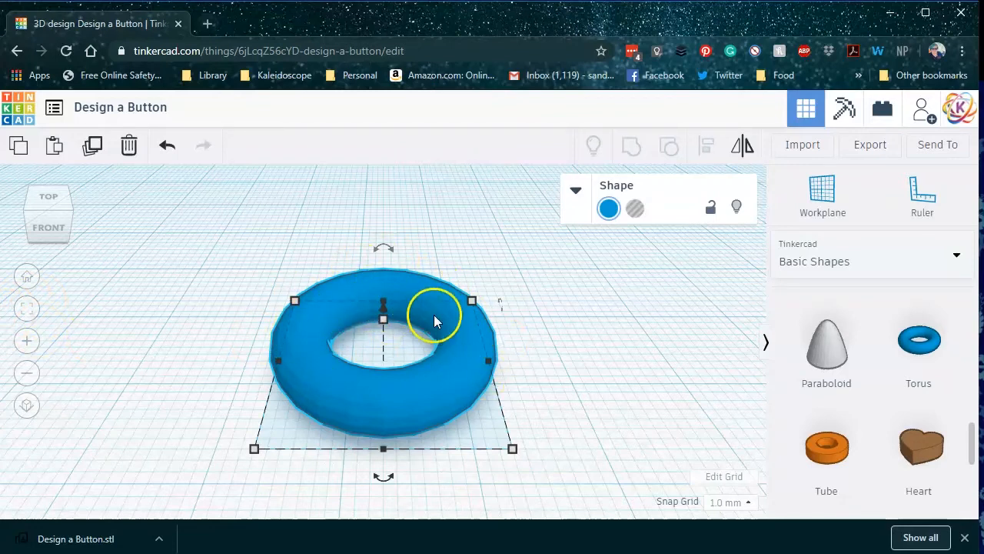
click(49, 202)
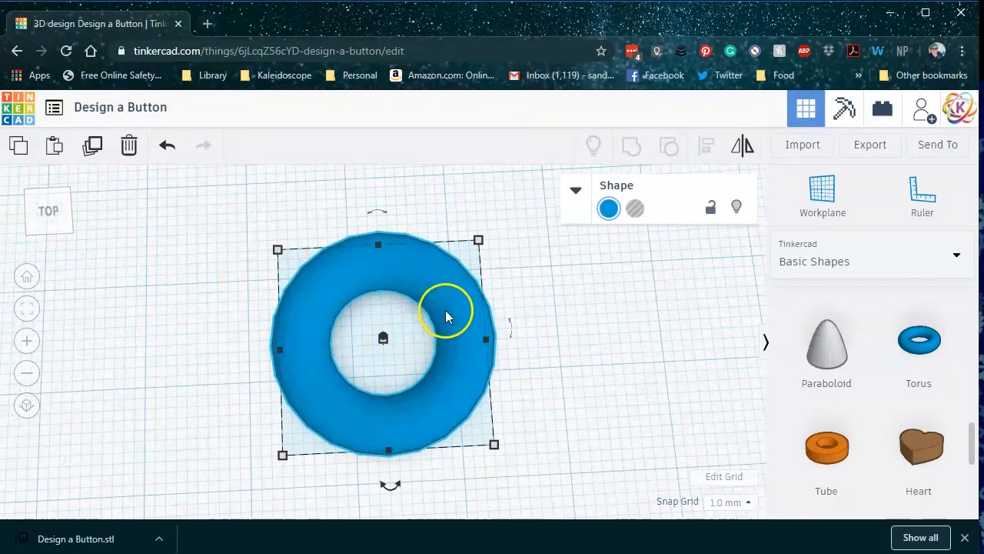
mouse_move(569, 247)
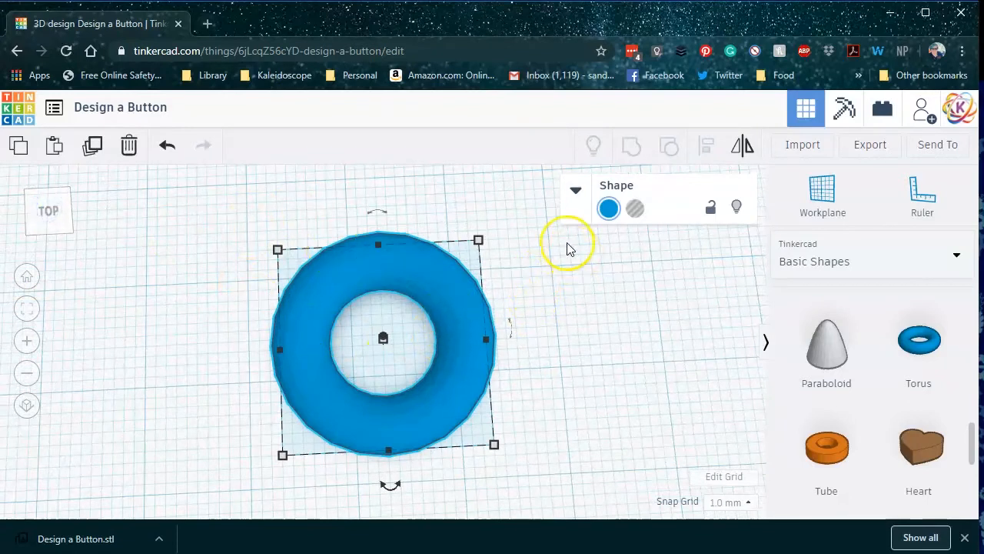
mouse_move(610, 207)
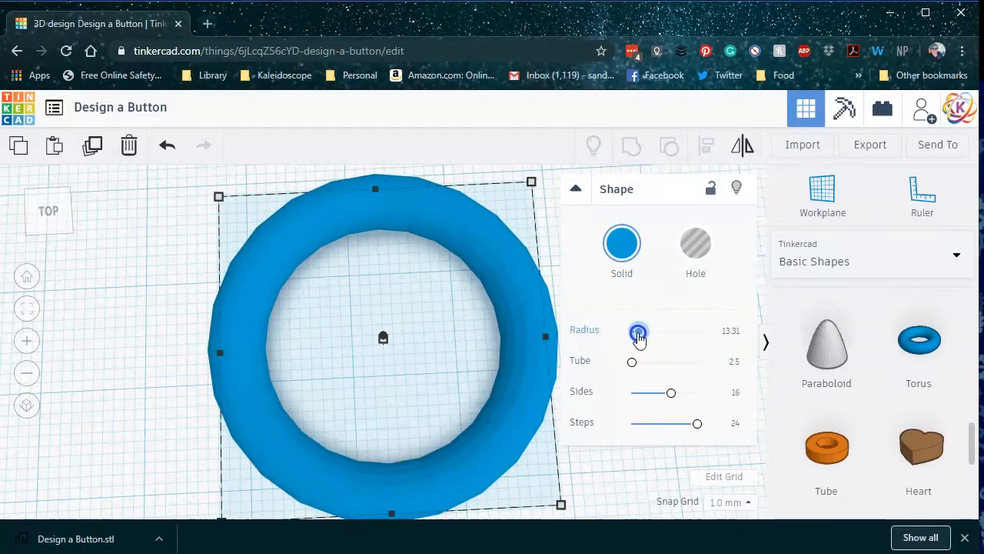
Set the torus radius to 9.86 and slim its tube to 1.82.
drag(640, 331, 639, 331)
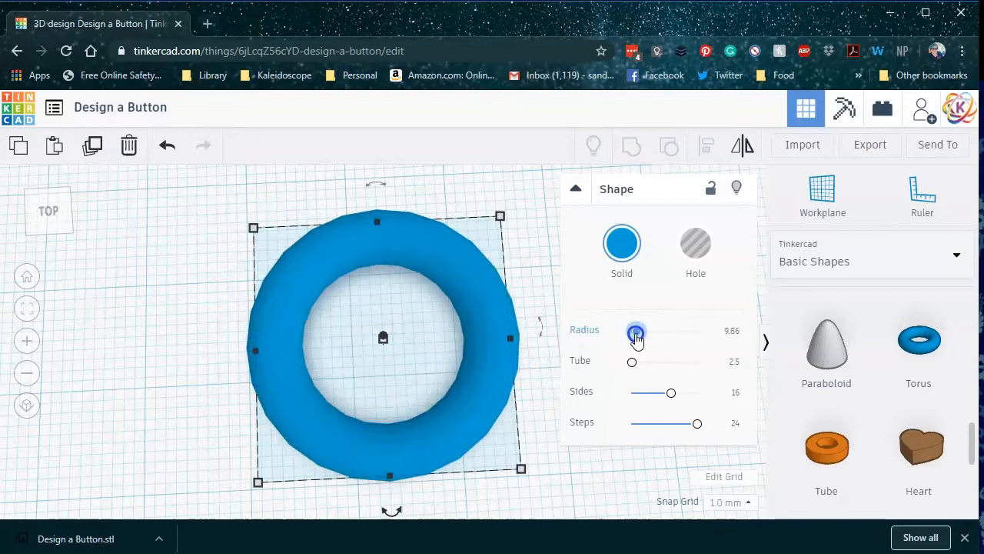
drag(632, 361, 637, 361)
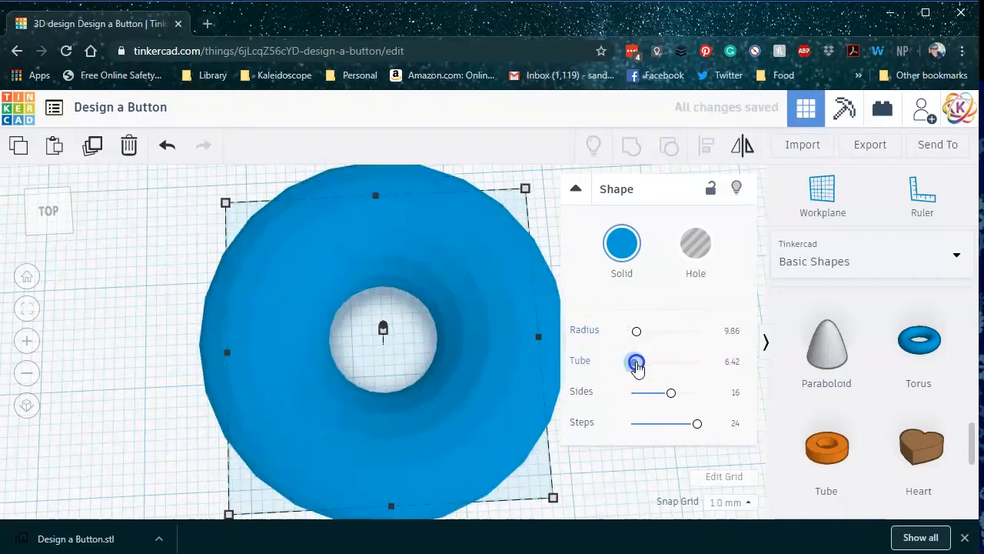
drag(637, 362, 637, 361)
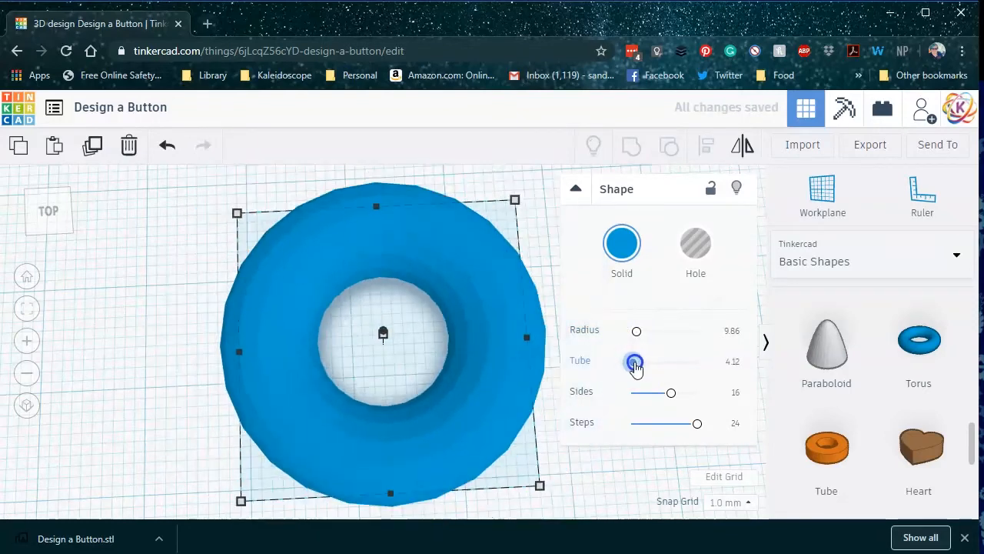
drag(637, 361, 630, 363)
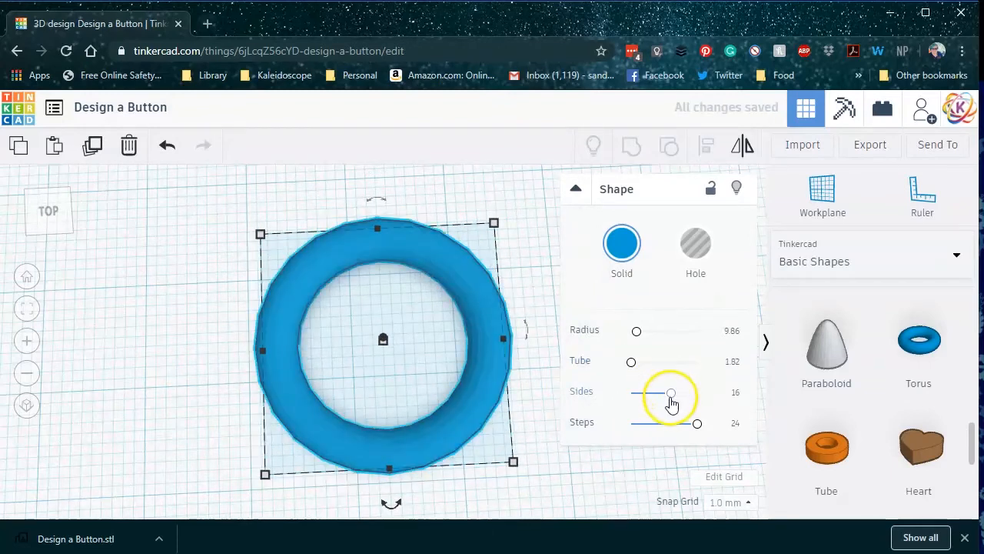
Set the ring to 15 sides and, after testing lower values, leave steps at 24.
drag(671, 394, 711, 394)
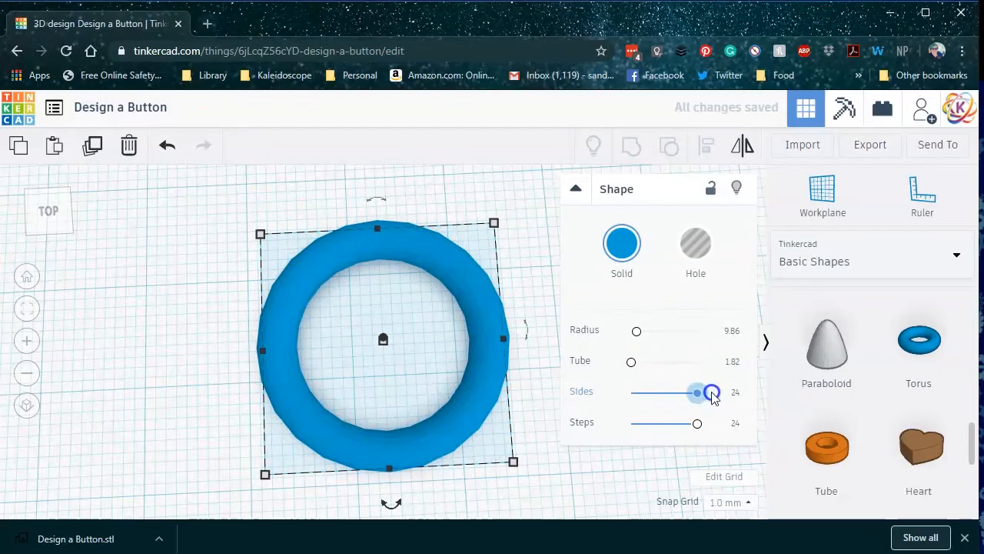
drag(711, 393, 649, 394)
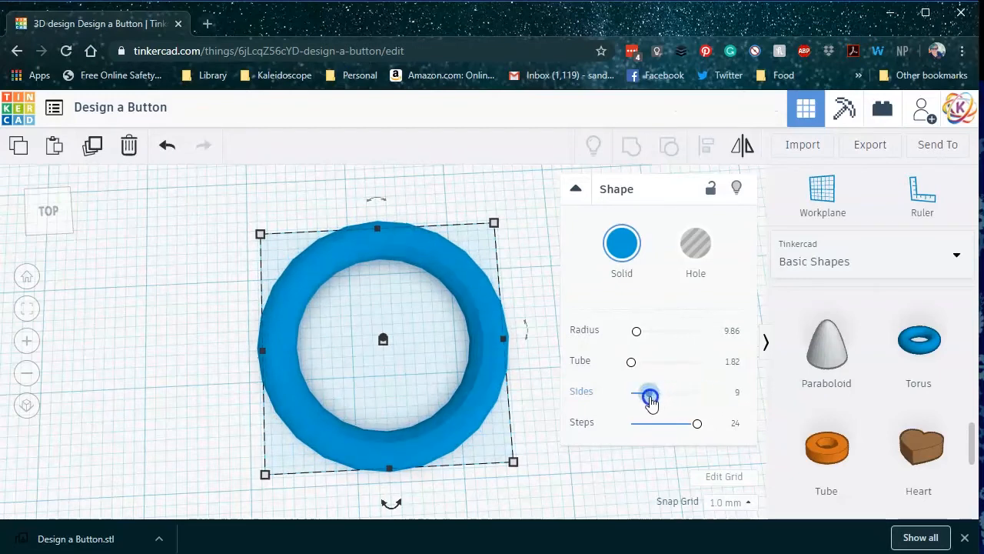
drag(649, 394, 658, 394)
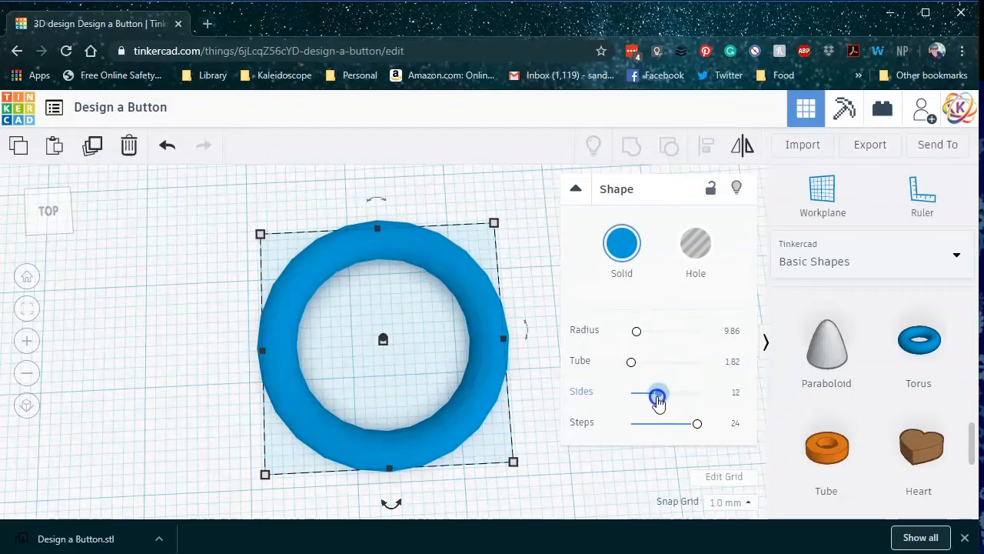
drag(659, 394, 669, 393)
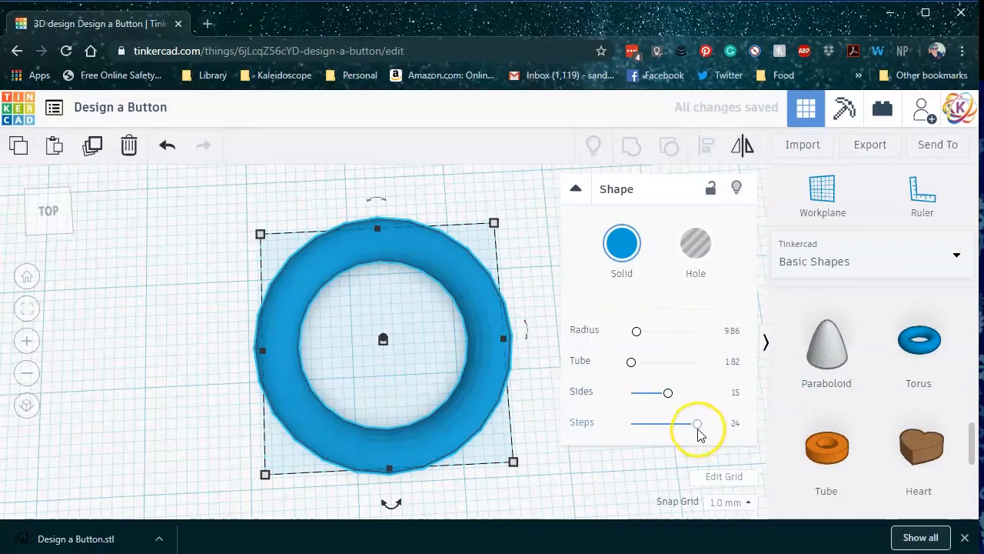
drag(699, 425, 721, 424)
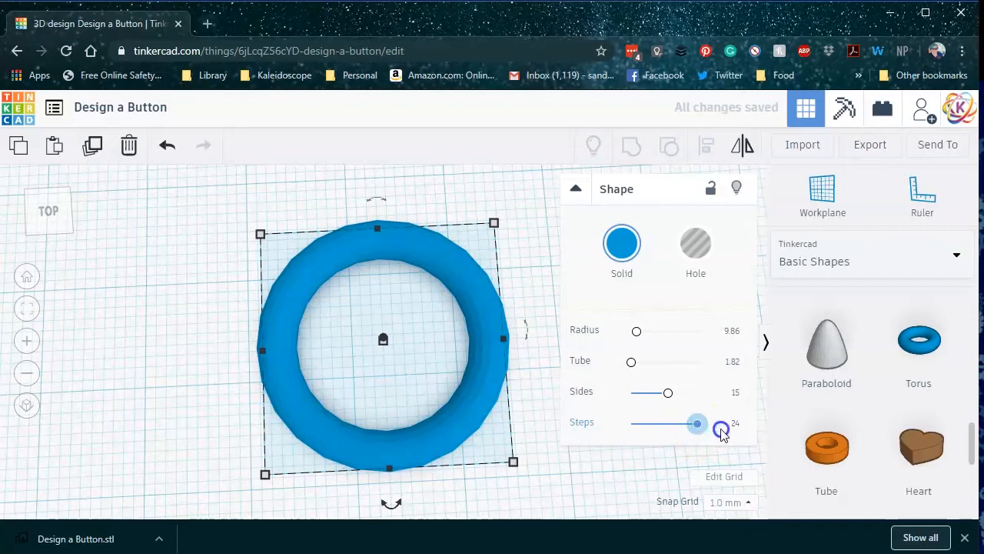
drag(698, 422, 640, 423)
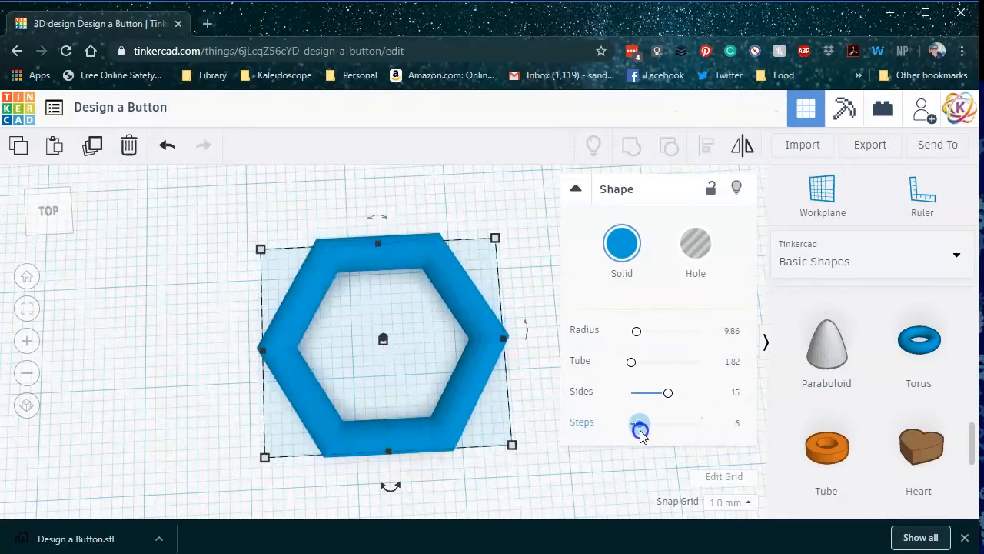
drag(639, 424, 717, 425)
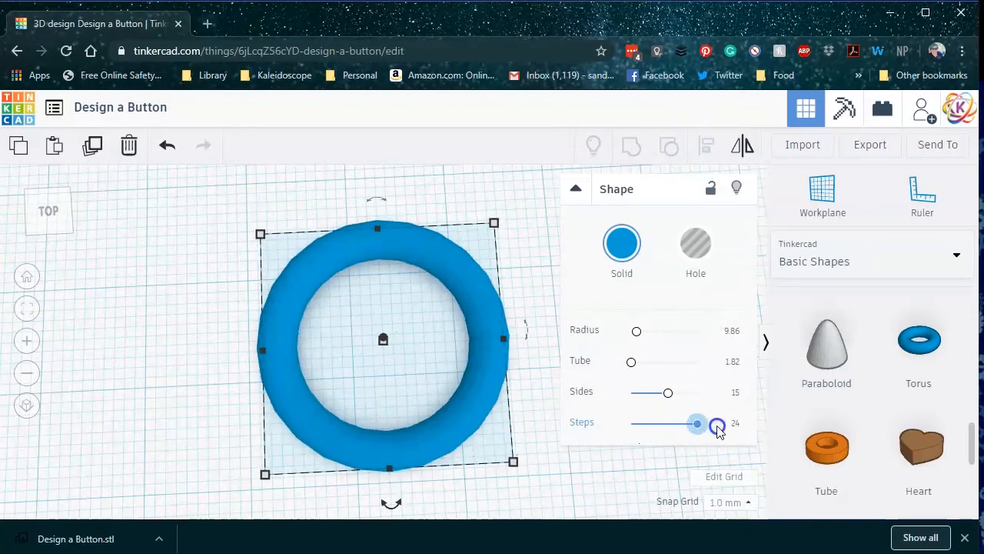
drag(717, 424, 695, 424)
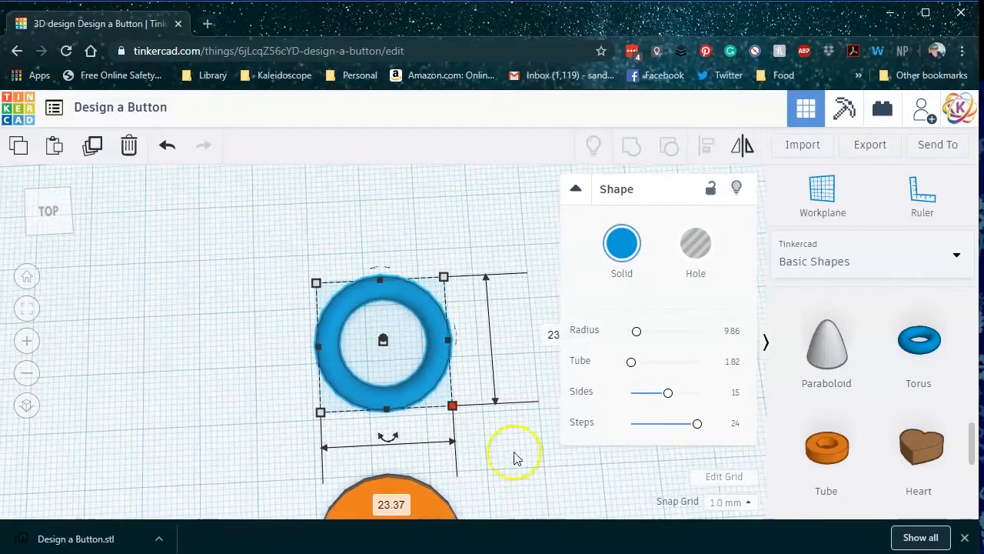
Scale the ring to 25.00 mm across and move it over the orange four-hole button.
drag(452, 406, 443, 275)
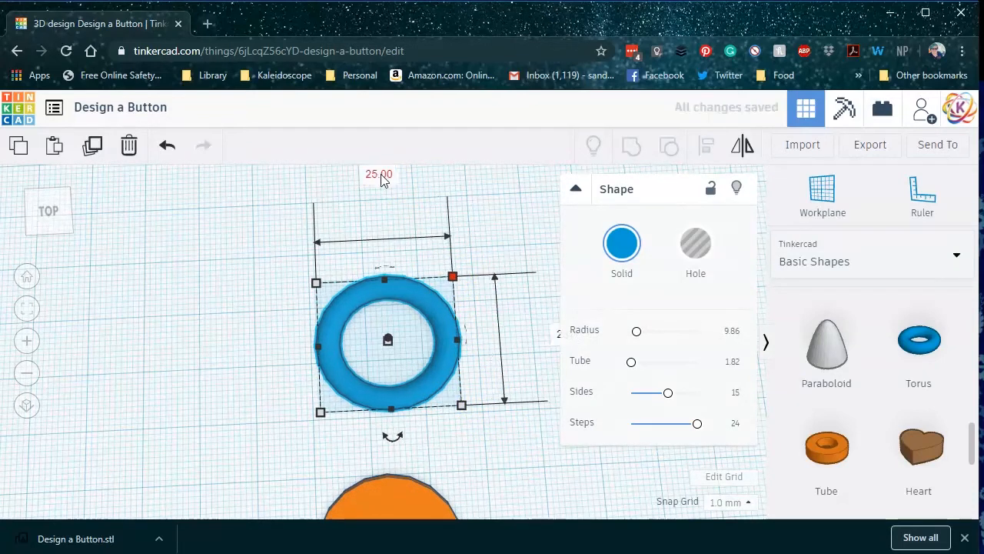
mouse_move(138, 271)
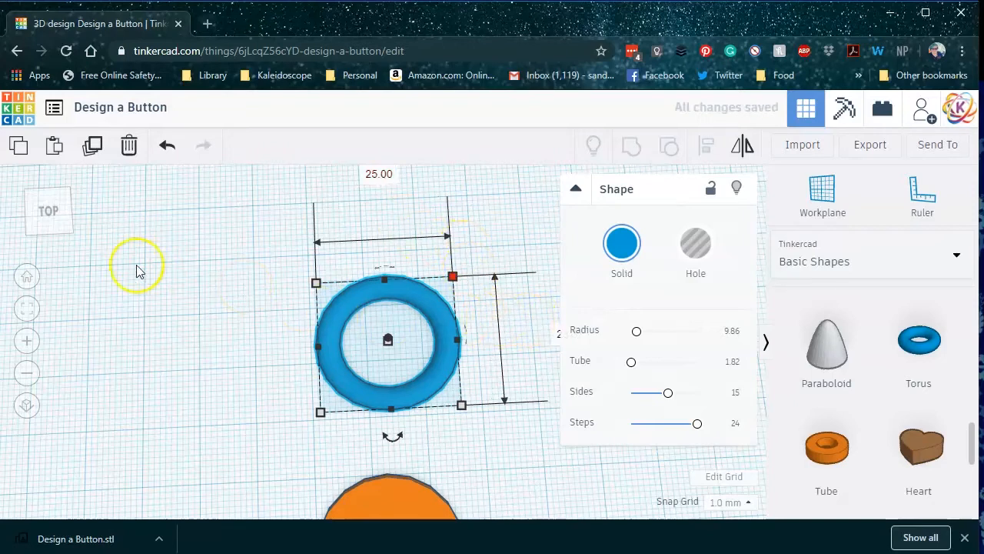
click(575, 187)
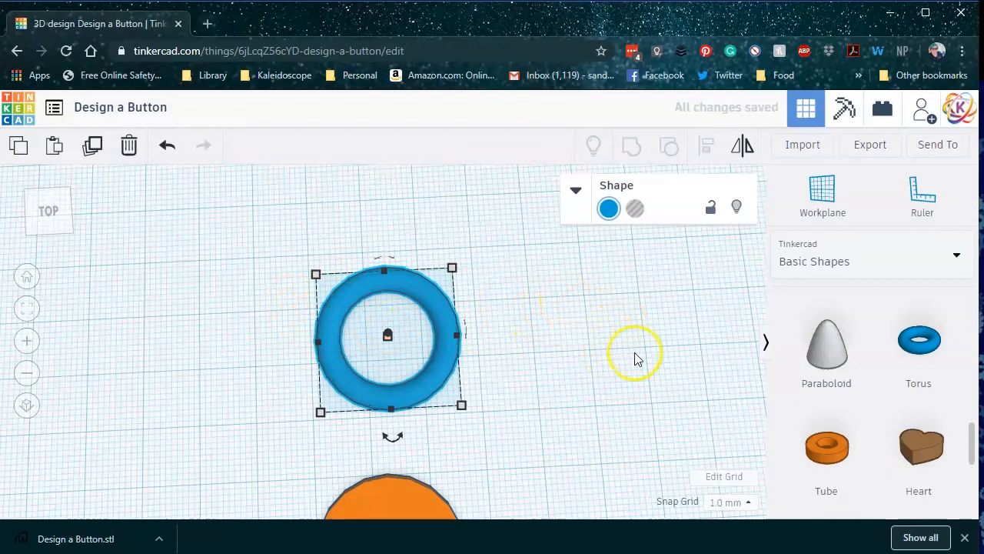
mouse_move(369, 366)
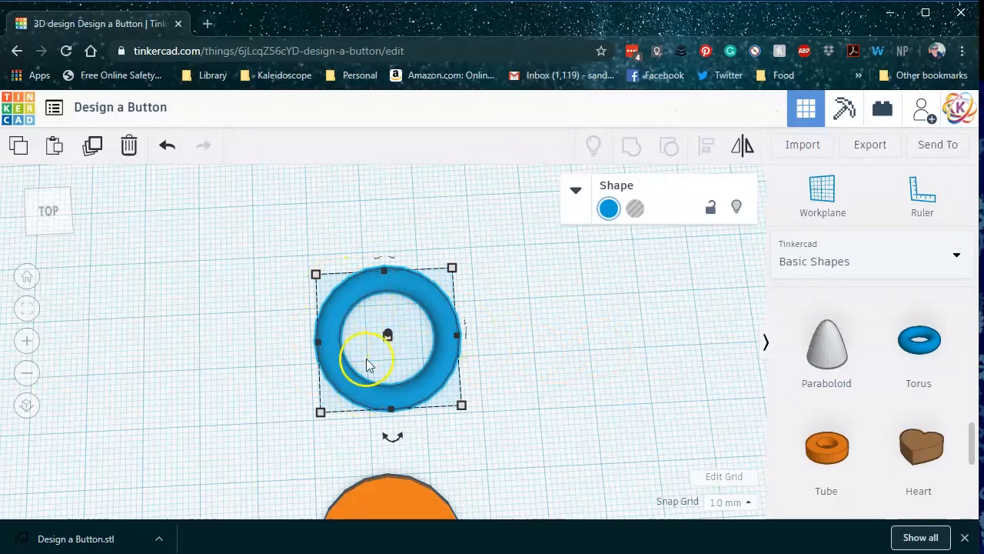
mouse_move(469, 366)
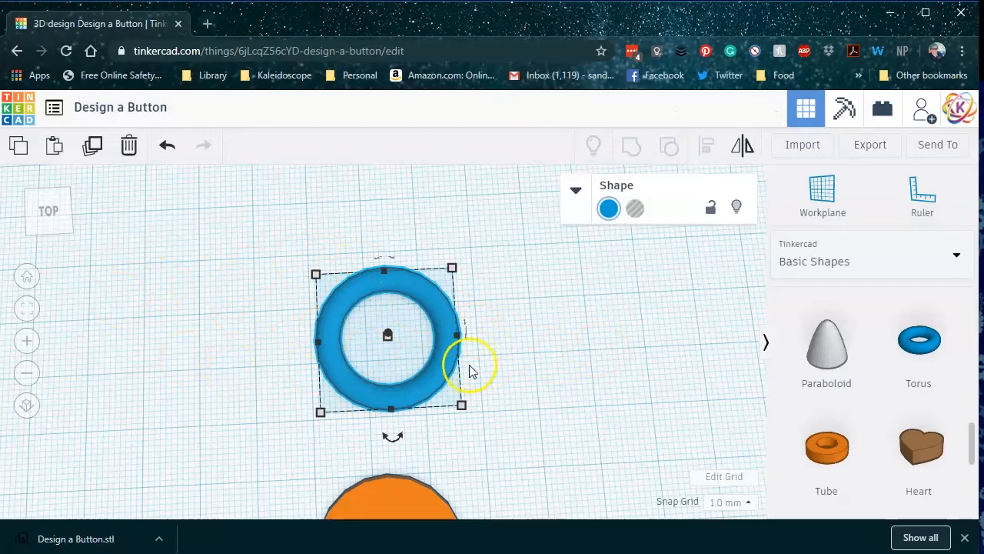
drag(388, 336, 388, 458)
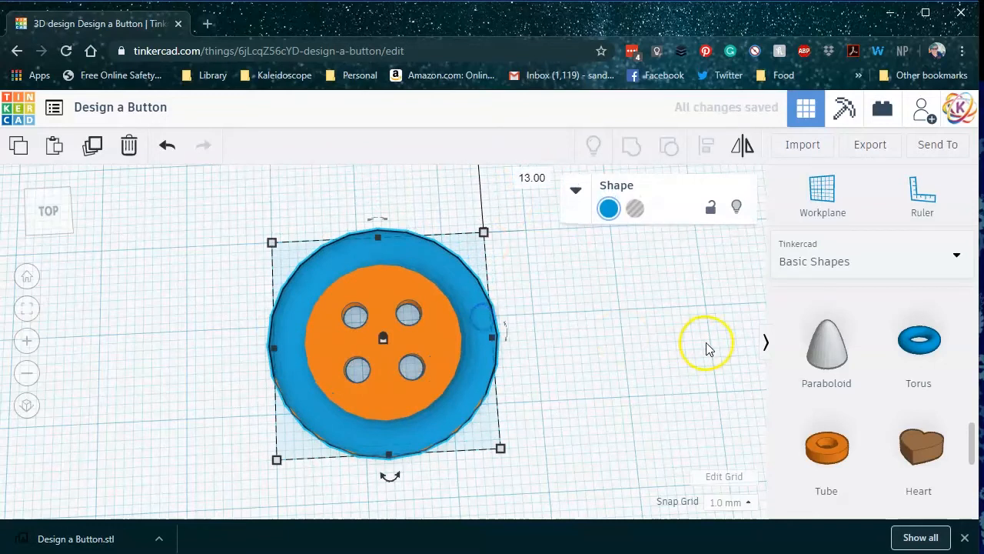
mouse_move(560, 320)
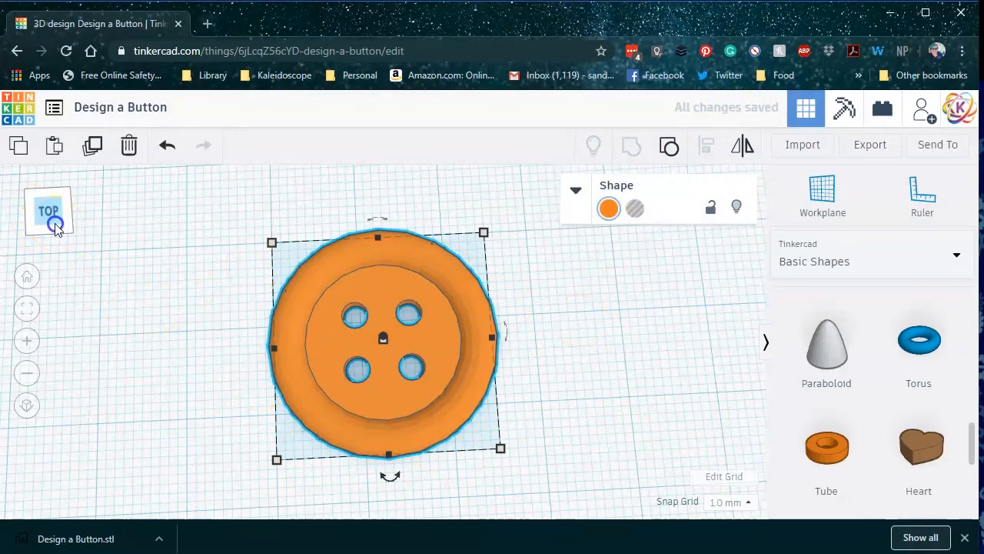
From the top view, select the ring together with the button it encircles.
click(49, 209)
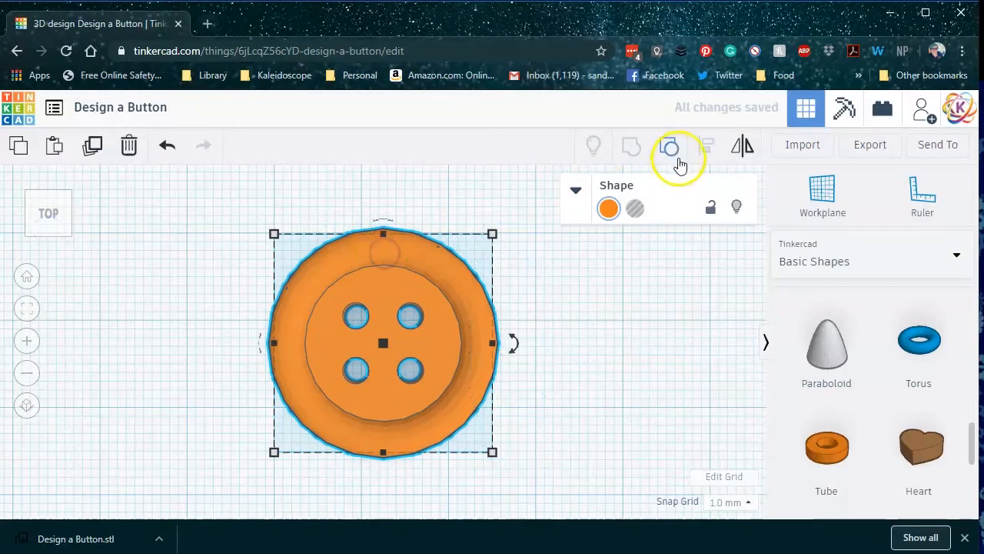
click(668, 146)
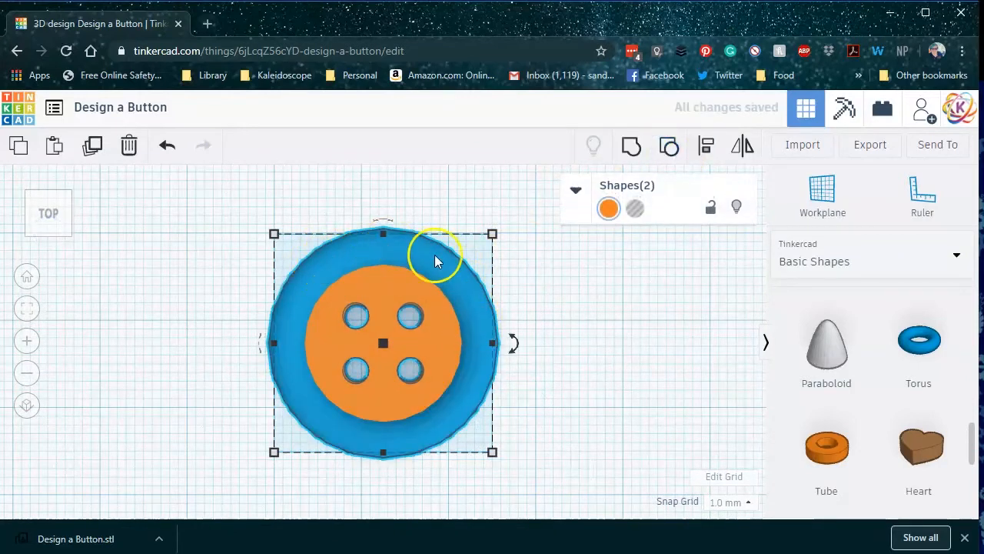
mouse_move(598, 191)
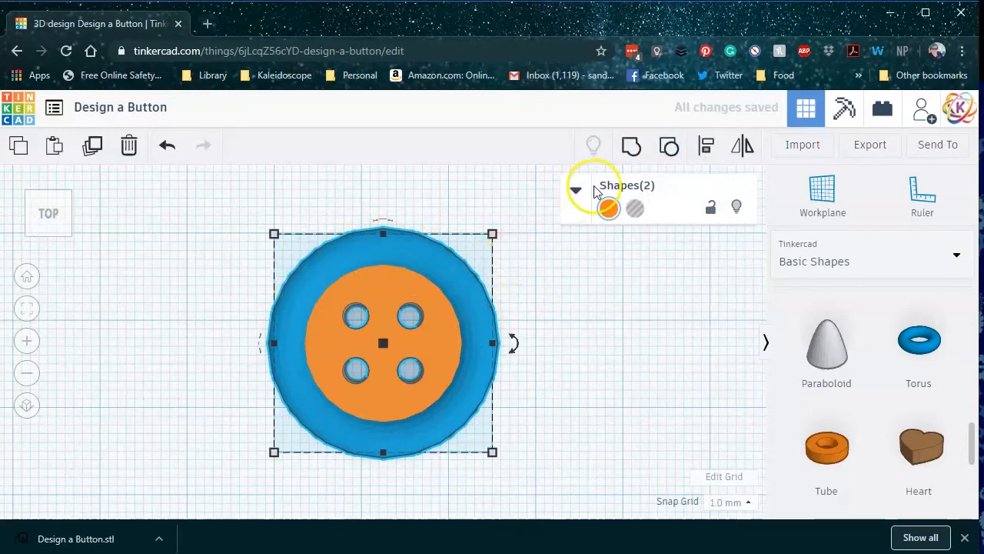
Adjust the ring's radius back and forth and return it to 9.86.
click(428, 270)
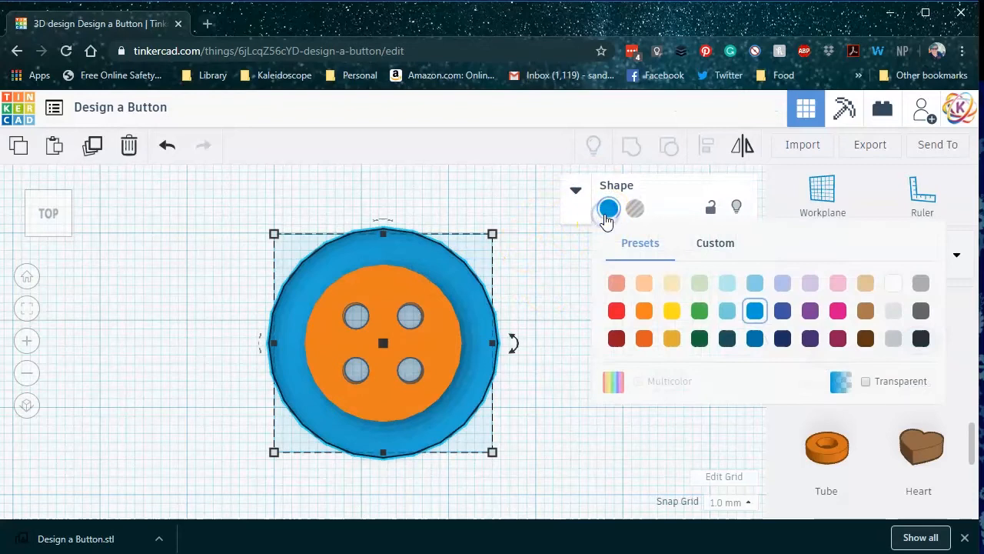
click(575, 191)
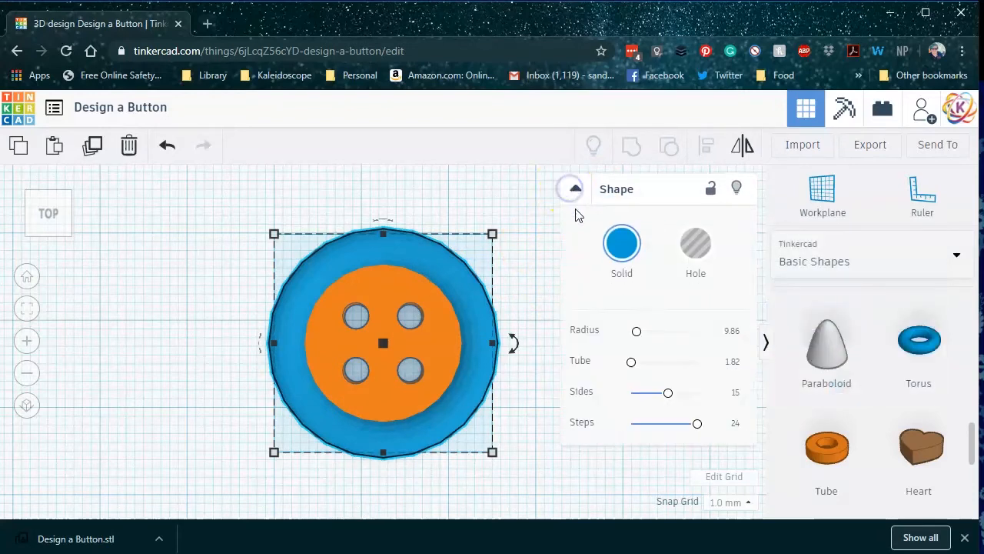
drag(636, 331, 637, 331)
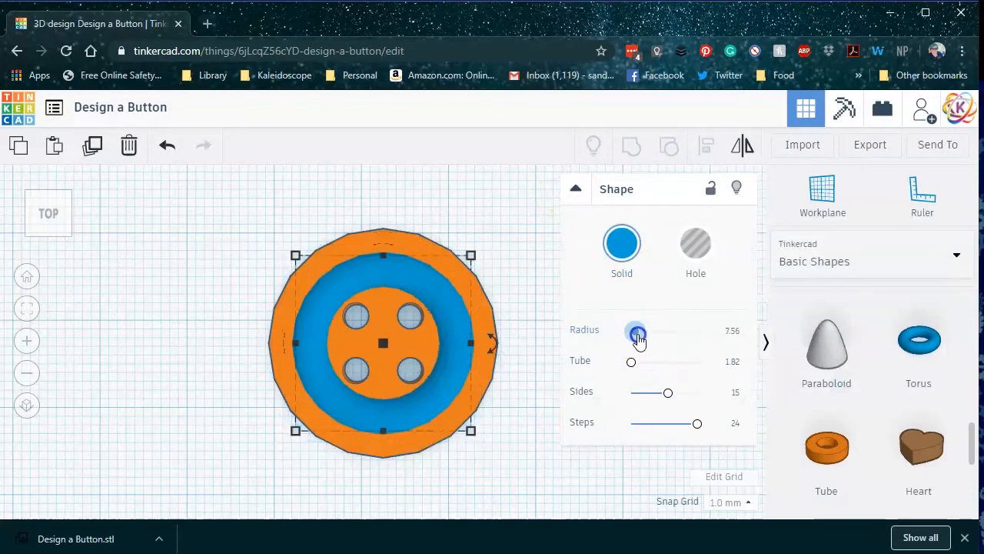
drag(637, 330, 643, 331)
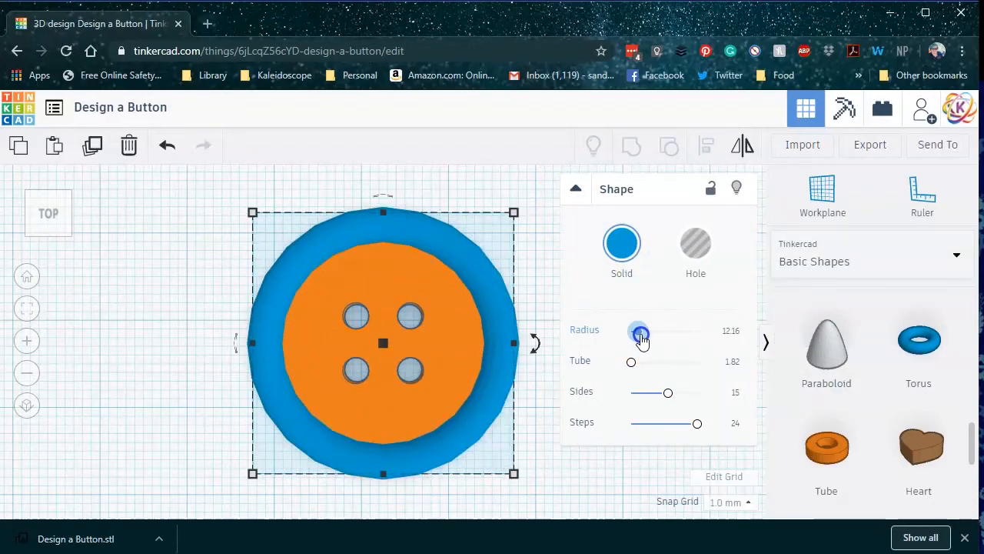
drag(639, 330, 643, 331)
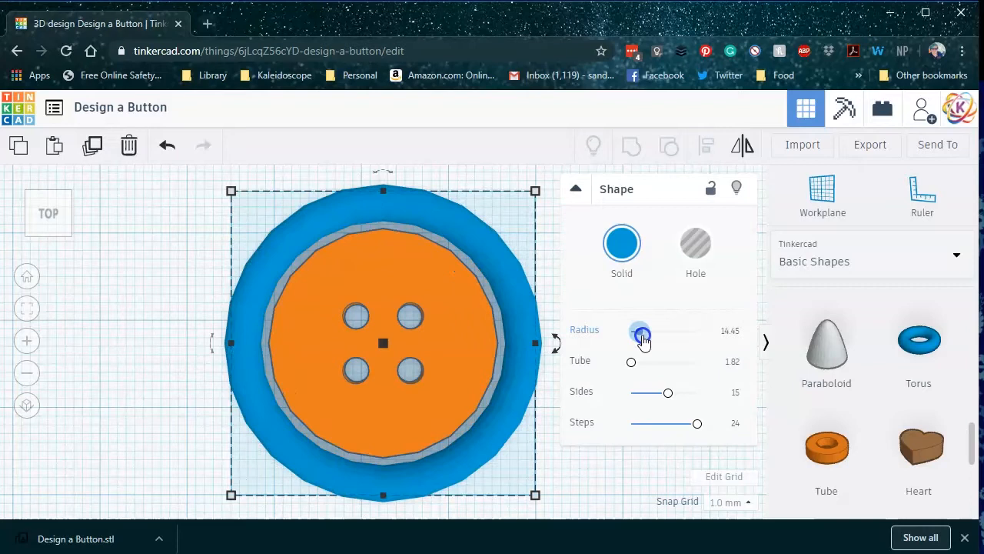
drag(671, 331, 639, 330)
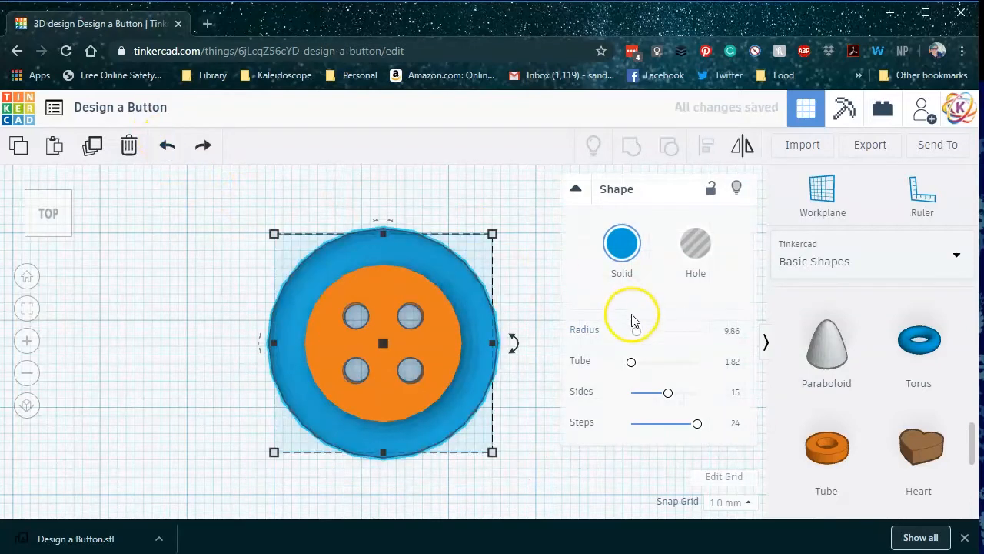
Move the ring aside, thin its tube down to 0.67, and refit it around the button as a rim.
drag(631, 361, 637, 361)
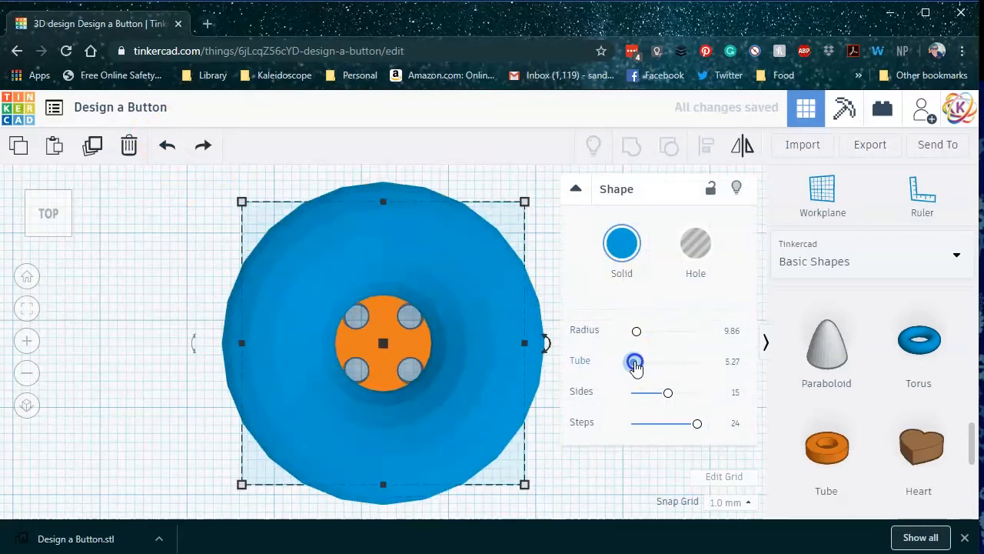
drag(634, 361, 633, 361)
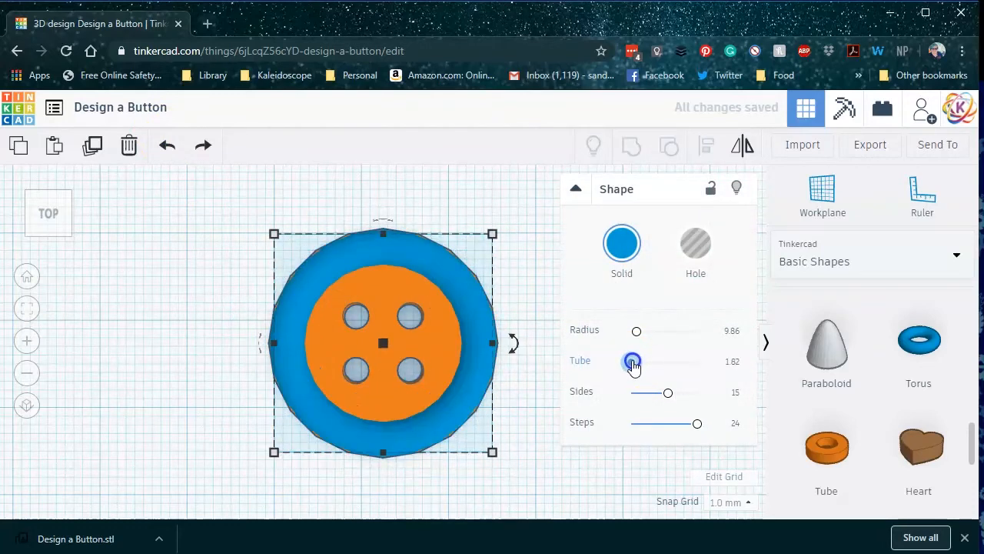
drag(633, 361, 632, 361)
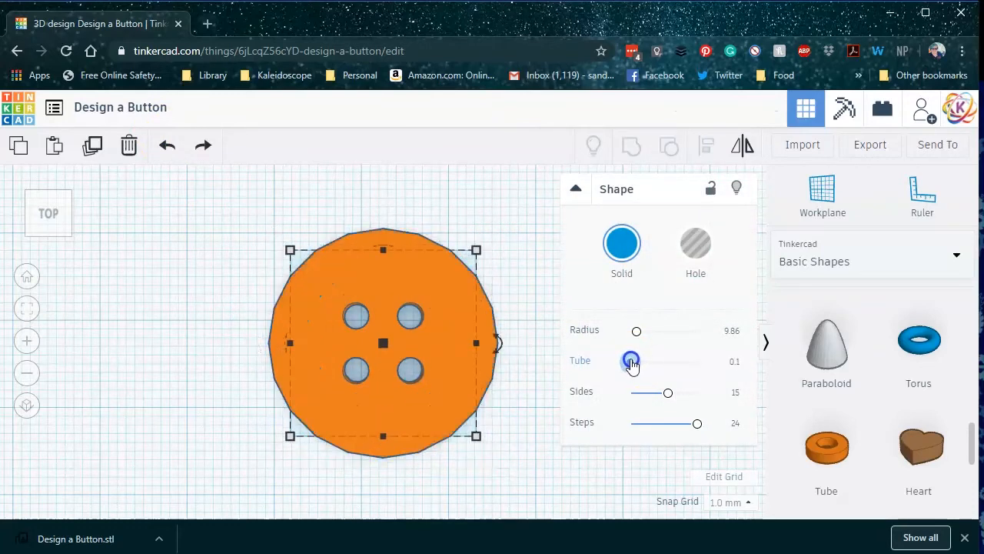
drag(630, 361, 631, 362)
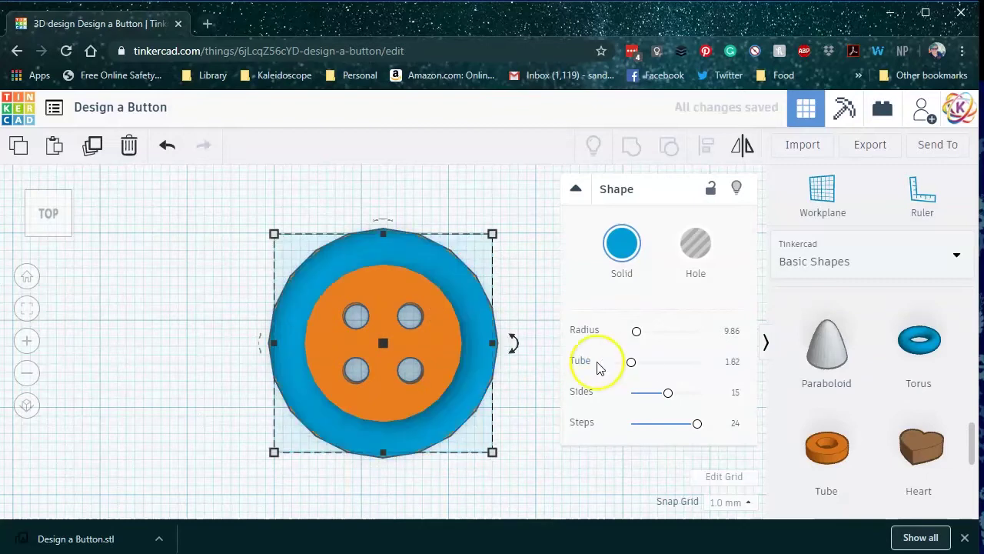
drag(381, 342, 176, 351)
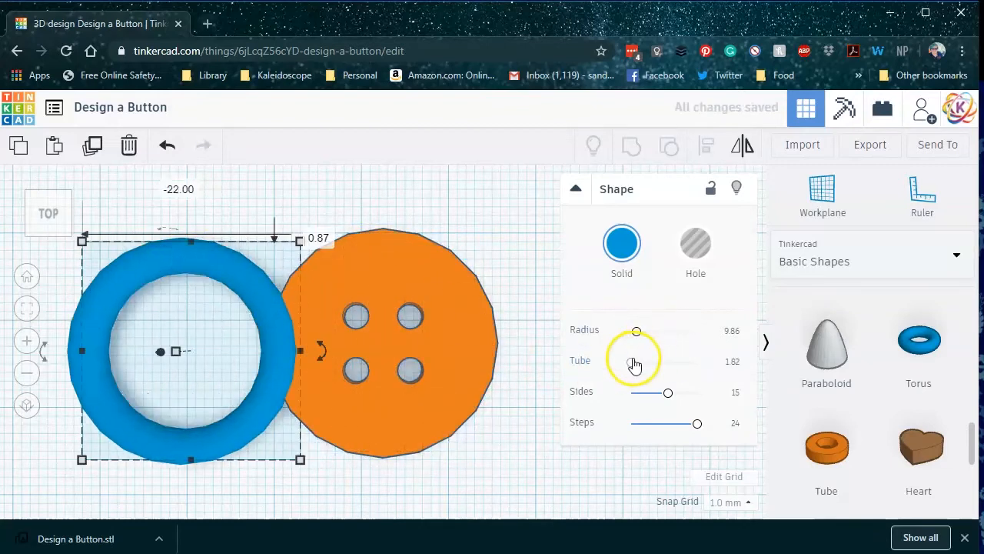
drag(637, 361, 630, 361)
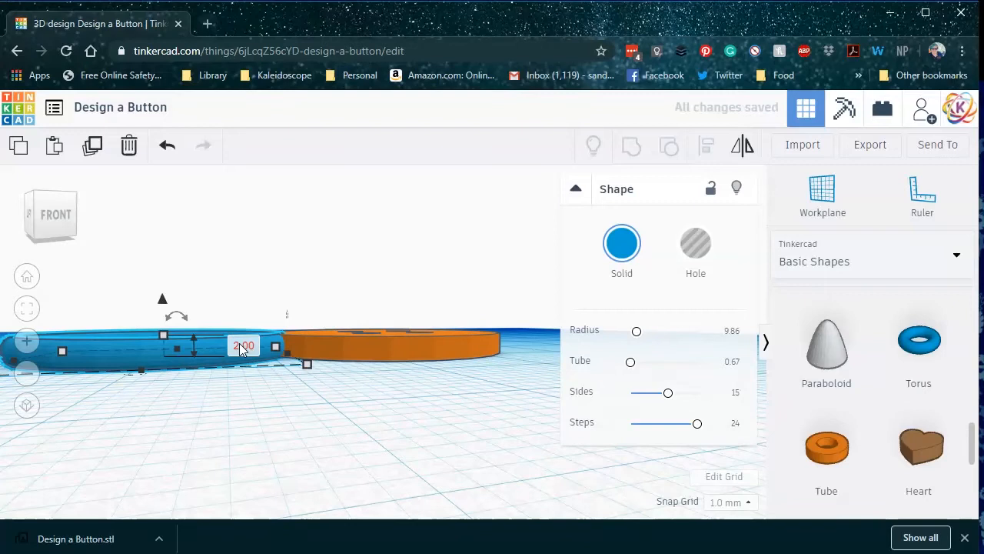
mouse_move(163, 300)
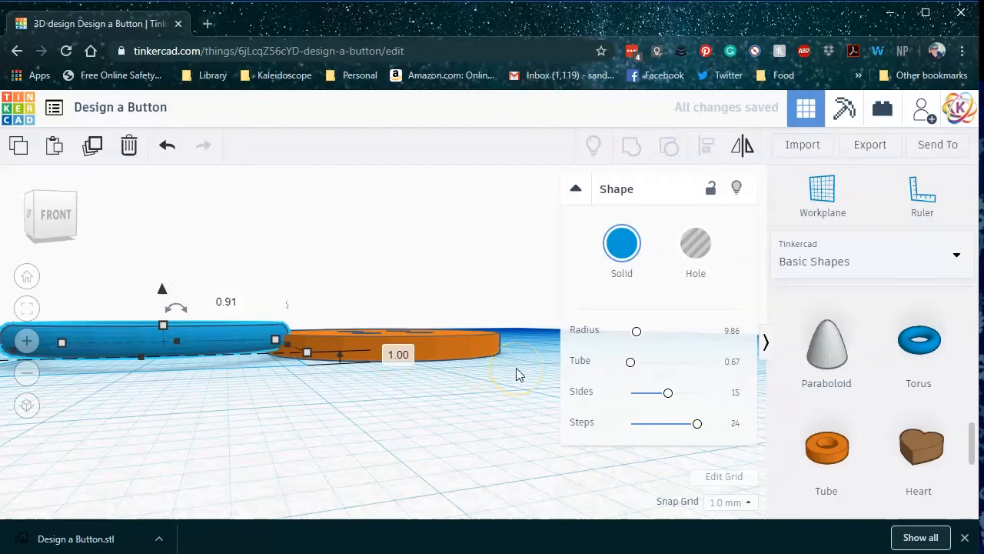
click(49, 227)
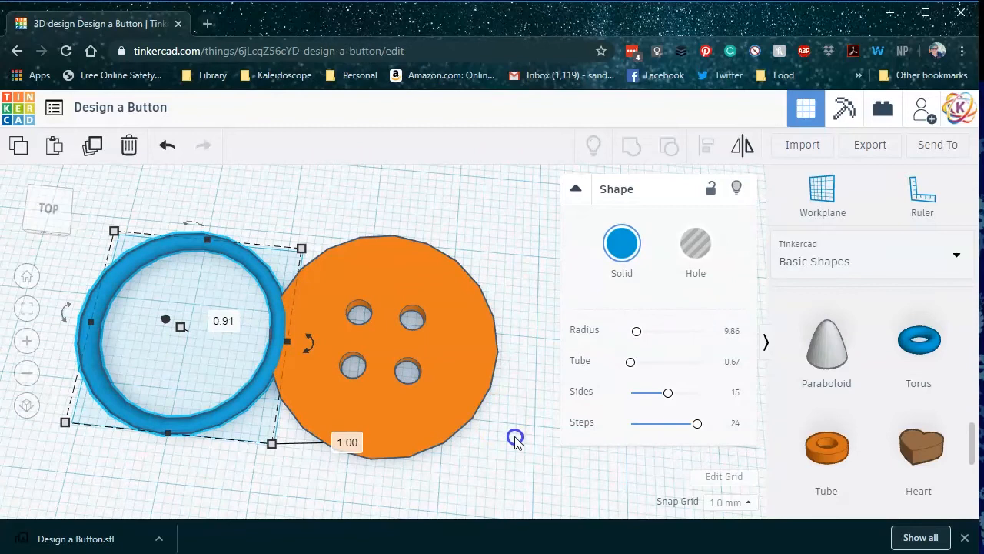
click(83, 215)
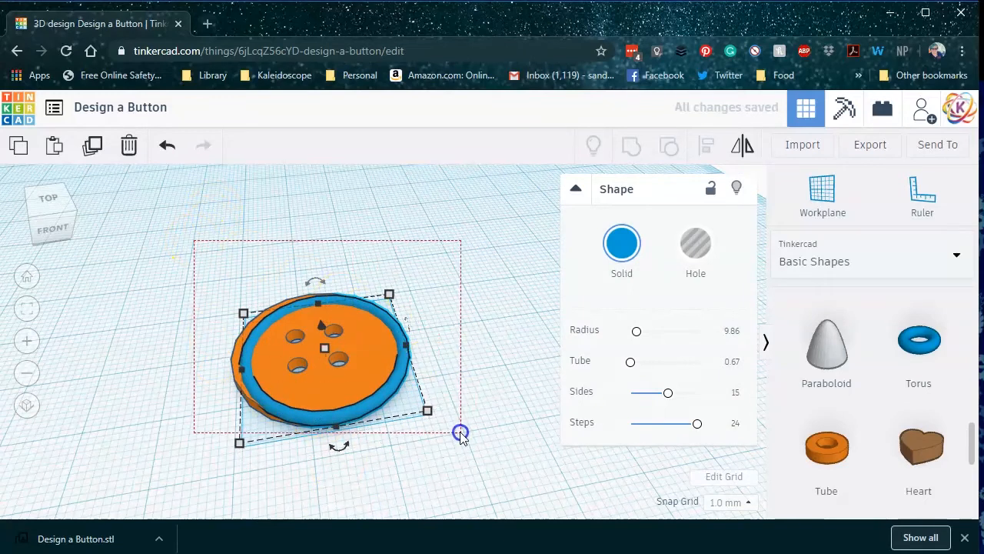
Select the rim with the button, check alignment from the front, and group them into one shape.
click(708, 145)
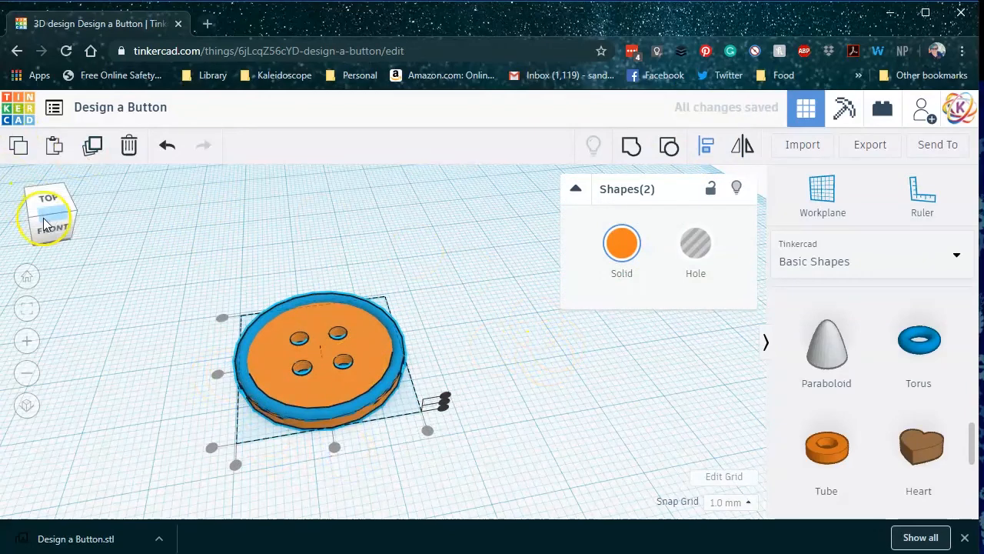
click(48, 216)
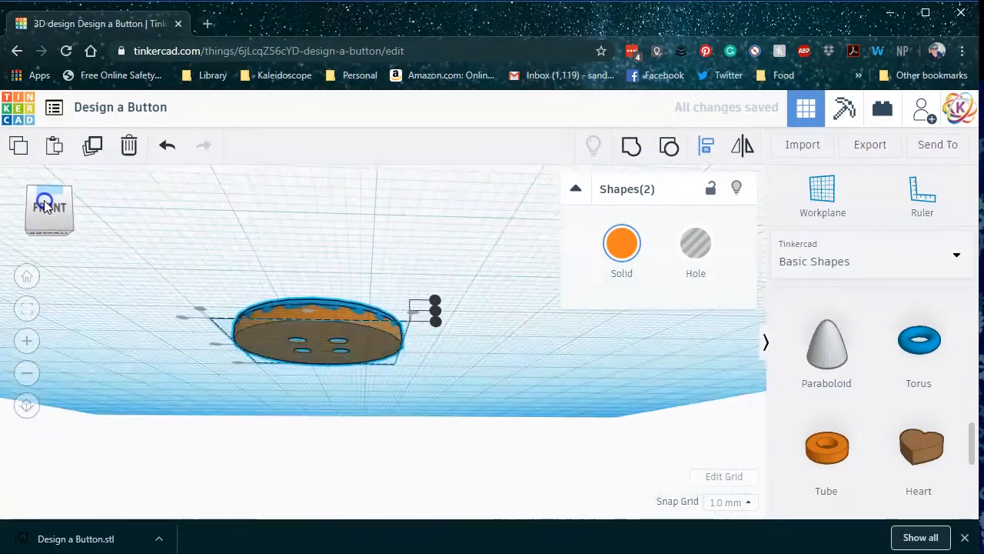
click(50, 209)
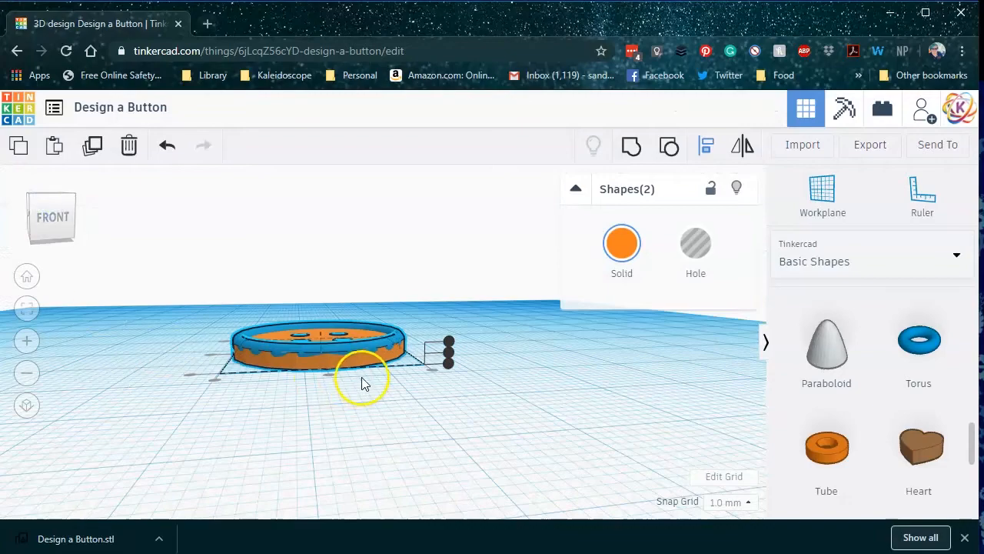
click(51, 218)
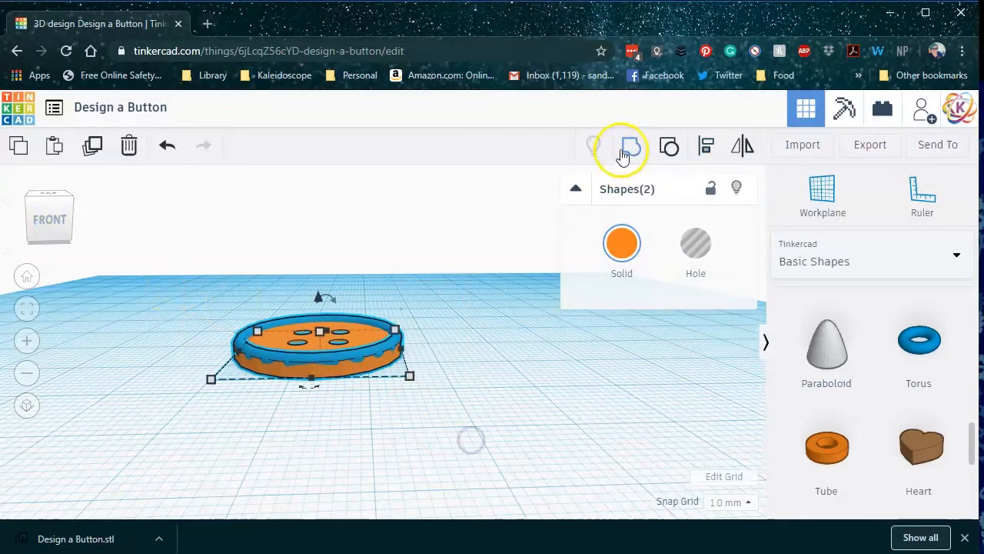
click(621, 146)
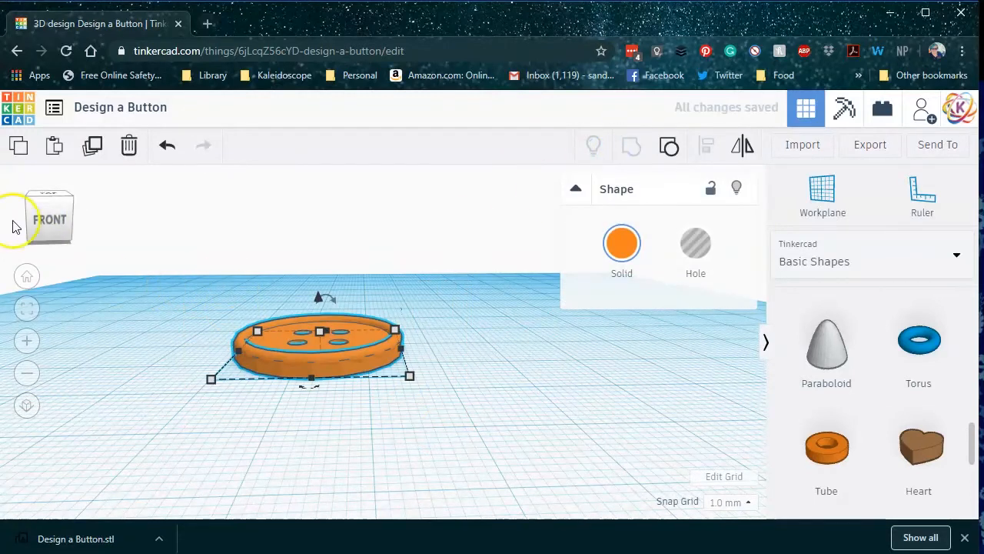
Return to the top view, deselect the grouped button and zoom to fit it in the view.
click(52, 228)
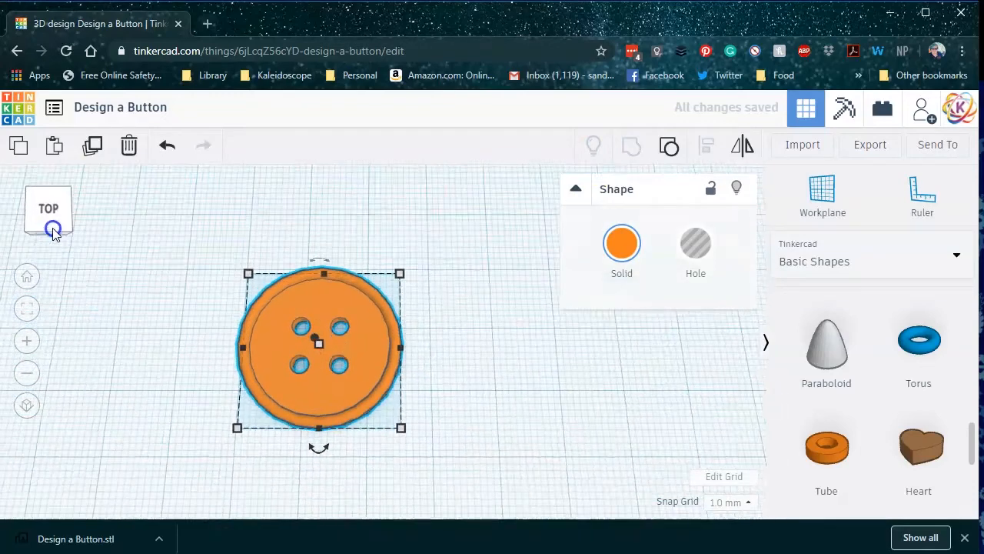
click(254, 219)
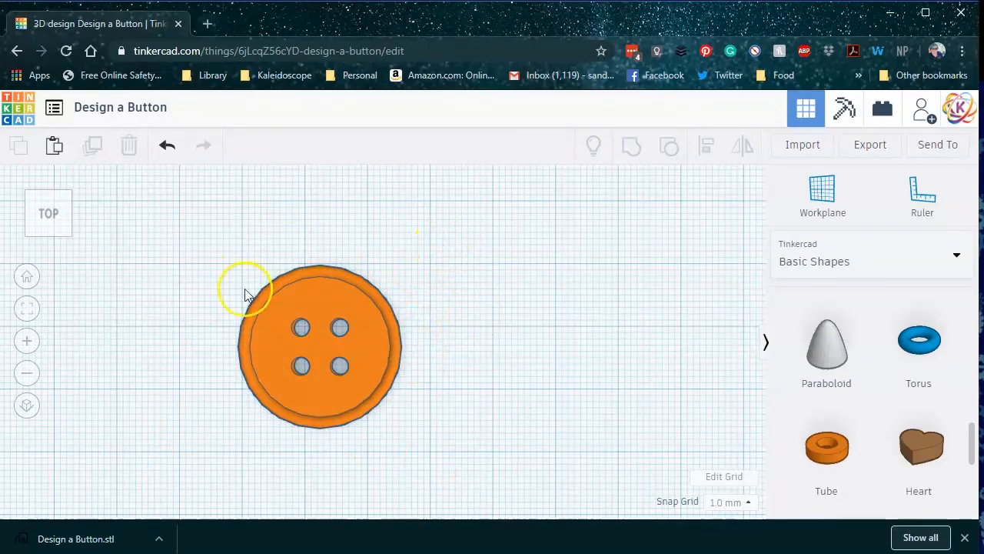
click(27, 307)
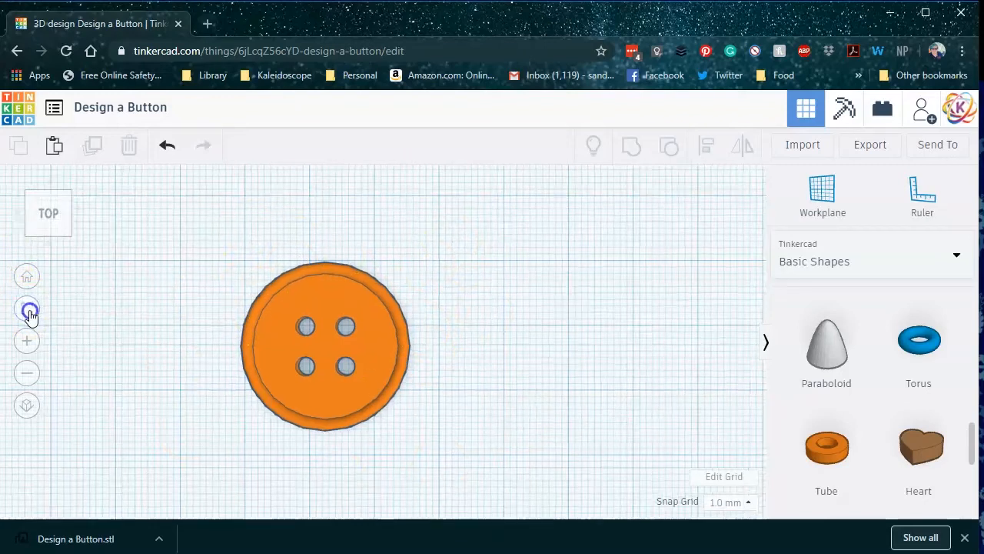
click(27, 308)
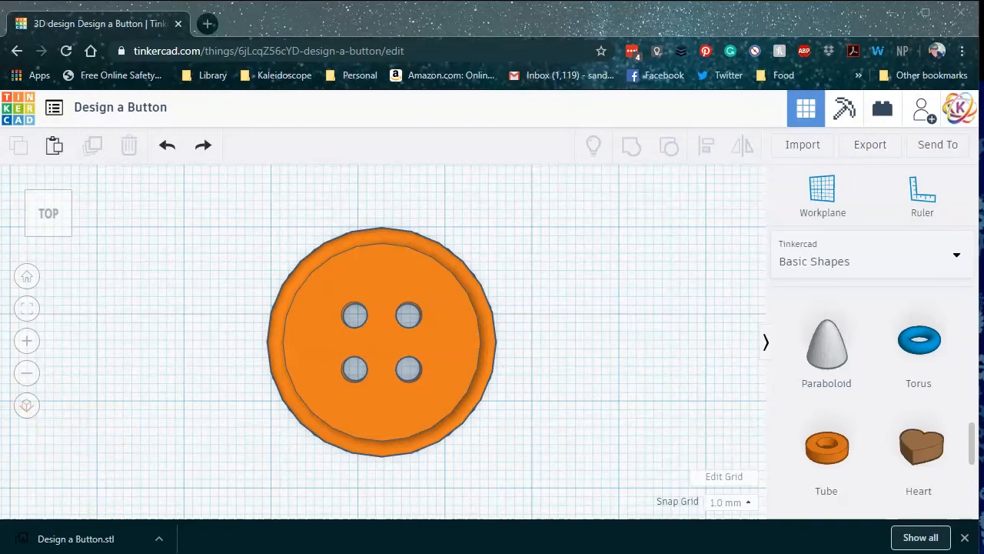
mouse_move(919, 449)
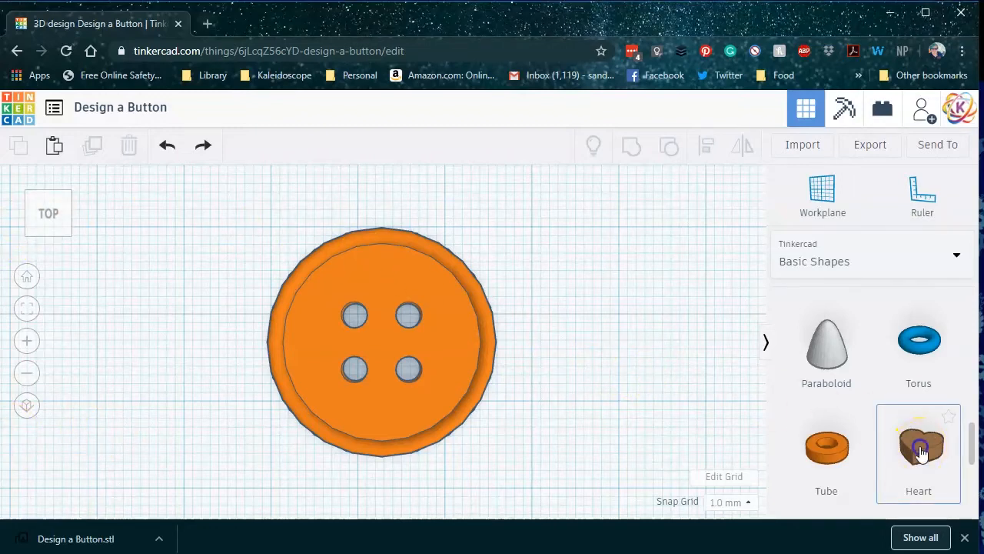
Place a Heart from Basic Shapes on the workplane and colour it red.
drag(920, 449, 616, 346)
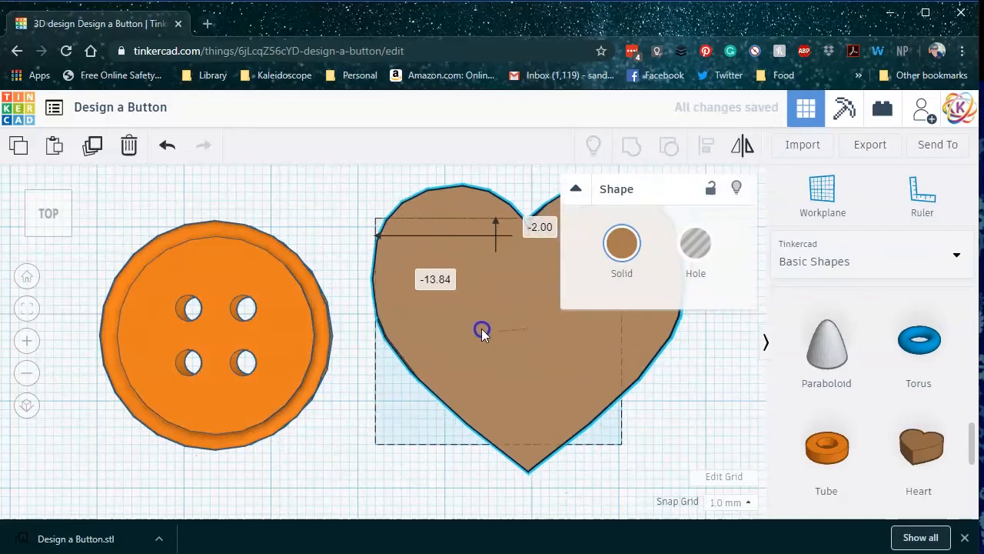
click(621, 243)
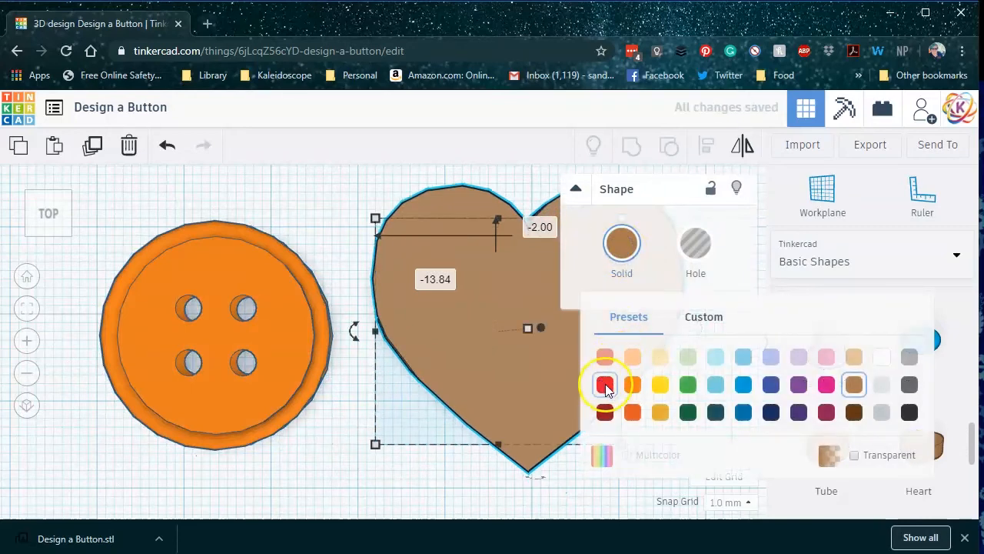
click(604, 385)
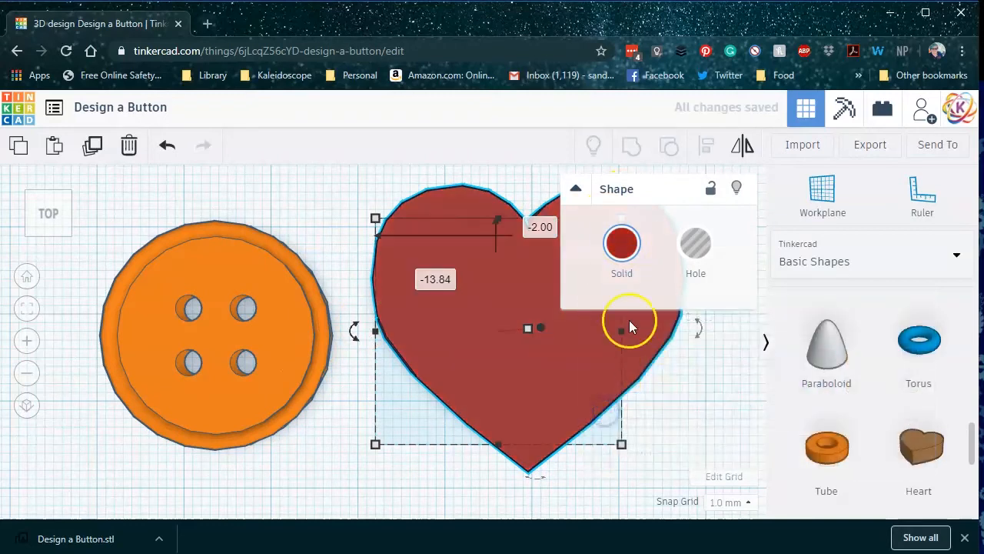
click(621, 243)
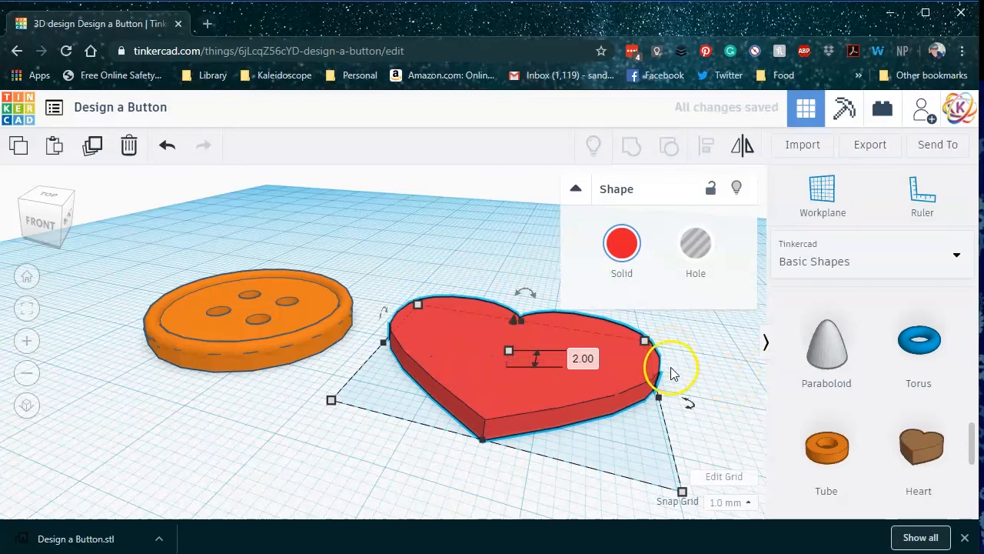
Return to the top view, collapse the shape inspector and deselect the heart.
click(46, 198)
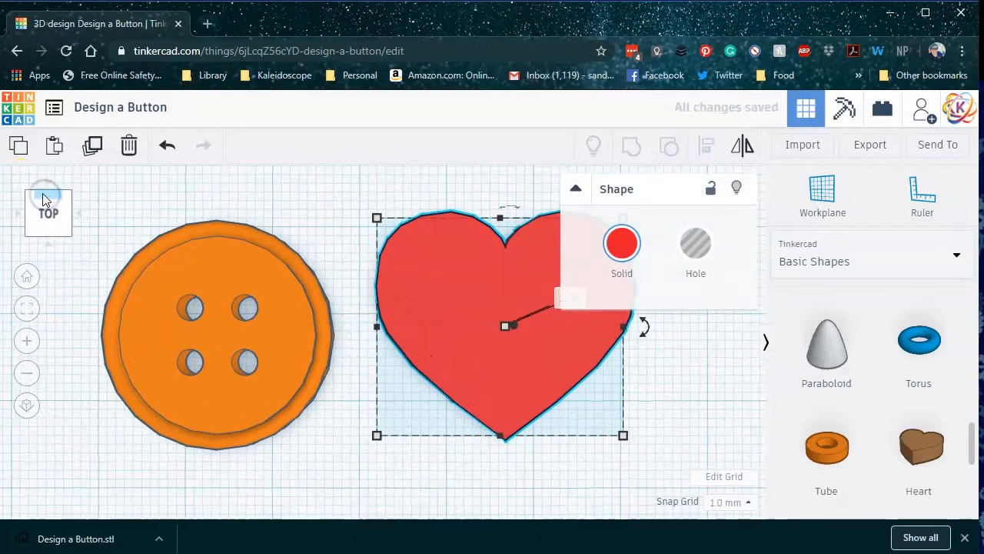
click(575, 188)
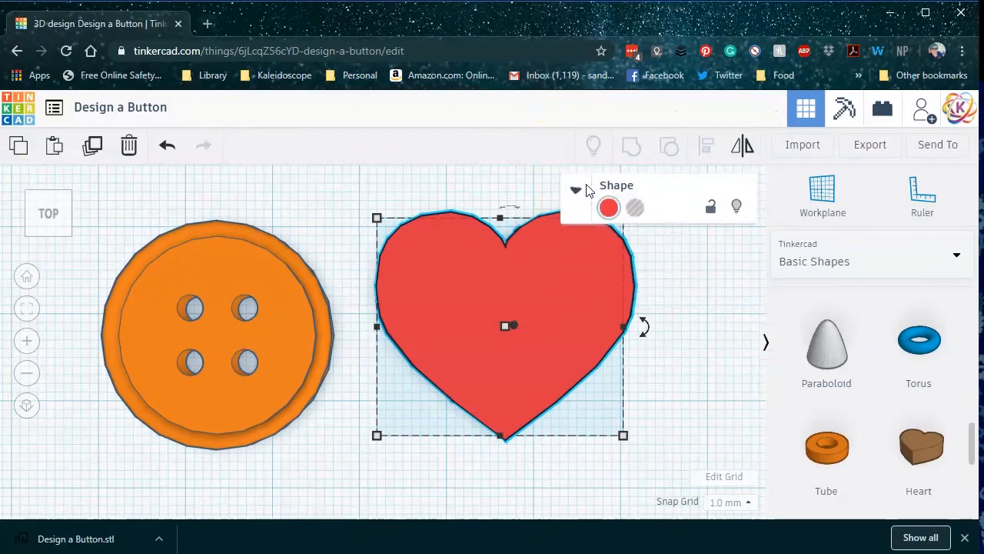
mouse_move(592, 310)
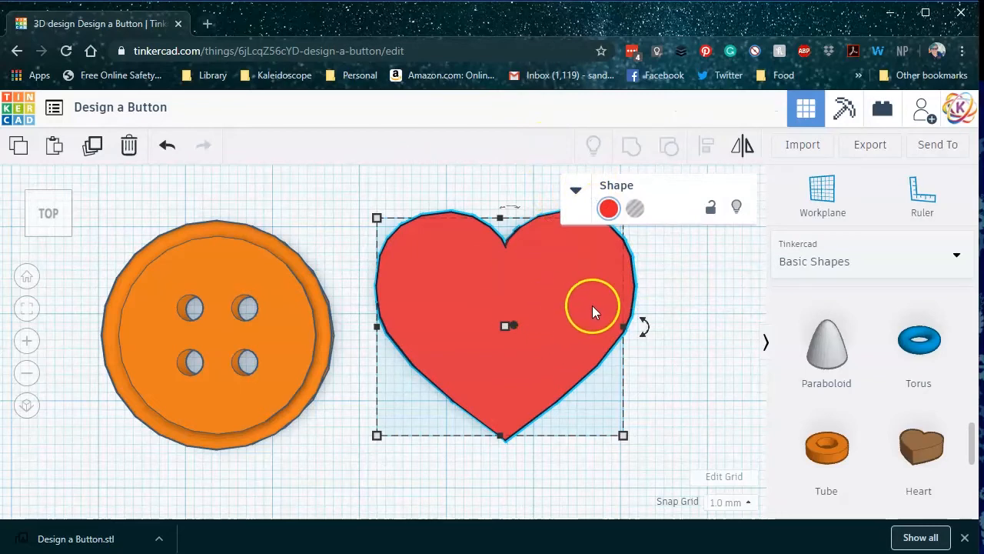
mouse_move(711, 302)
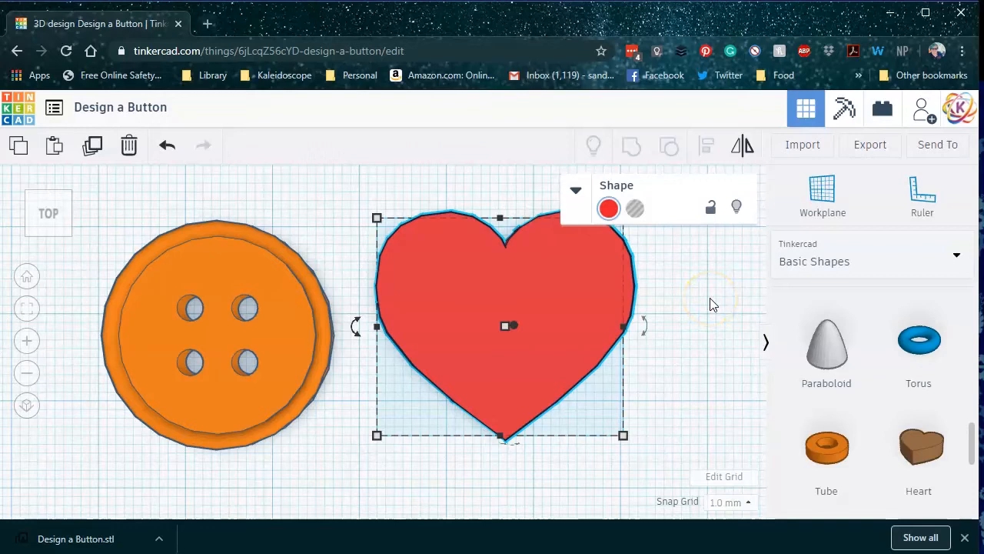
click(218, 339)
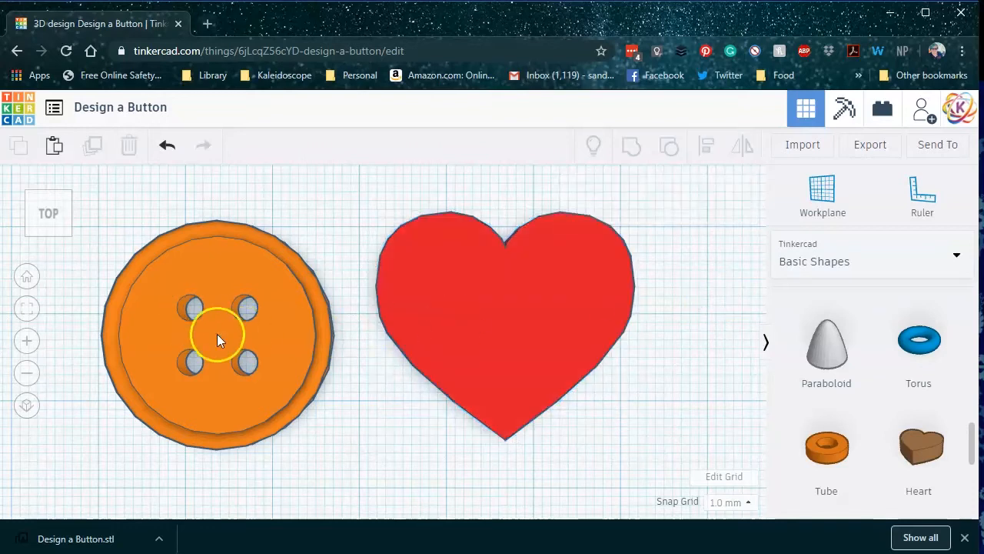
Ungroup the orange button and drag copies of its four hole cylinders onto the heart.
click(219, 338)
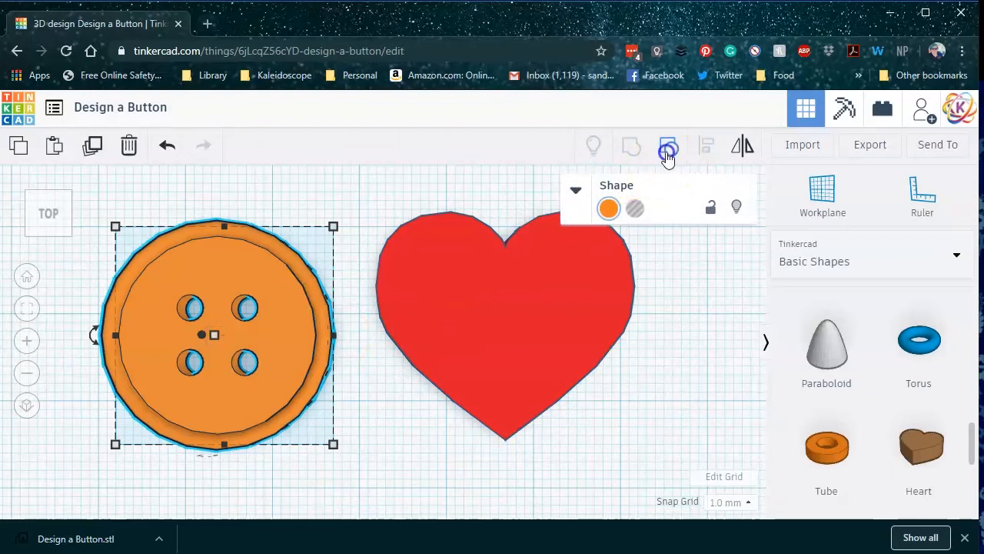
click(668, 146)
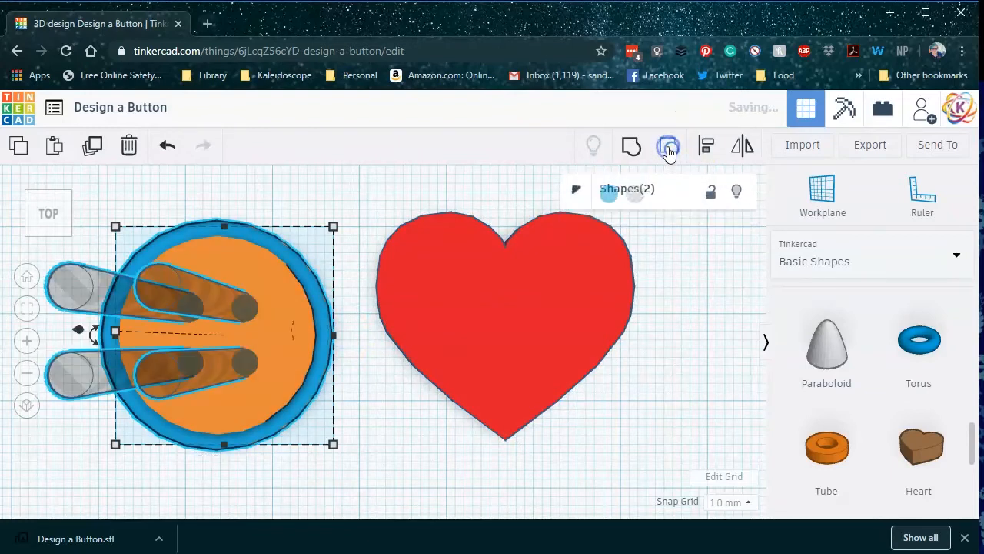
click(668, 146)
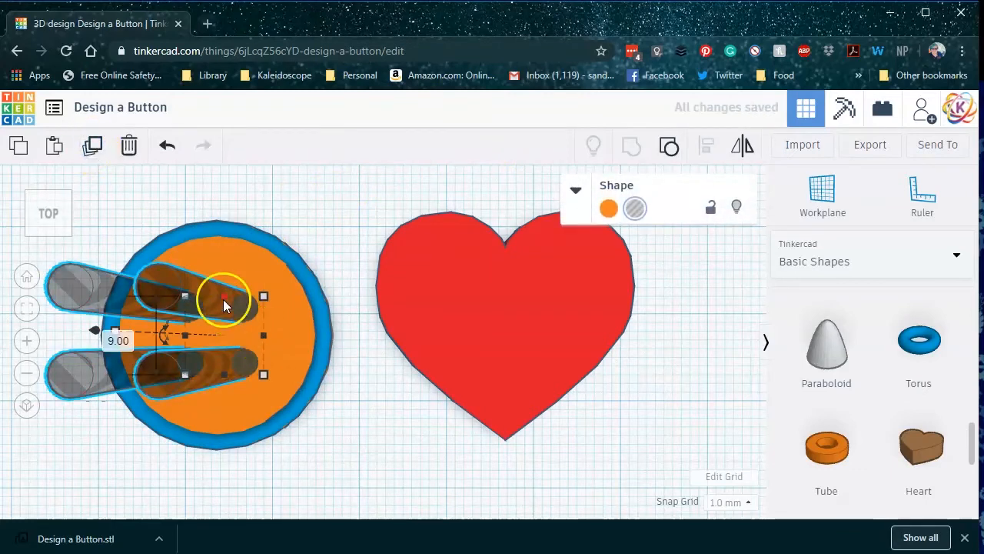
drag(223, 300, 588, 273)
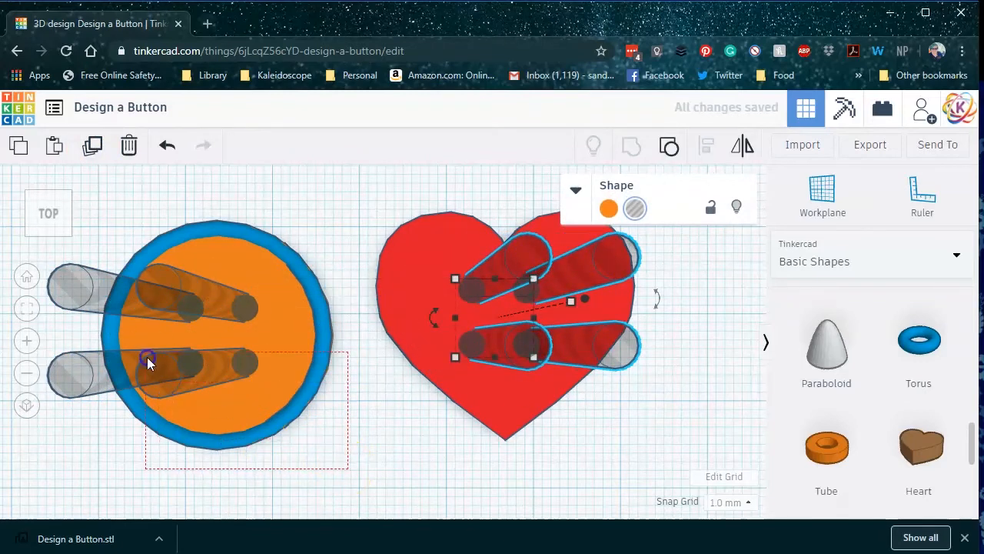
Regroup the button's parts, then select the heart together with its hole cylinders.
click(634, 146)
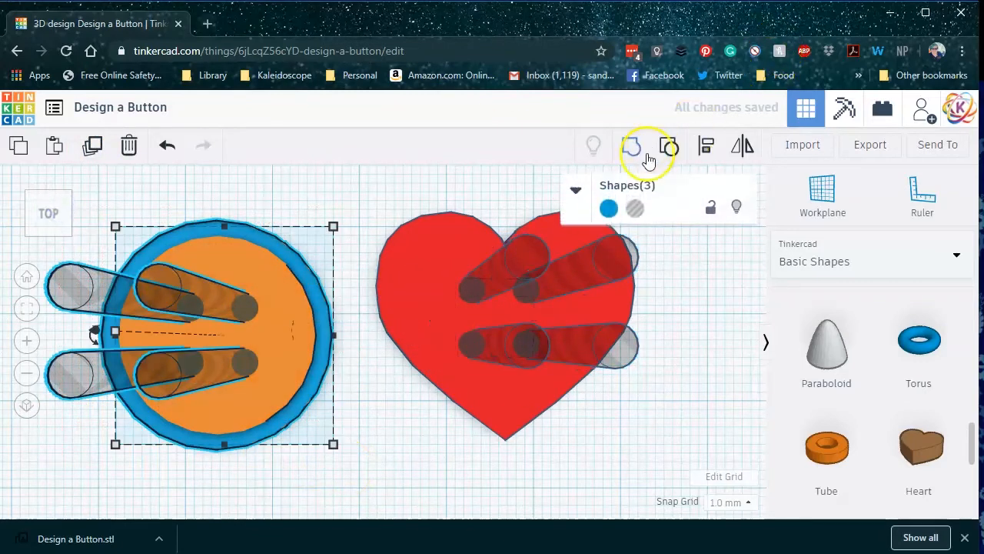
click(632, 147)
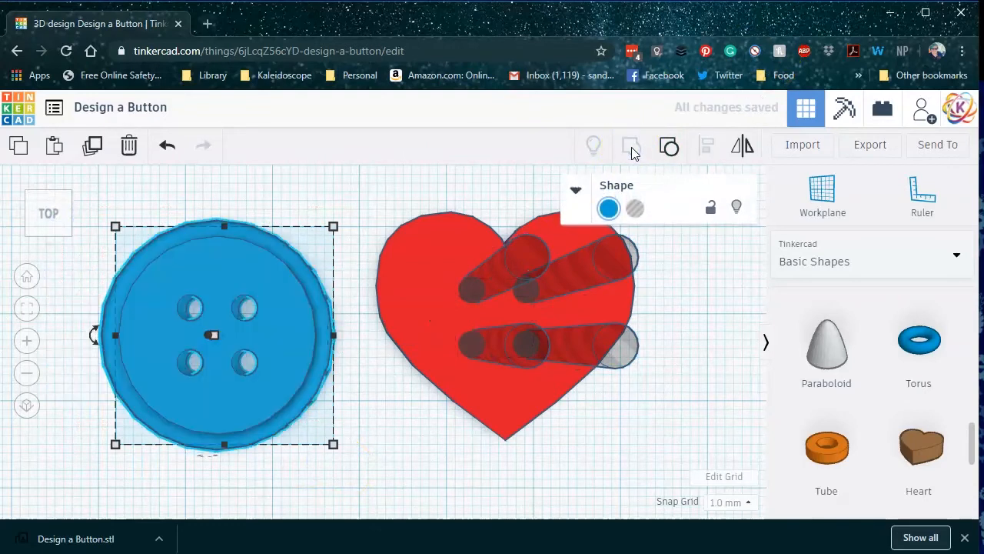
click(377, 228)
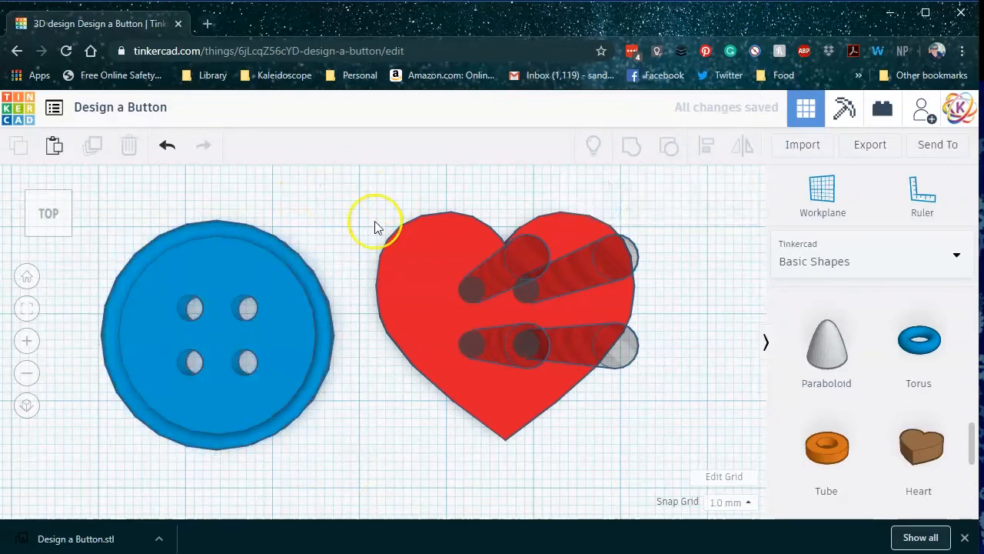
mouse_move(429, 337)
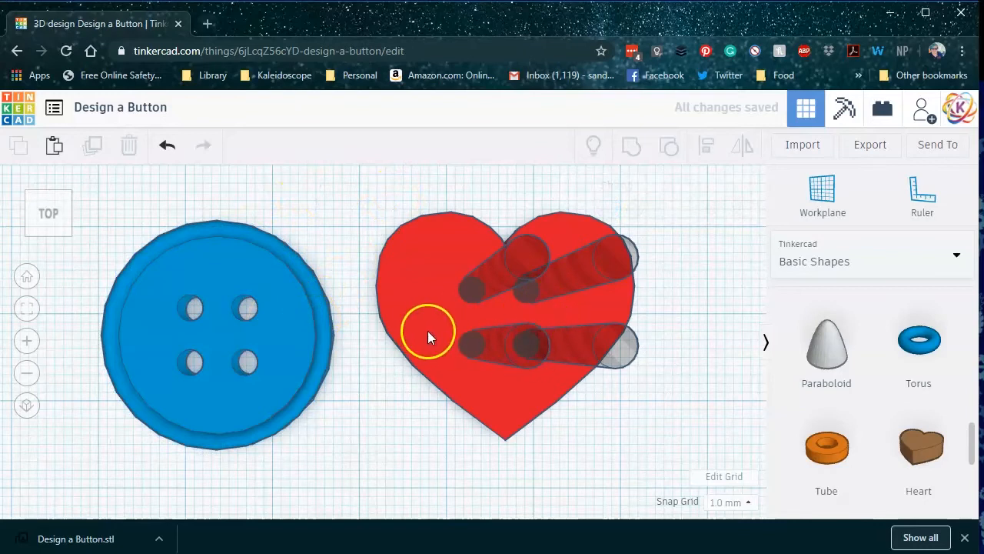
mouse_move(542, 285)
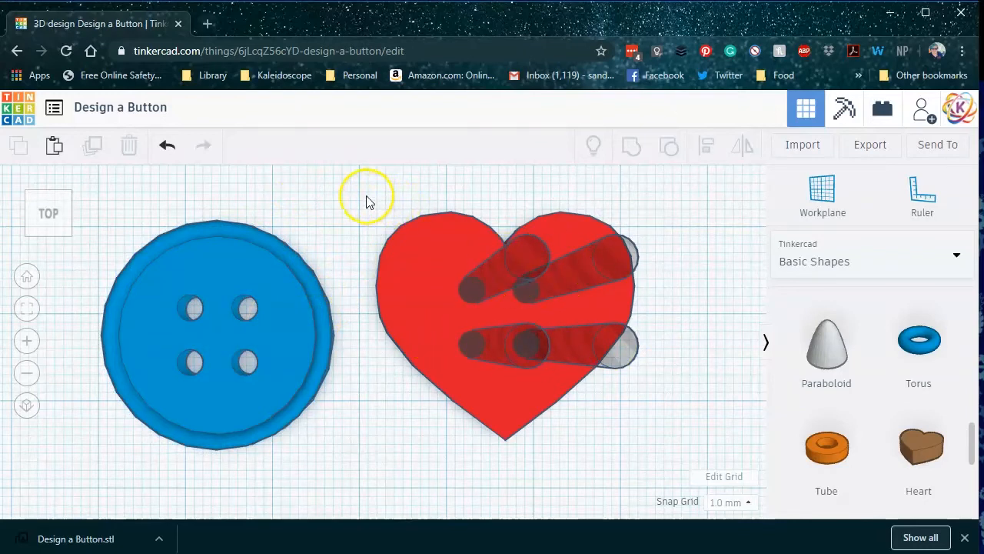
click(504, 323)
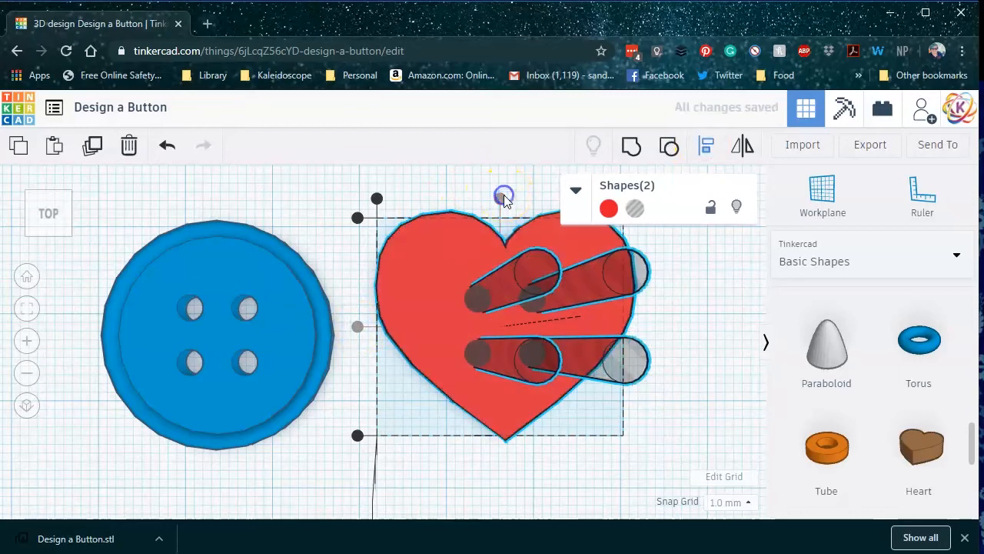
Inspect the heart's hole cylinders from bottom and side views, then return to the top view.
click(129, 234)
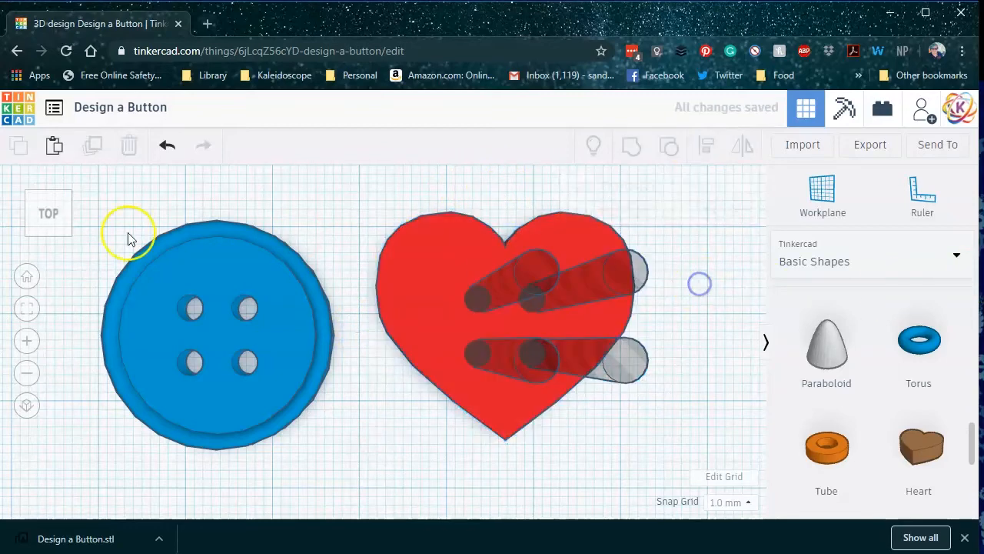
click(49, 212)
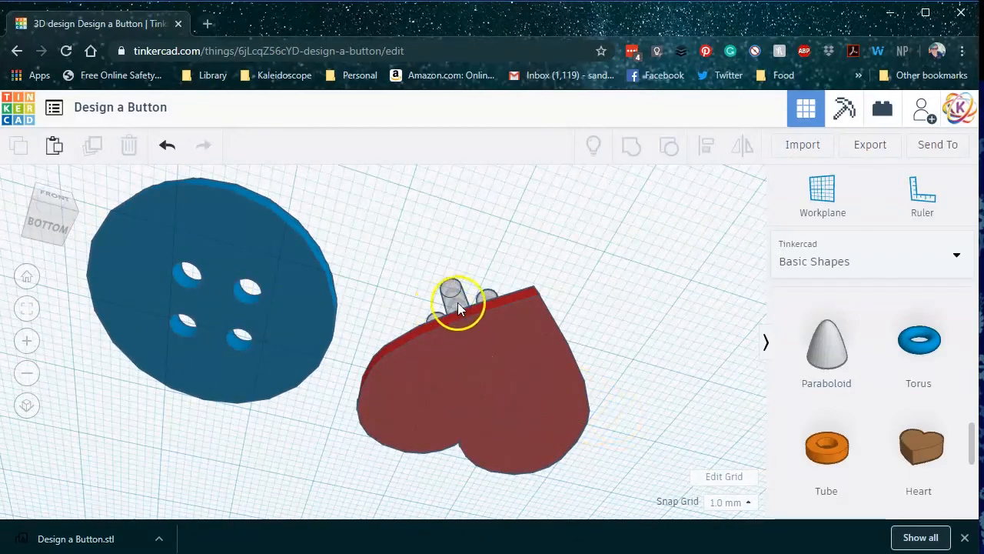
mouse_move(495, 400)
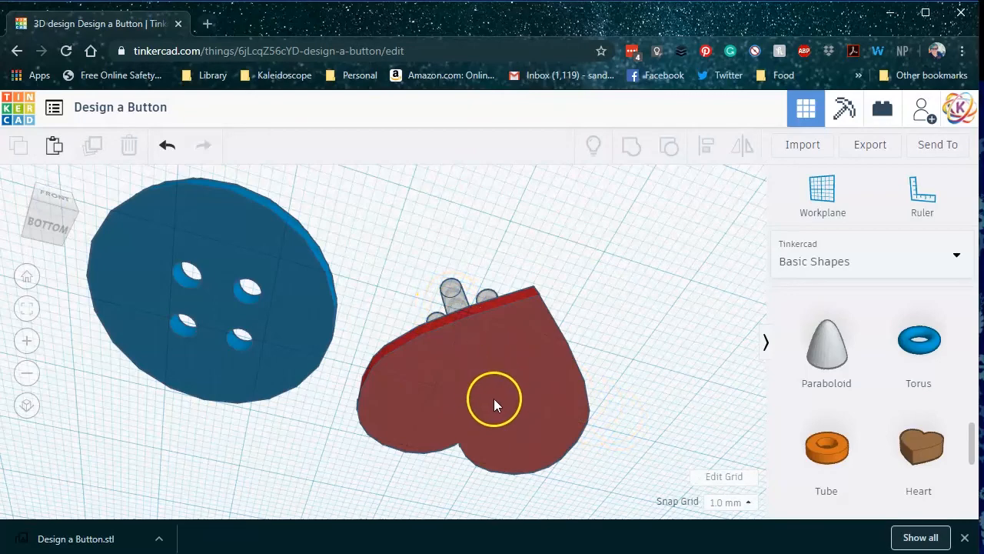
mouse_move(49, 203)
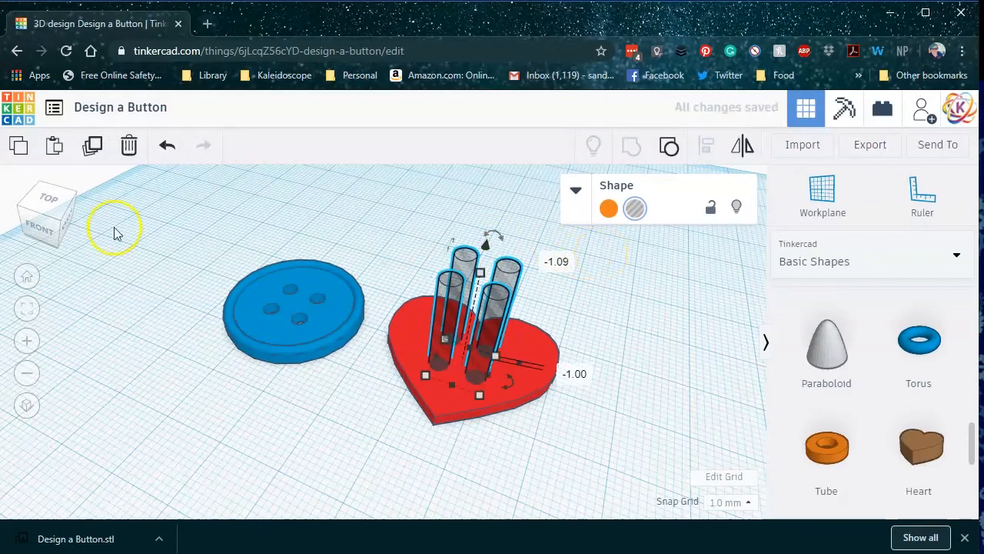
click(48, 208)
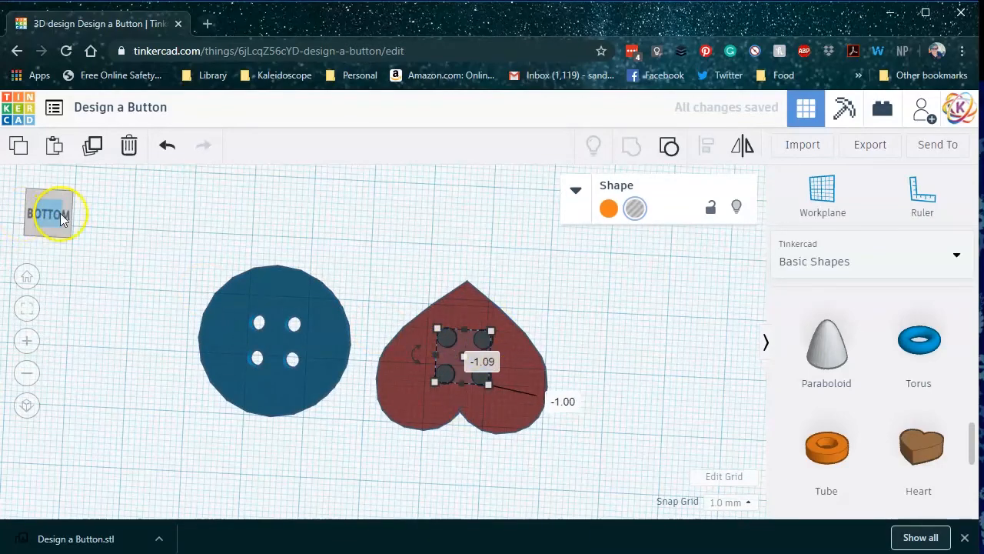
click(69, 229)
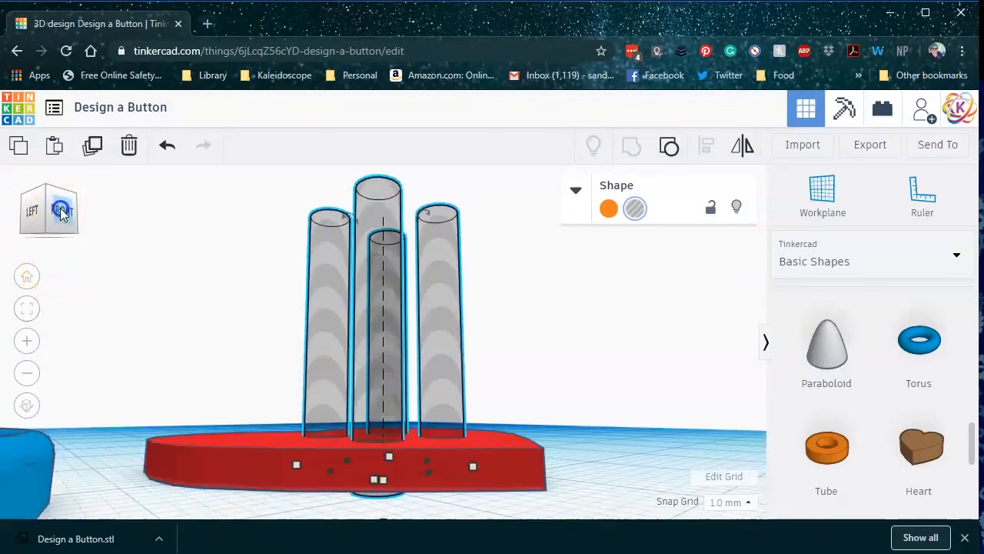
click(61, 209)
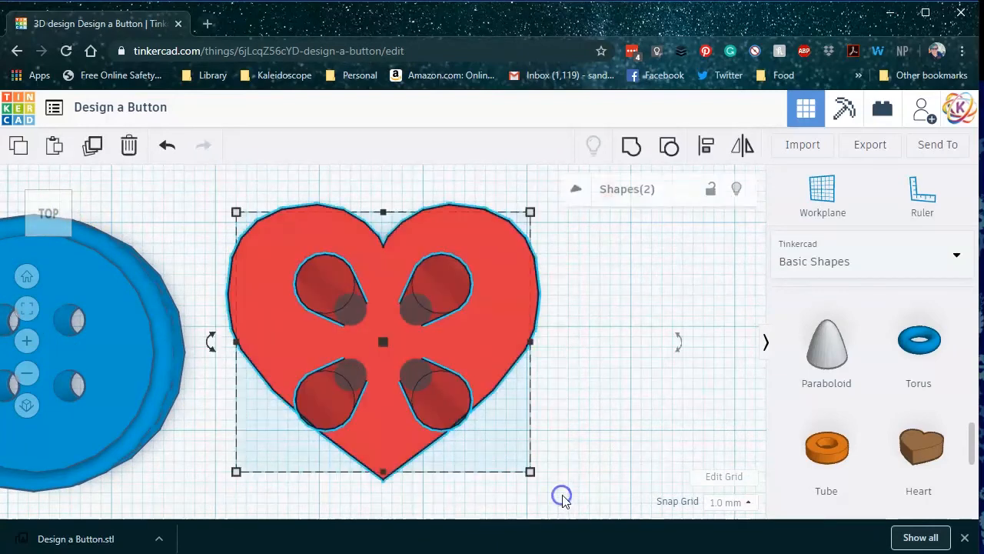
Group the heart with its four holes into one heart button and deselect it.
click(631, 145)
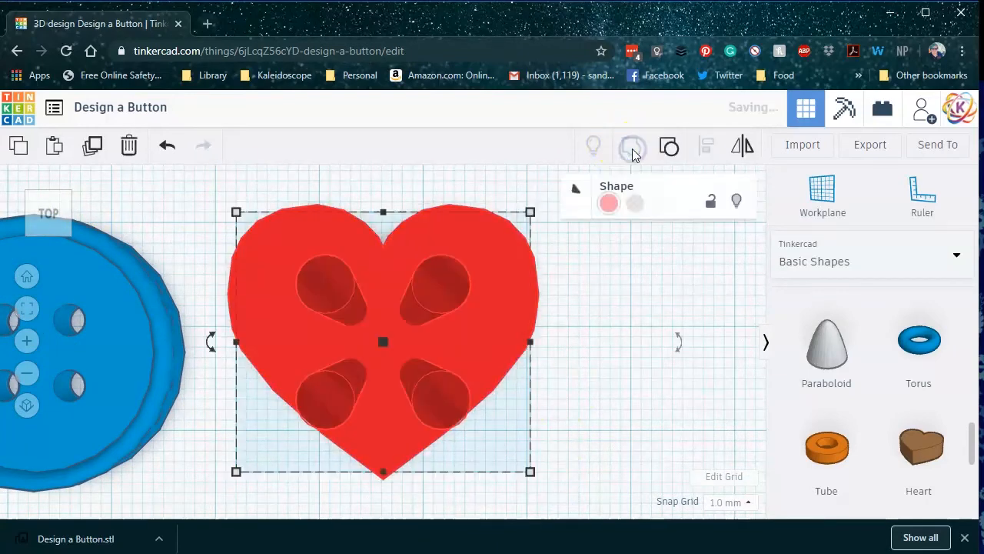
click(614, 366)
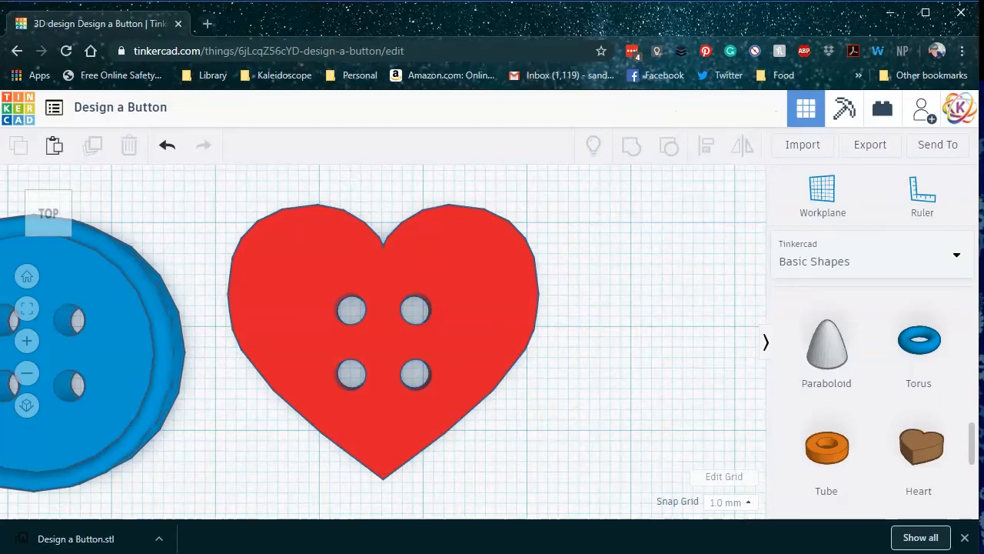
scroll(down, 3)
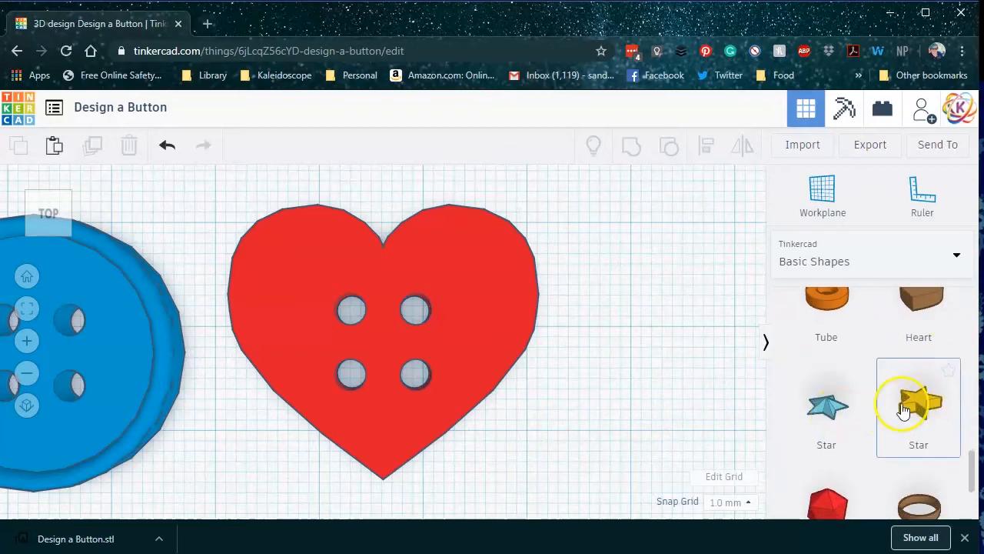
scroll(down, 3)
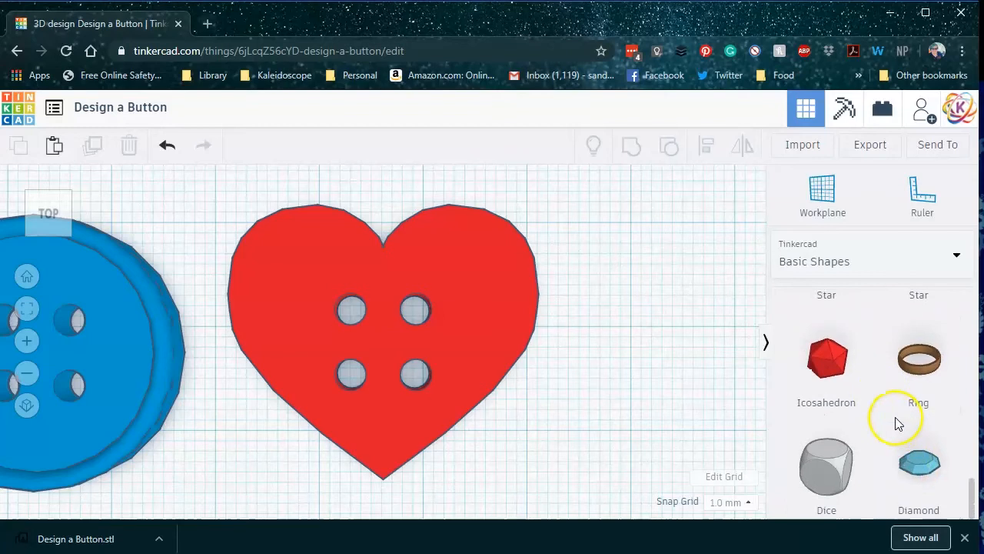
Scroll Basic Shapes to Scribble and drop it onto the workplane, opening its canvas.
scroll(down, 3)
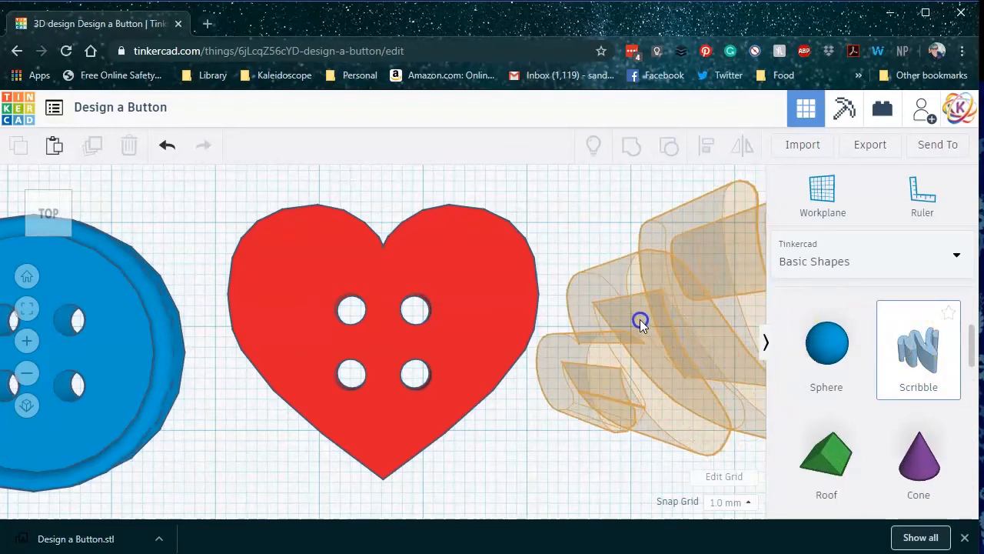
click(918, 347)
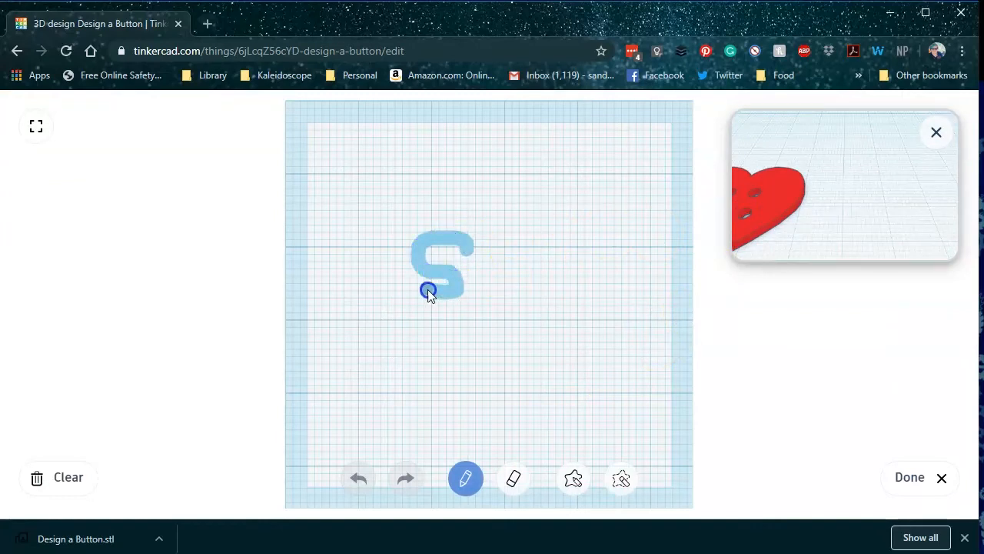
Draw a looping blob outline on the scribble canvas and paint its interior until filled.
drag(430, 291, 566, 309)
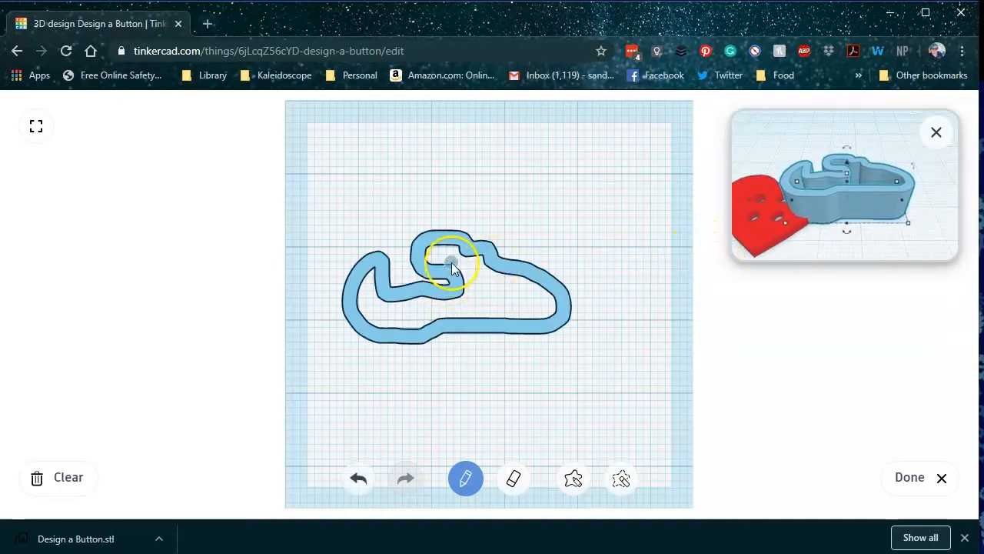
drag(449, 262, 474, 256)
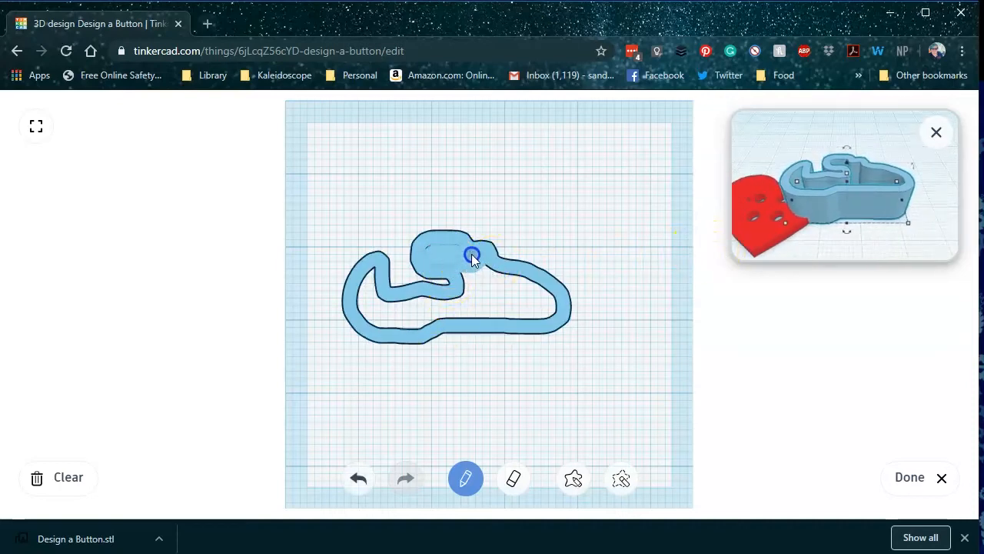
drag(473, 258, 469, 315)
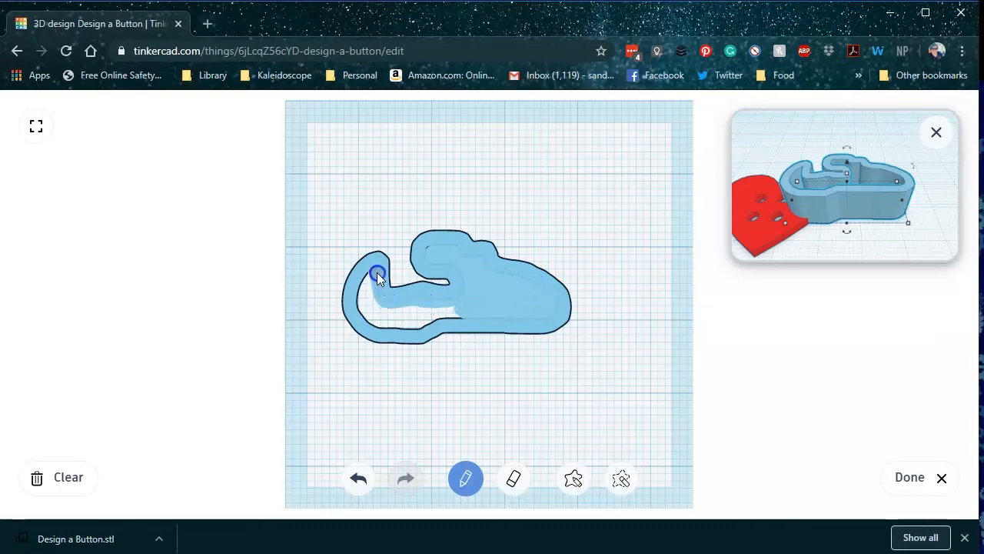
drag(377, 275, 454, 318)
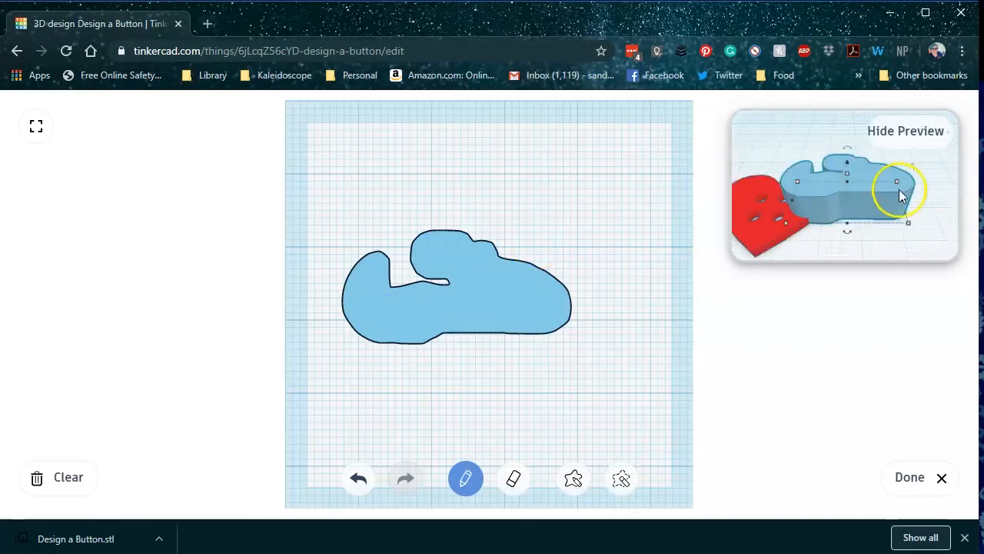
mouse_move(464, 478)
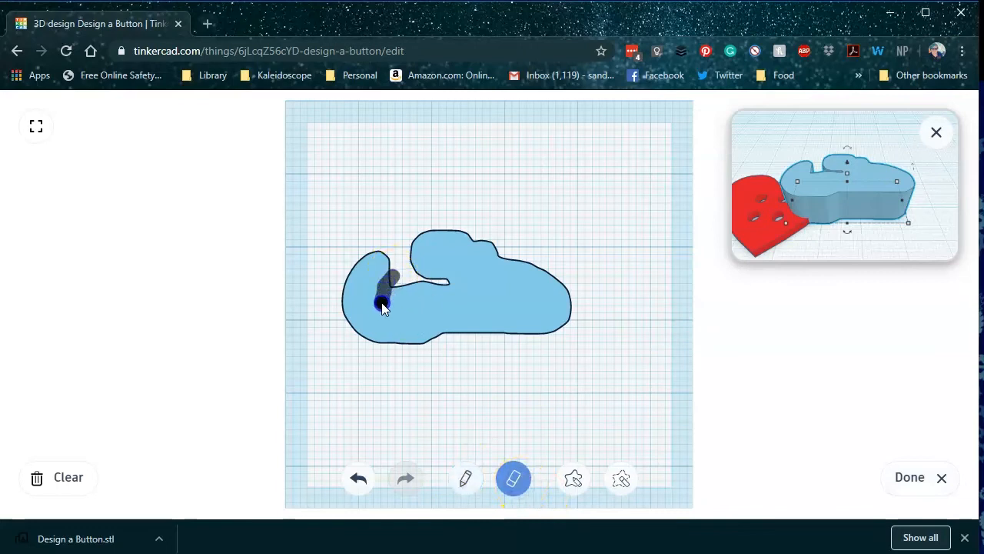
Erase the blob's left tail, toggle the shape erase/draw modes, and finish with Done.
drag(385, 308, 362, 273)
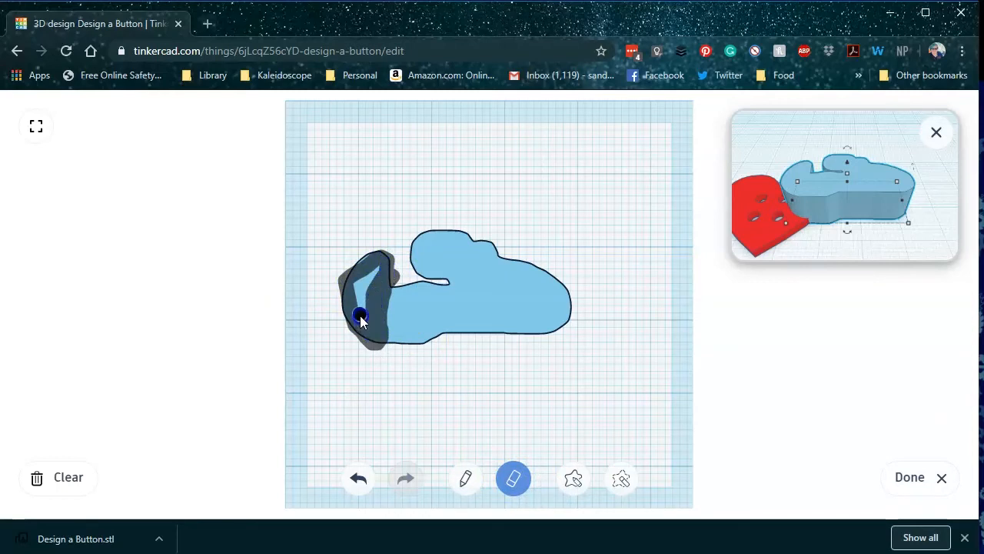
drag(360, 317, 377, 254)
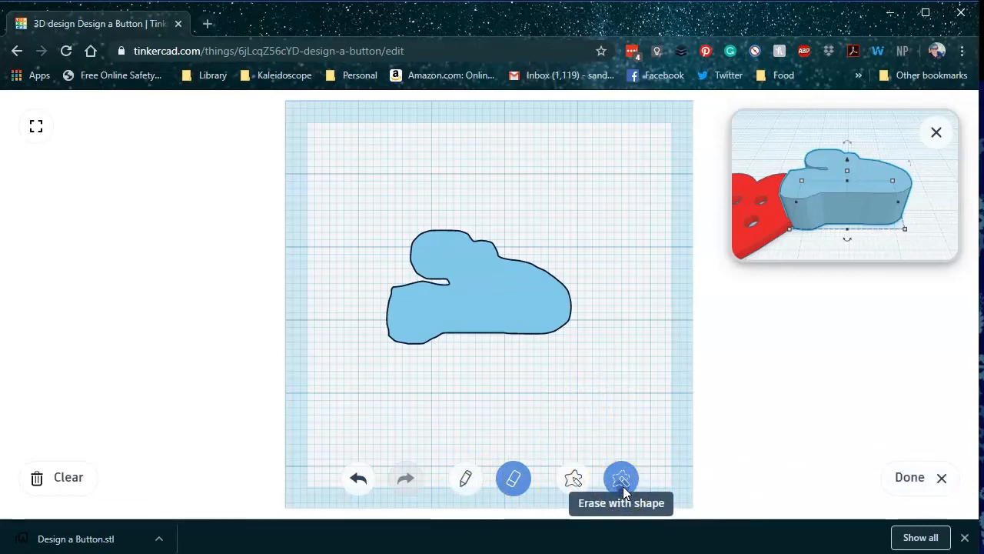
click(621, 477)
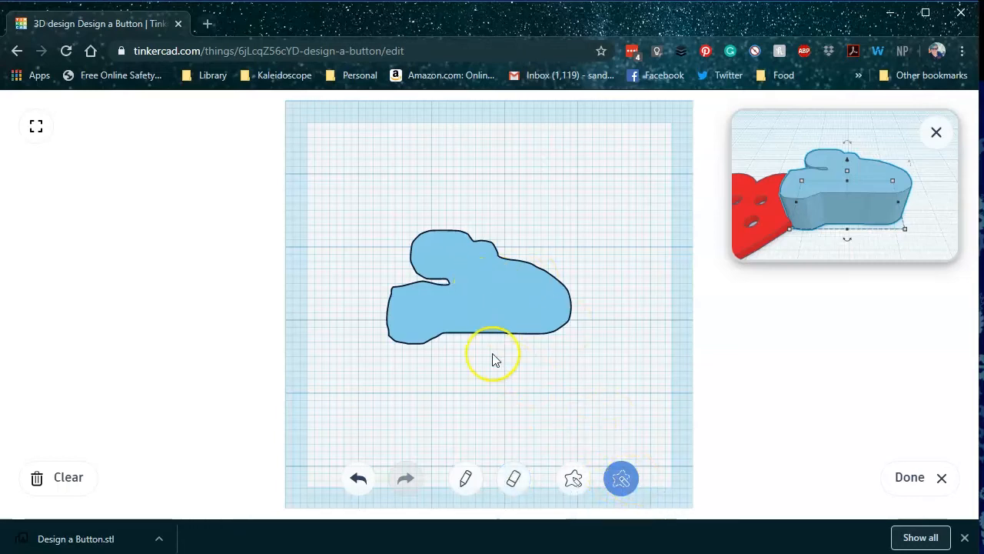
click(573, 476)
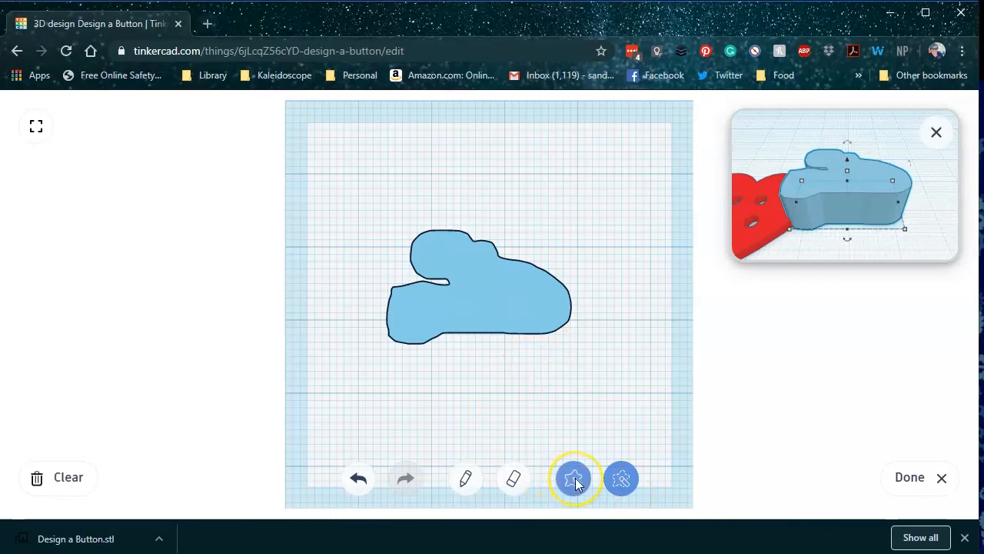
mouse_move(507, 323)
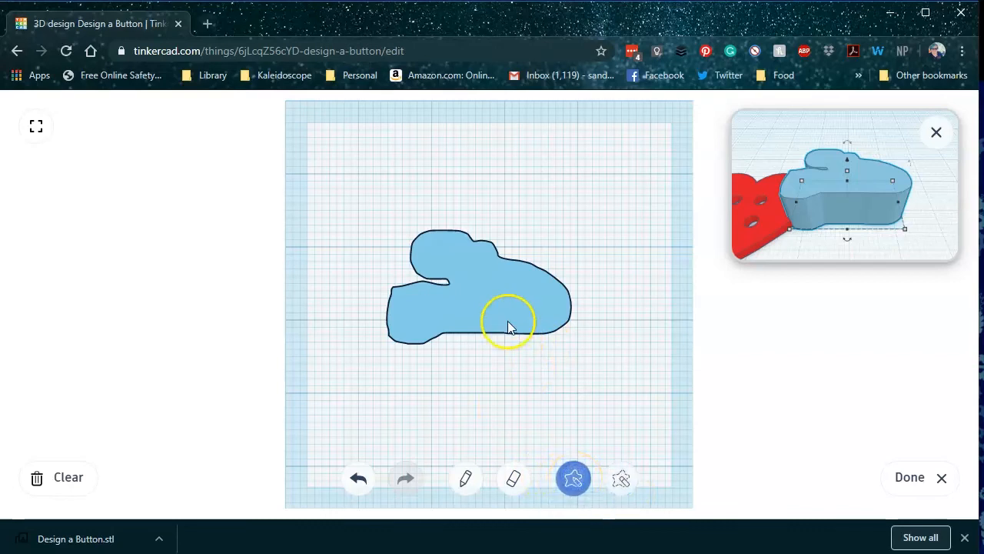
click(911, 477)
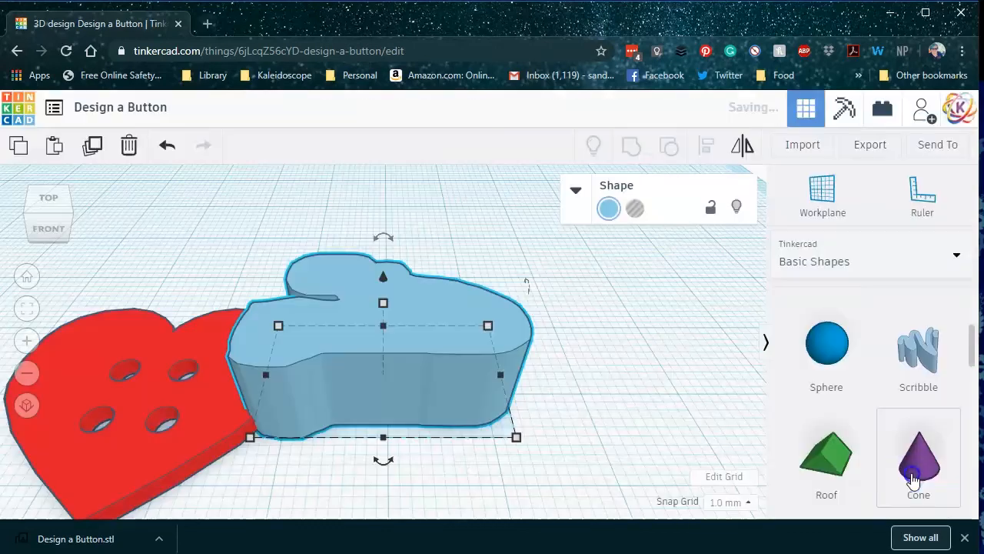
Flatten the blue blob into a thin slab and select the red heart button.
click(383, 301)
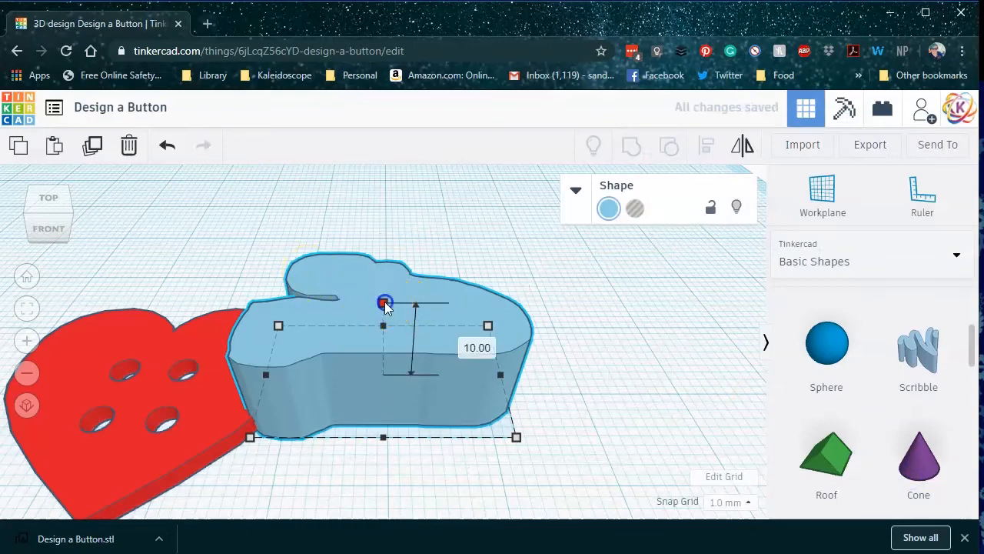
drag(383, 302, 392, 362)
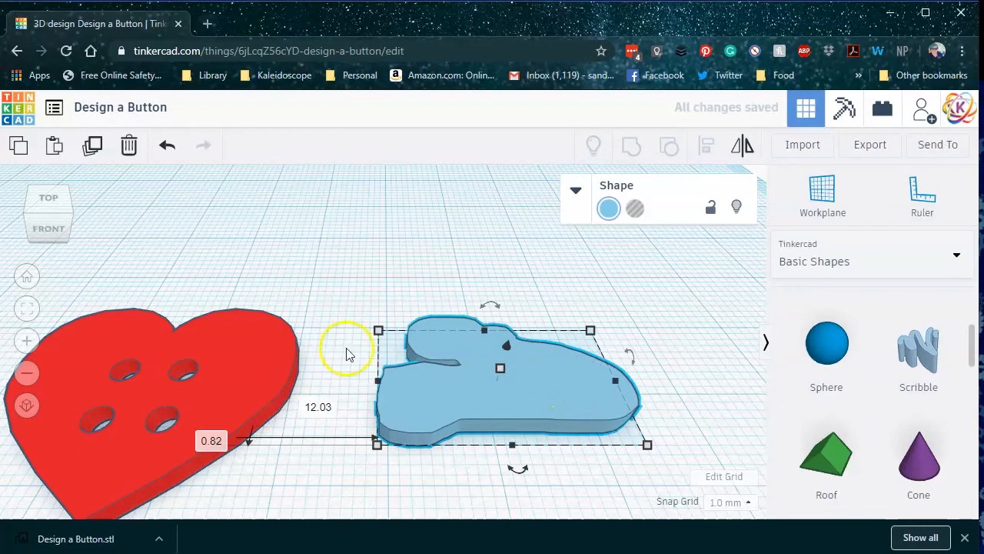
click(139, 383)
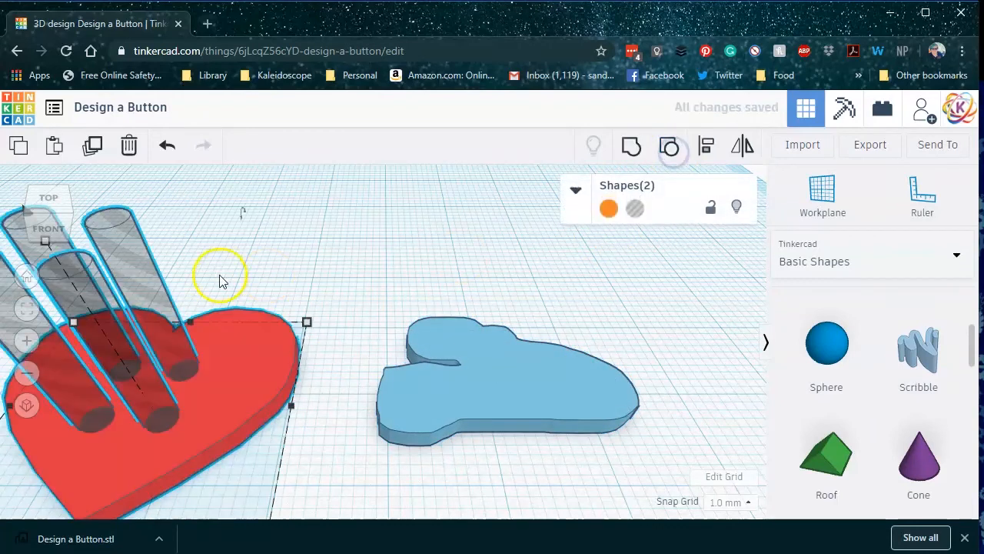
mouse_move(17, 146)
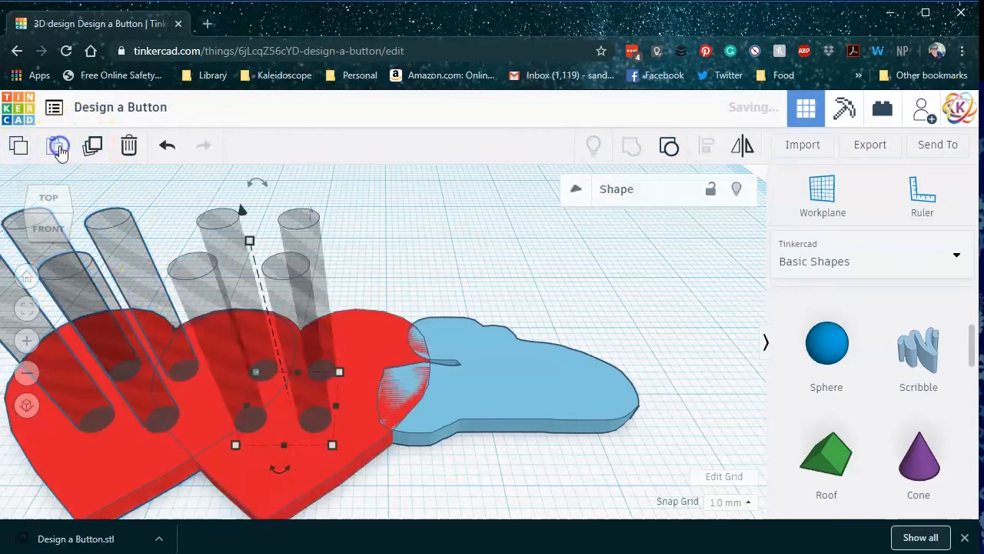
Duplicate and undo on the heart, then drag the hole cylinders onto the blue shape.
click(166, 145)
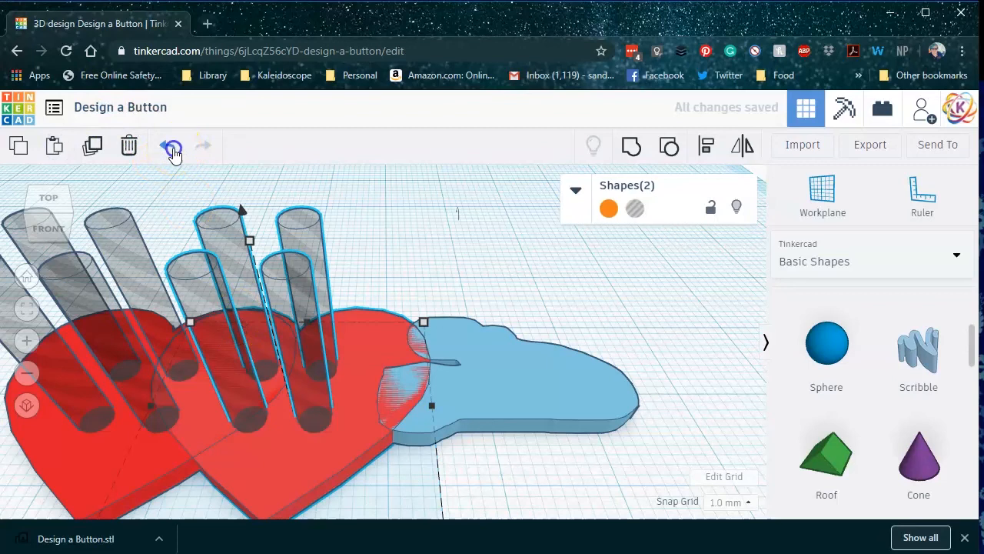
click(172, 147)
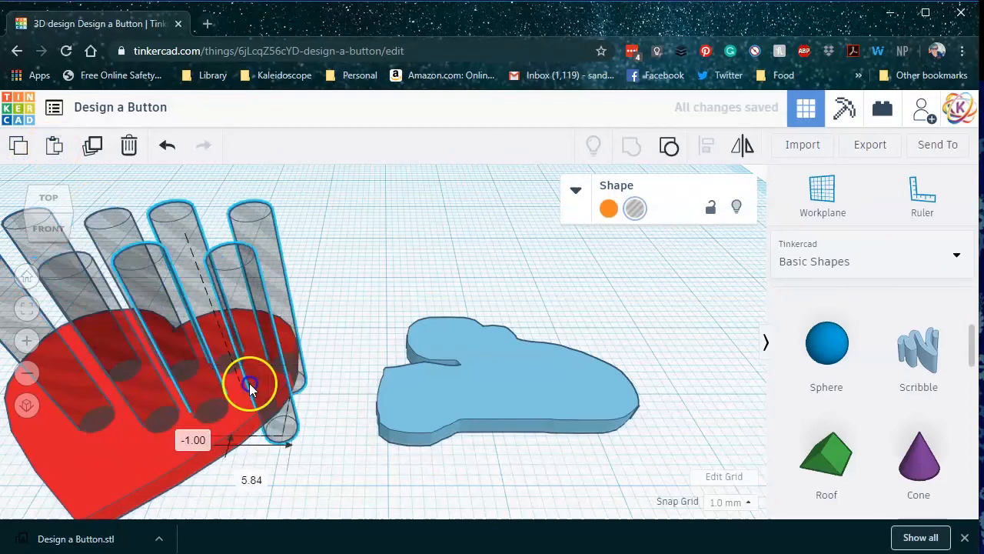
drag(249, 384, 562, 374)
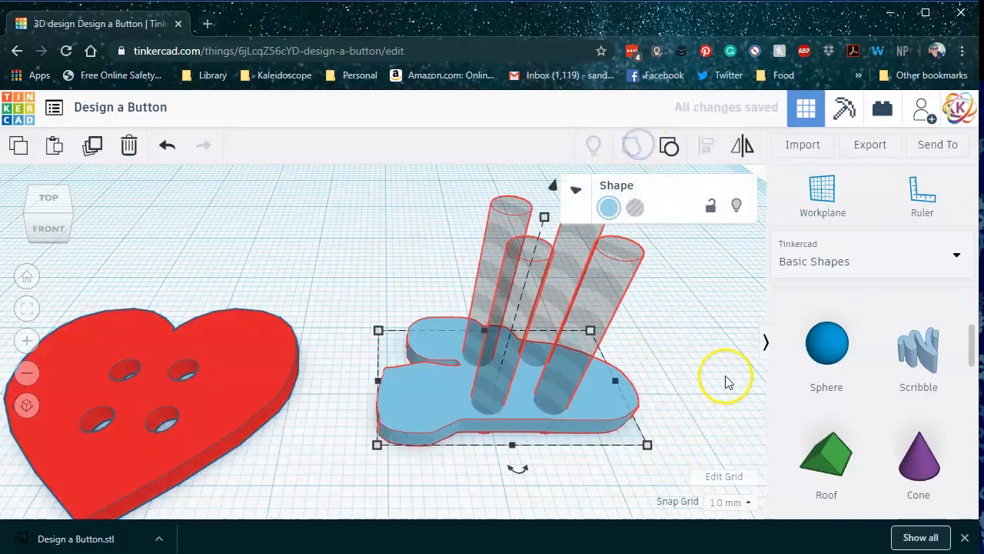
mouse_move(400, 259)
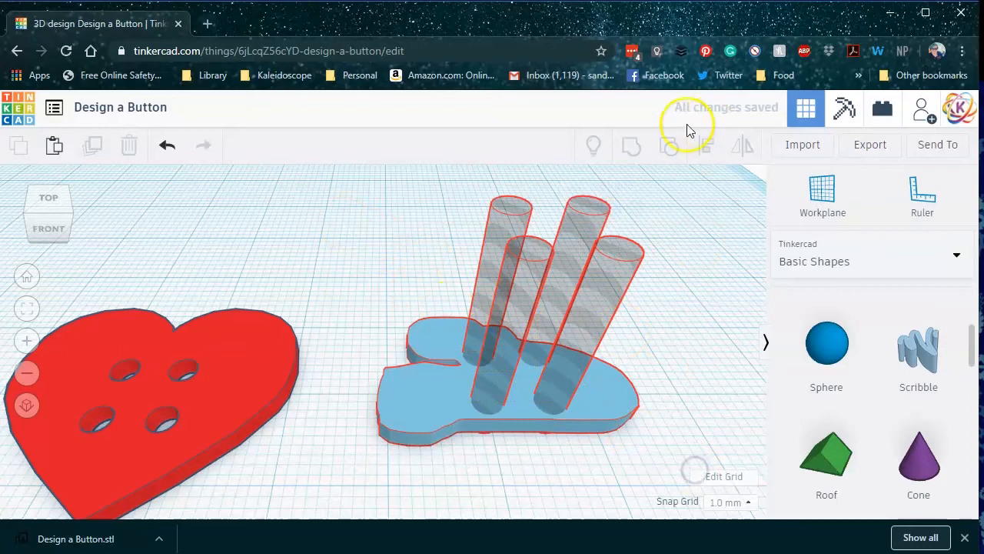
mouse_move(638, 233)
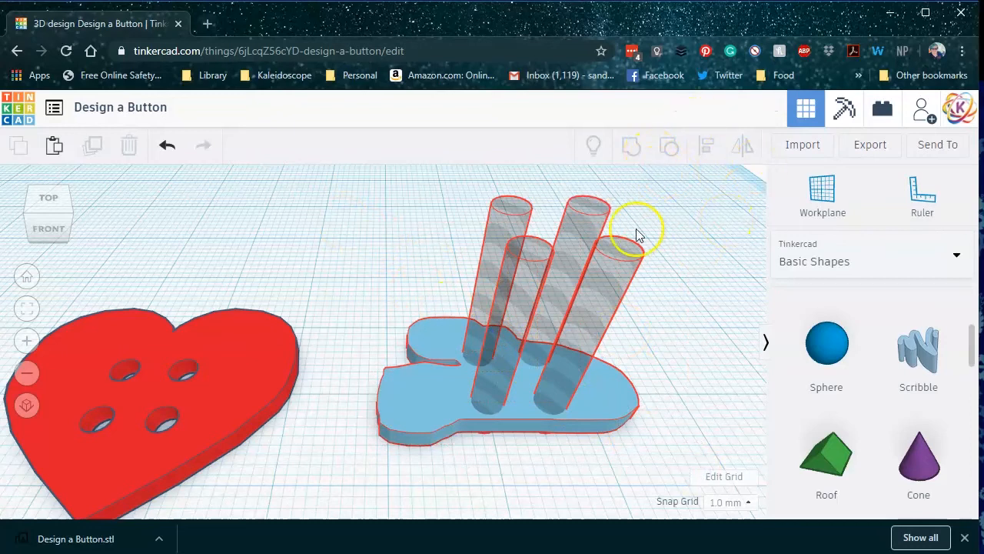
mouse_move(516, 295)
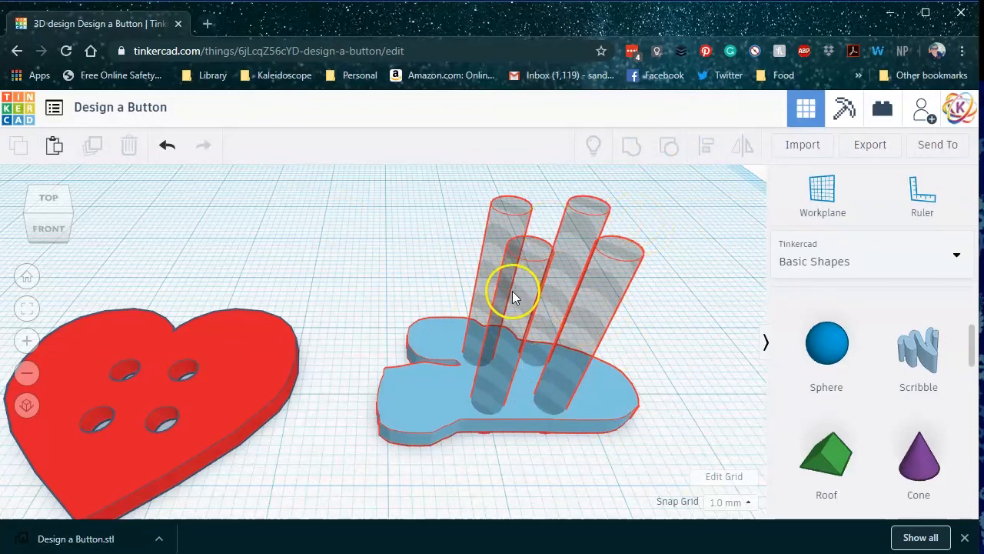
mouse_move(803, 145)
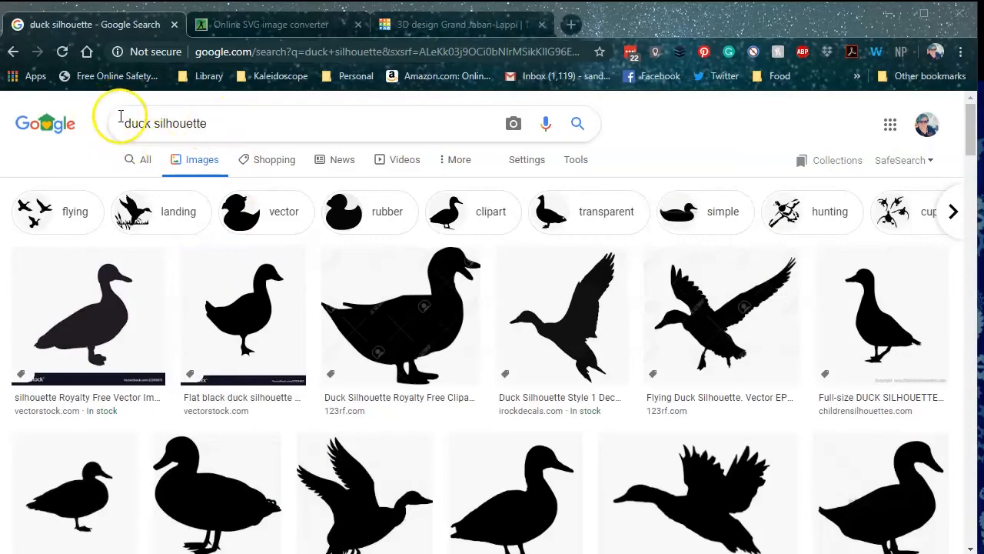
Scroll the duck silhouette results, preview the rubber duck and save it as duck.png.
scroll(down, 3)
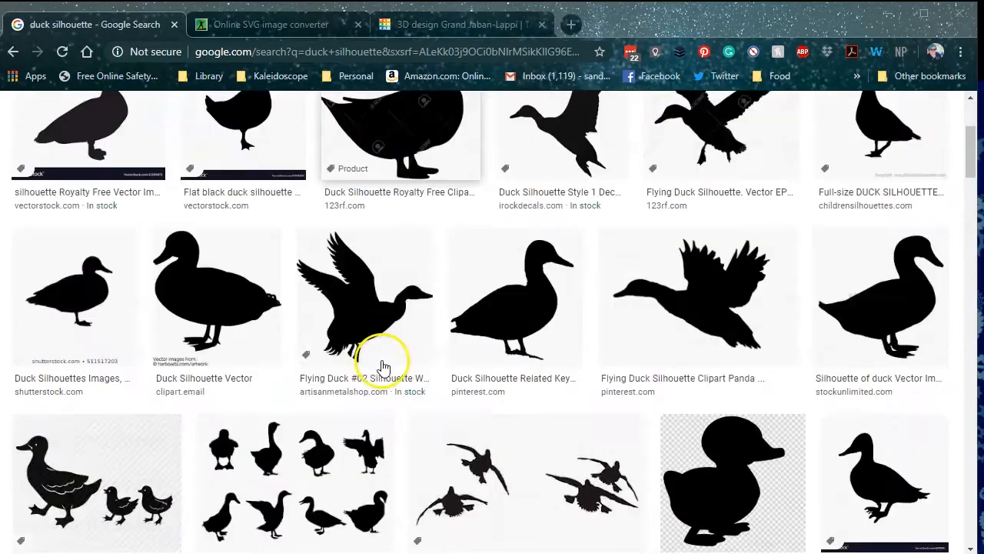
scroll(down, 3)
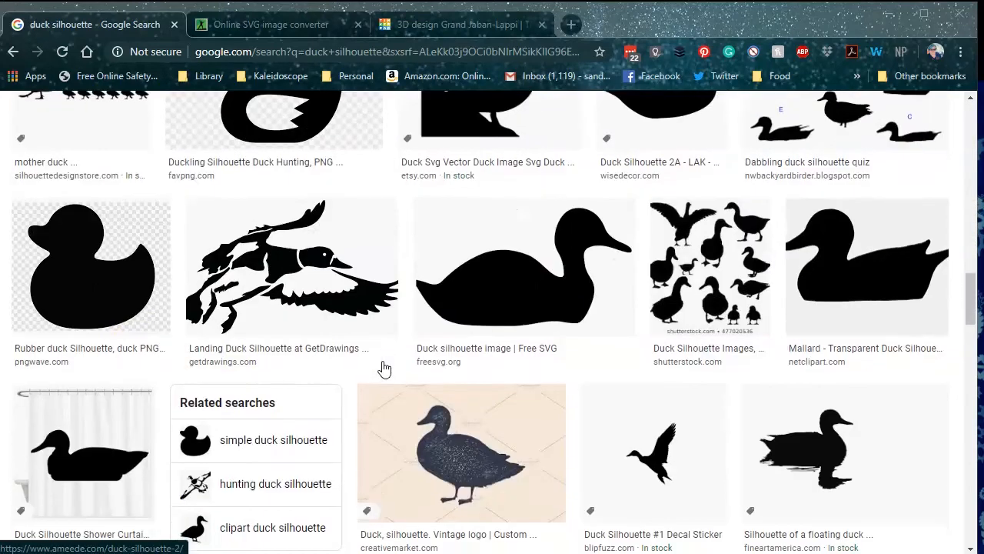
click(90, 266)
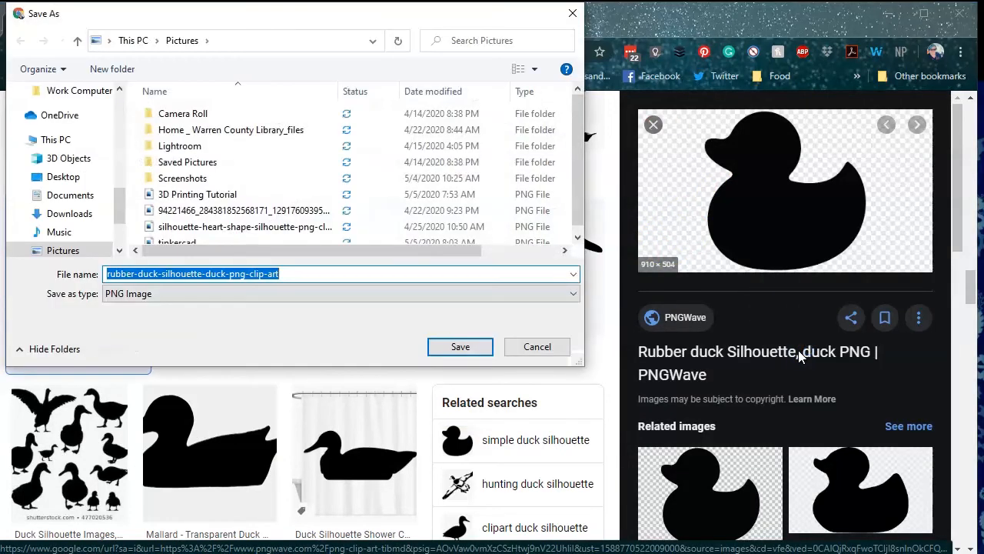
click(460, 346)
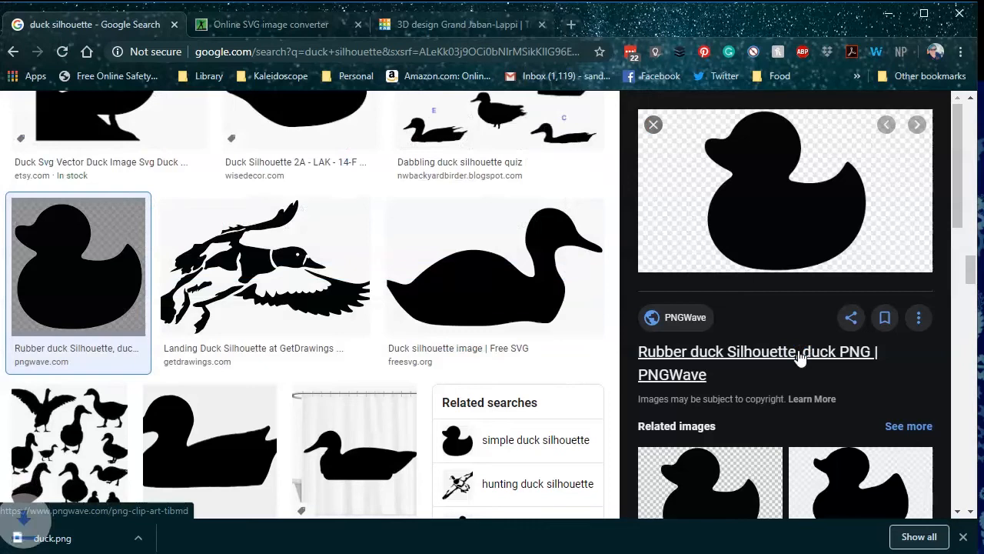
mouse_move(274, 25)
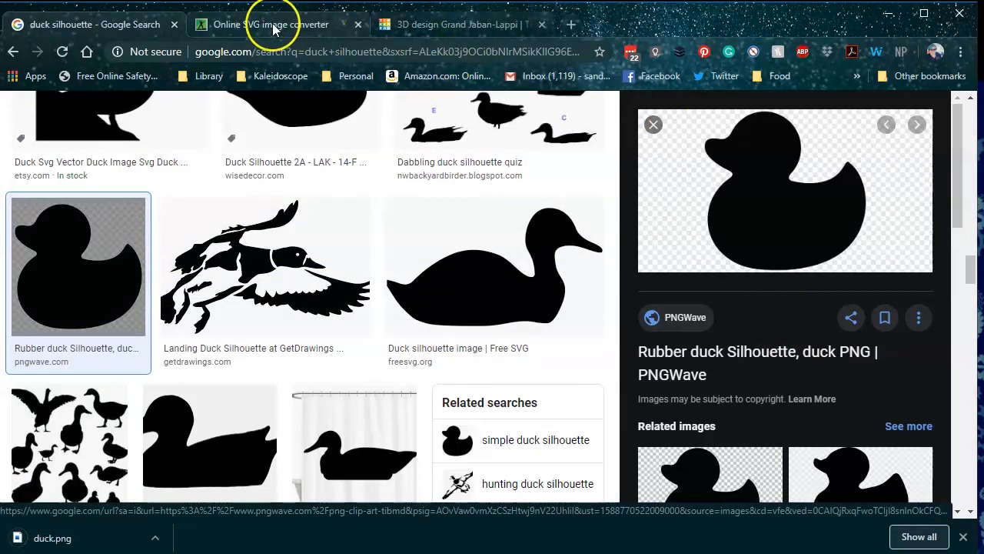
Convert duck.png to duck.svg on online-convert.com and download it.
click(269, 24)
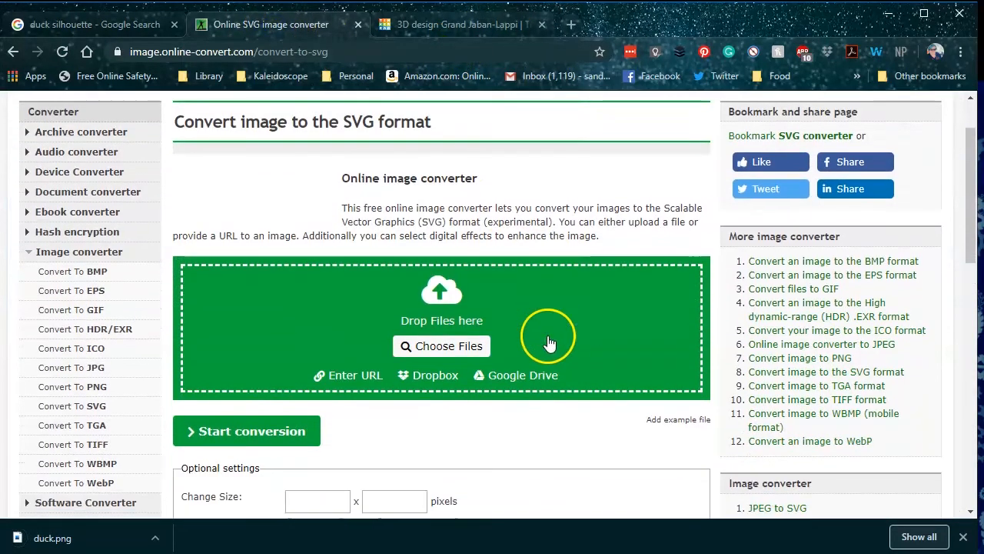
scroll(down, 3)
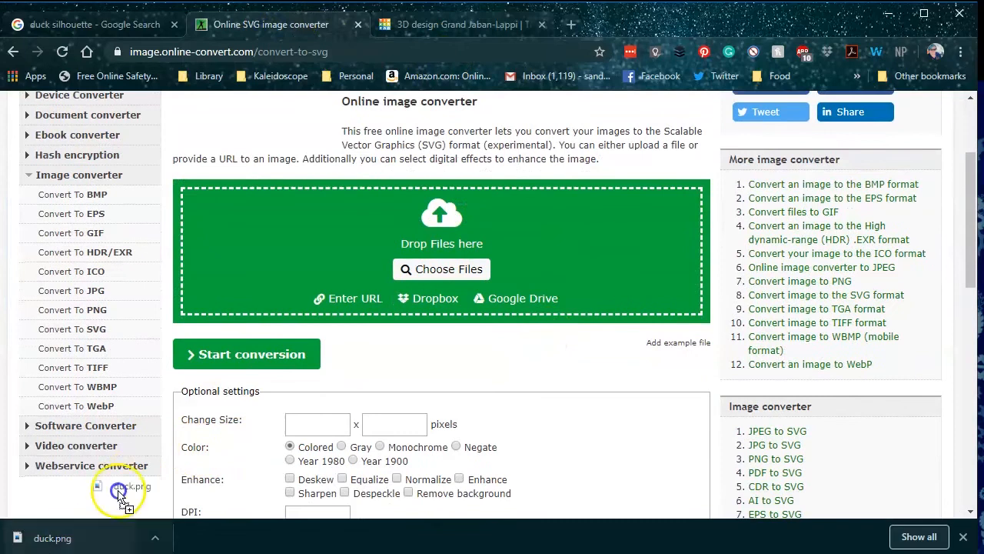
drag(120, 486, 442, 246)
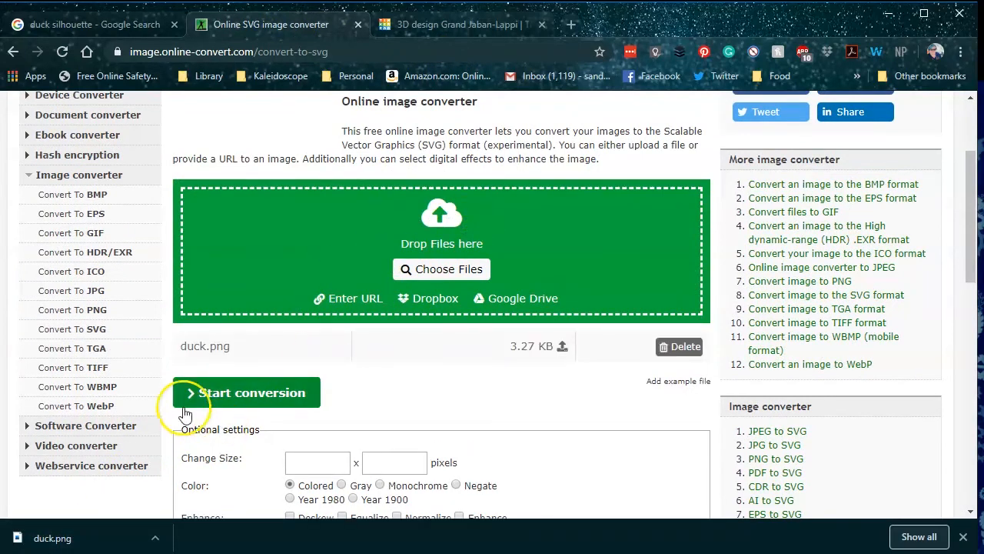
click(247, 392)
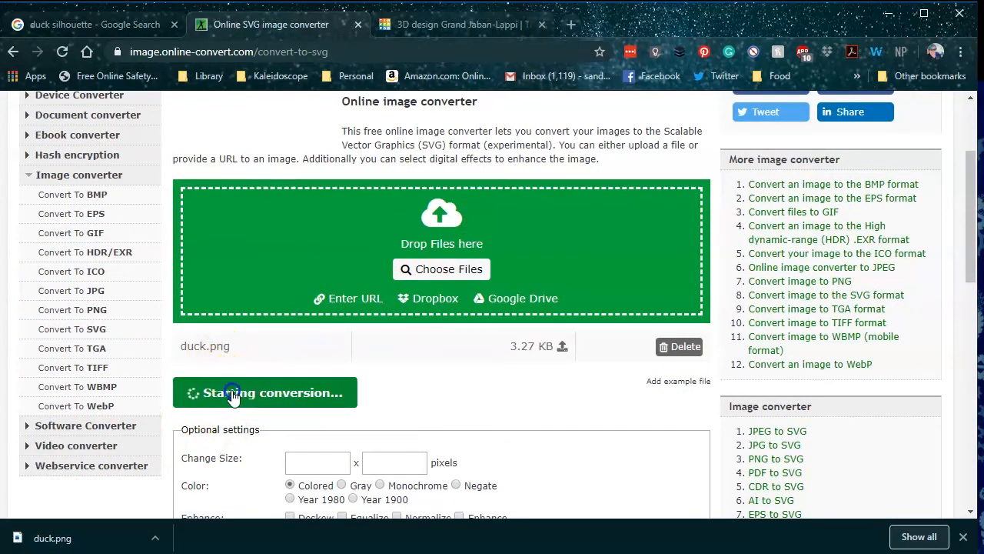
click(265, 393)
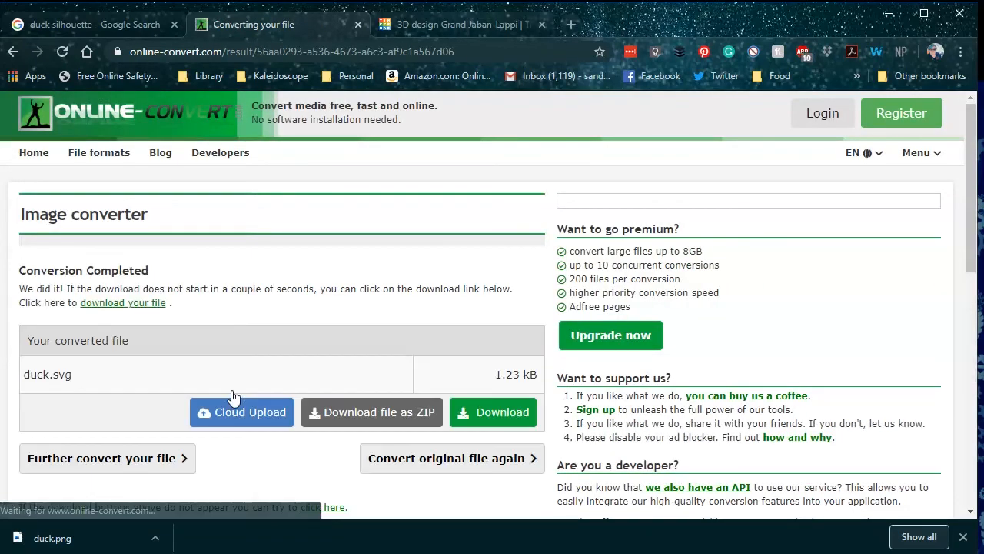
click(492, 412)
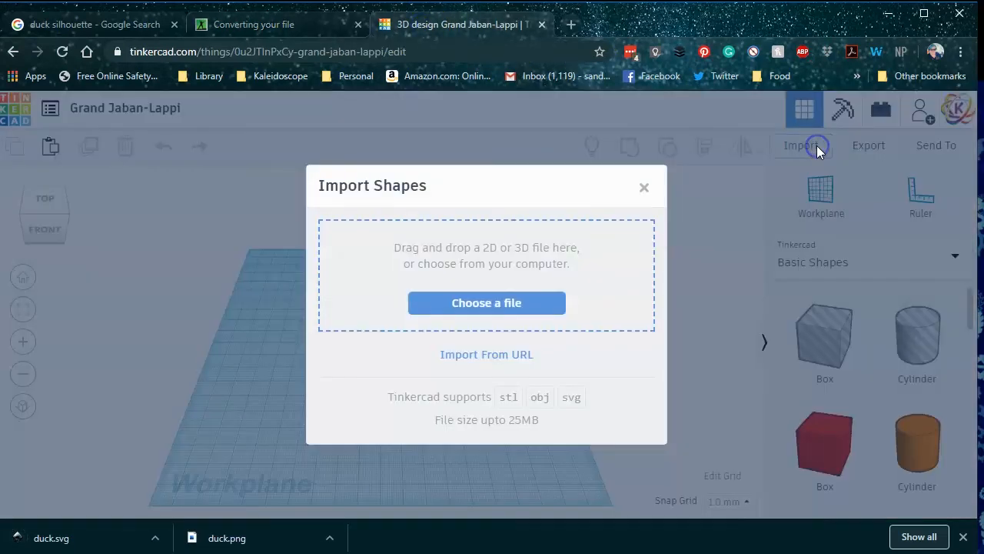
Import the downloaded duck.svg into the Tinkercad design.
drag(53, 538, 400, 301)
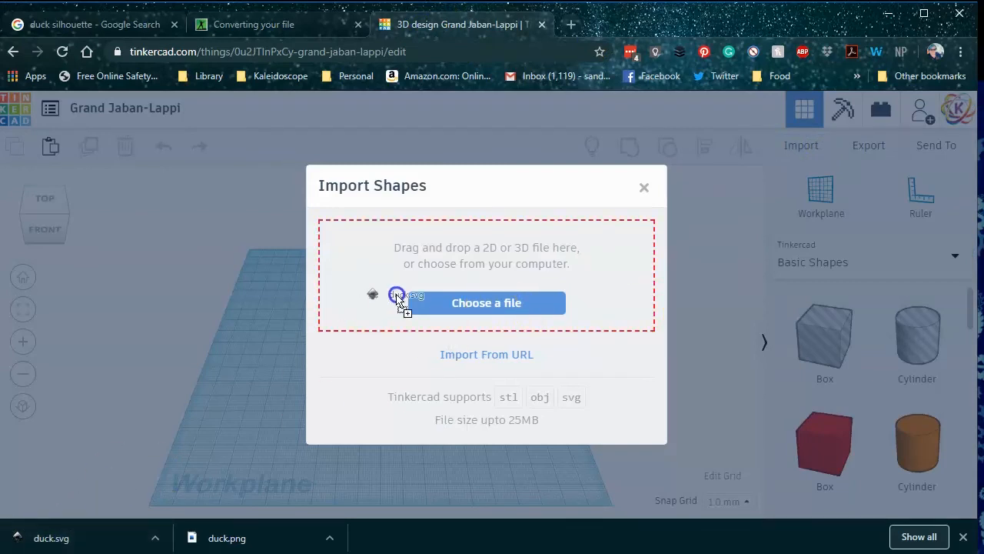
click(486, 302)
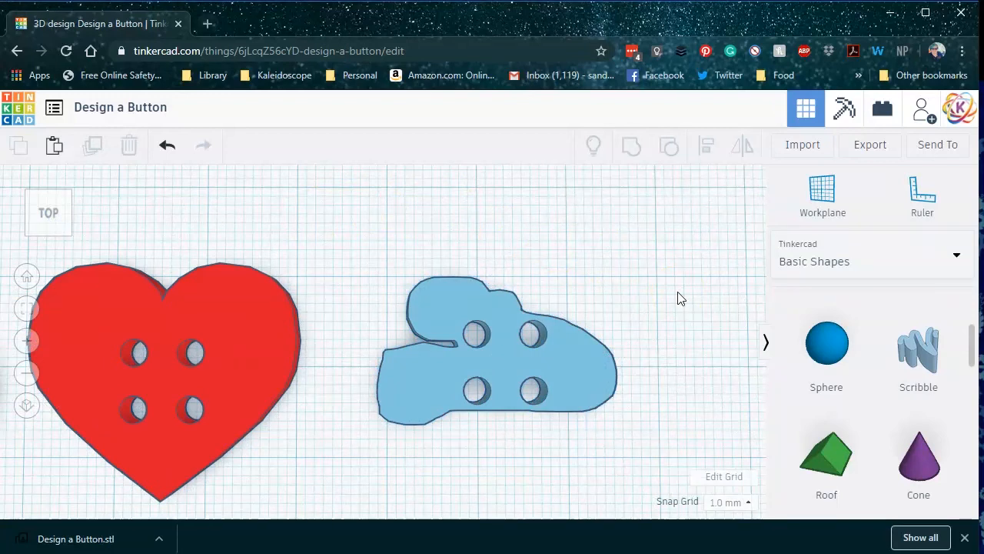
mouse_move(479, 489)
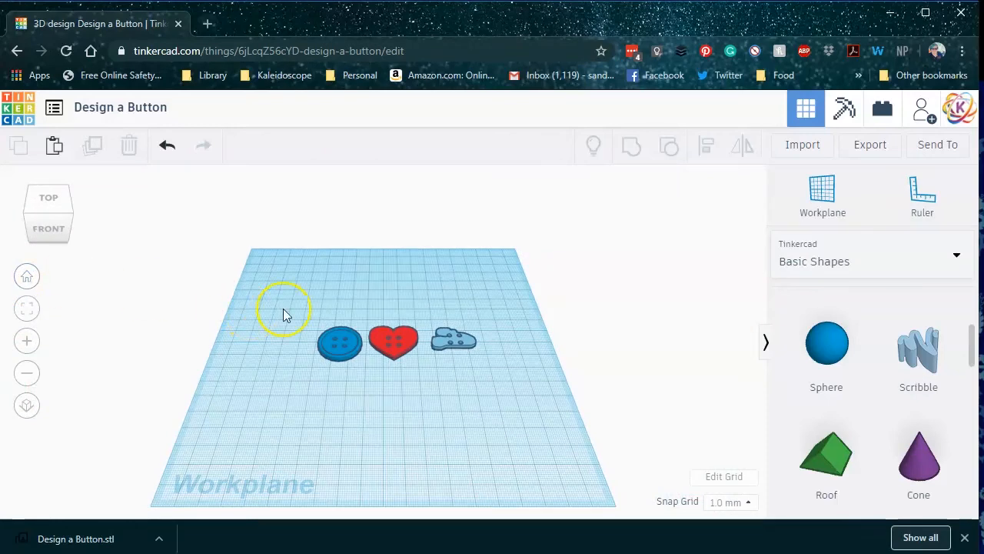
mouse_move(310, 260)
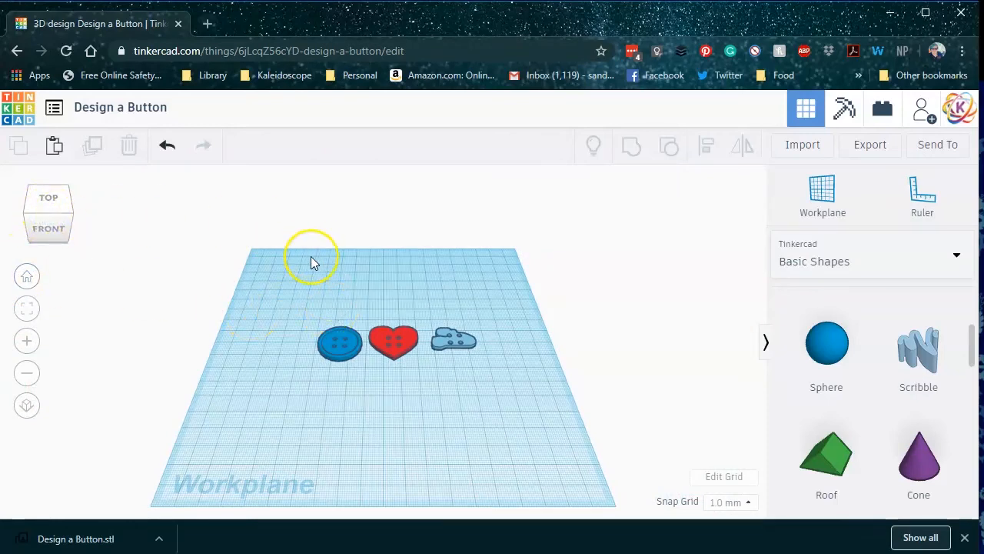
mouse_move(491, 332)
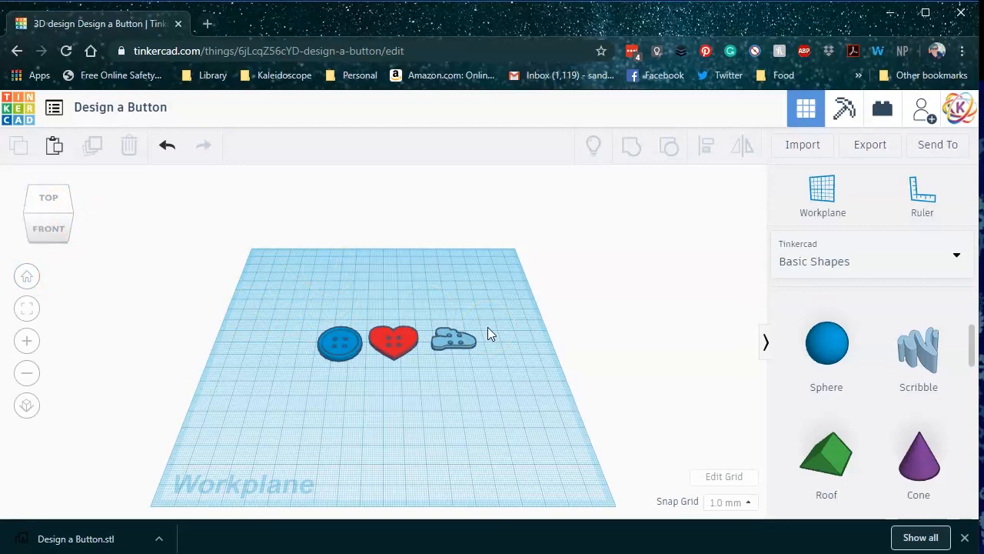